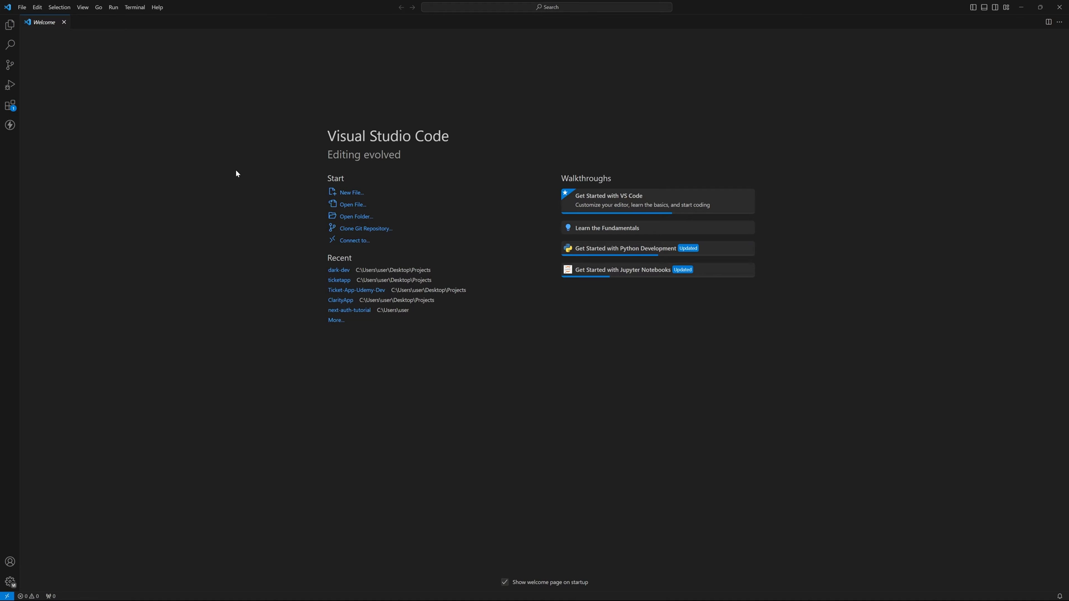
{"action": "mouse_move", "coordinate": [130, 19]}
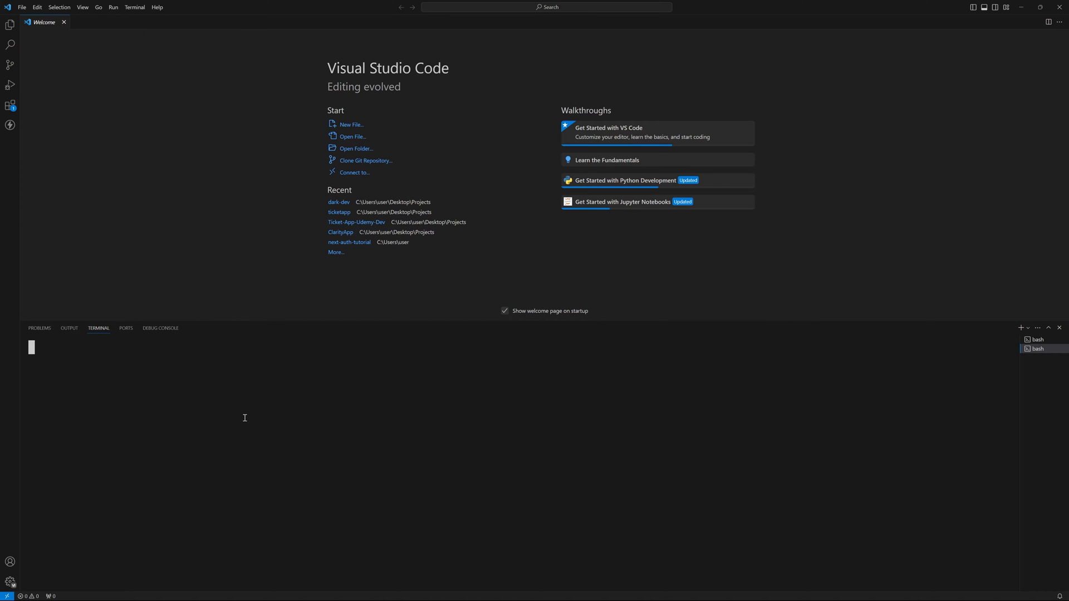
{"action": "type", "text": "cd Desktop/Projects/"}
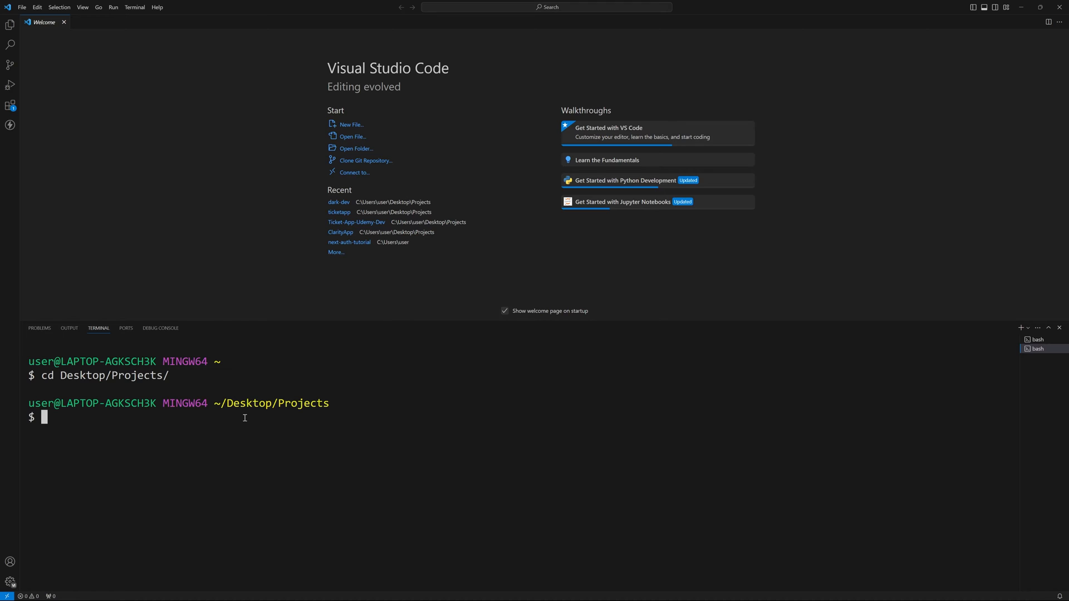
{"action": "type", "text": "n"}
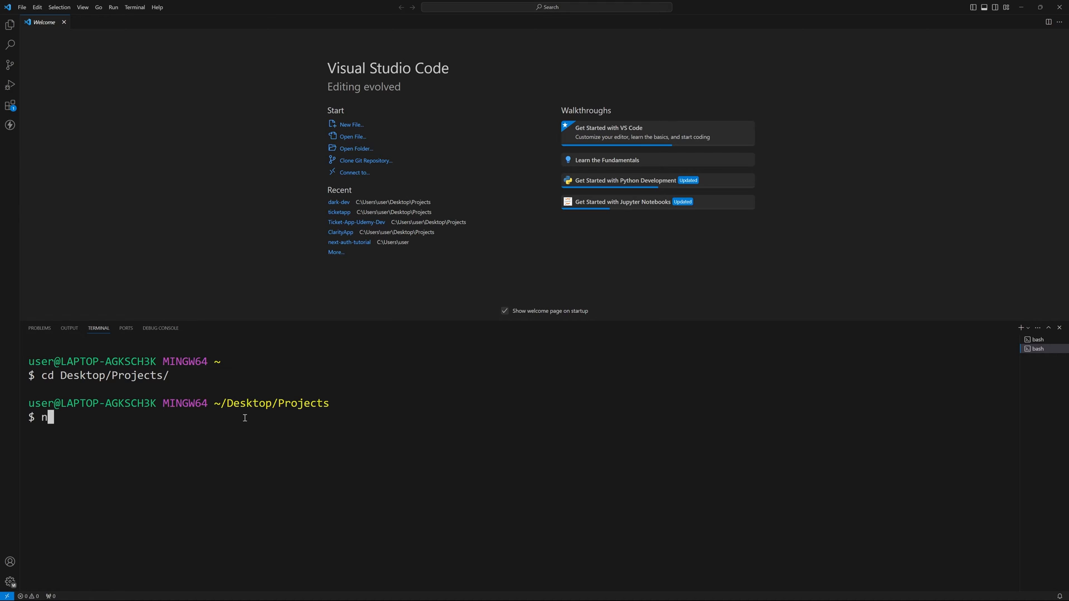
{"action": "type", "text": "px create-"}
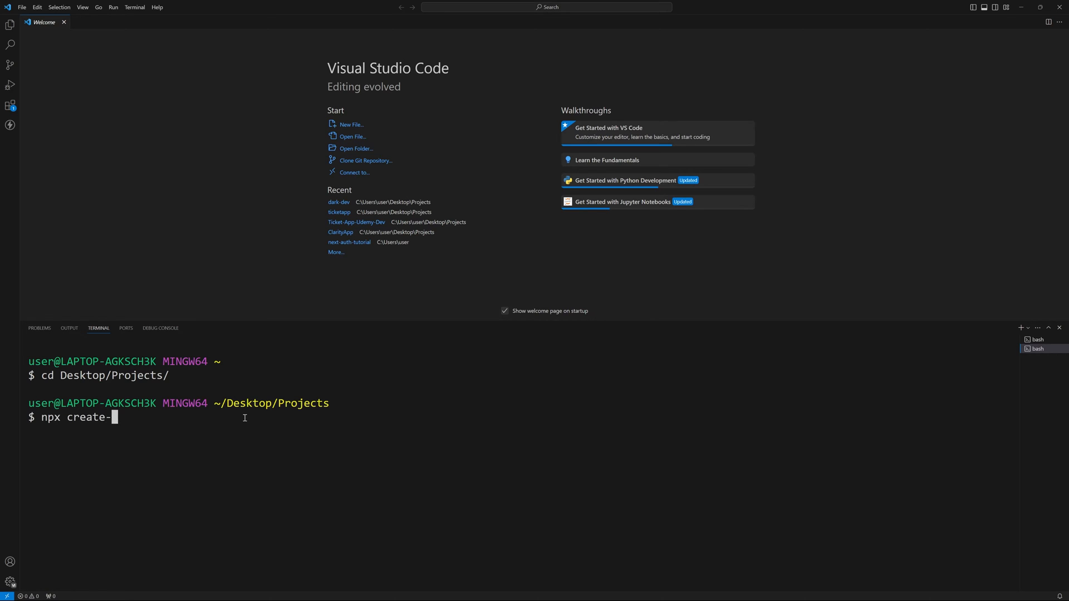
{"action": "type", "text": "next-app@"}
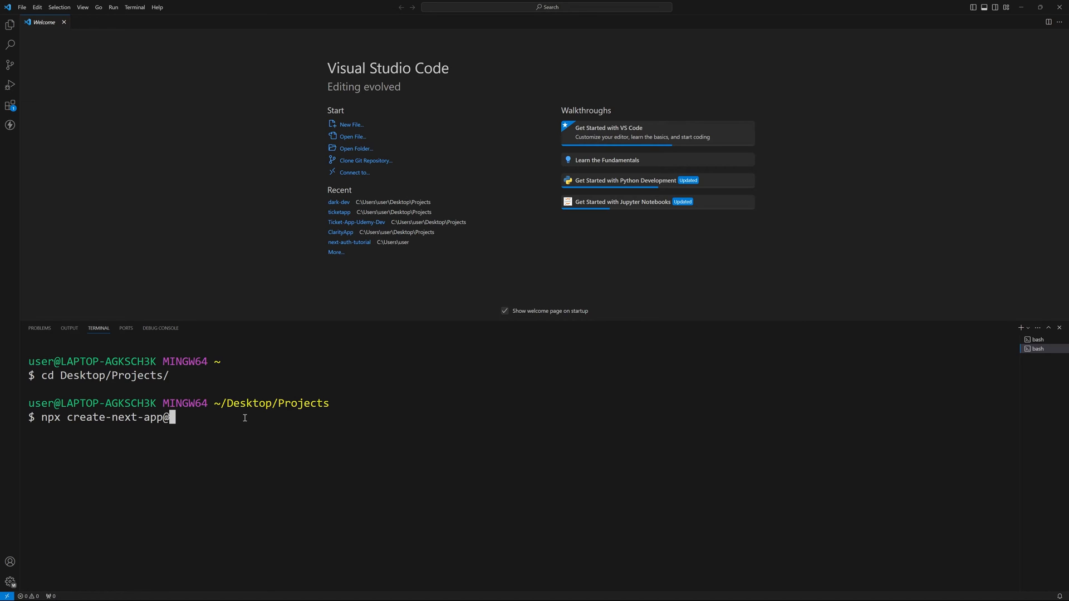
{"action": "type", "text": "14.10"}
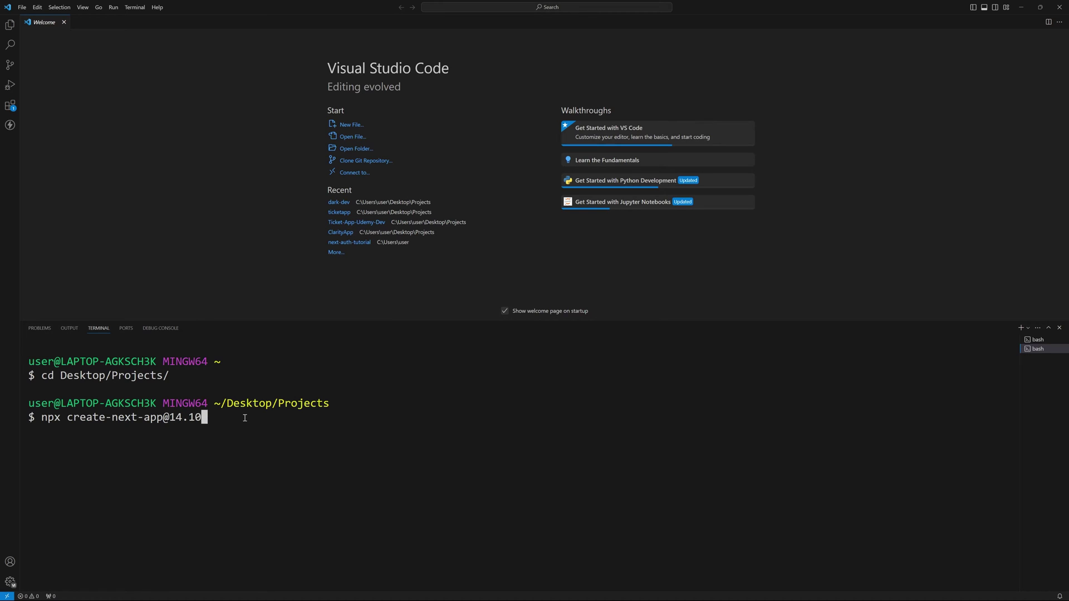
{"action": "type", "text": ".0"}
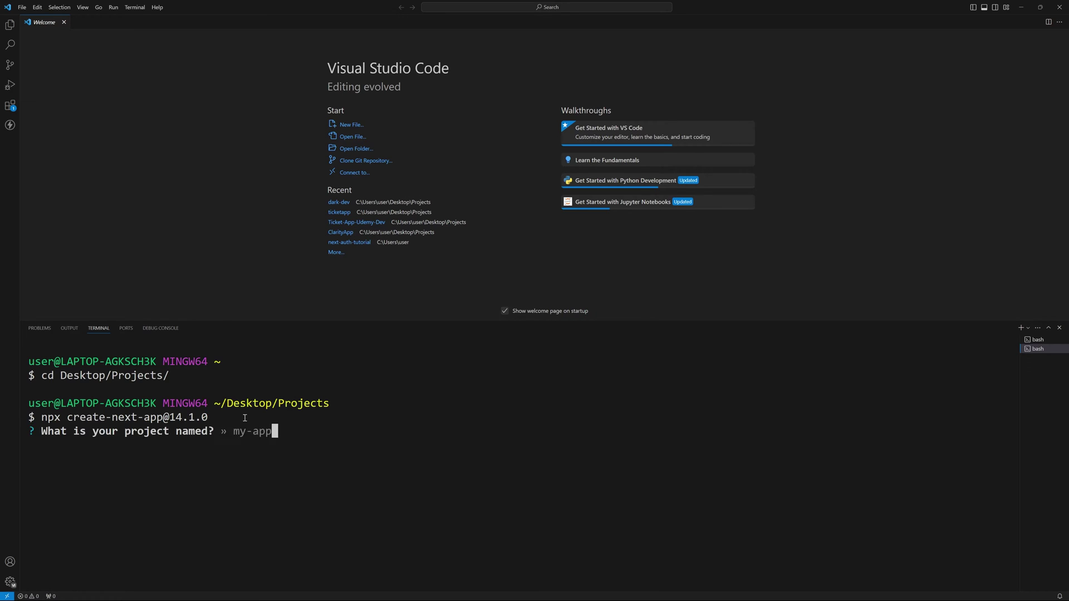
Name the project darkmode and accept TypeScript, ESLint, Tailwind, no src directory, App Router
{"action": "type", "text": "darkmode"}
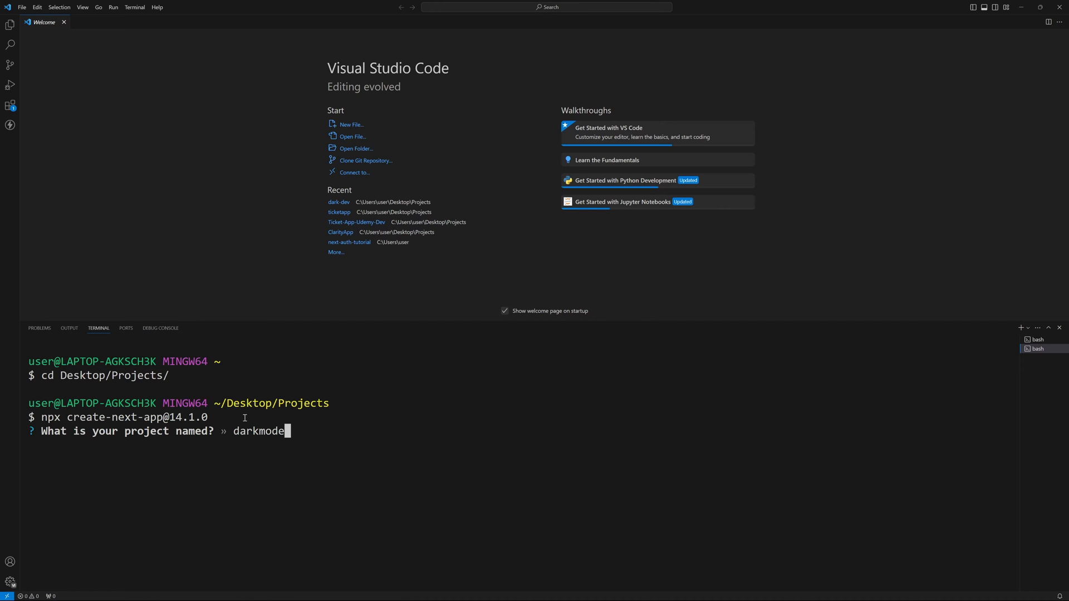
{"action": "key", "text": "Enter"}
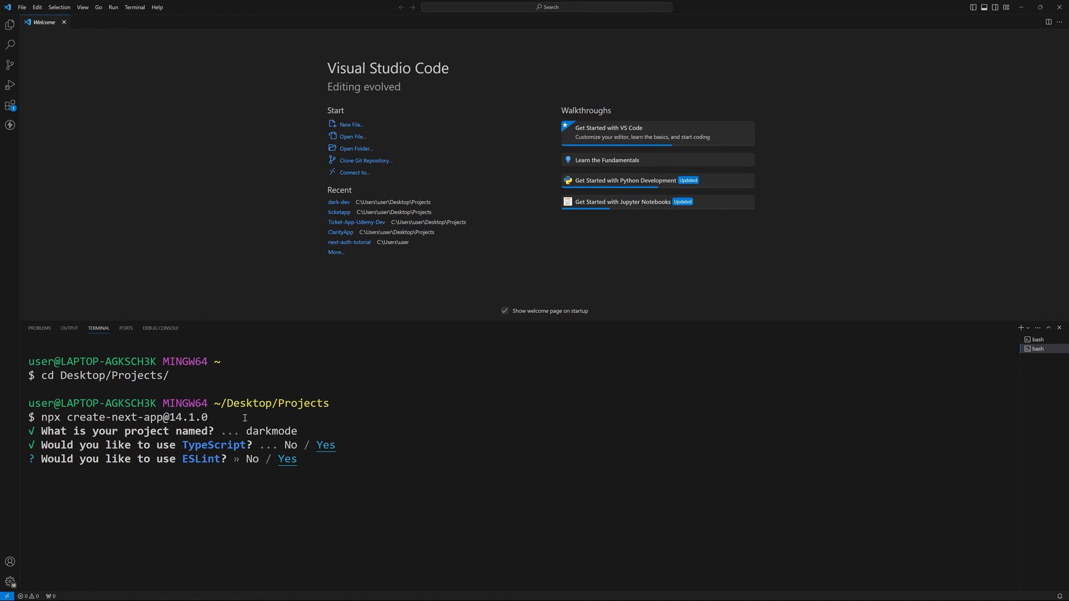
{"action": "key", "text": "Enter"}
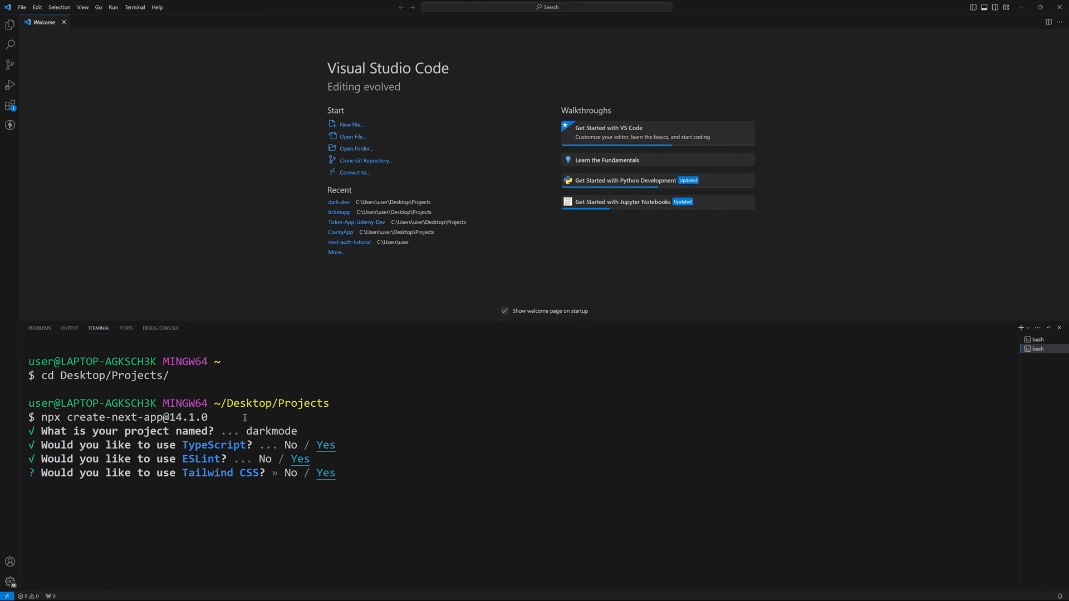
{"action": "key", "text": "Enter"}
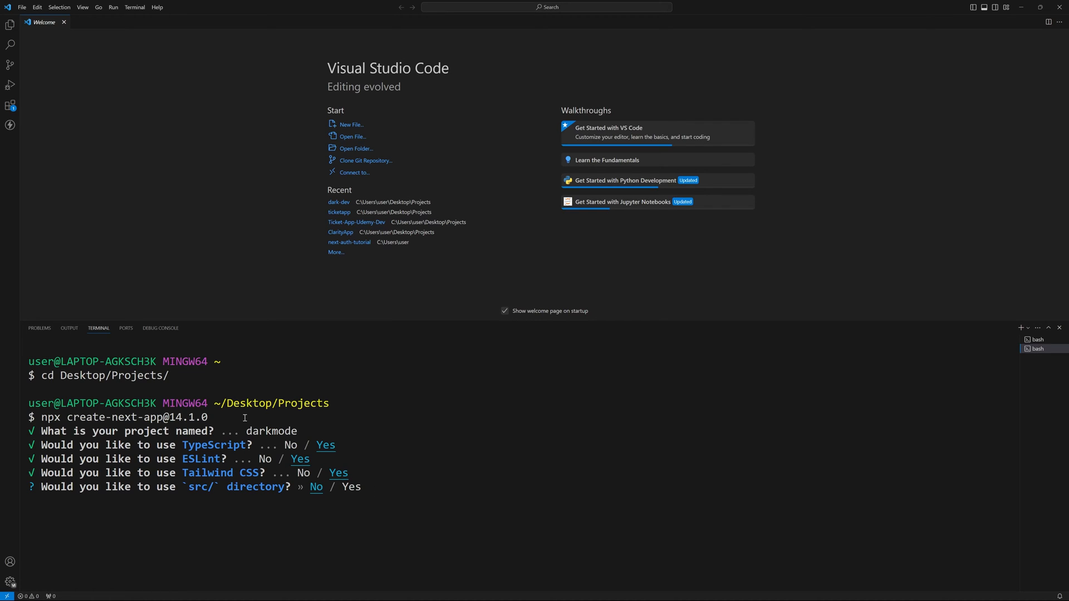
{"action": "key", "text": "Enter"}
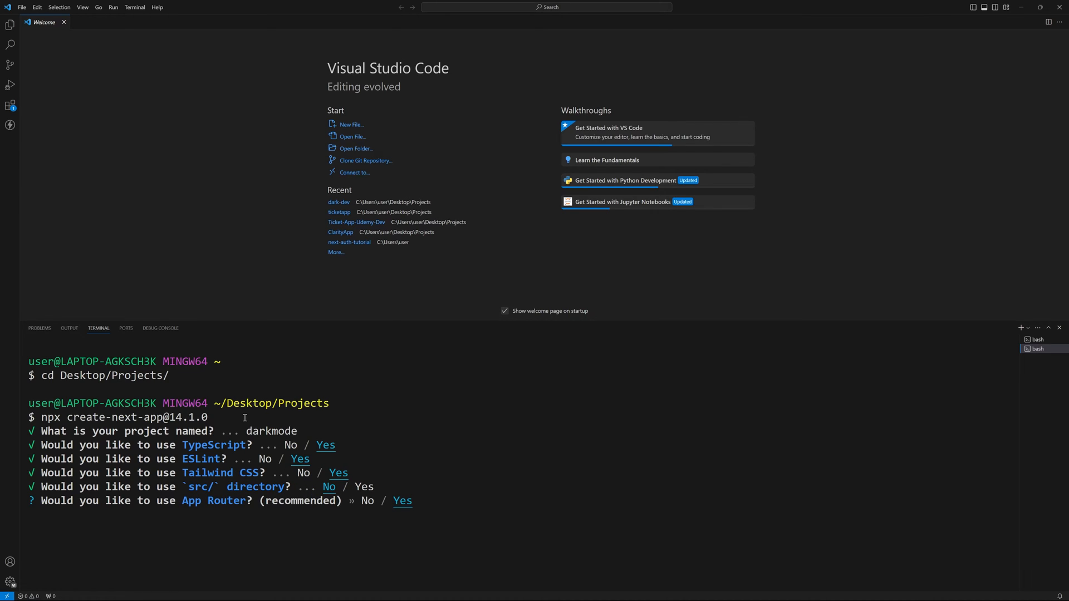
{"action": "key", "text": "Enter"}
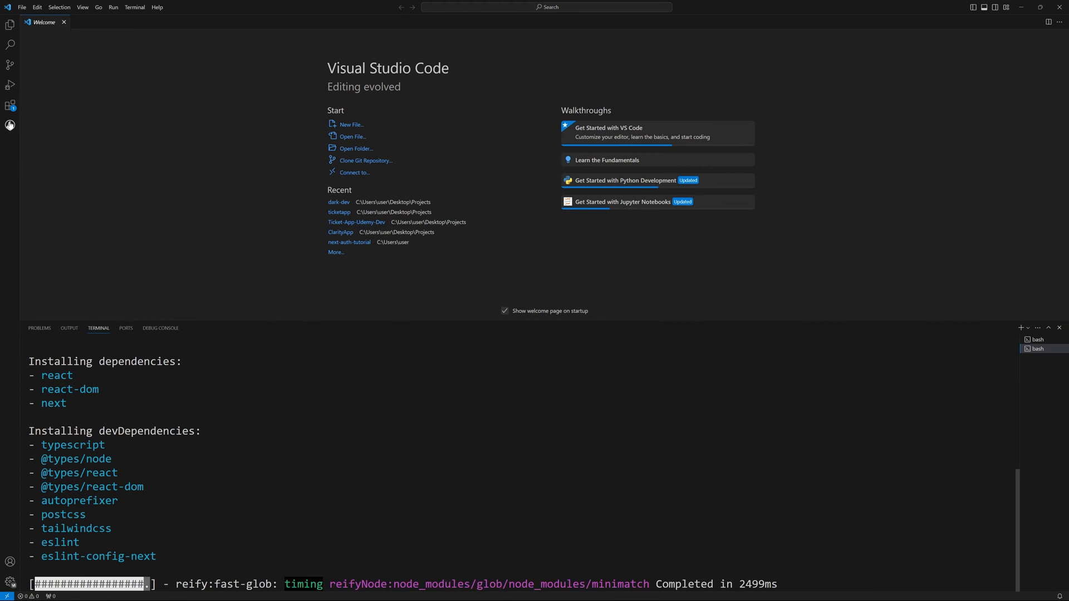
Wait for the install, glance at Extensions, then show the Explorer sidebar
{"action": "left_click", "coordinate": [9, 104]}
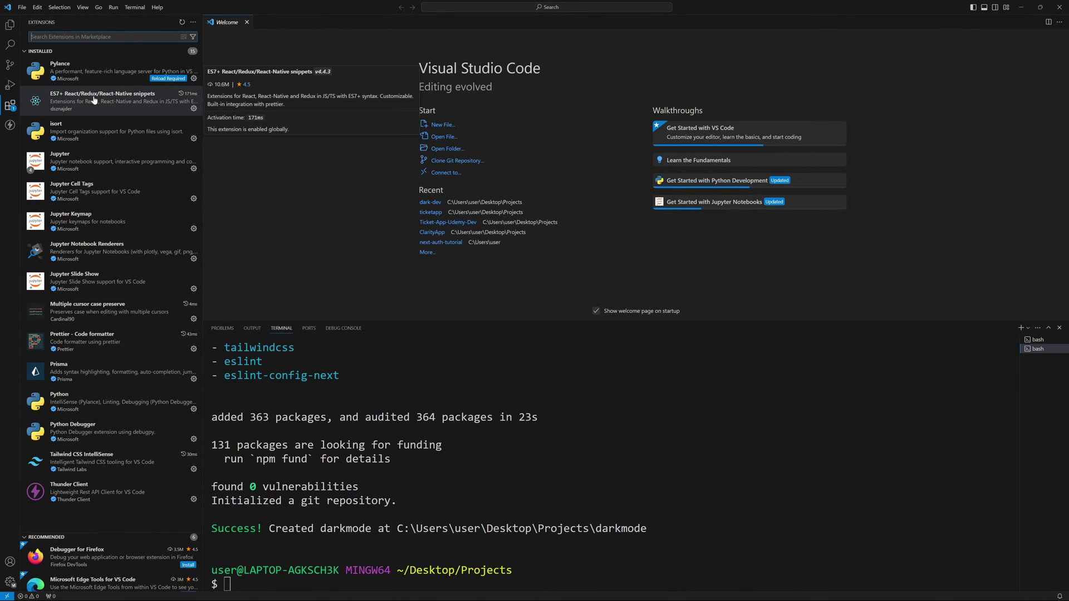
{"action": "mouse_move", "coordinate": [161, 99]}
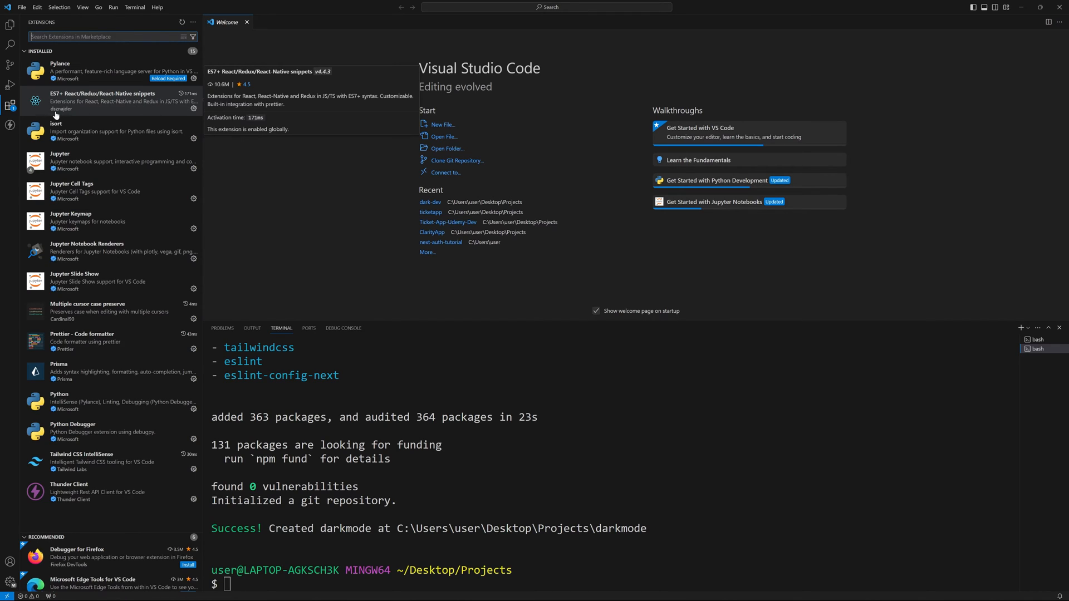
{"action": "mouse_move", "coordinate": [93, 113]}
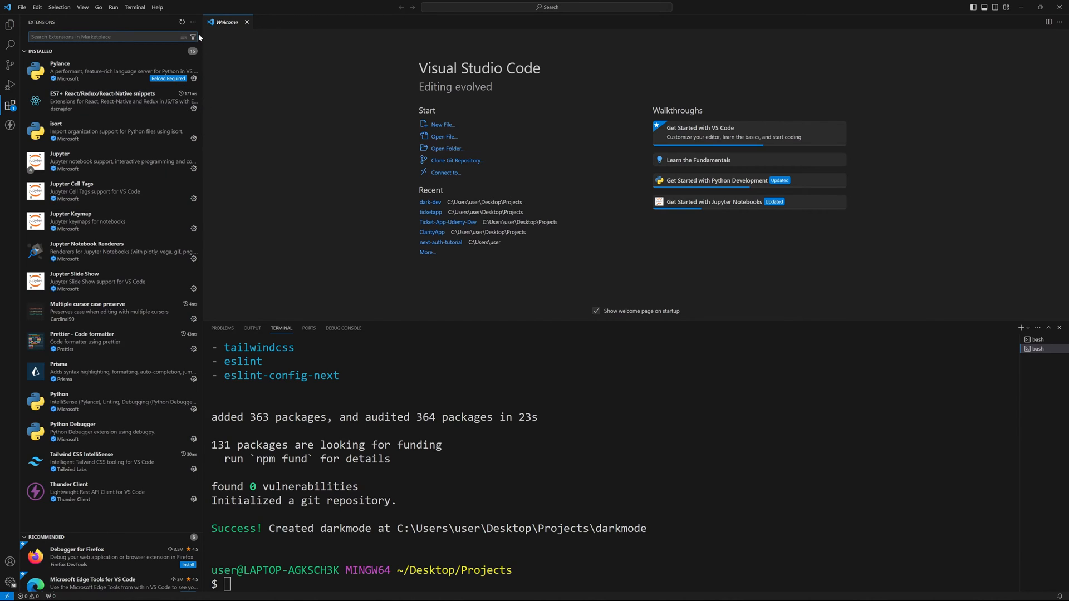
{"action": "left_click", "coordinate": [8, 23]}
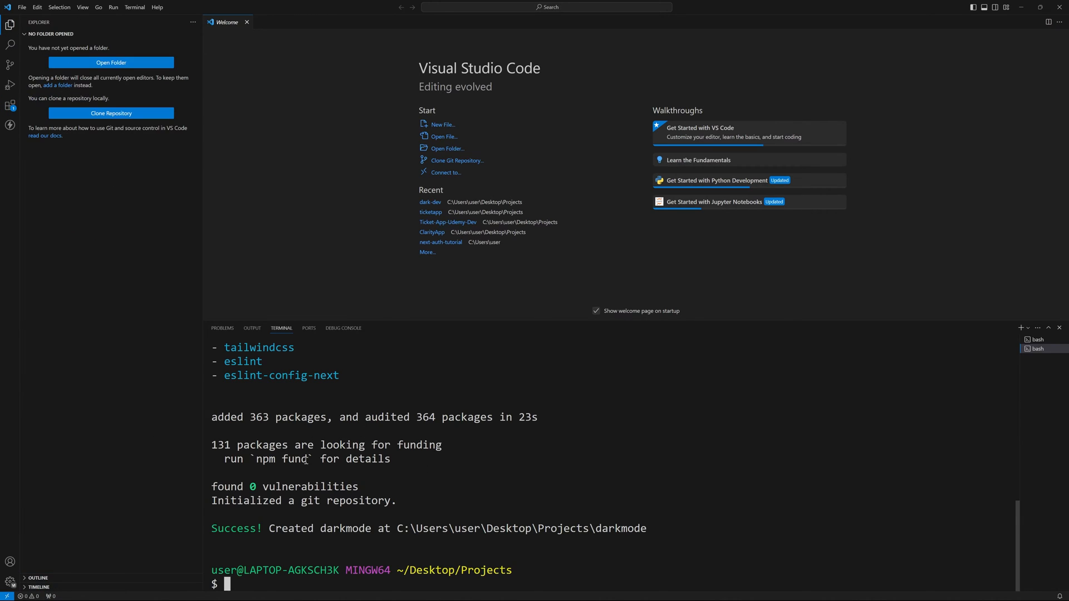
{"action": "mouse_move", "coordinate": [503, 497]}
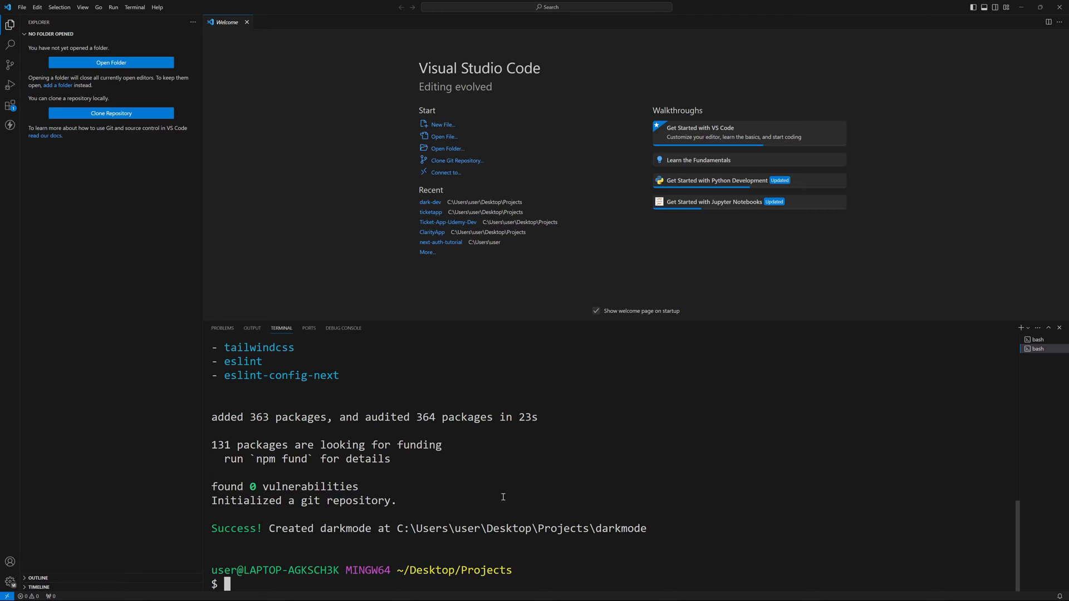
{"action": "mouse_move", "coordinate": [12, 87]}
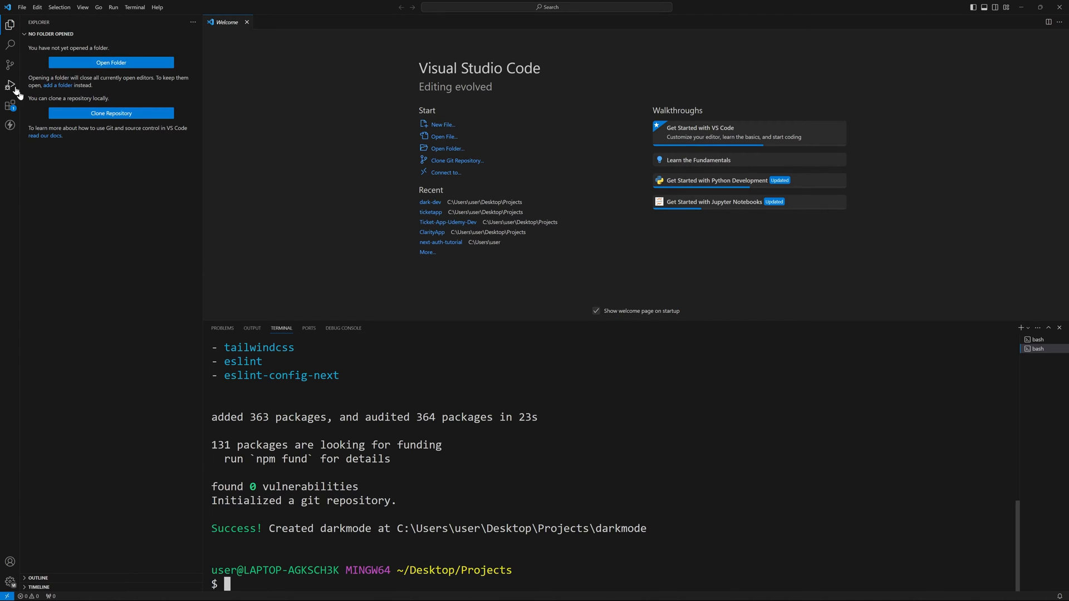
{"action": "mouse_move", "coordinate": [8, 27]}
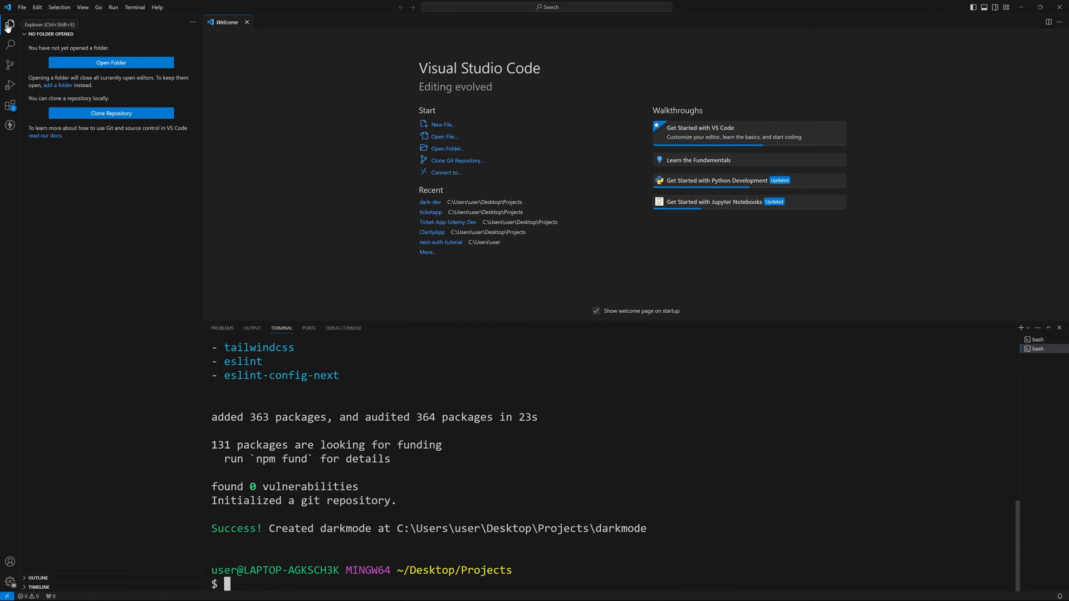
{"action": "mouse_move", "coordinate": [112, 62]}
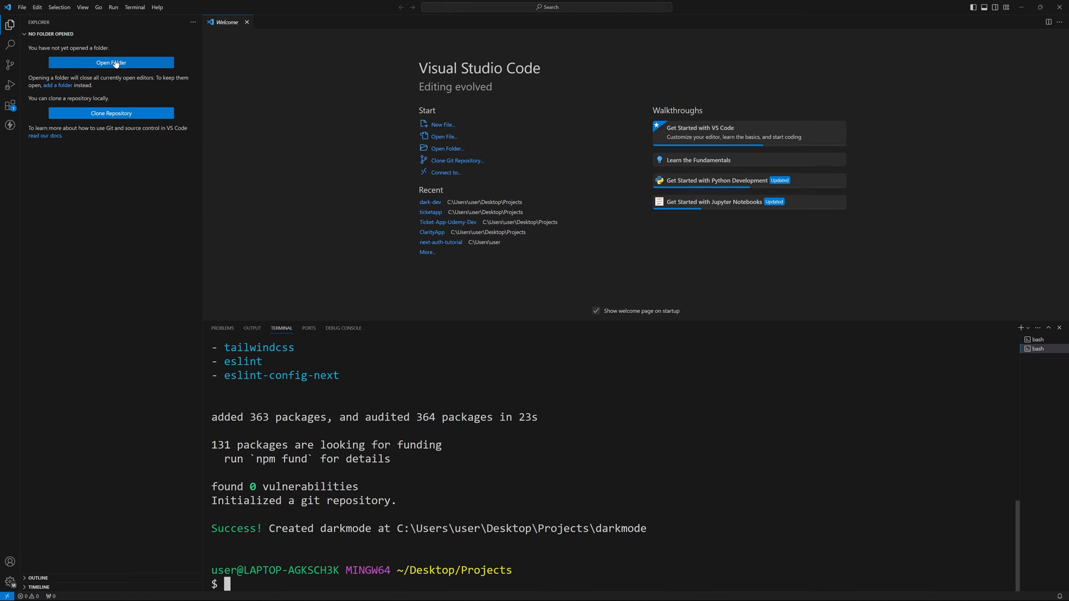
Open the Desktop/Projects/darkmode folder and start a new terminal at its root
{"action": "left_click", "coordinate": [111, 62]}
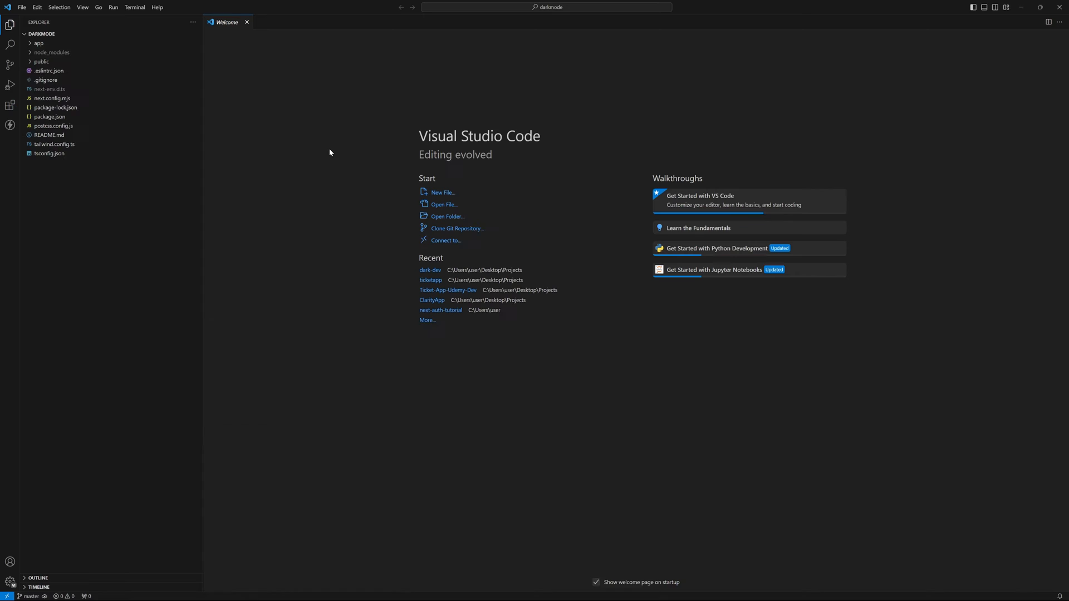
{"action": "mouse_move", "coordinate": [95, 121]}
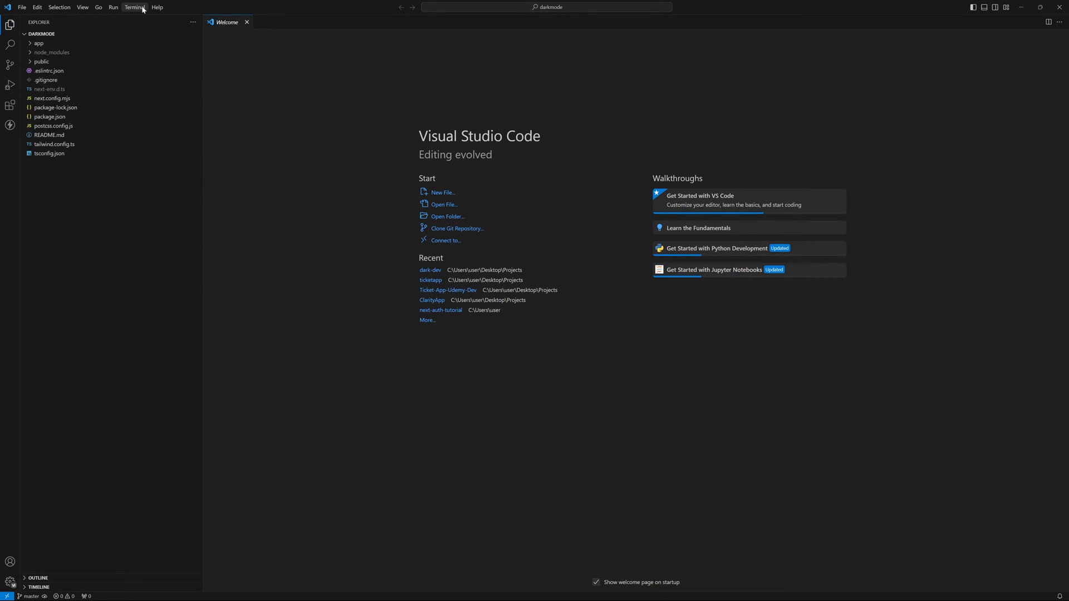
{"action": "left_click", "coordinate": [133, 7]}
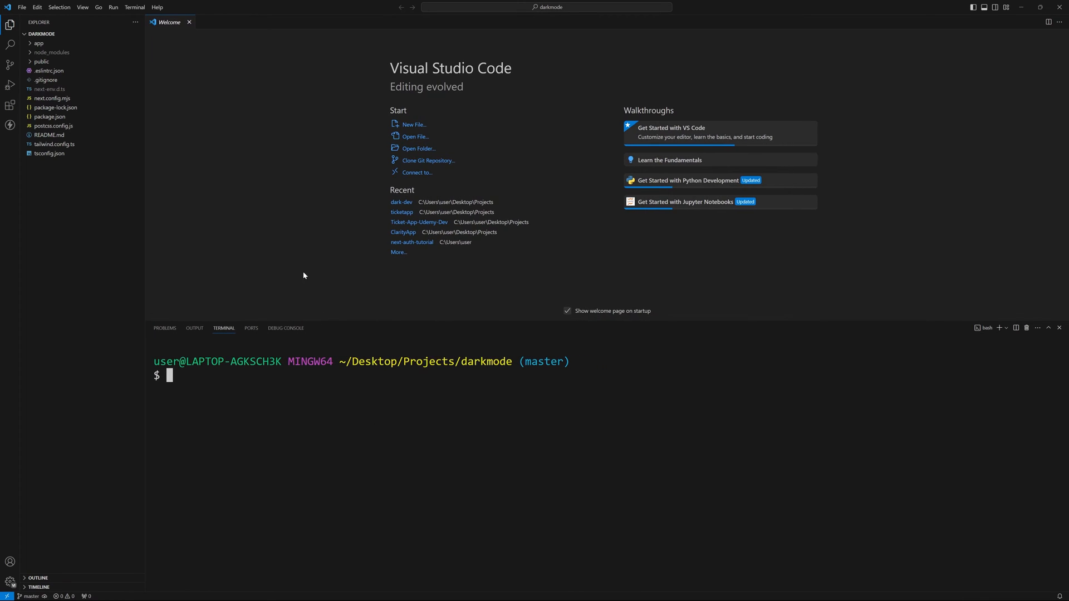
{"action": "mouse_move", "coordinate": [469, 446]}
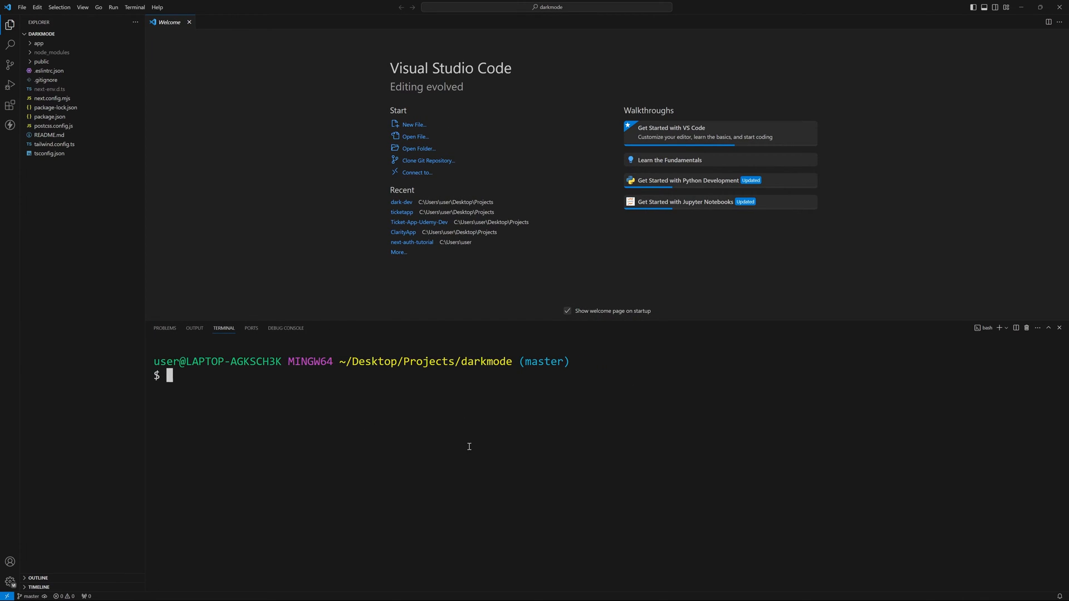
{"action": "mouse_move", "coordinate": [516, 492]}
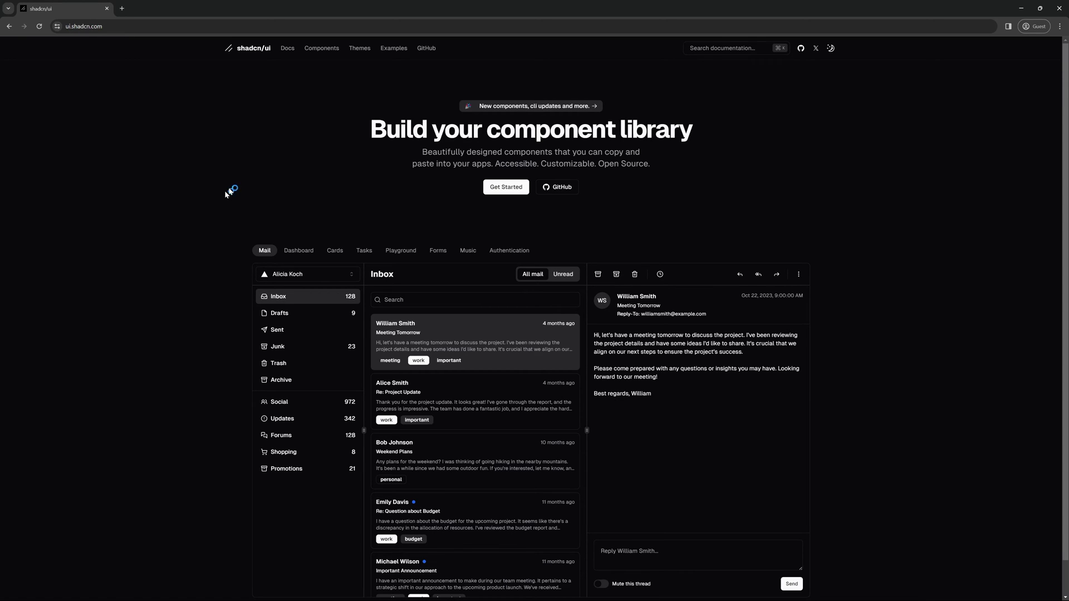
{"action": "mouse_move", "coordinate": [139, 212]}
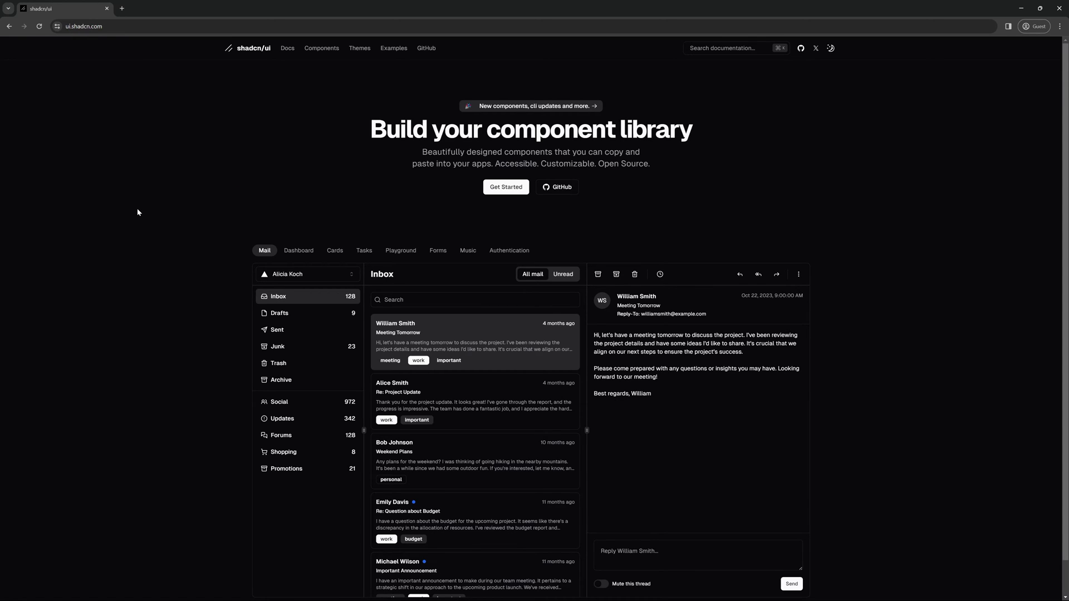
{"action": "mouse_move", "coordinate": [287, 52]}
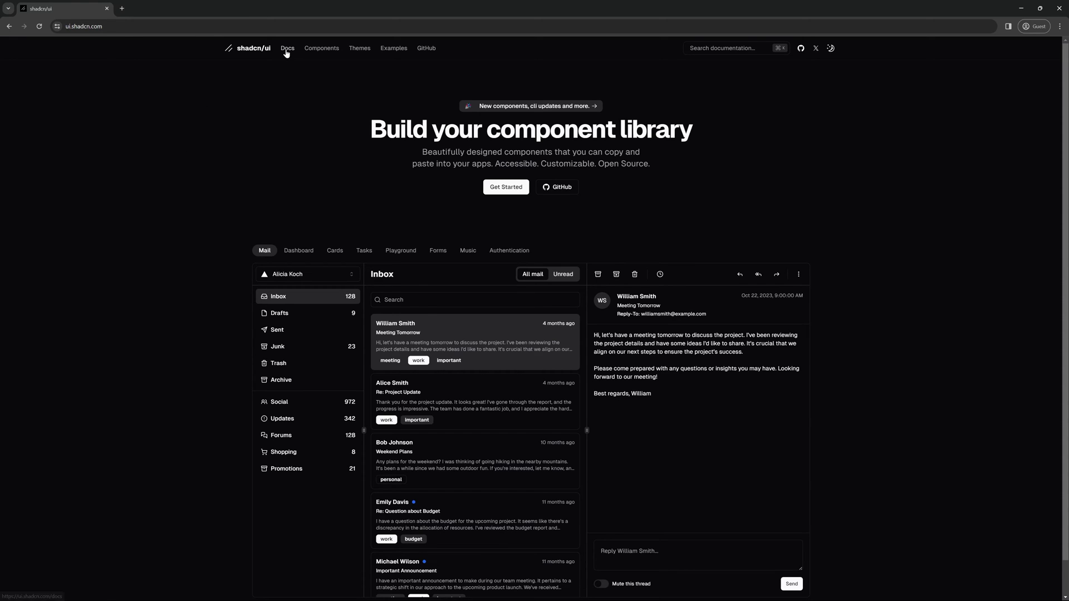
Copy the npm 'npx shadcn-ui@latest init' command from the shadcn/ui Next.js installation docs
{"action": "left_click", "coordinate": [288, 48]}
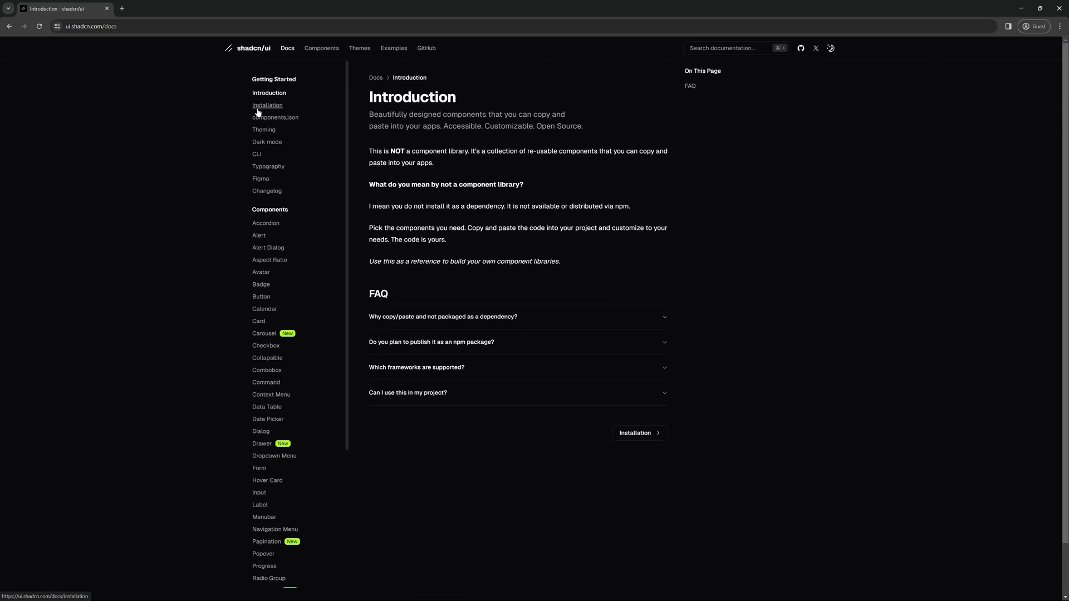
{"action": "left_click", "coordinate": [267, 105]}
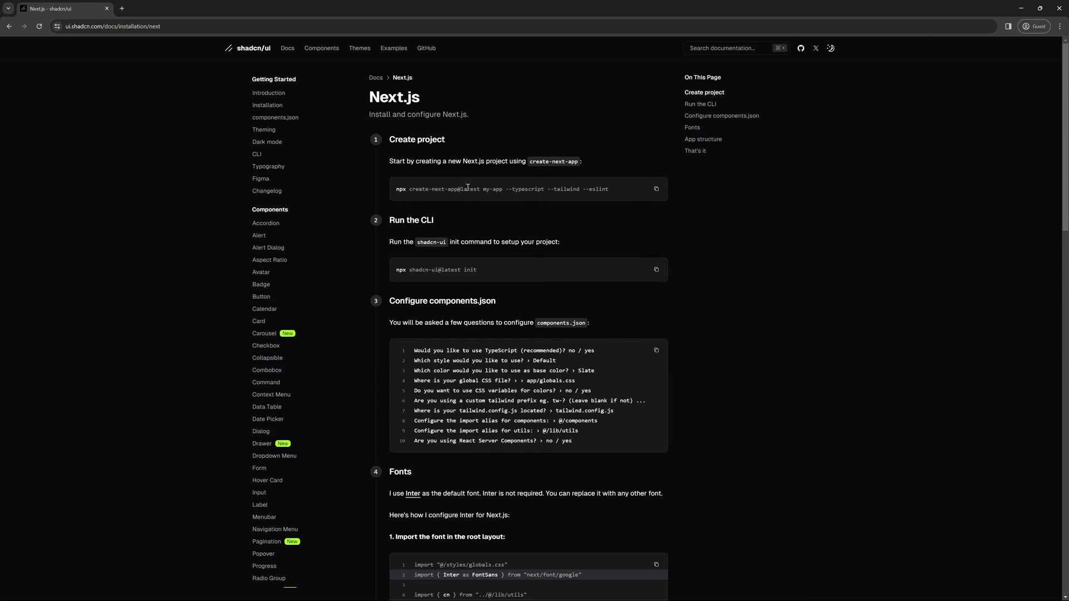
{"action": "mouse_move", "coordinate": [410, 227]}
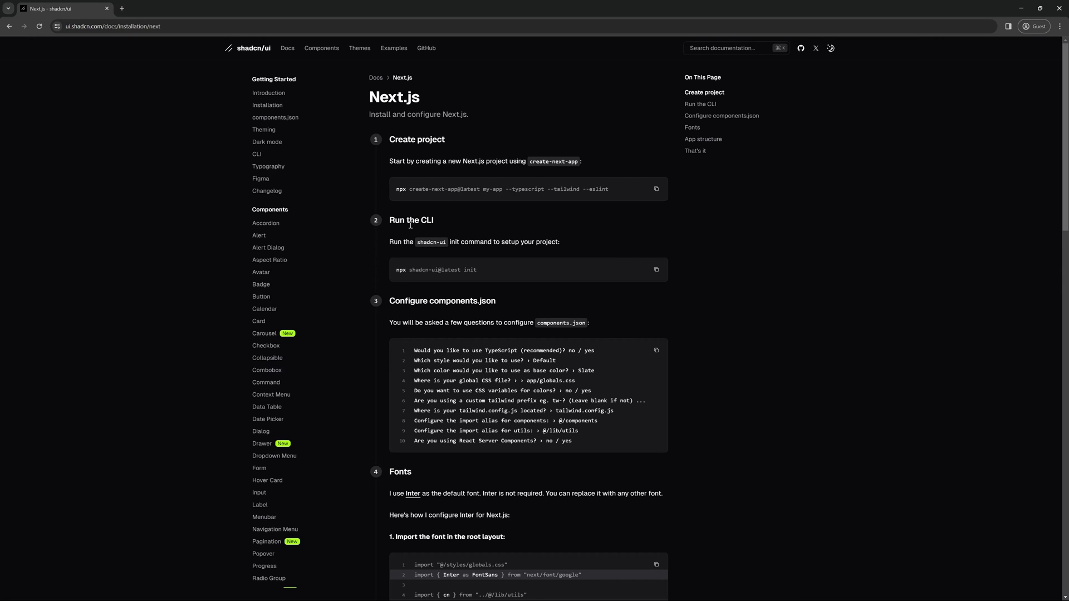
{"action": "mouse_move", "coordinate": [566, 277]}
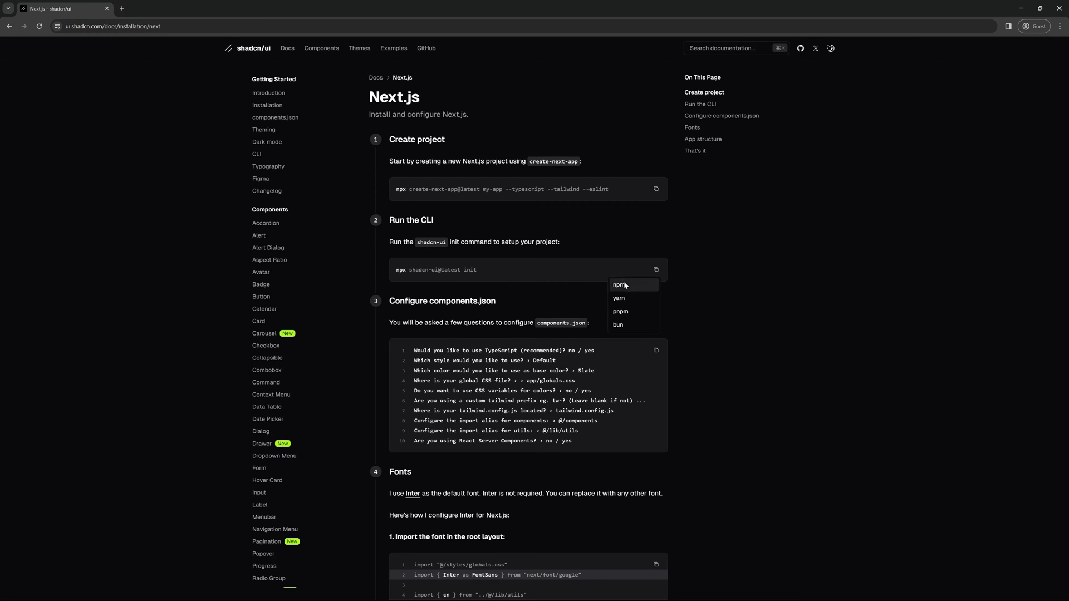
{"action": "left_click", "coordinate": [656, 269]}
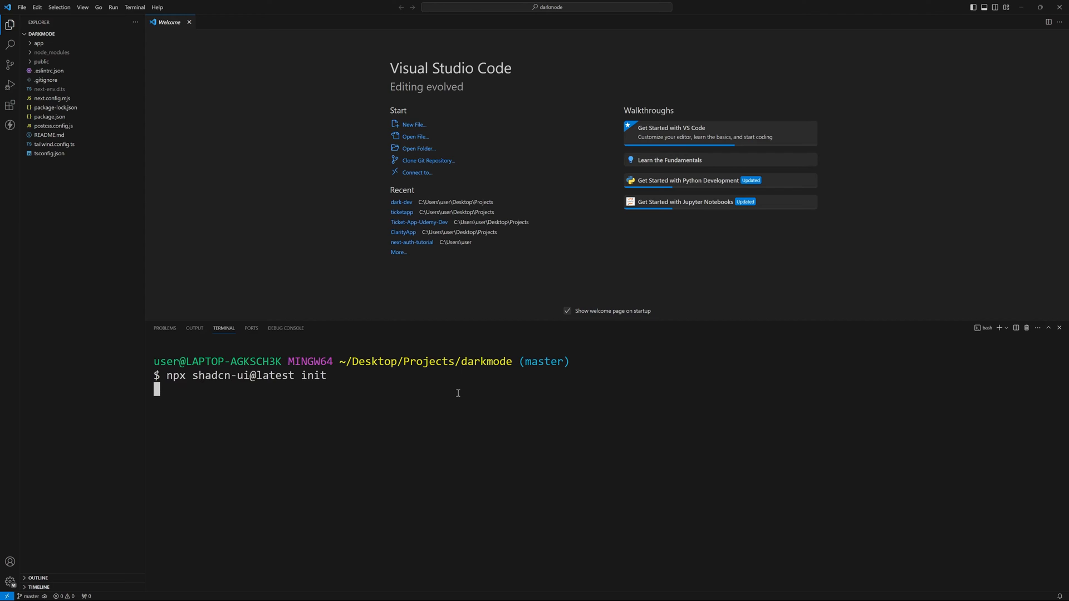
Run shadcn-ui init and accept Default style, Slate base colour and CSS variables
{"action": "key", "text": "Enter"}
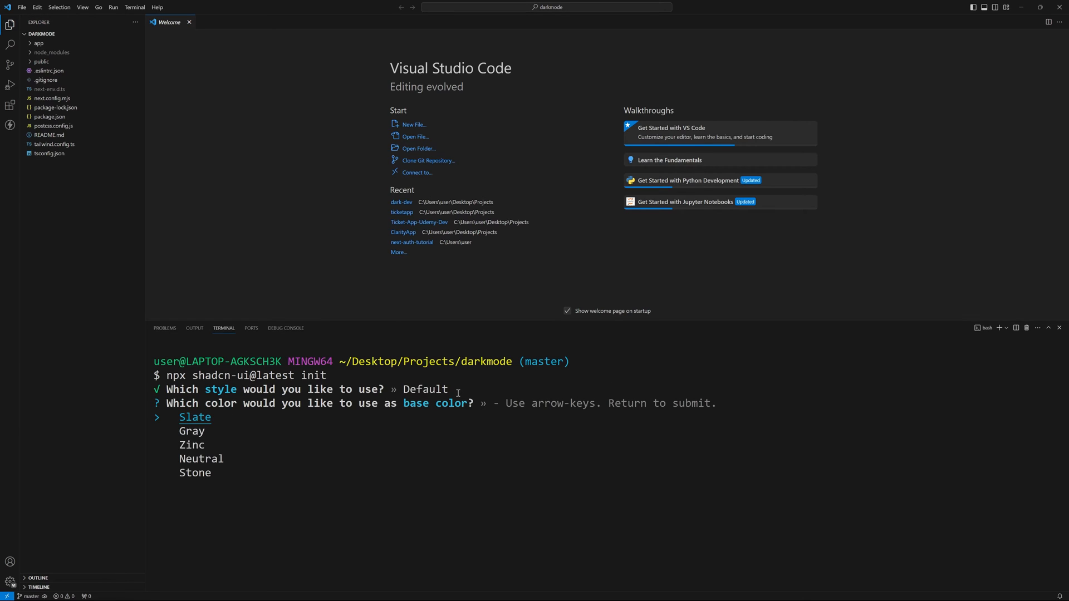
{"action": "key", "text": "Enter"}
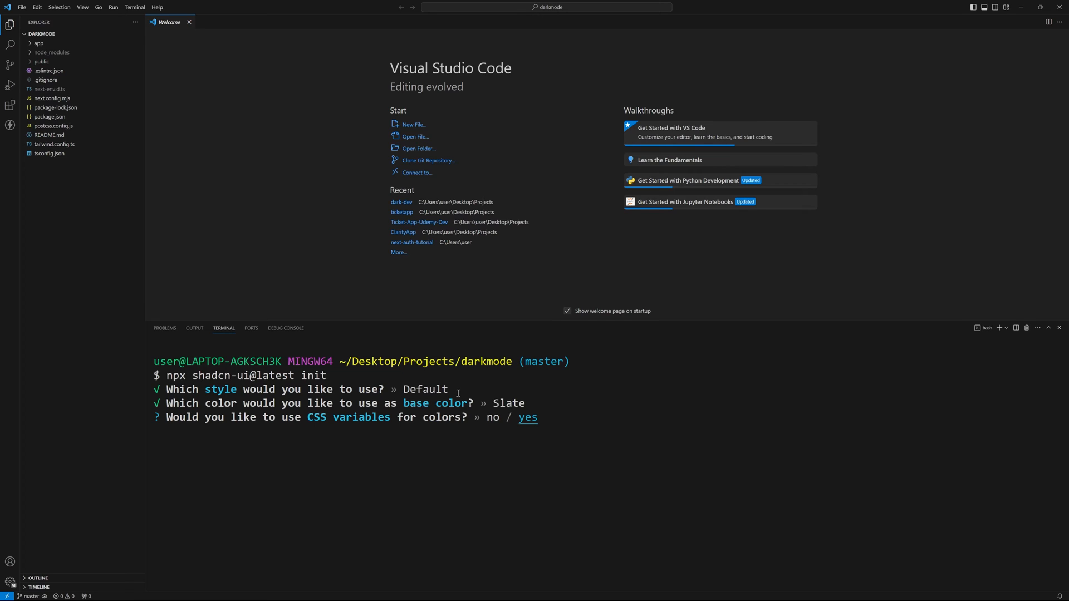
{"action": "key", "text": "Enter"}
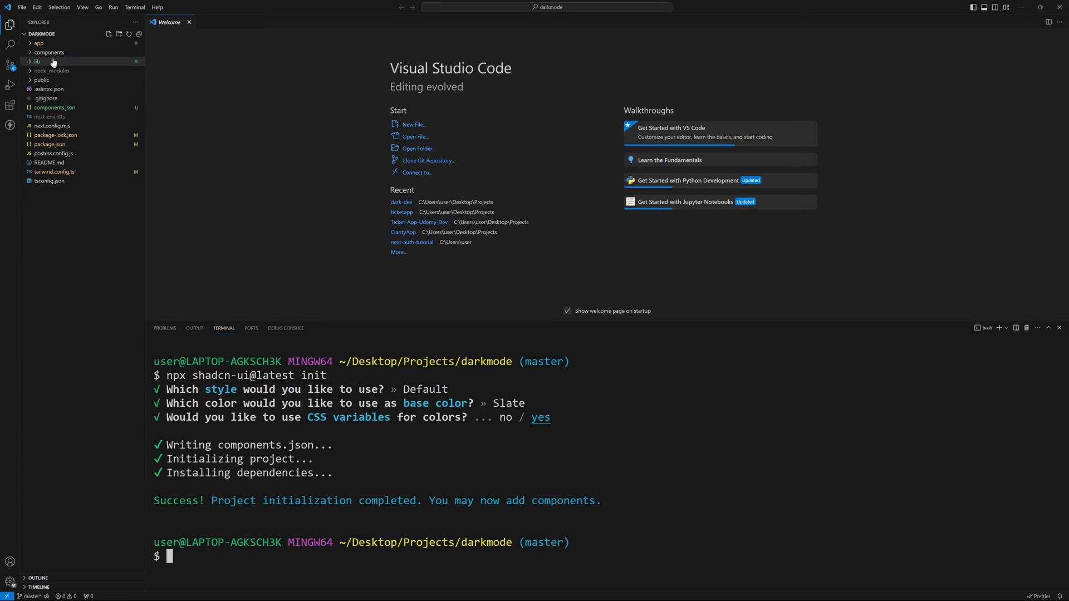
Review the :root and .dark variables in app/globals.css, then close the terminal panel
{"action": "left_click", "coordinate": [40, 43]}
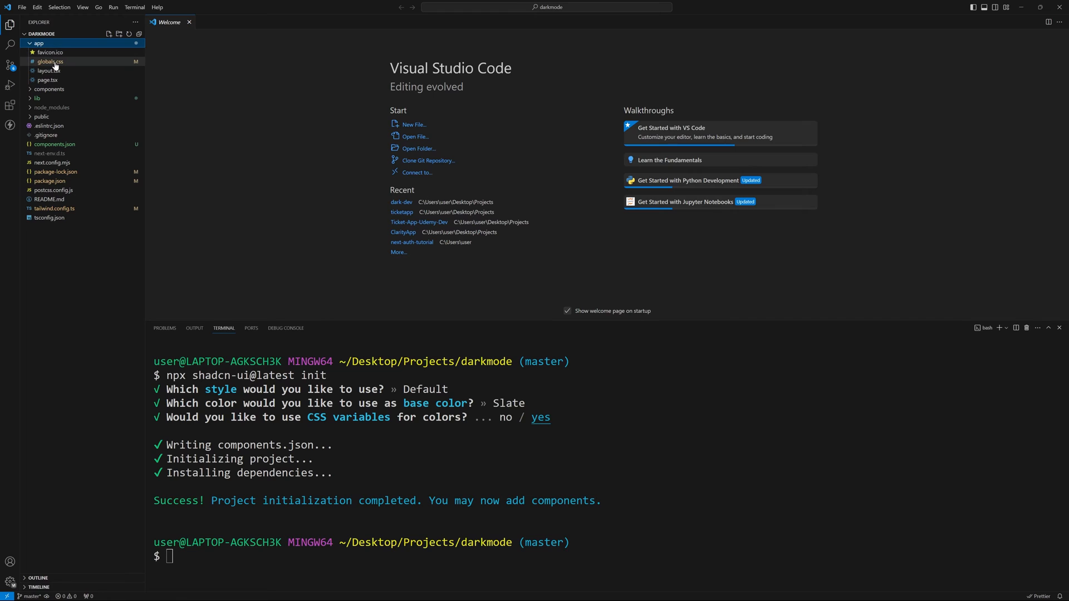
{"action": "double_click", "coordinate": [49, 61]}
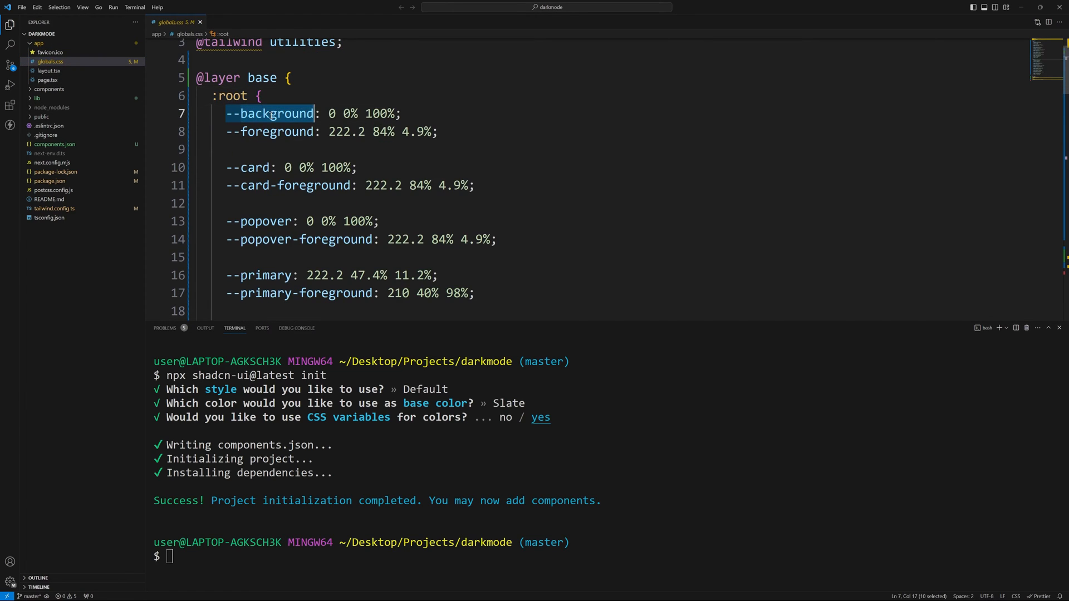
{"action": "double_click", "coordinate": [248, 168]}
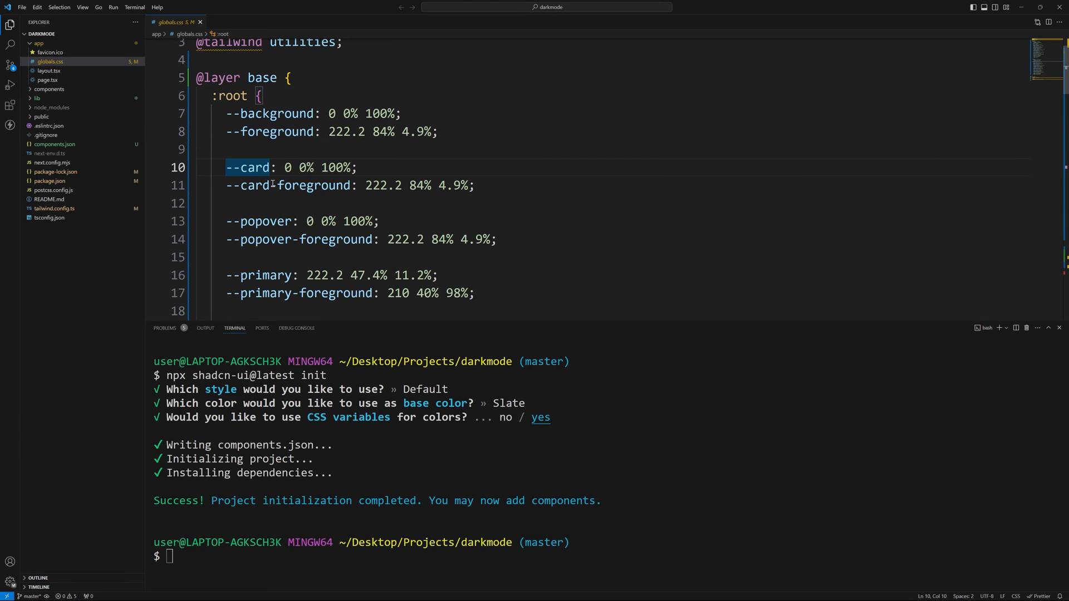
{"action": "scroll", "scroll_direction": "down", "scroll_amount": 3}
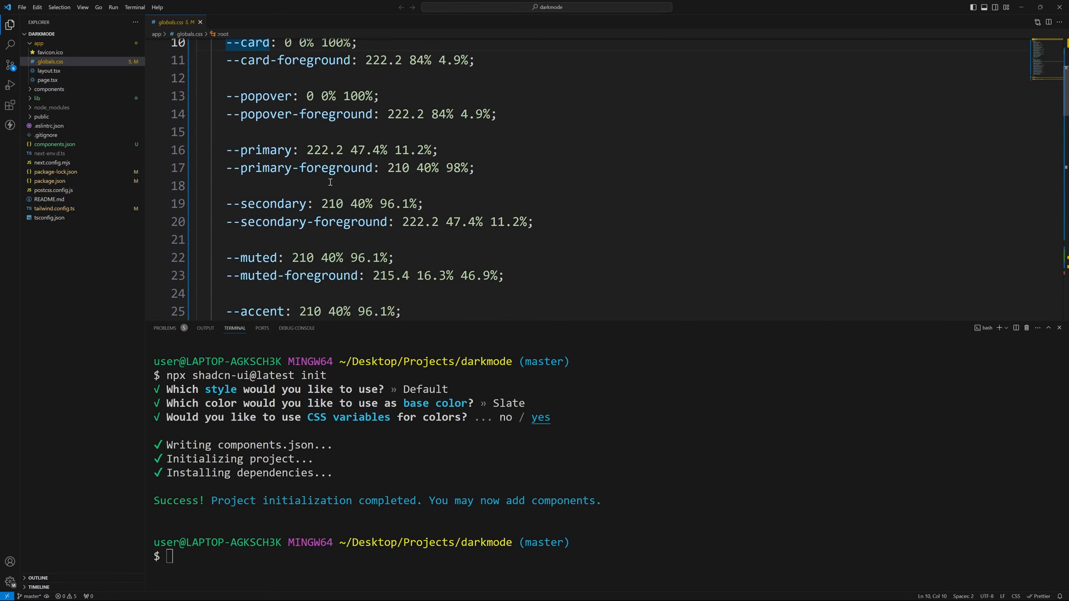
{"action": "scroll", "scroll_direction": "down", "scroll_amount": 3}
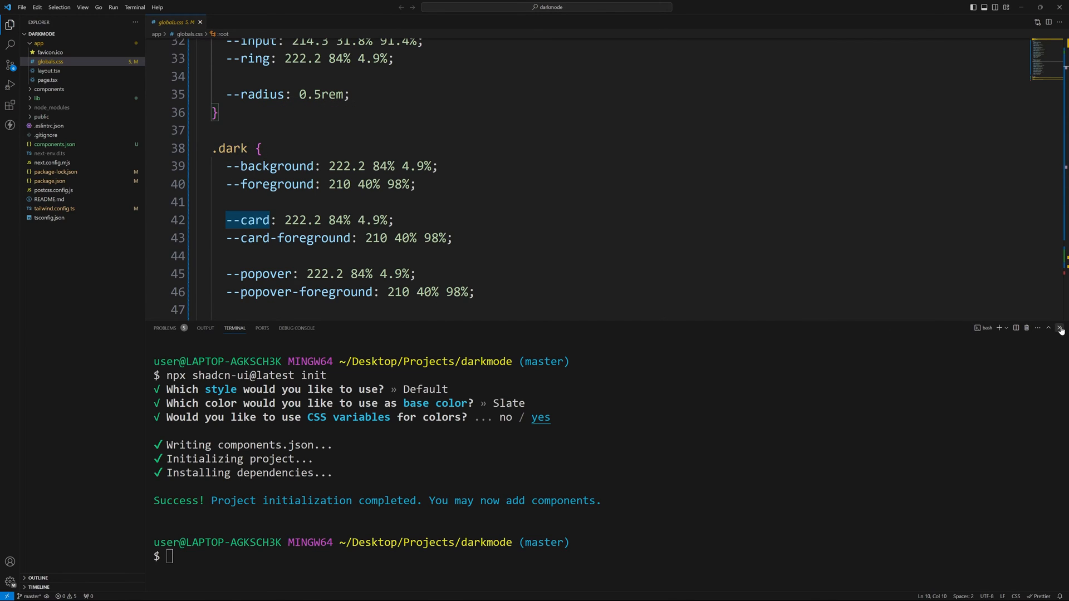
{"action": "left_click", "coordinate": [1060, 328]}
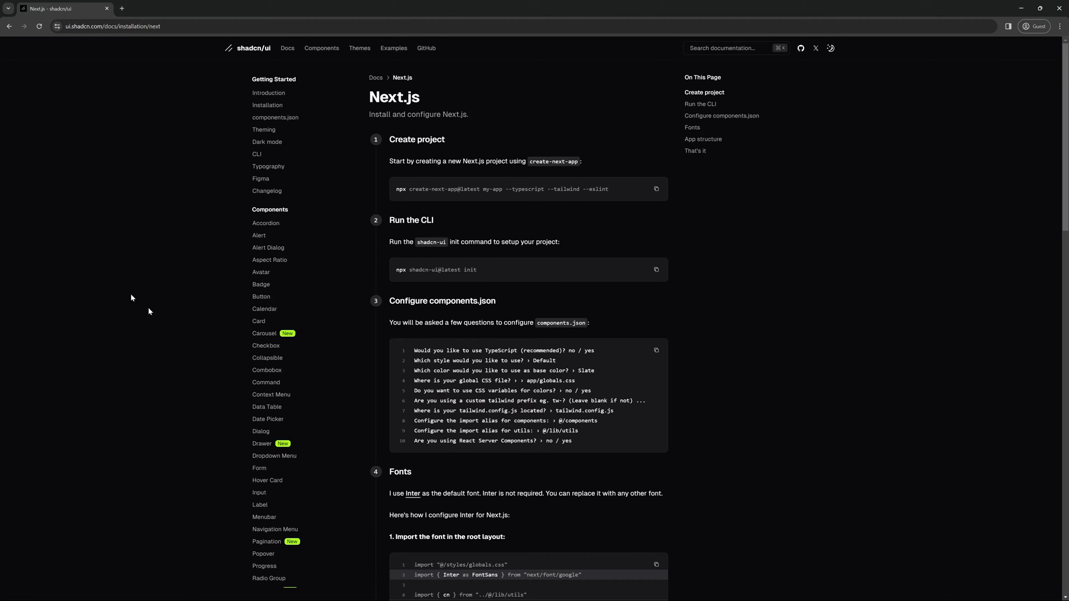
{"action": "mouse_move", "coordinate": [359, 54]}
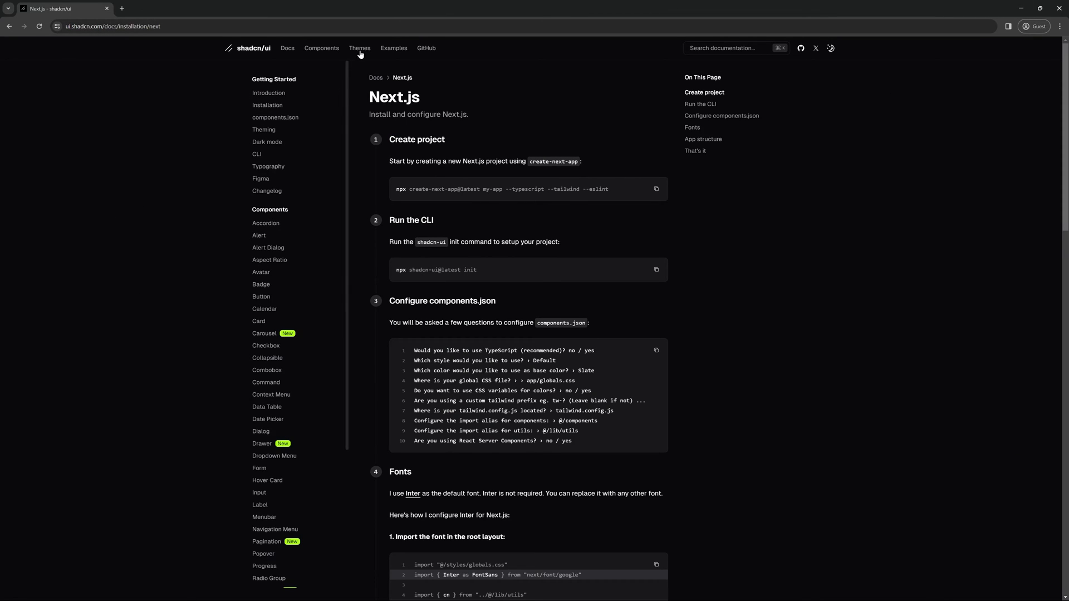
On the shadcn/ui Themes page, preview the blue, orange, then rose themes
{"action": "left_click", "coordinate": [359, 48]}
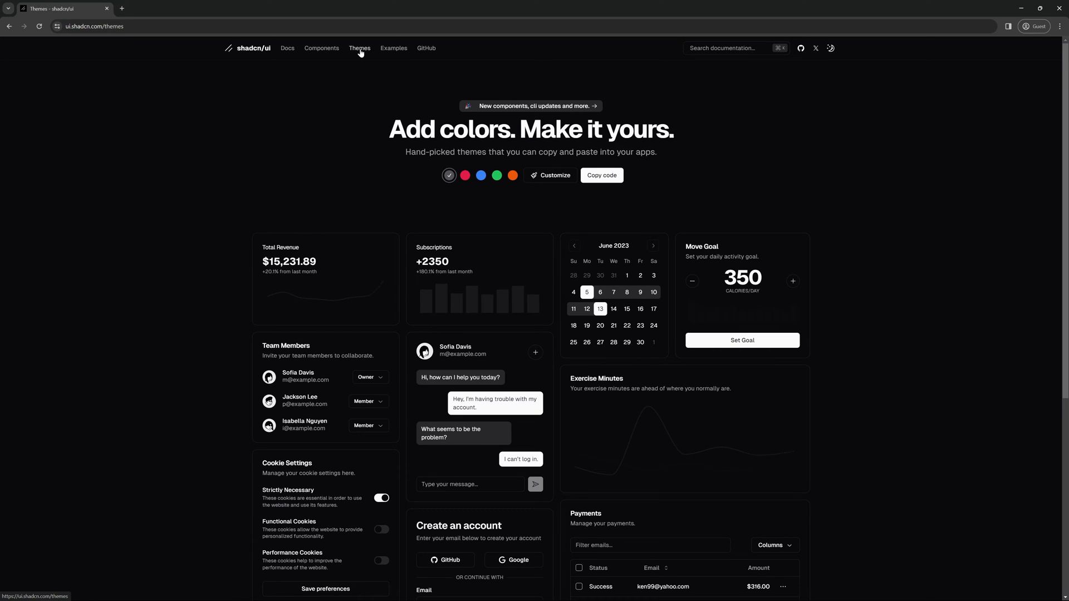
{"action": "left_click", "coordinate": [480, 175]}
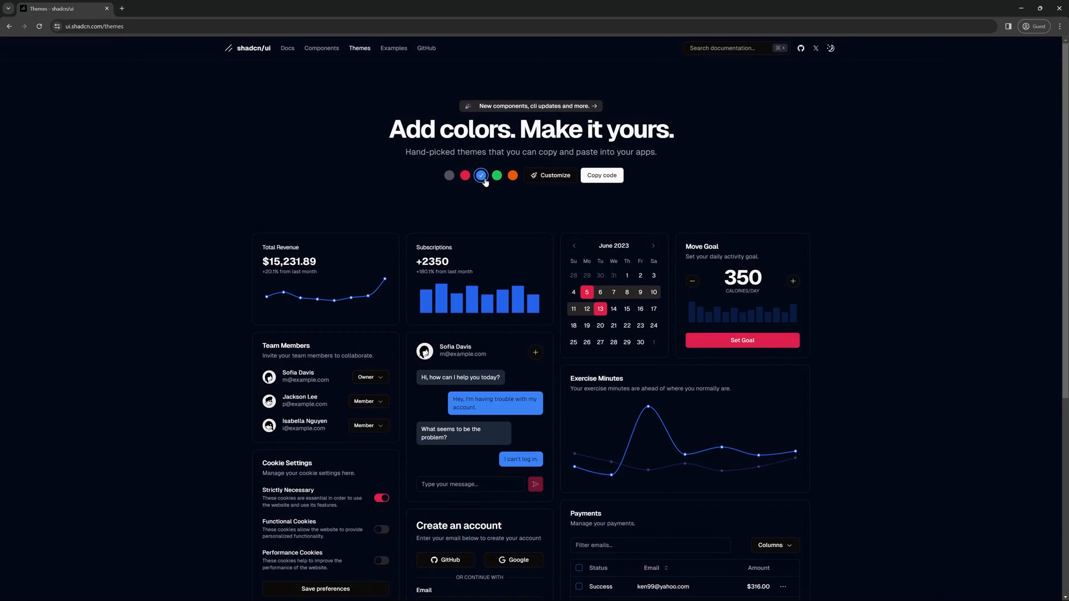
{"action": "left_click", "coordinate": [512, 175]}
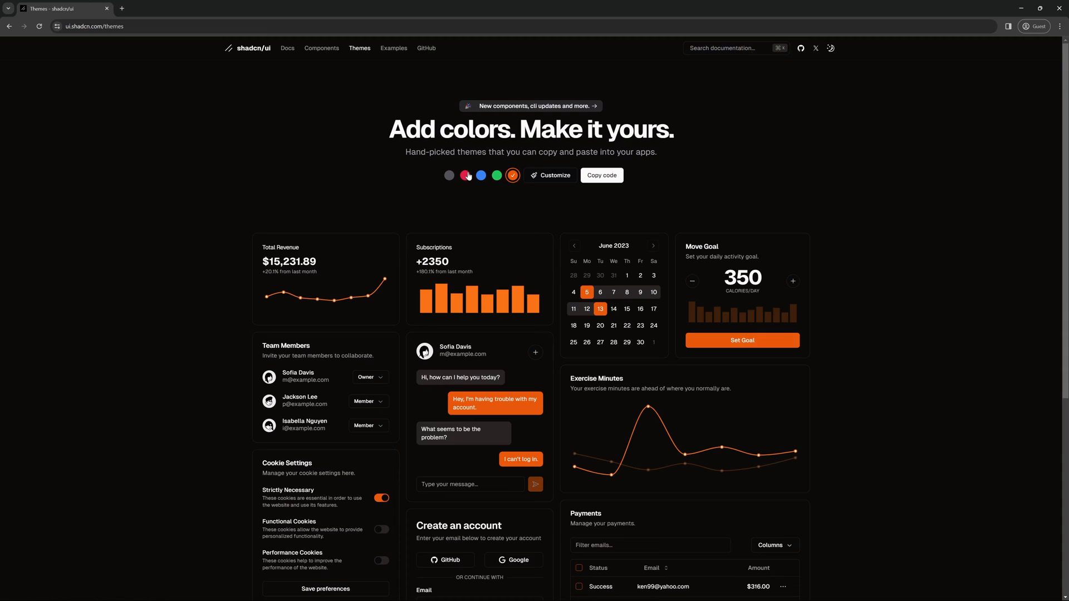
{"action": "left_click", "coordinate": [465, 175]}
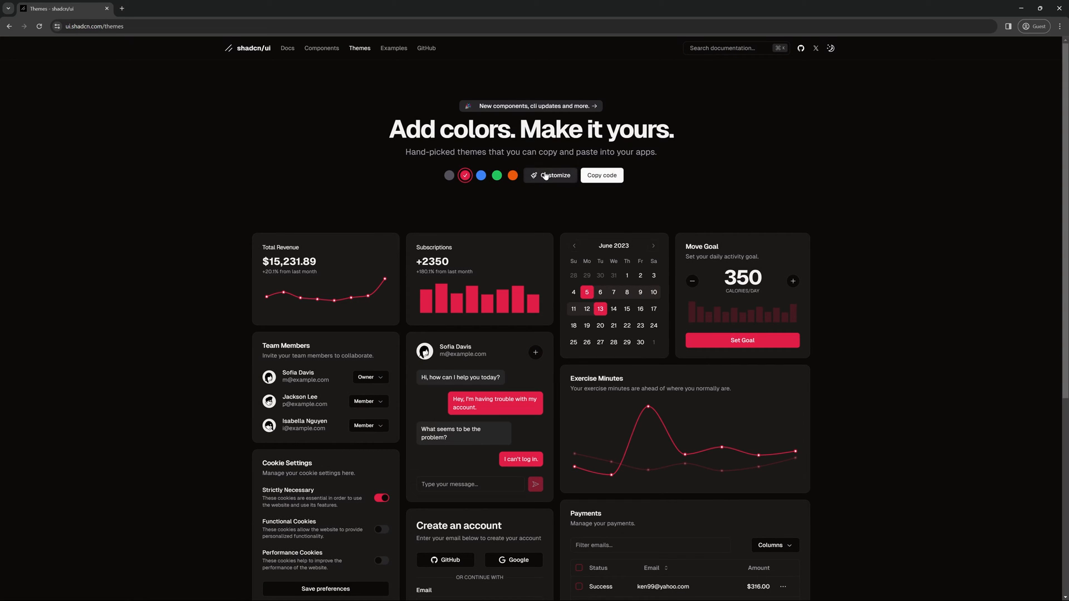
Open Customize, show the rose theme's code, and copy its CSS variables
{"action": "left_click", "coordinate": [550, 175]}
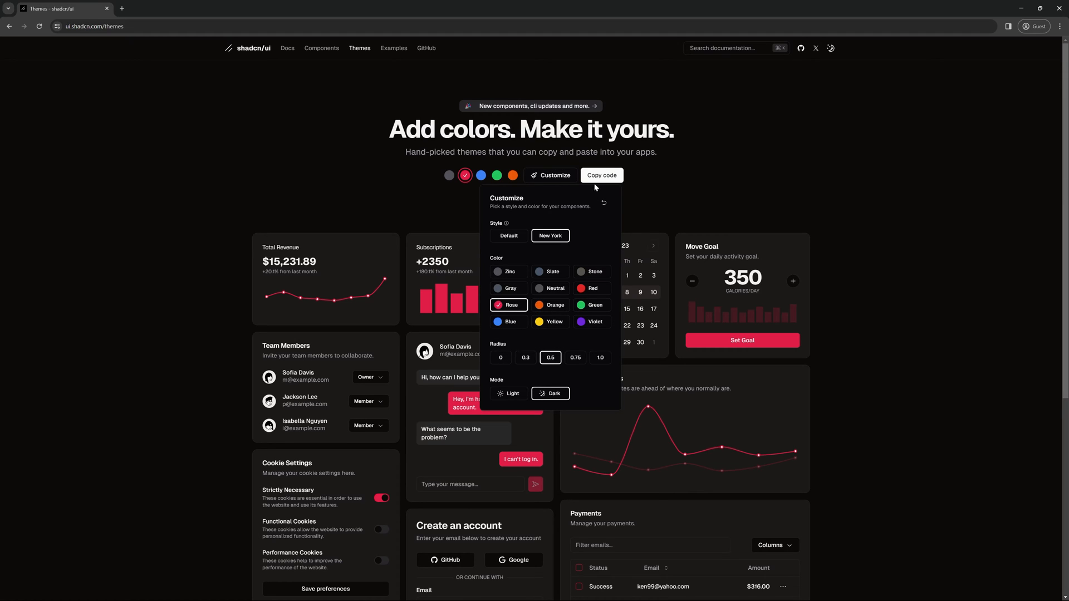
{"action": "left_click", "coordinate": [601, 175]}
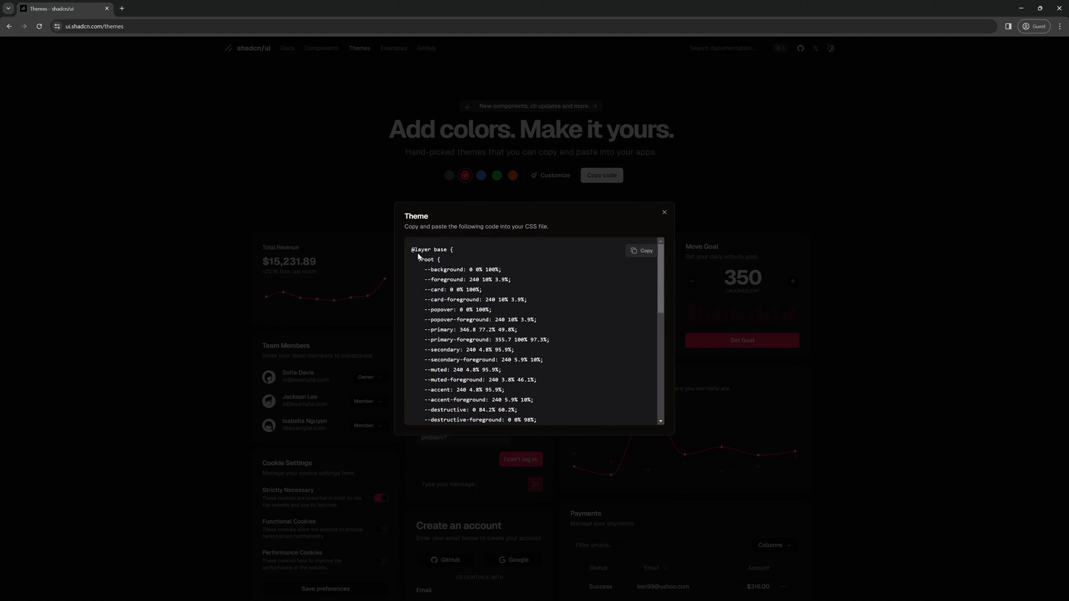
{"action": "scroll", "scroll_direction": "down", "scroll_amount": 3}
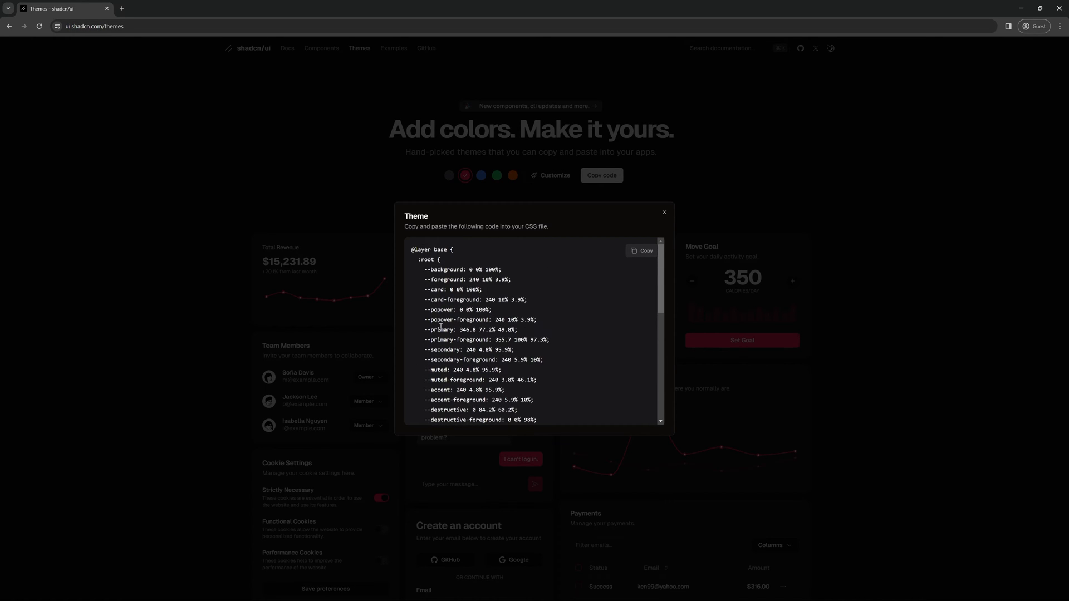
{"action": "left_click", "coordinate": [641, 250]}
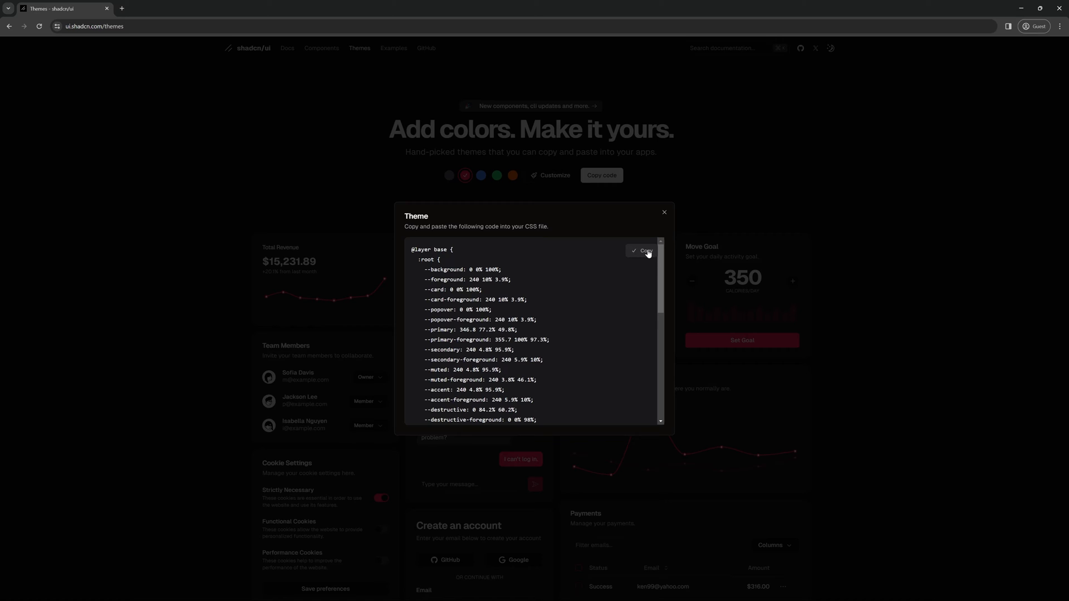
{"action": "mouse_move", "coordinate": [907, 7]}
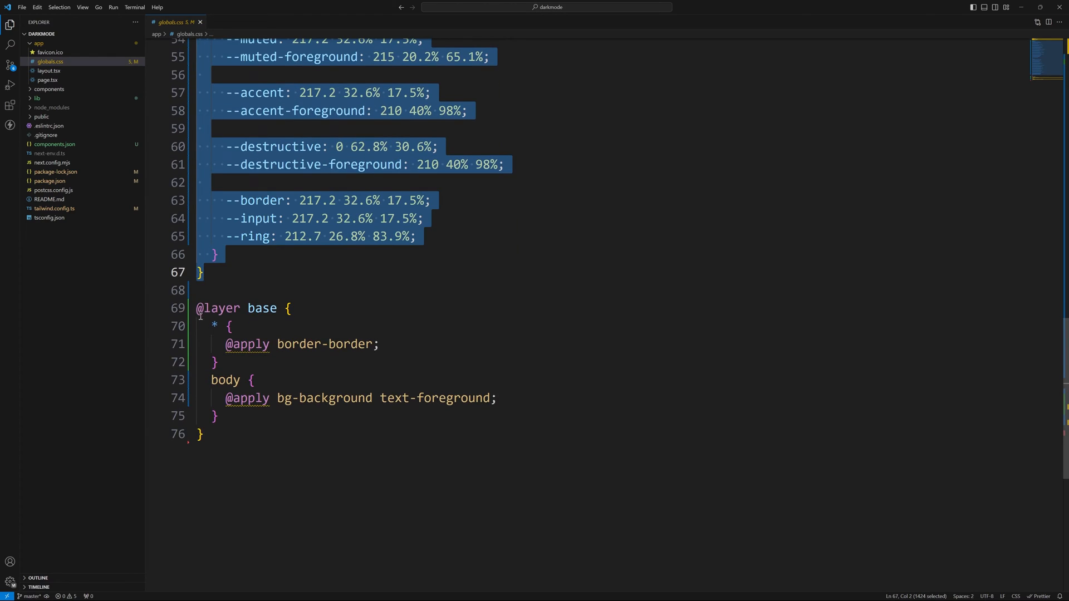
{"action": "mouse_move", "coordinate": [272, 454]}
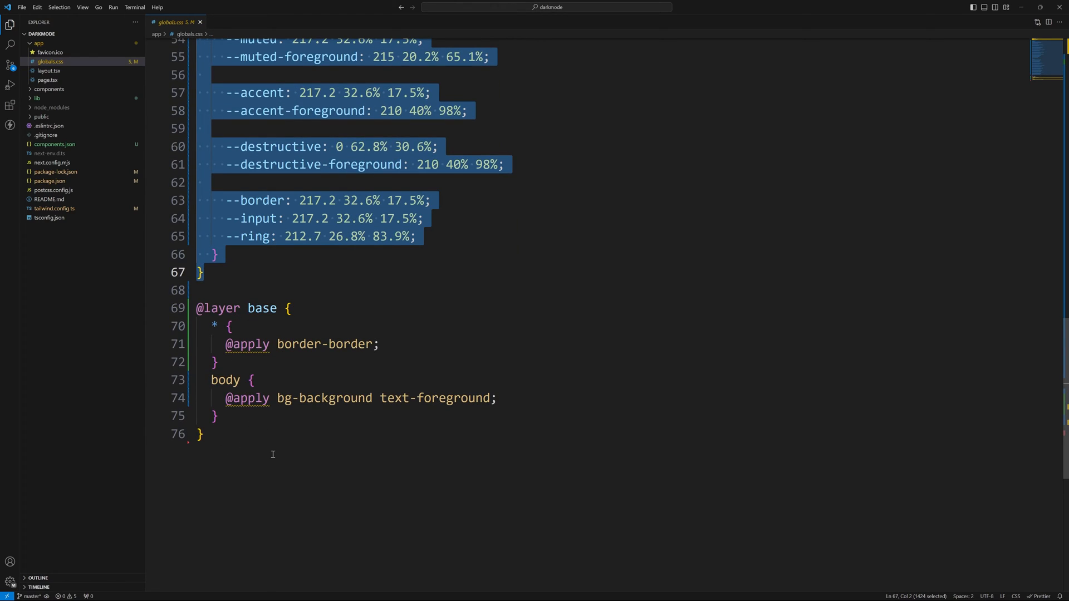
{"action": "key", "text": "Delete"}
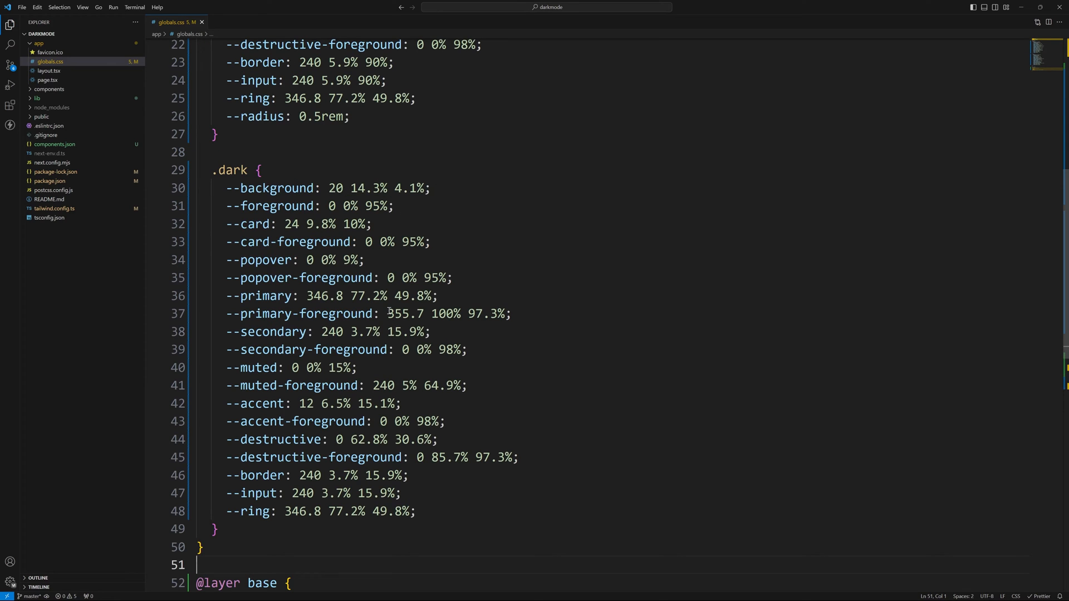
{"action": "mouse_move", "coordinate": [396, 278]}
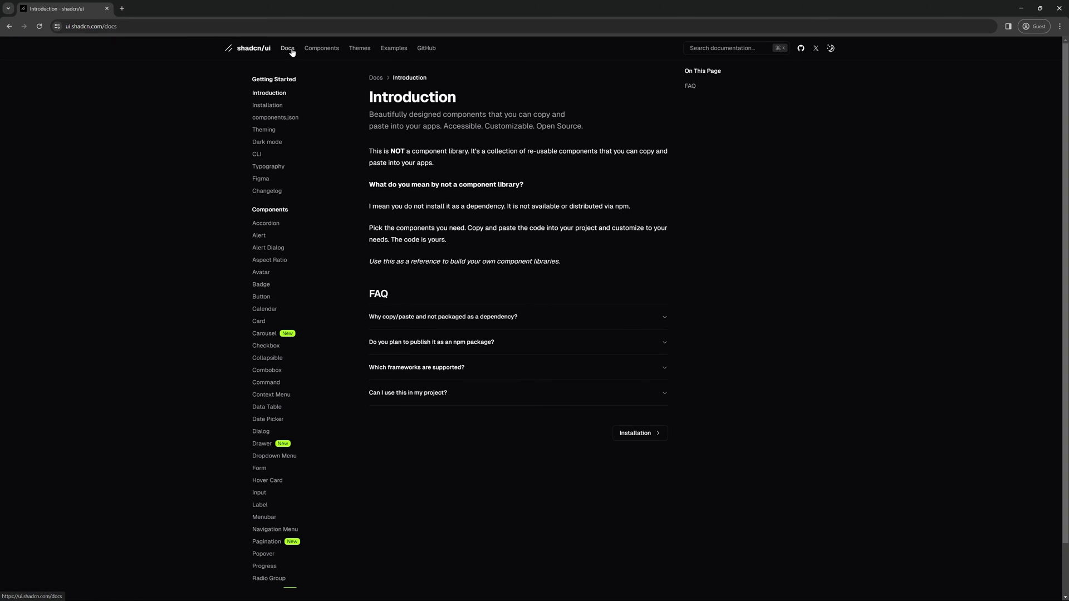
{"action": "mouse_move", "coordinate": [284, 146]}
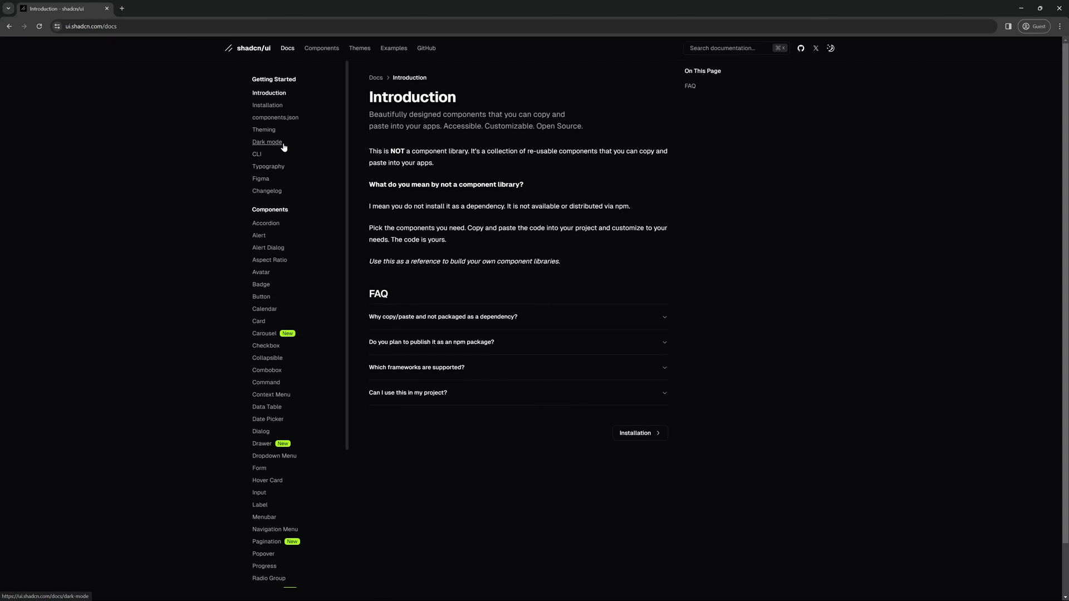
Open Dark mode in the shadcn/ui docs and choose the Next.js guide
{"action": "left_click", "coordinate": [267, 142]}
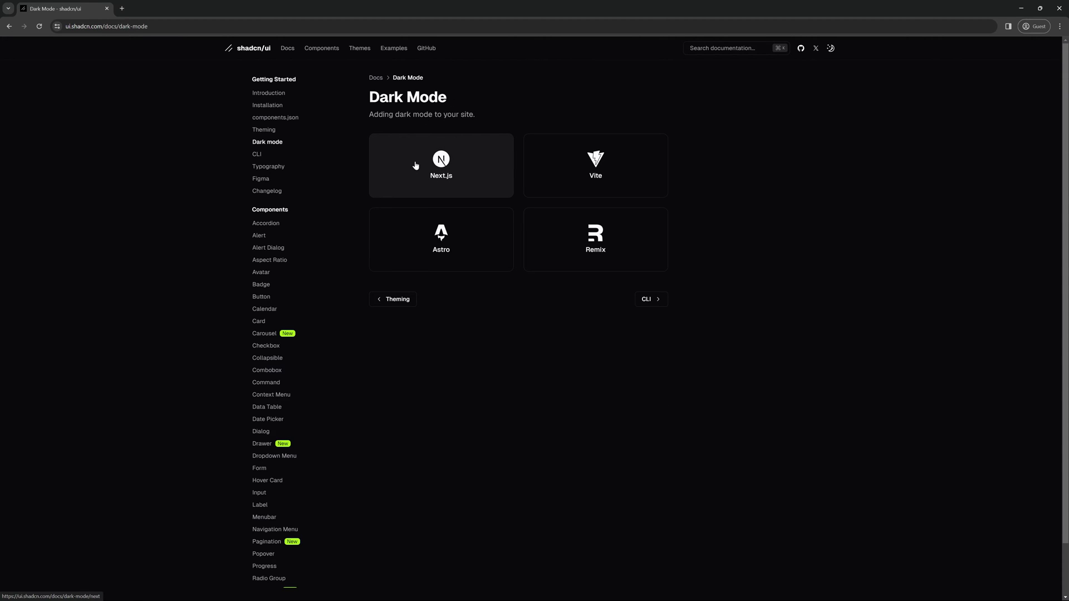
{"action": "left_click", "coordinate": [441, 166]}
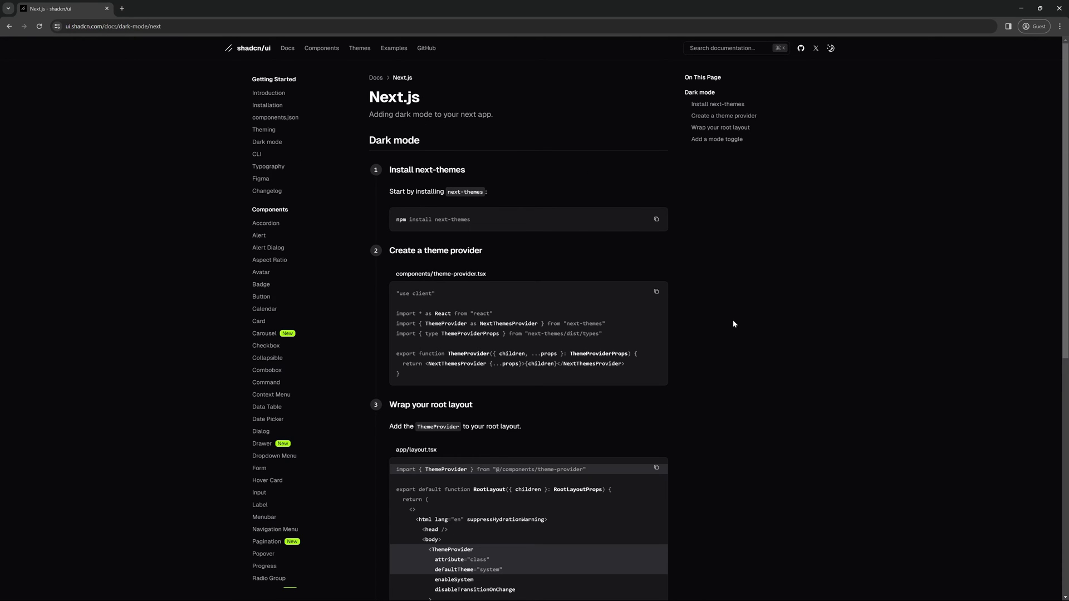
{"action": "mouse_move", "coordinate": [461, 264]}
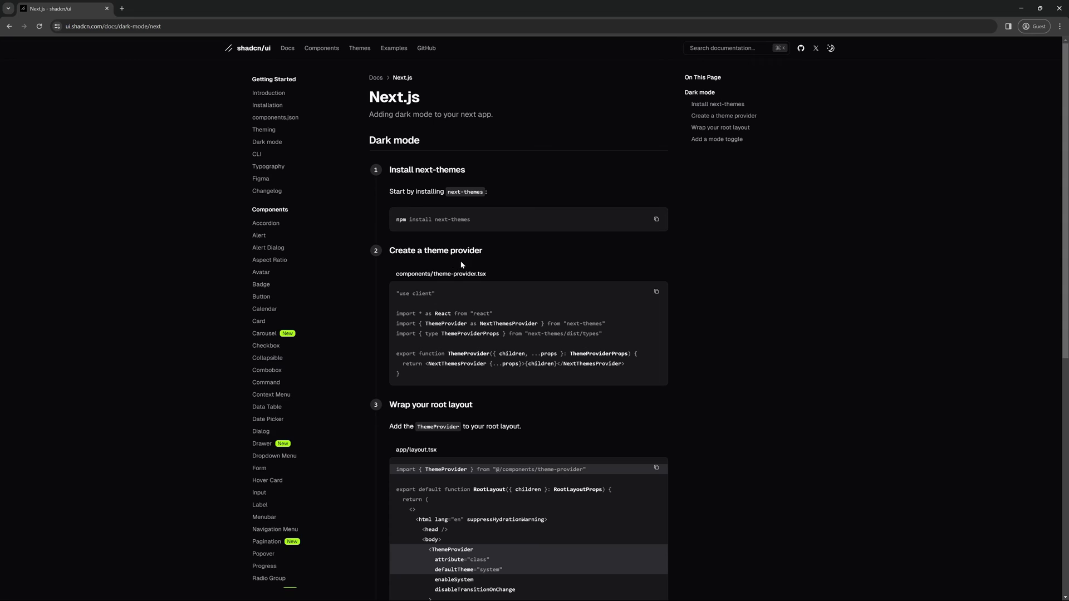
{"action": "mouse_move", "coordinate": [457, 253]}
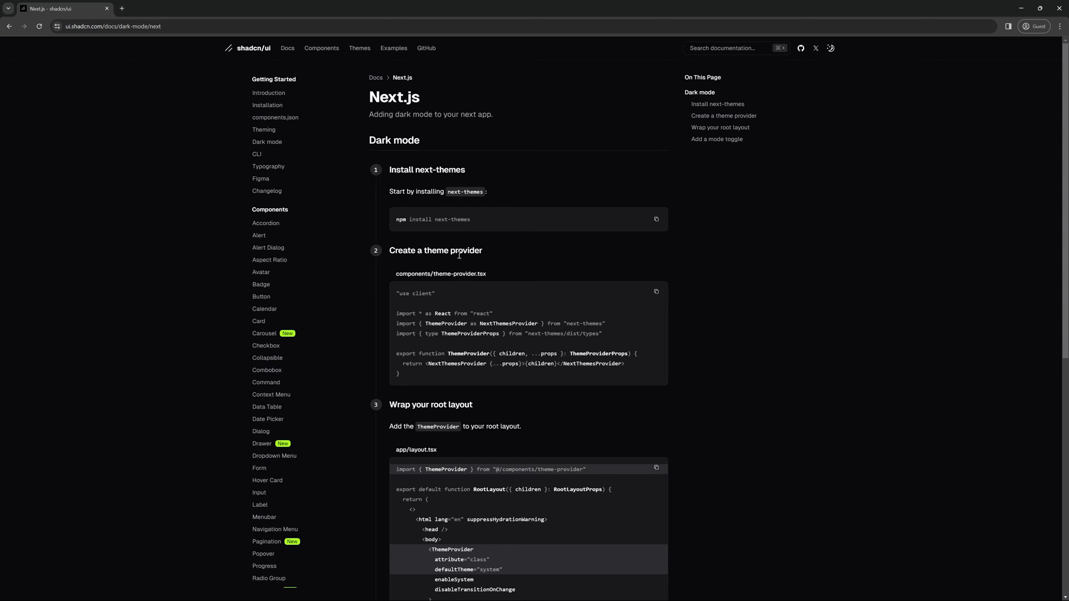
{"action": "mouse_move", "coordinate": [487, 264]}
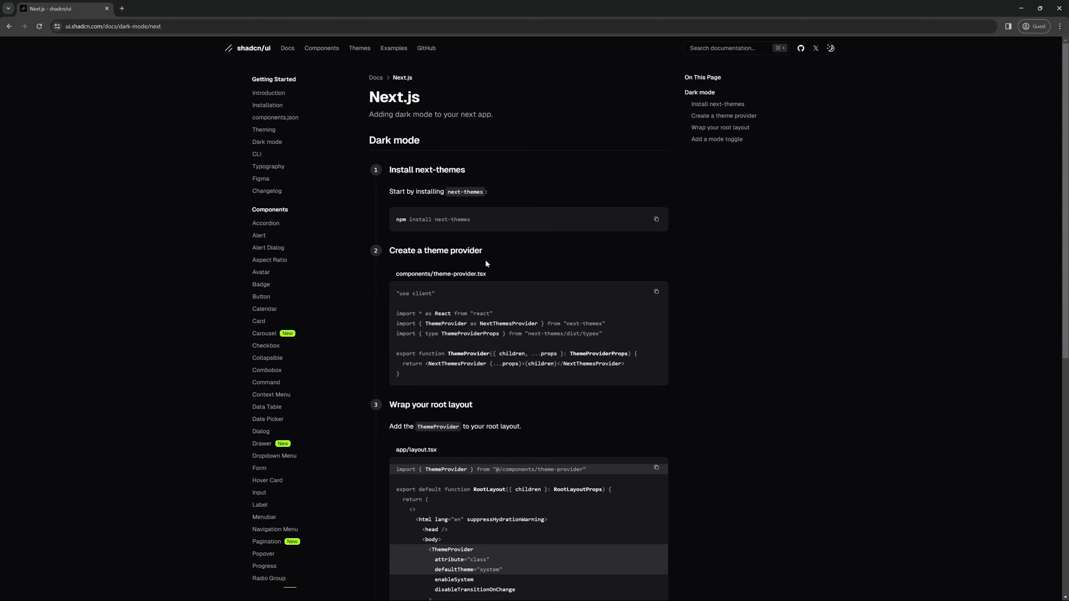
{"action": "mouse_move", "coordinate": [390, 277]}
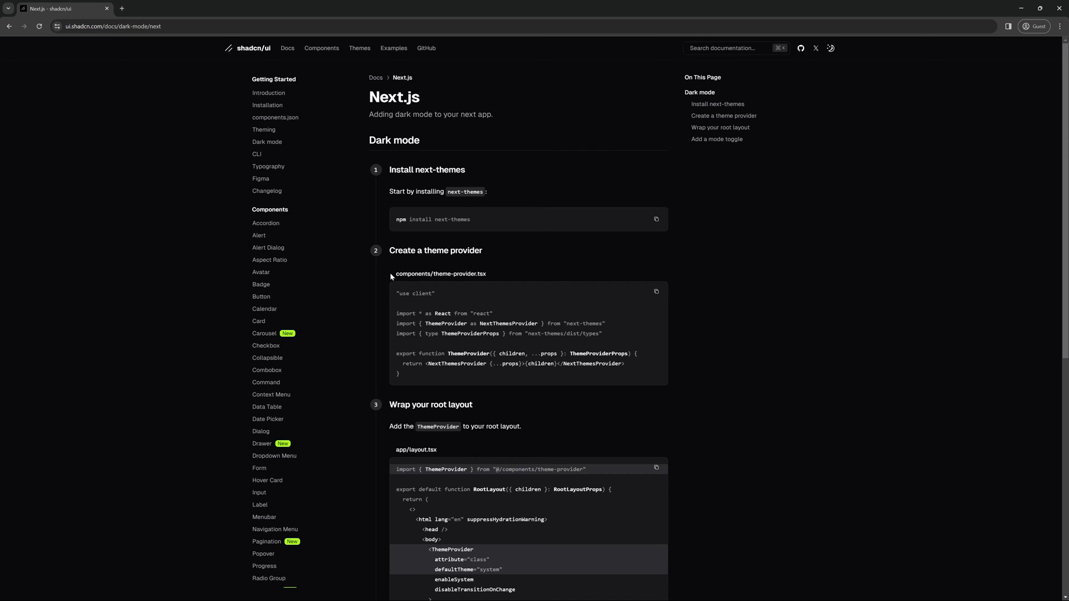
{"action": "mouse_move", "coordinate": [651, 304]}
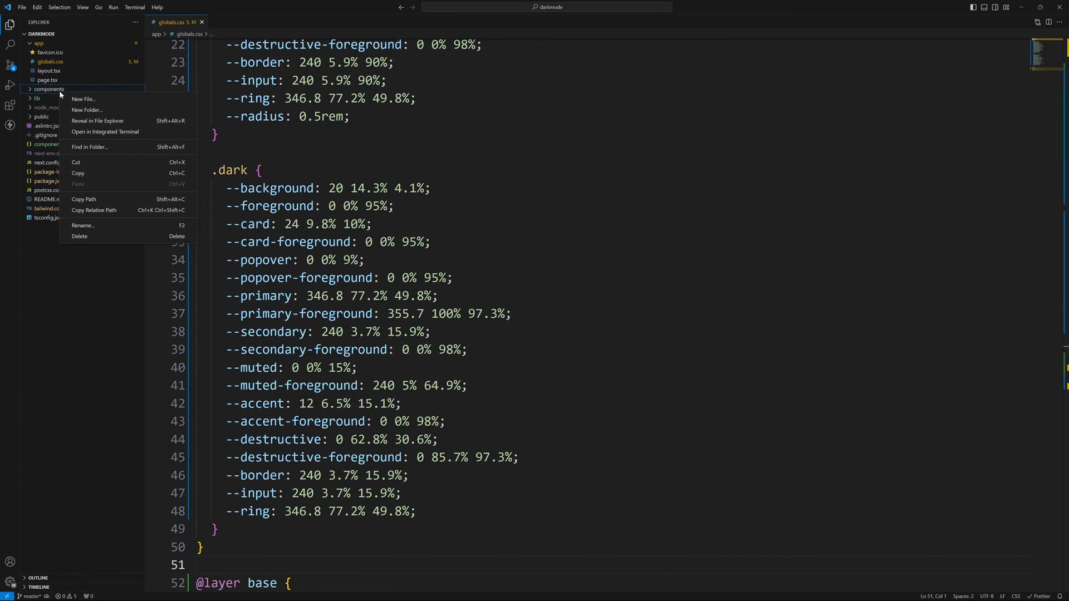
Create a new theme-provider.tsx file in the components folder for the ThemeProvider wrapper
{"action": "left_click", "coordinate": [83, 99]}
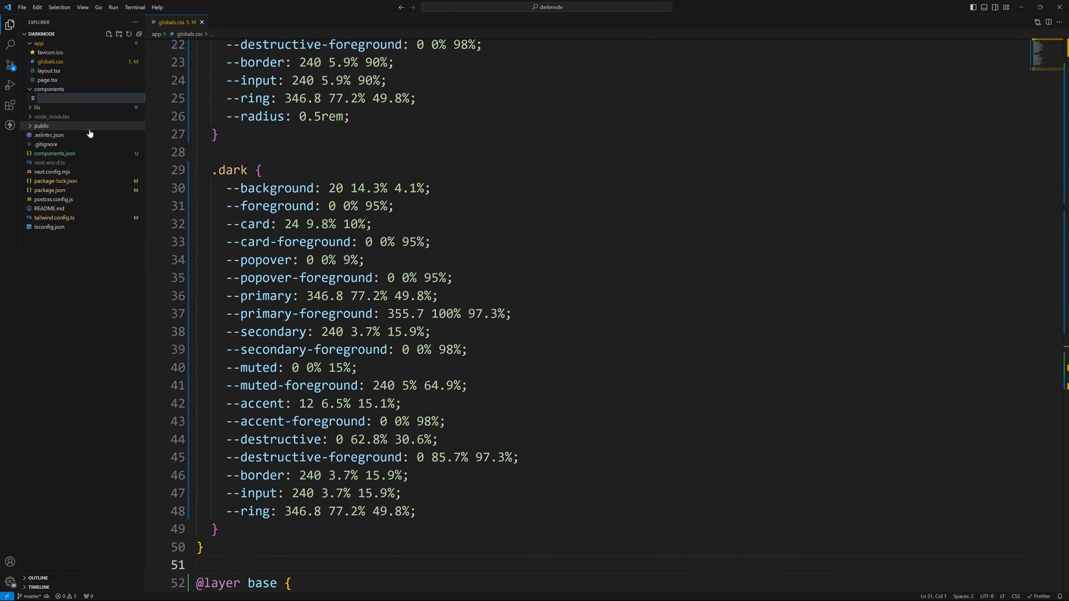
{"action": "type", "text": "theme-provider.tsx"}
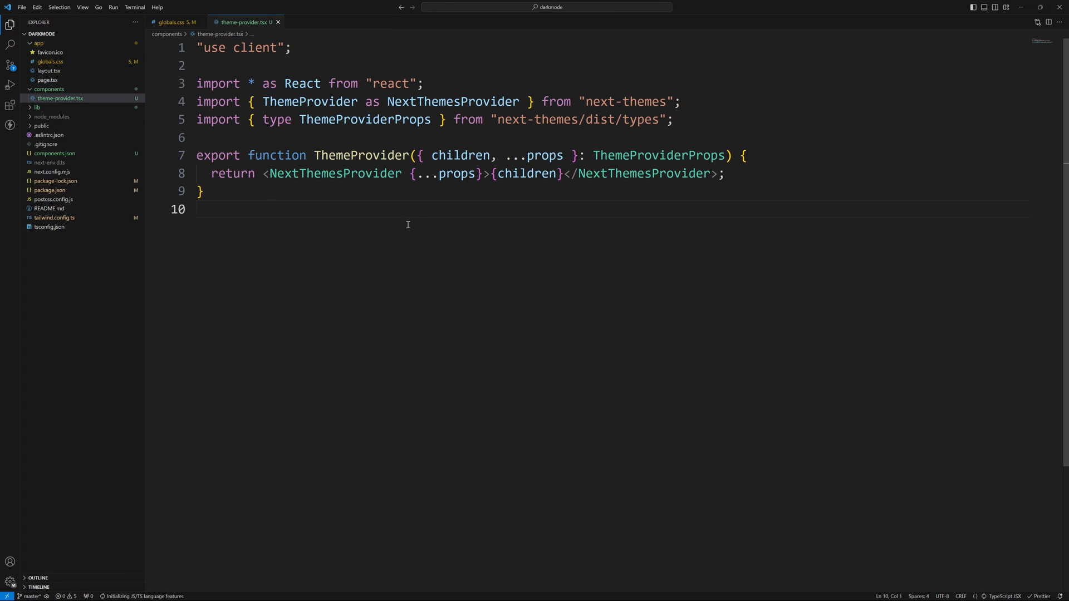
{"action": "mouse_move", "coordinate": [580, 119]}
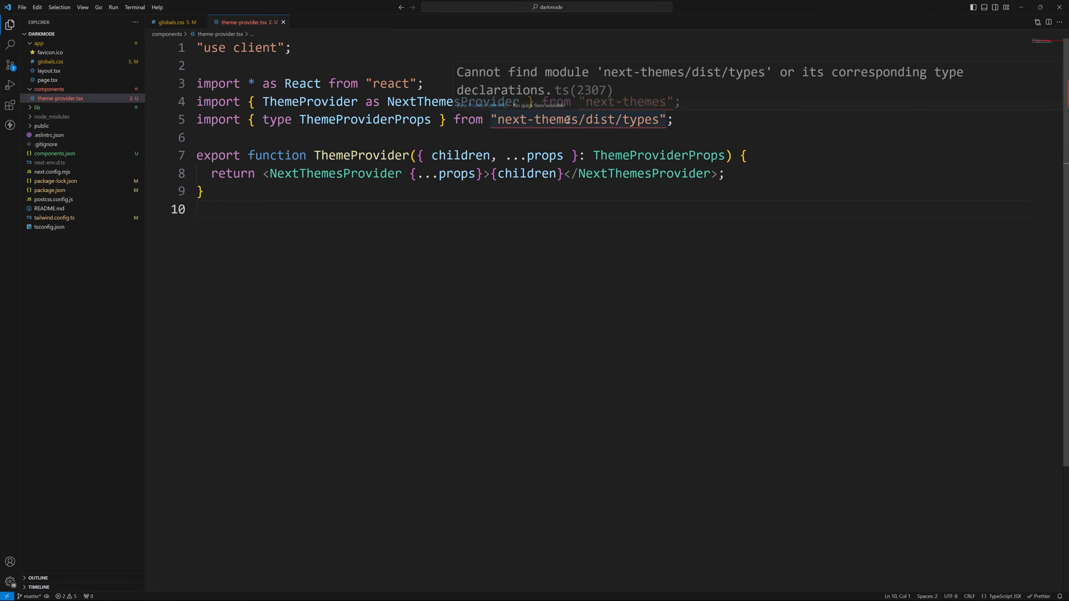
{"action": "mouse_move", "coordinate": [187, 49]}
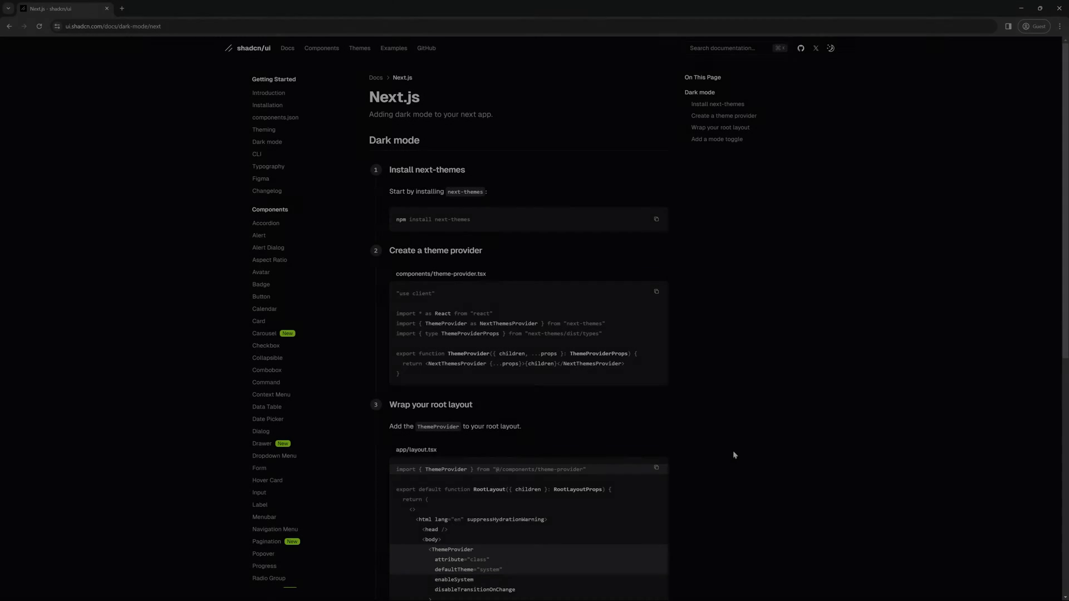
{"action": "mouse_move", "coordinate": [486, 220]}
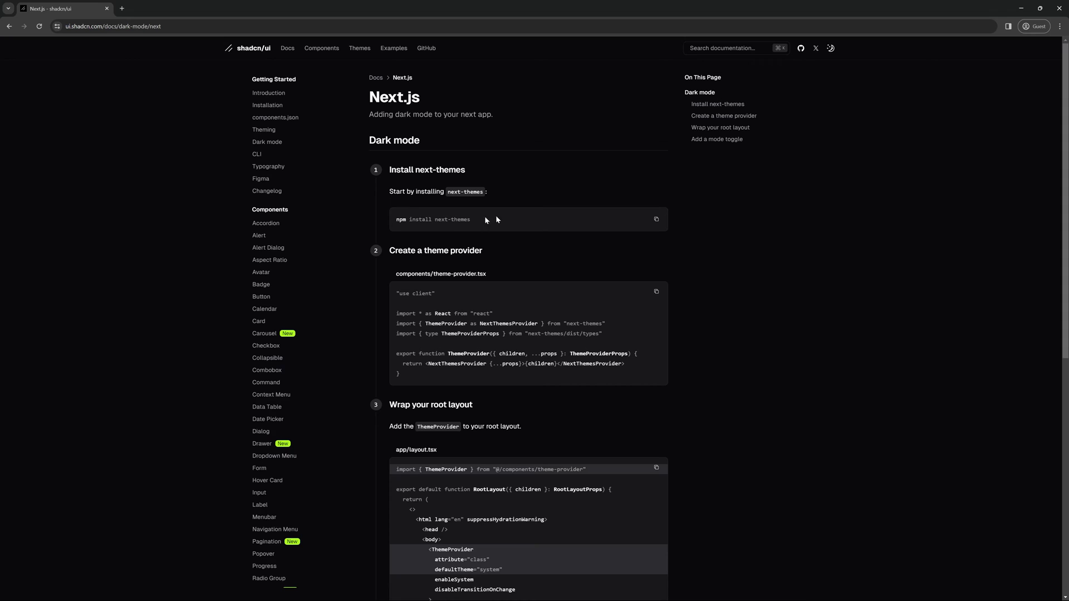
Copy the install command from the docs and run npm install next-themes
{"action": "left_click", "coordinate": [656, 219]}
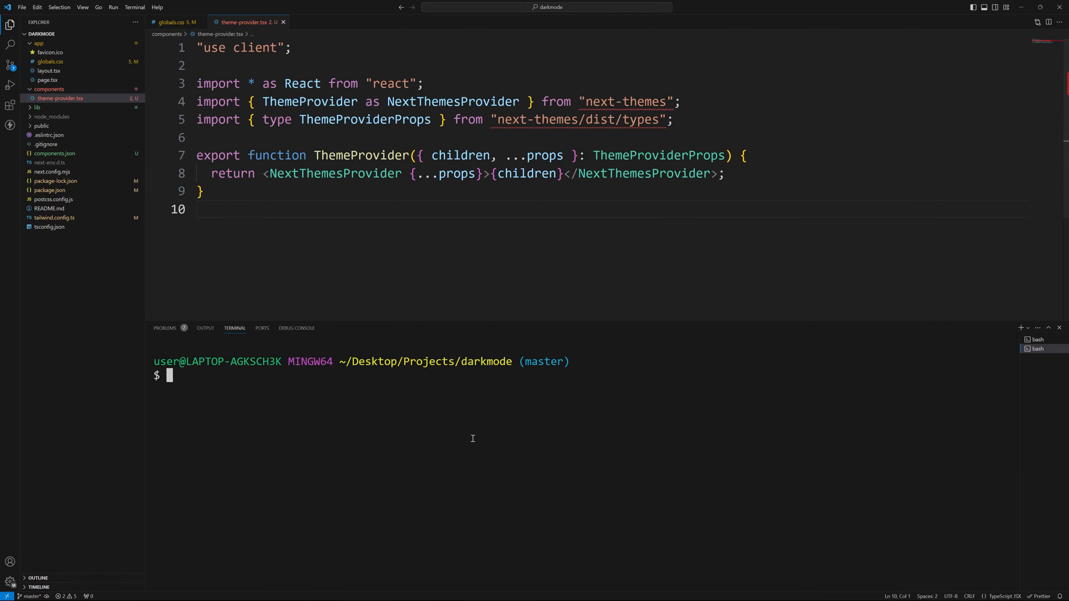
{"action": "type", "text": "npm install next-themes"}
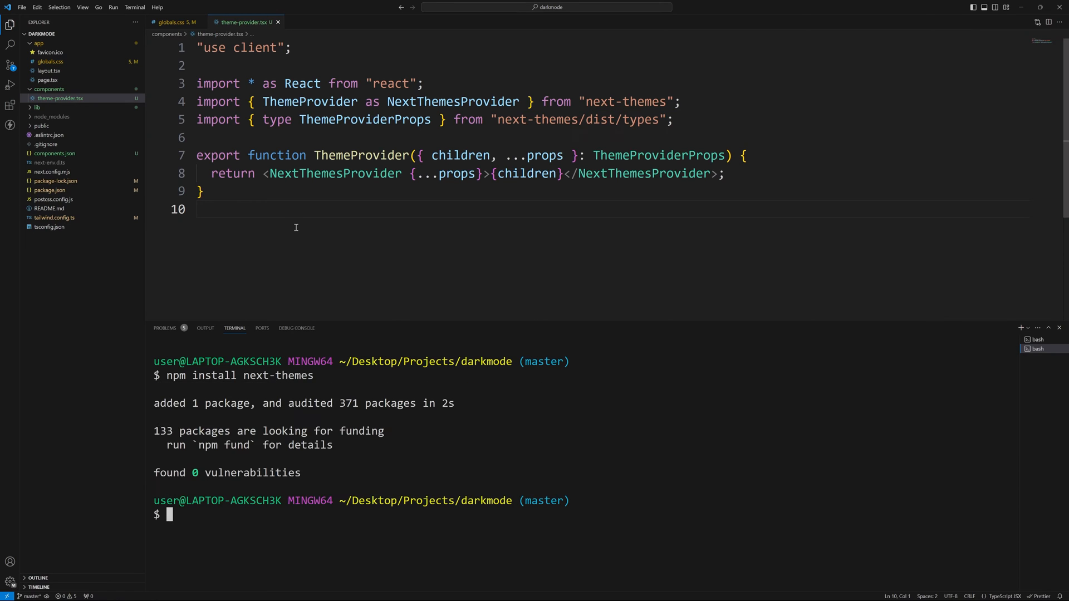
{"action": "mouse_move", "coordinate": [449, 133]}
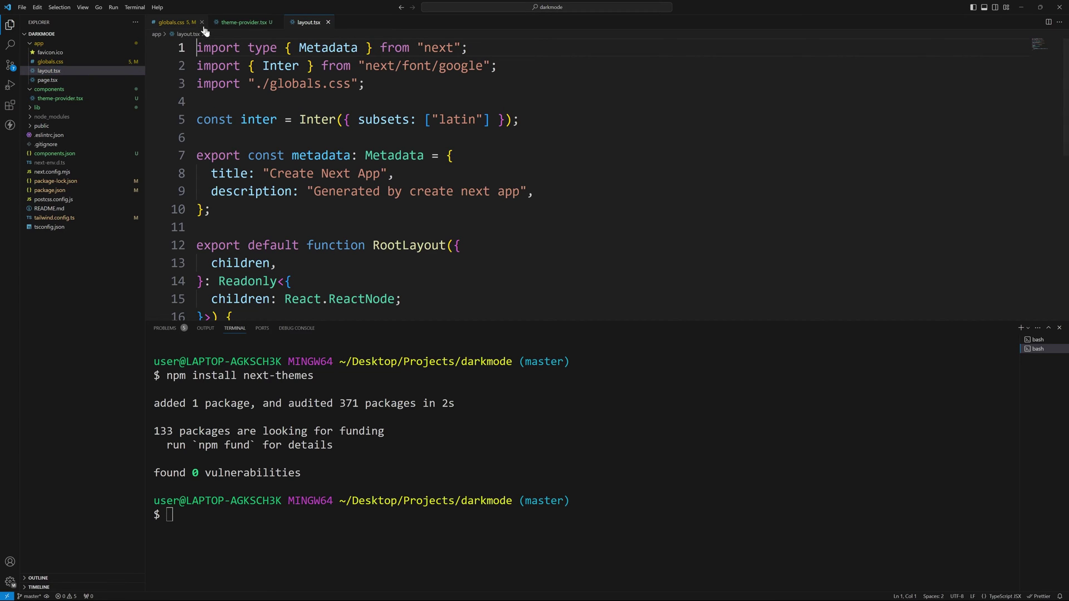
Wrap children in <ThemeProvider> in layout.tsx with defaultTheme set to dark
{"action": "scroll", "scroll_direction": "down", "scroll_amount": 3}
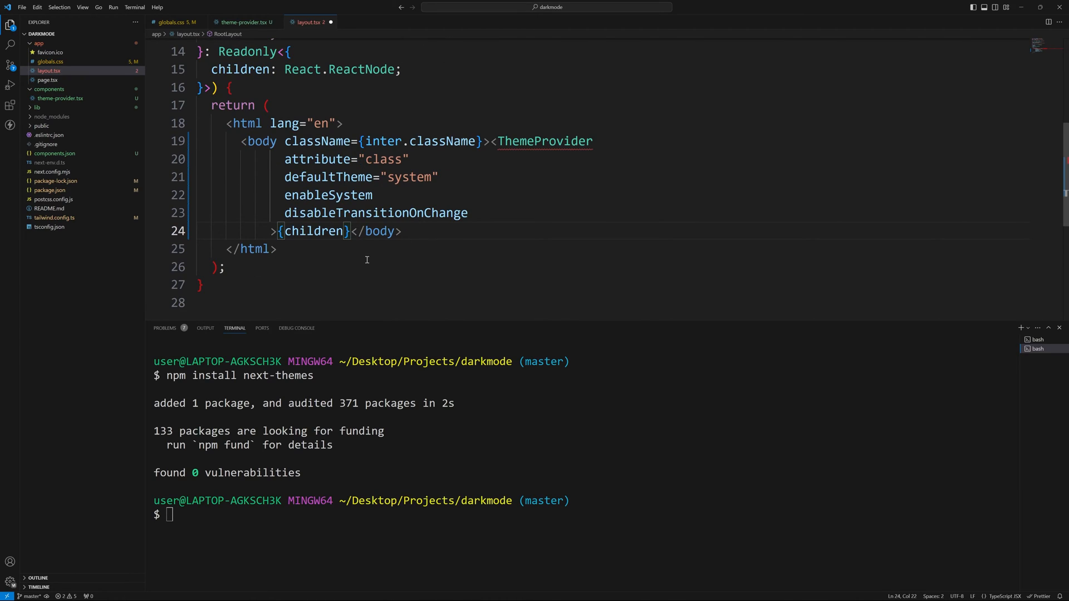
{"action": "type", "text": "<T"}
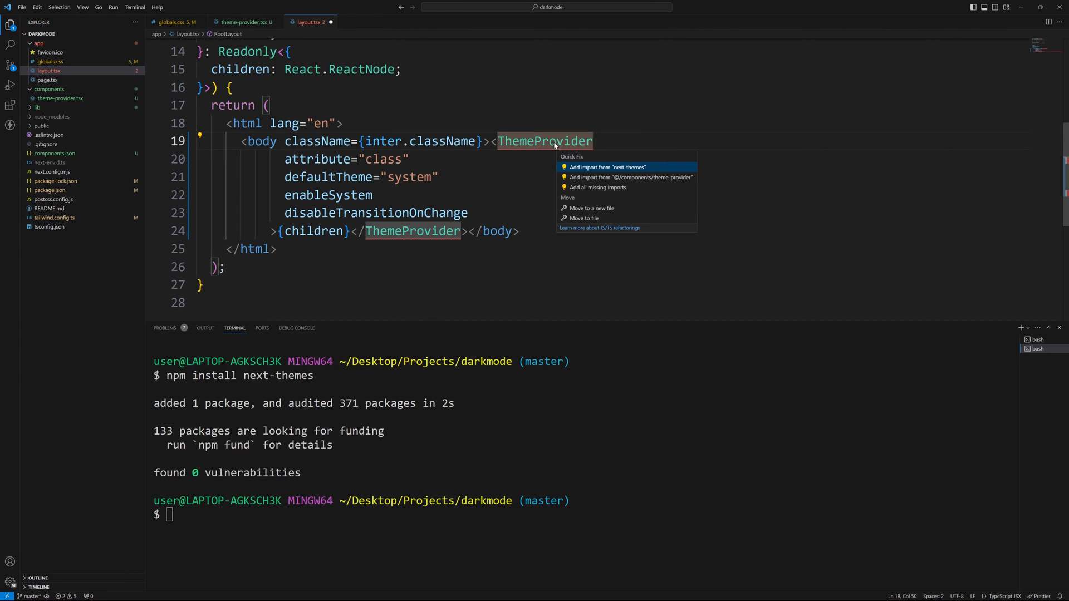
{"action": "mouse_move", "coordinate": [593, 172]}
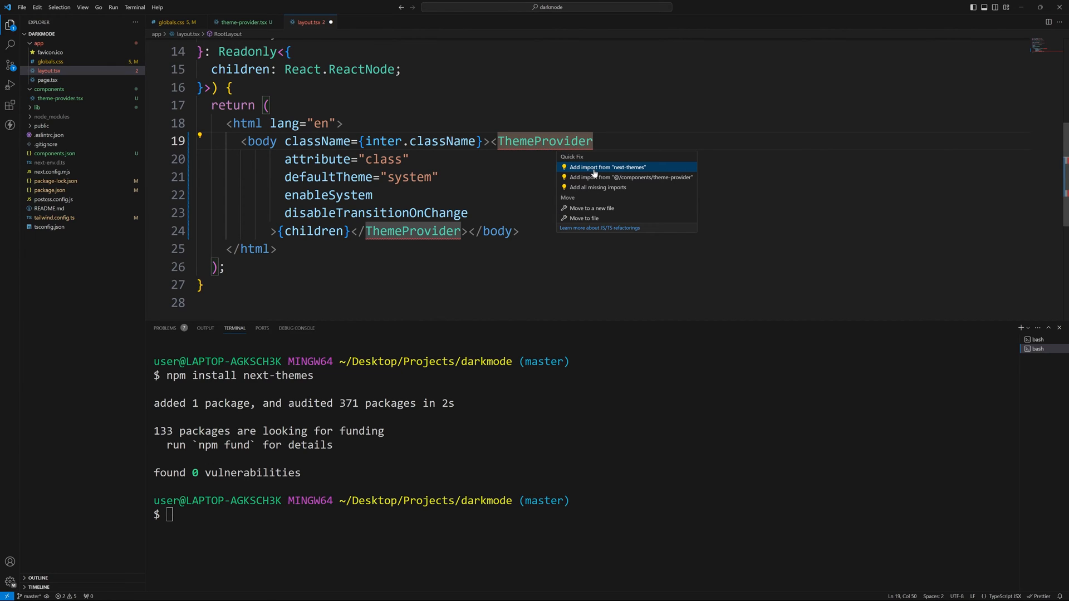
{"action": "mouse_move", "coordinate": [615, 180]}
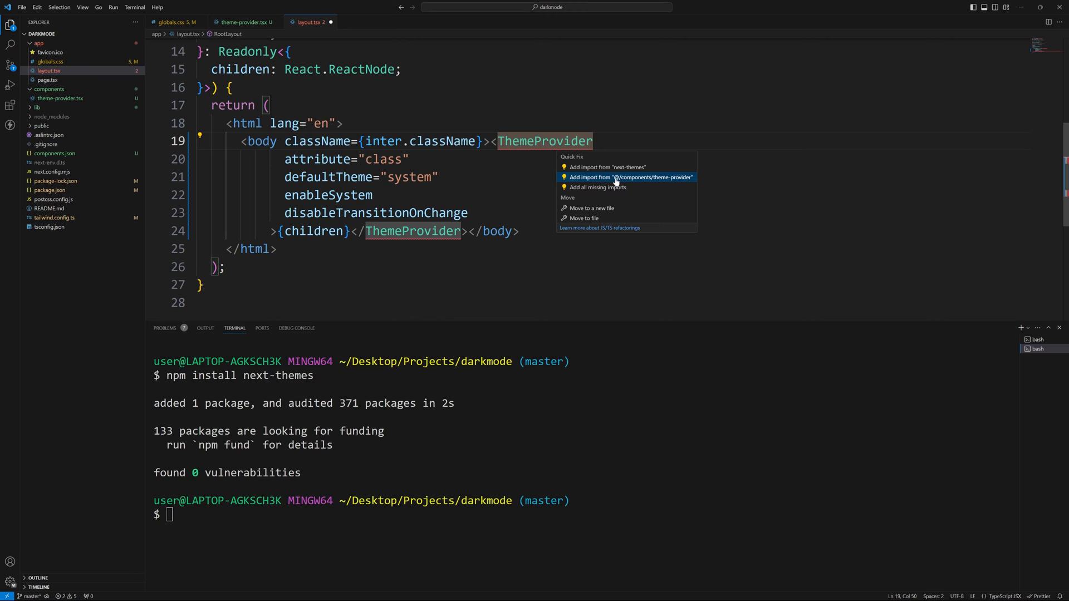
{"action": "mouse_move", "coordinate": [638, 184]}
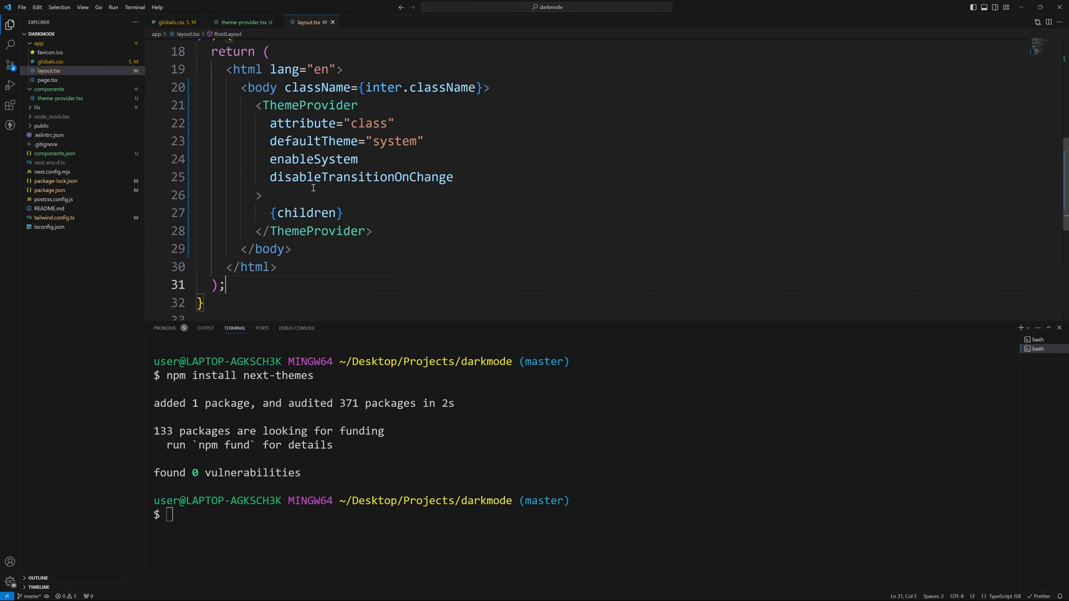
{"action": "mouse_move", "coordinate": [313, 159]}
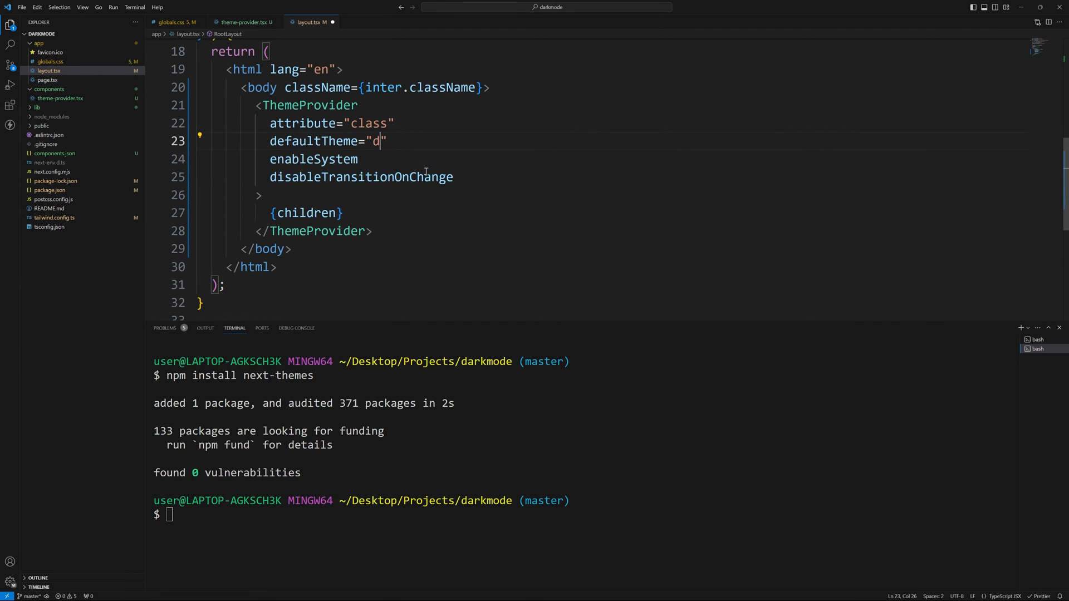
{"action": "type", "text": "ark"}
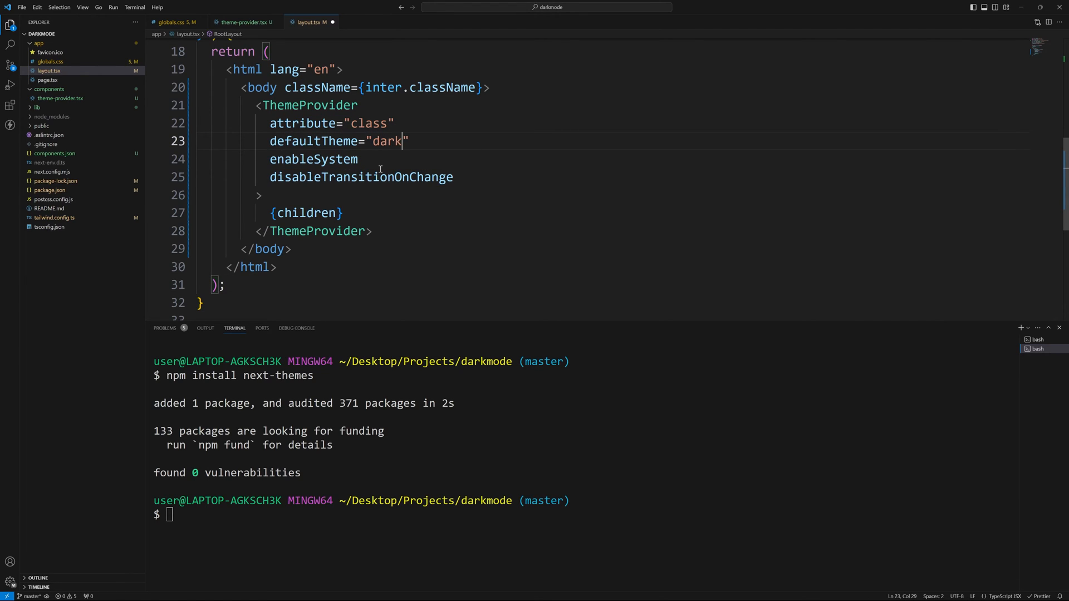
{"action": "left_click", "coordinate": [443, 222]}
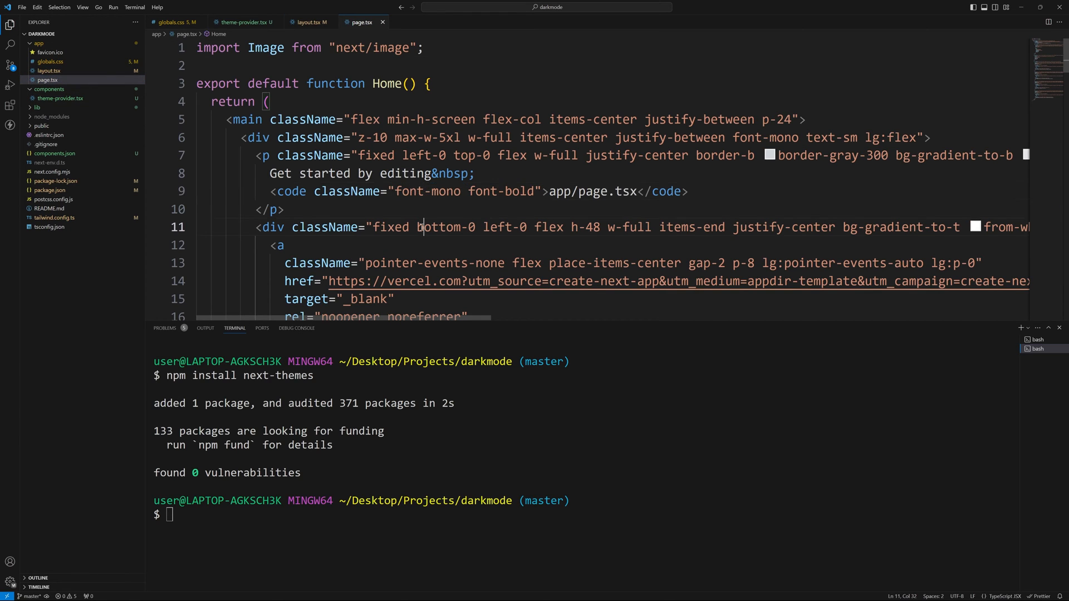
Clear page.tsx and generate a rafc component renamed to Dashboard
{"action": "key", "text": "Ctrl+a"}
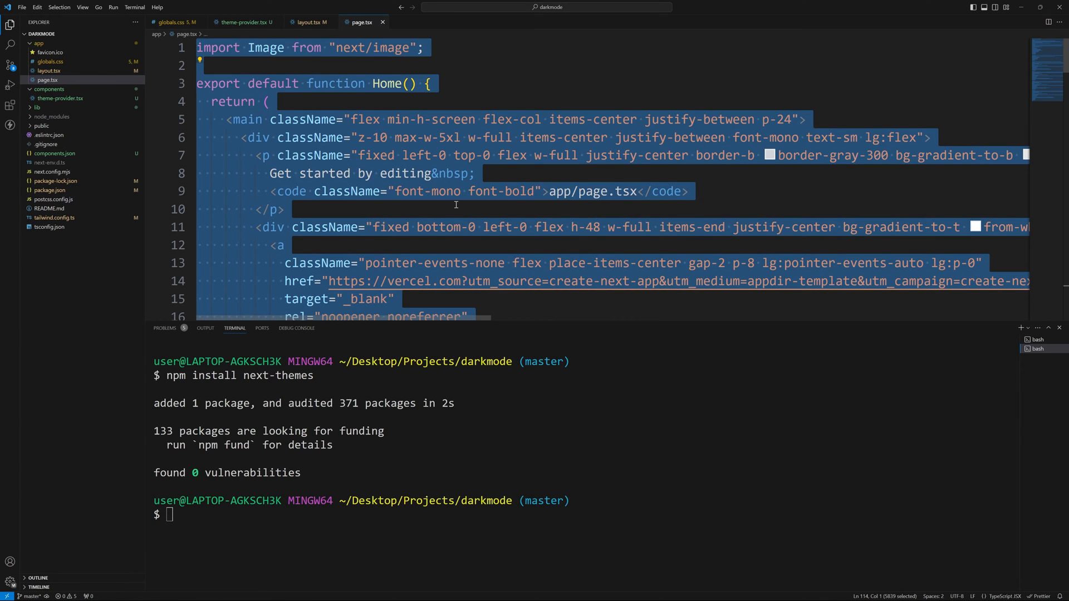
{"action": "key", "text": "Delete"}
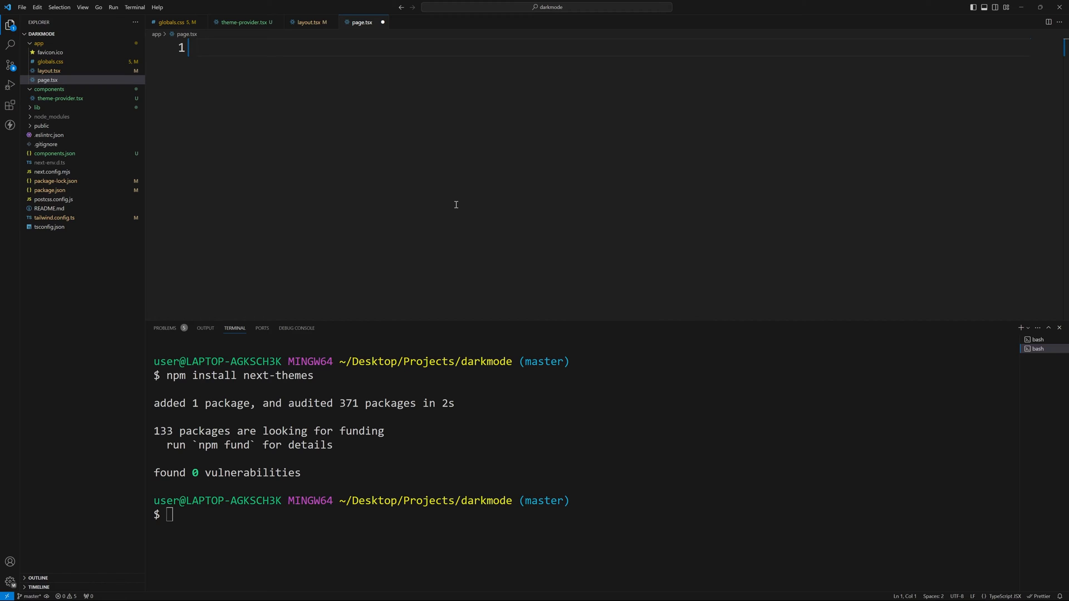
{"action": "type", "text": "rafc"}
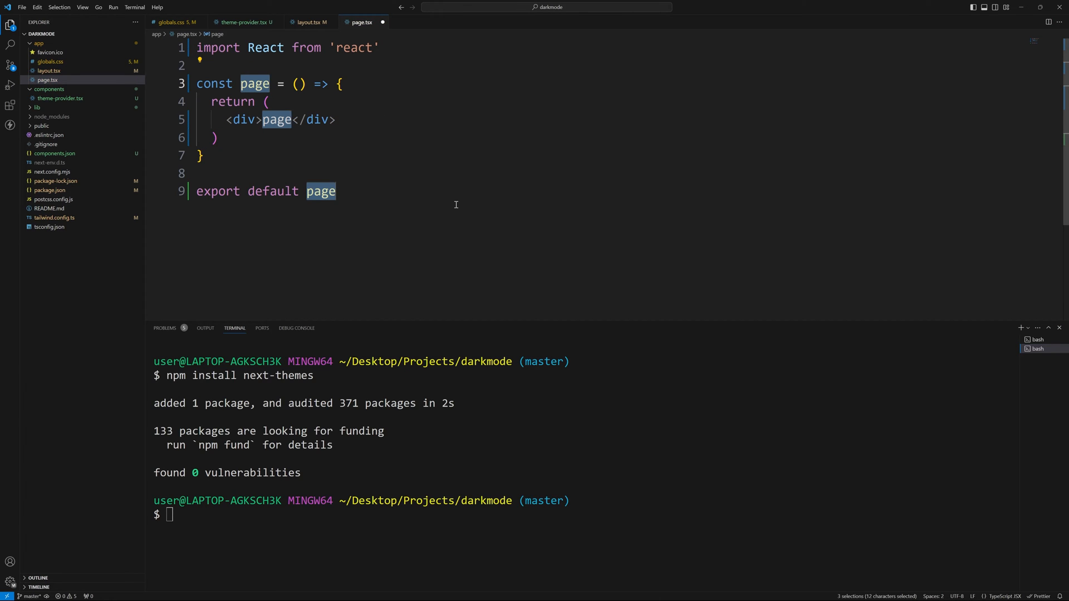
{"action": "type", "text": "D"}
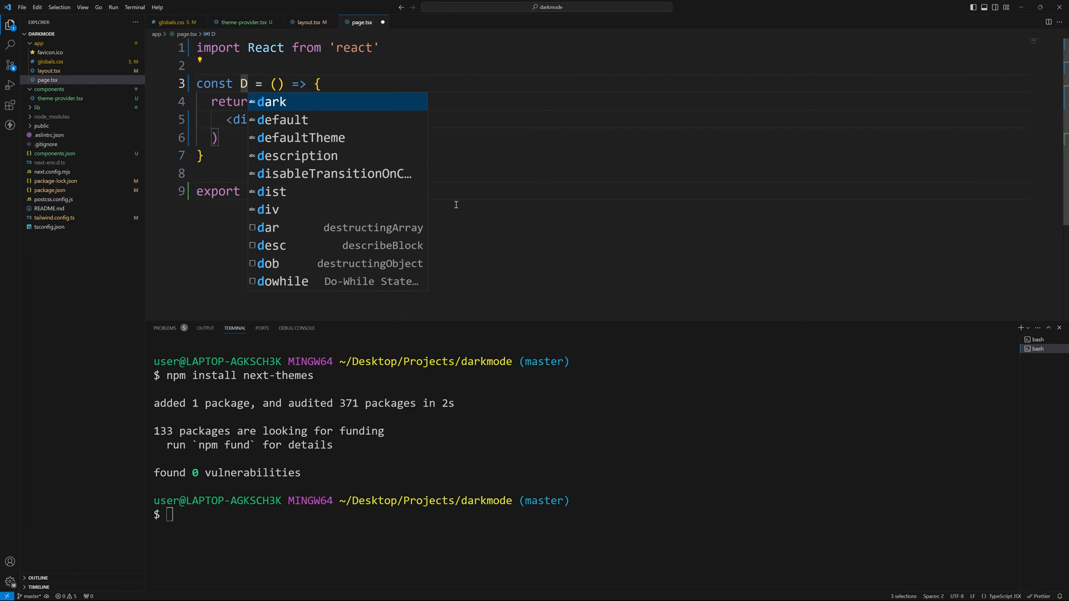
{"action": "type", "text": "Dashboard"}
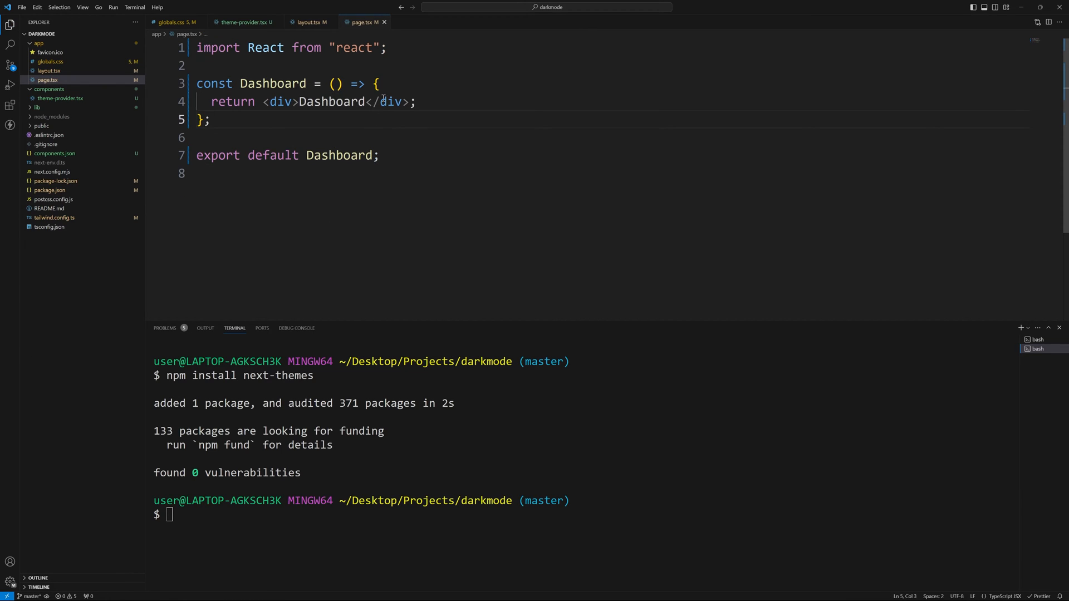
{"action": "mouse_move", "coordinate": [503, 168]}
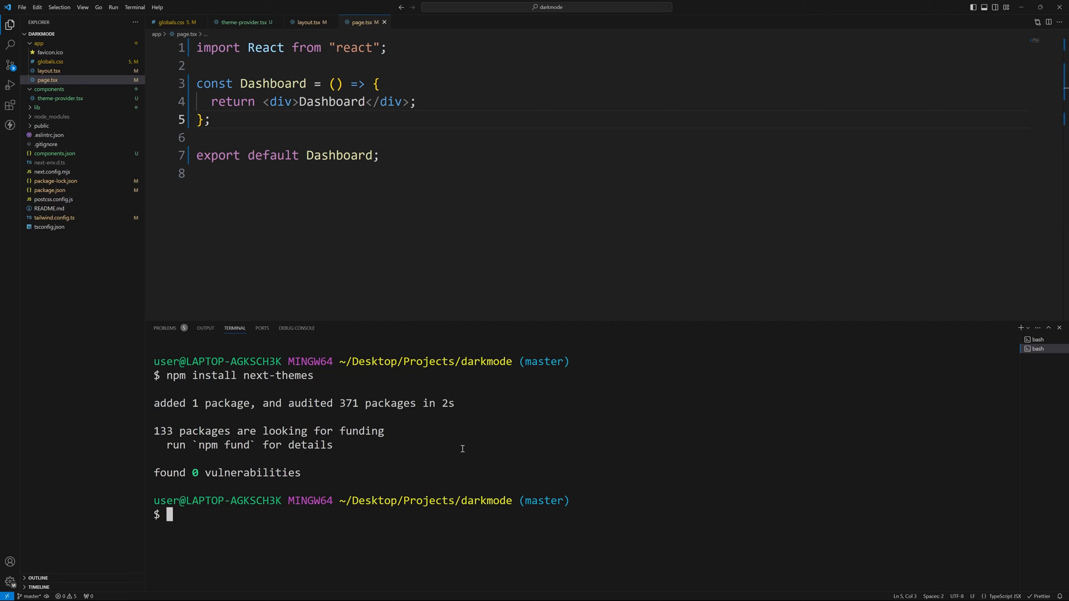
Start the dev server with npm run dev and add a className to the Dashboard paragraph
{"action": "type", "text": "npm run de"}
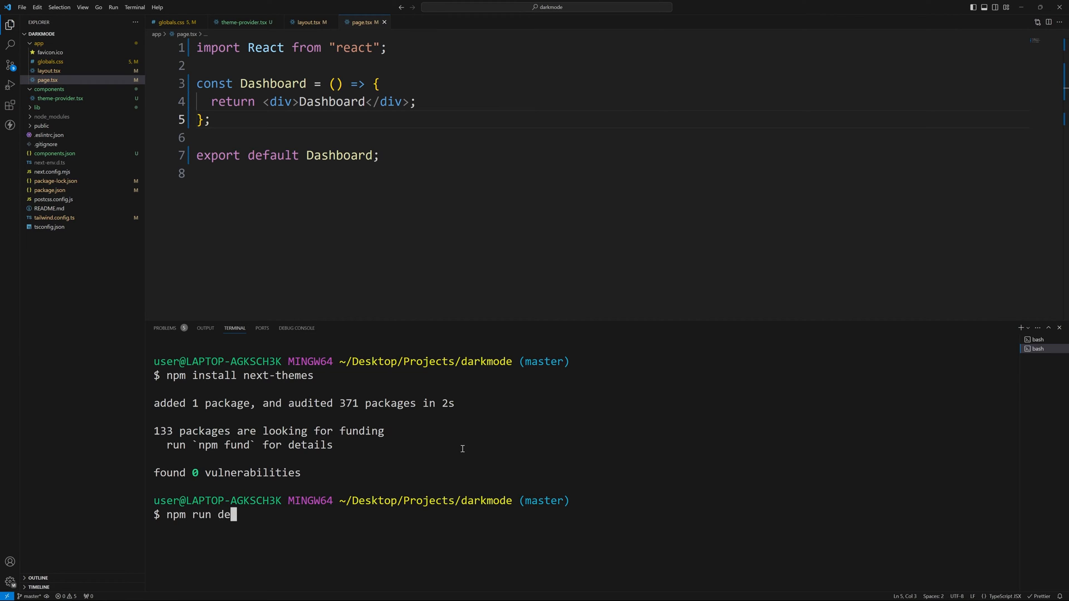
{"action": "key", "text": "Enter"}
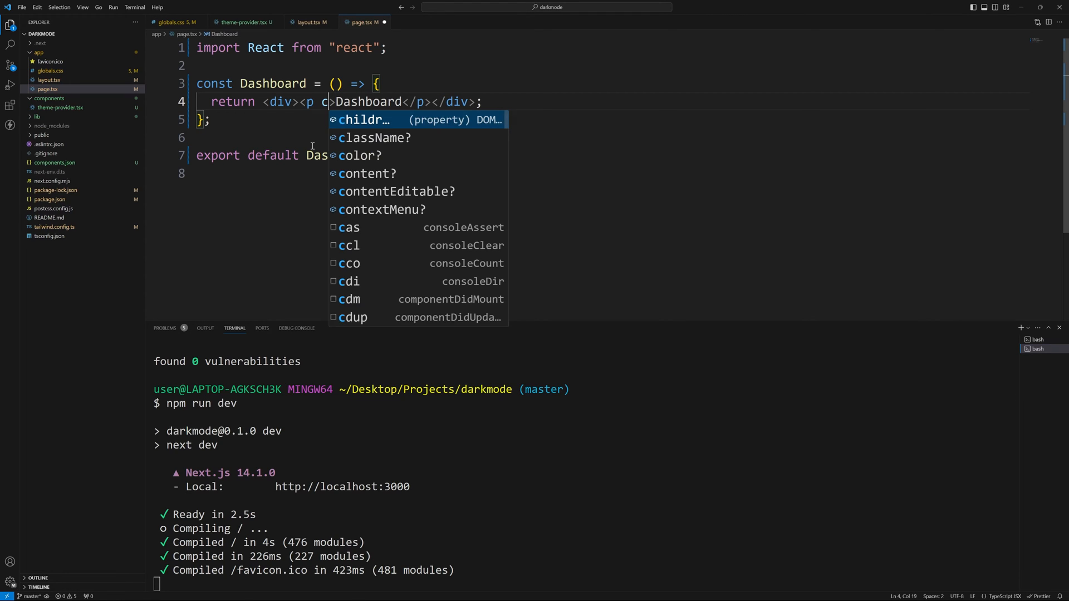
{"action": "left_click", "coordinate": [370, 137]}
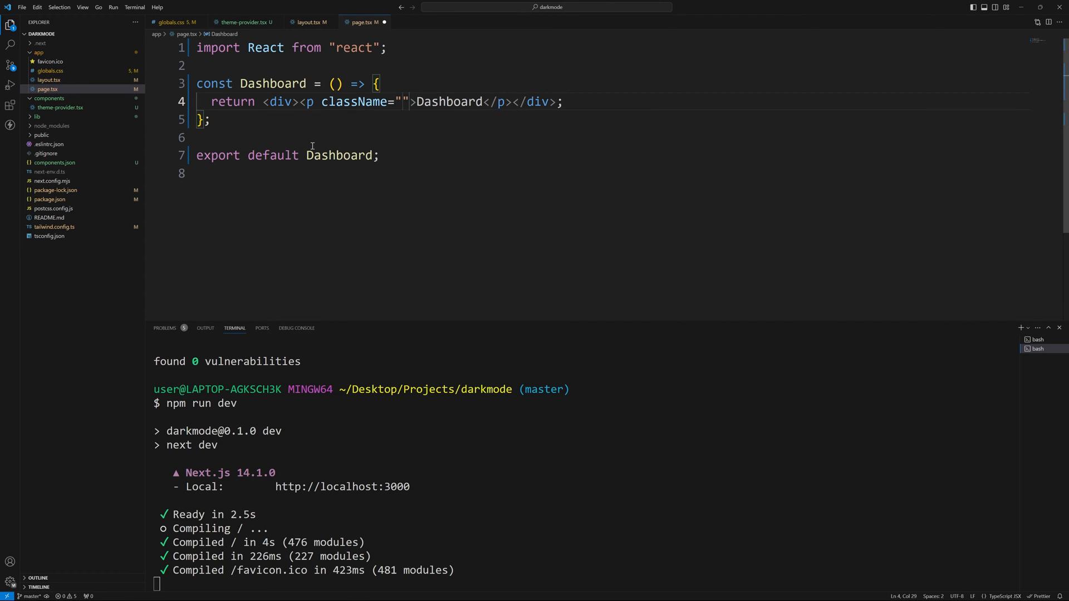
{"action": "type", "text": "tex"}
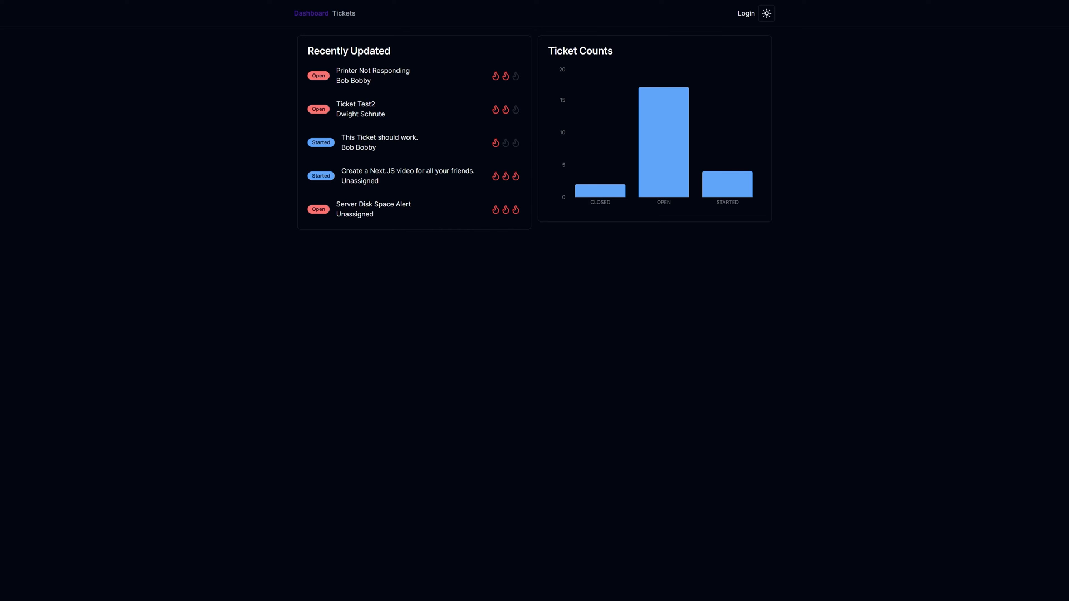
{"action": "mouse_move", "coordinate": [365, 89]}
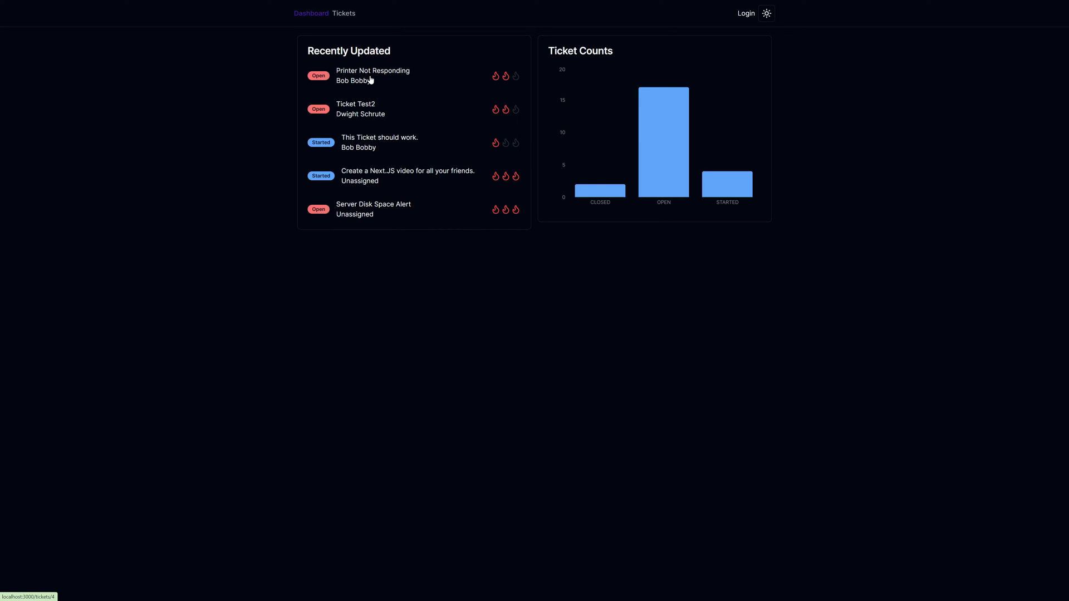
View the Printer Not Responding ticket, return to the ticket list, and sort by priority
{"action": "left_click", "coordinate": [372, 70]}
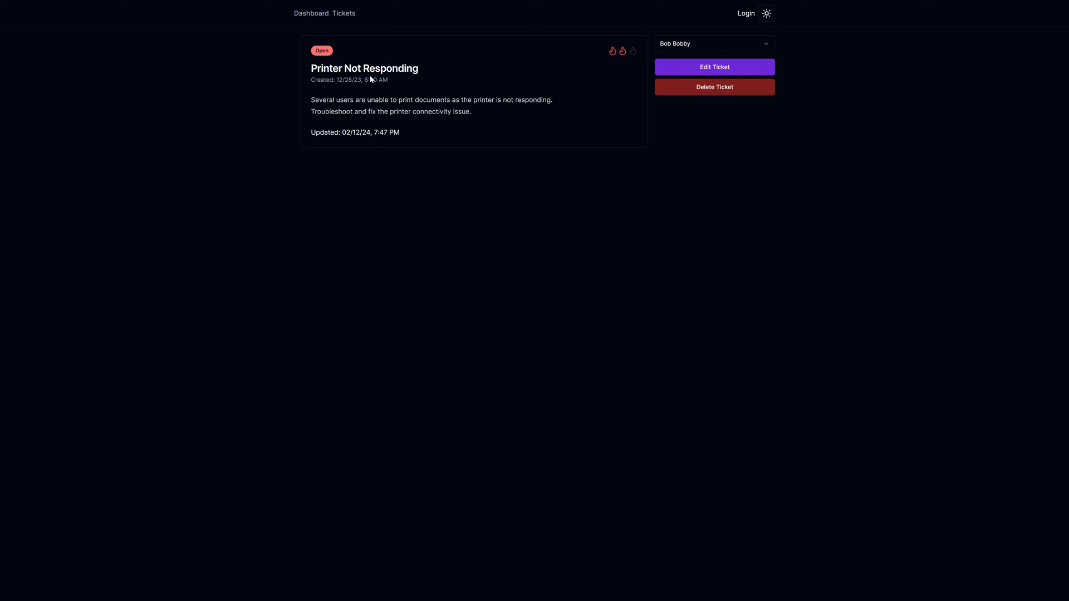
{"action": "left_click", "coordinate": [341, 12]}
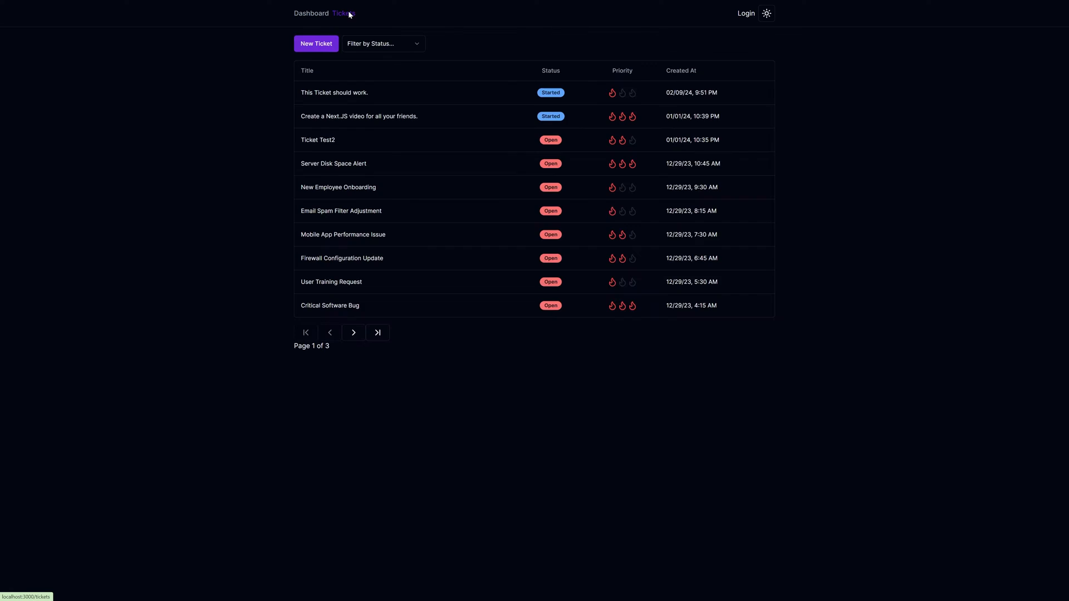
{"action": "mouse_move", "coordinate": [544, 106]}
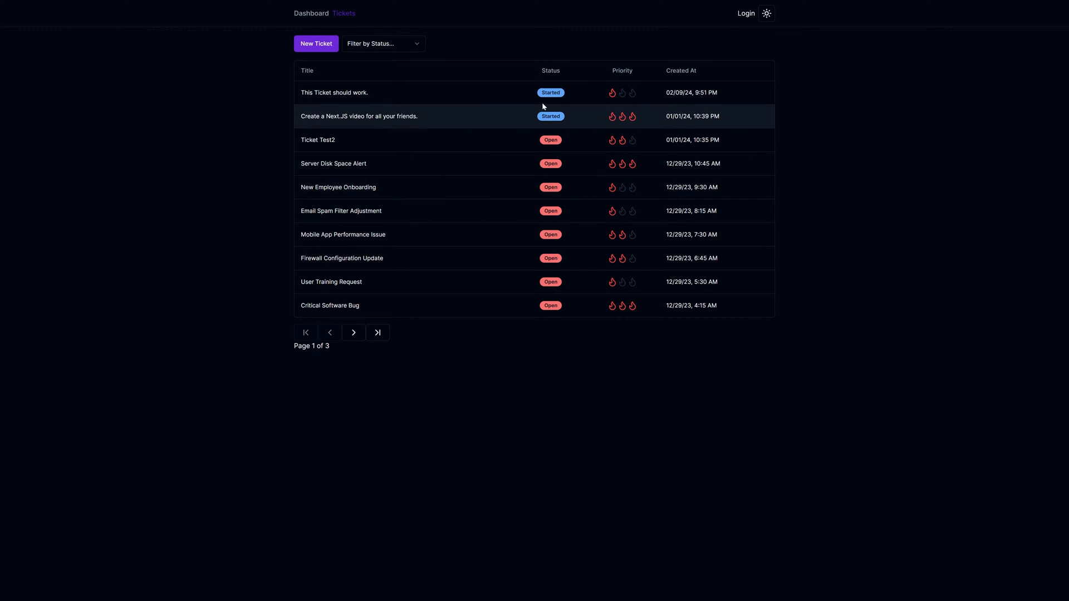
{"action": "left_click", "coordinate": [617, 71]}
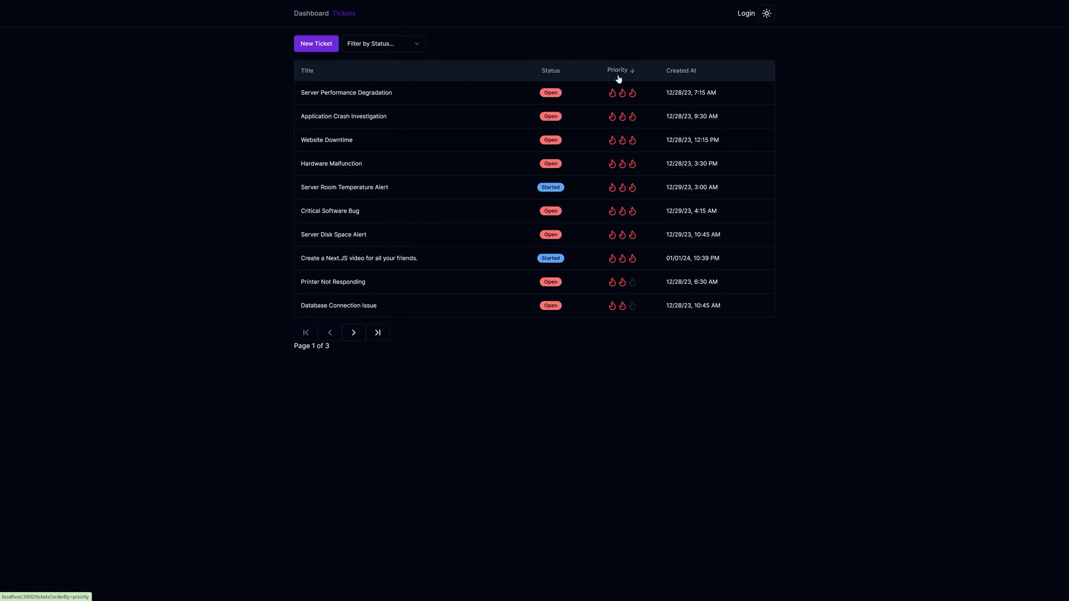
Filter tickets to Open / Started and jump to the last page
{"action": "left_click", "coordinate": [383, 44]}
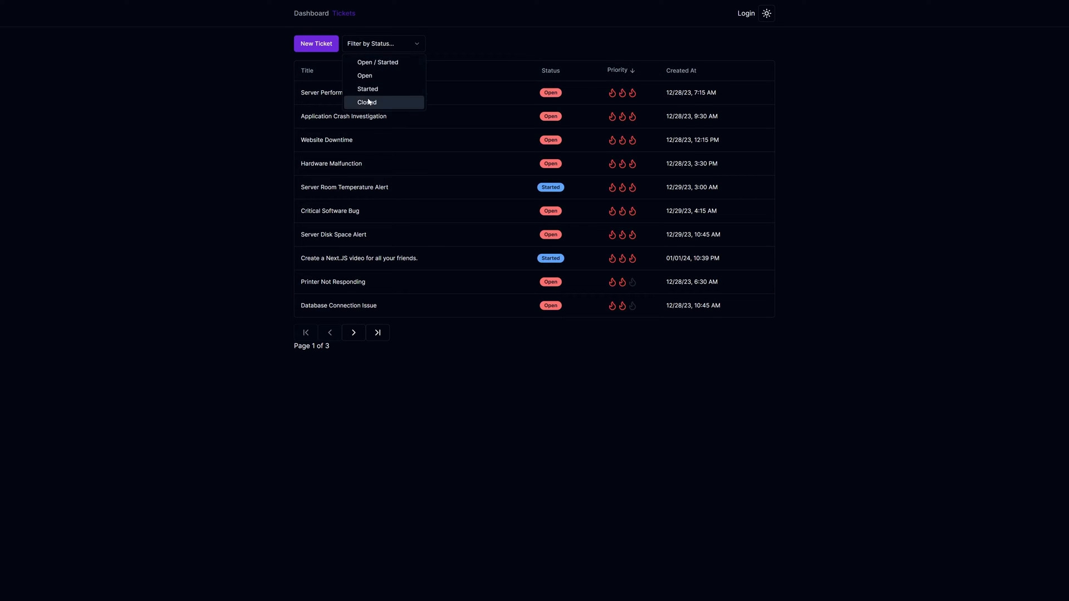
{"action": "left_click", "coordinate": [366, 102]}
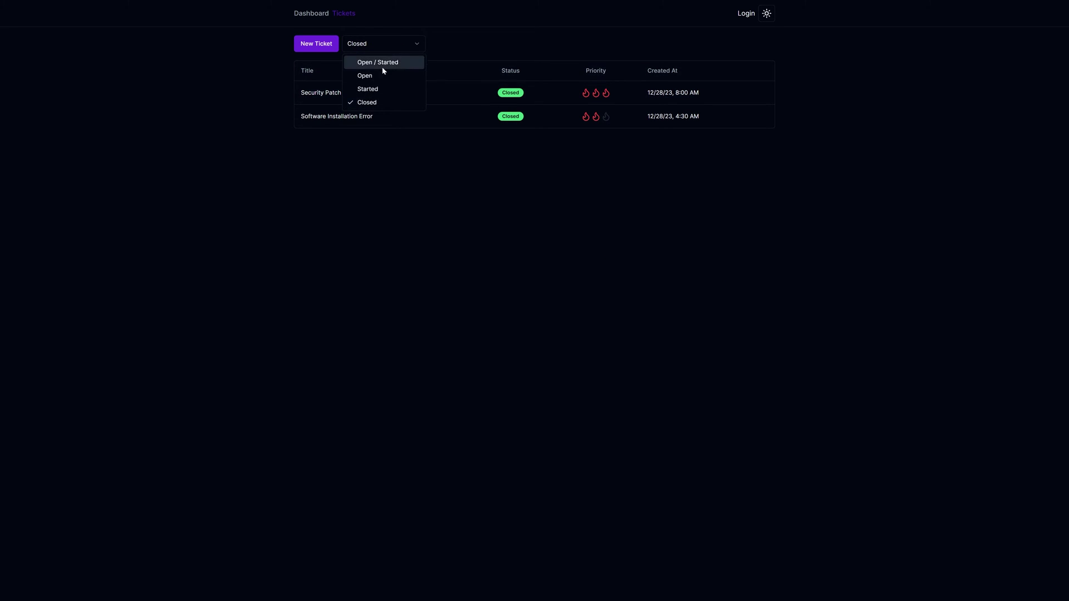
{"action": "left_click", "coordinate": [378, 62]}
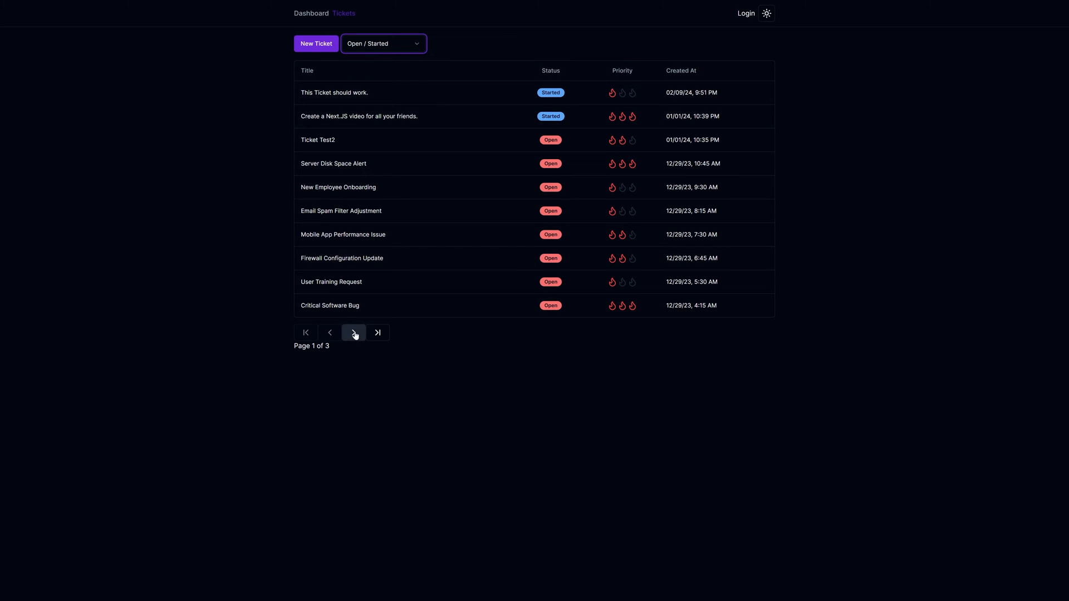
{"action": "left_click", "coordinate": [377, 332]}
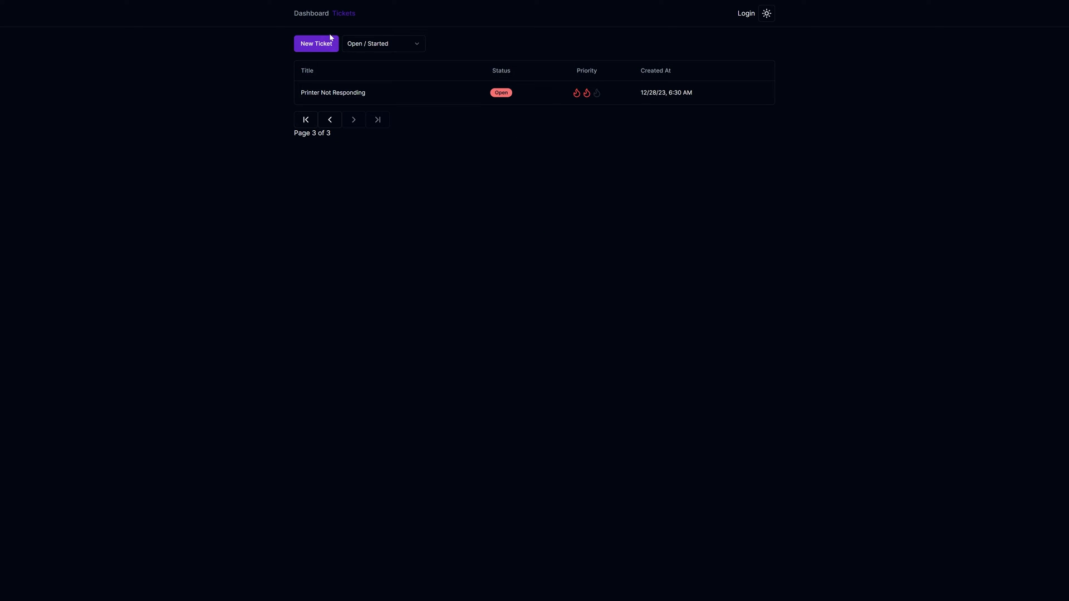
{"action": "mouse_move", "coordinate": [706, 34]}
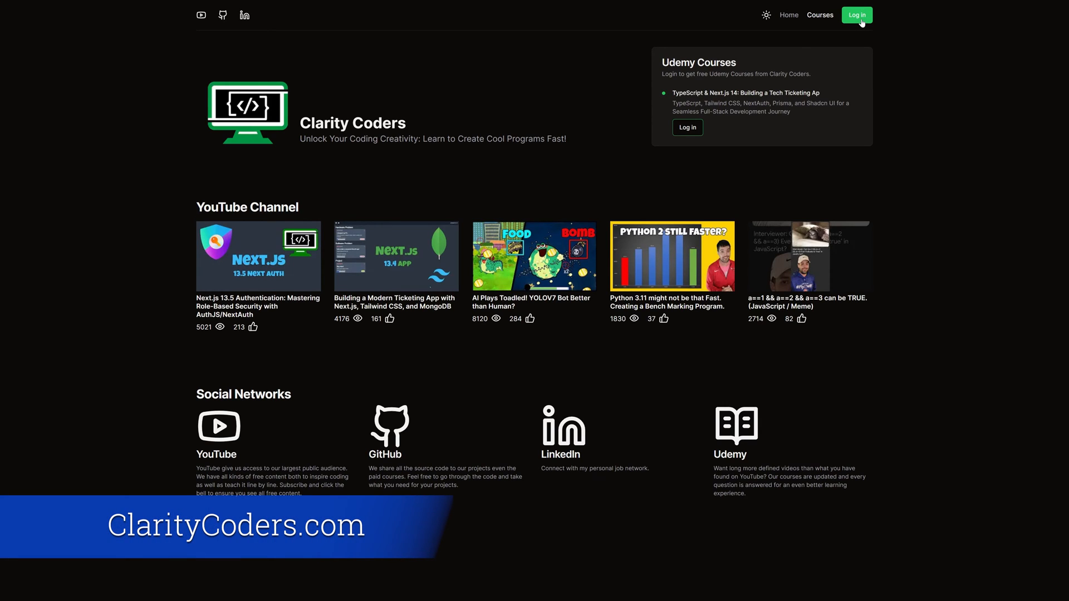
Log in to the Clarity Coders ticketing site and open the users page
{"action": "left_click", "coordinate": [858, 15]}
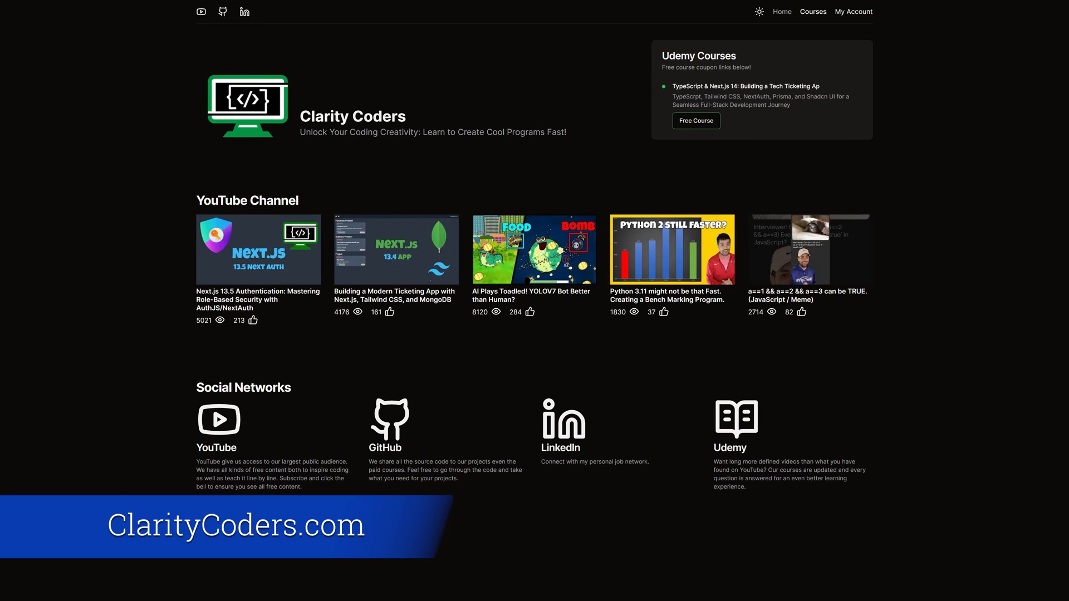
{"action": "left_click", "coordinate": [854, 11]}
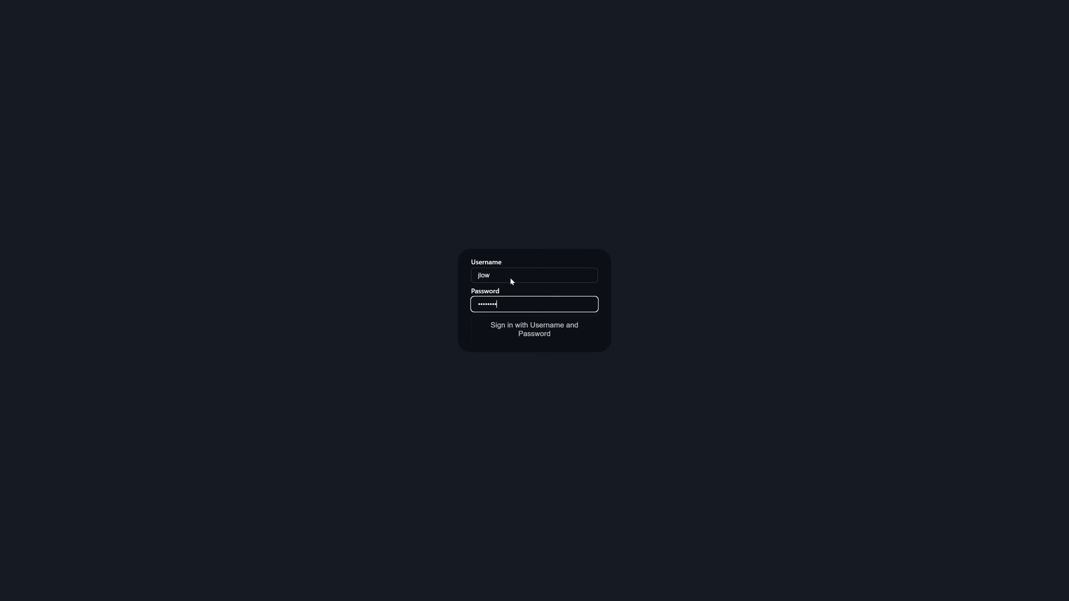
{"action": "left_click", "coordinate": [534, 329]}
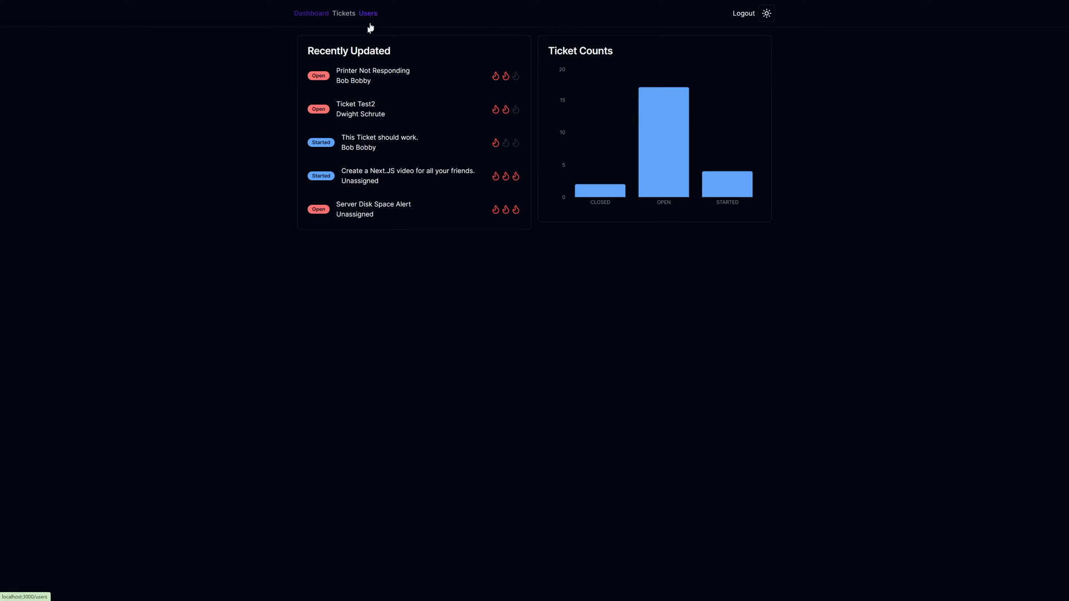
{"action": "left_click", "coordinate": [367, 13]}
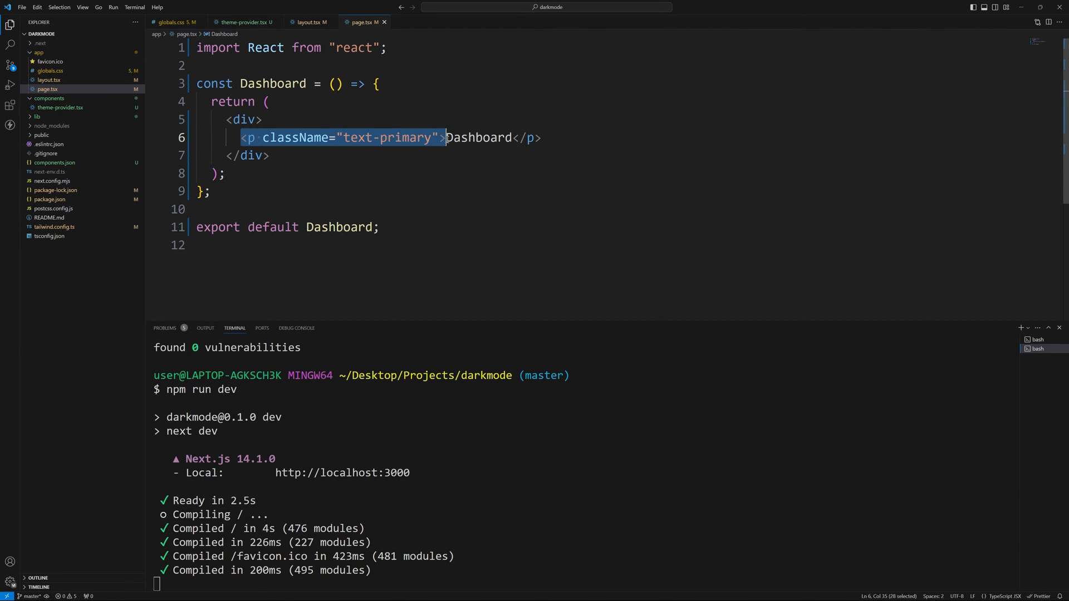
Delete the text-primary paragraph so page.tsx returns a plain Dashboard div
{"action": "key", "text": "Delete"}
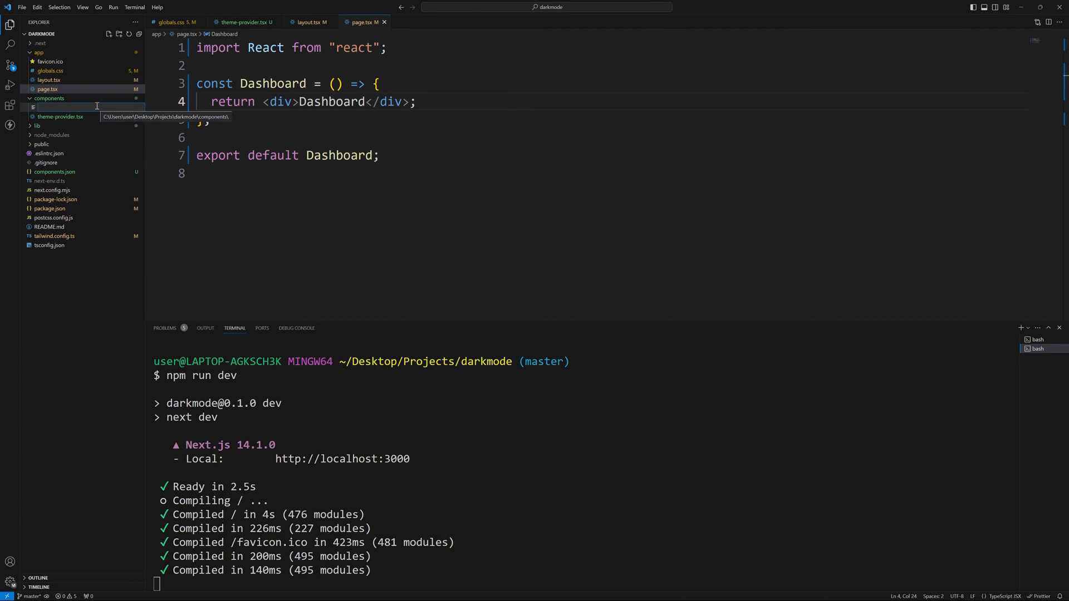
Create Nav.tsx from the rafce snippet and replace its markup with a nav holding a div
{"action": "type", "text": "Nav.tsx"}
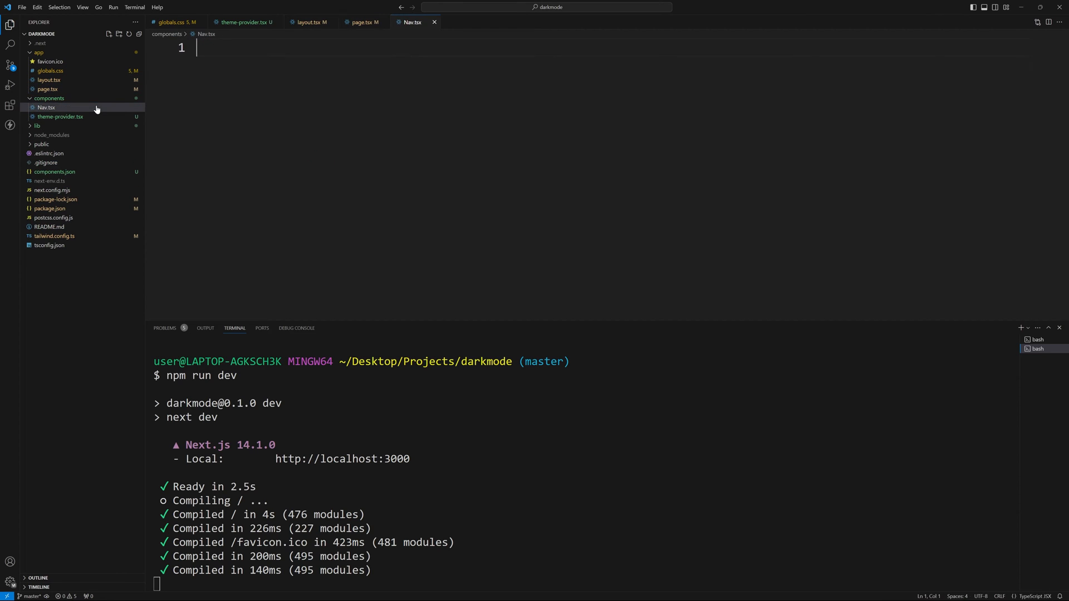
{"action": "type", "text": "rafce"}
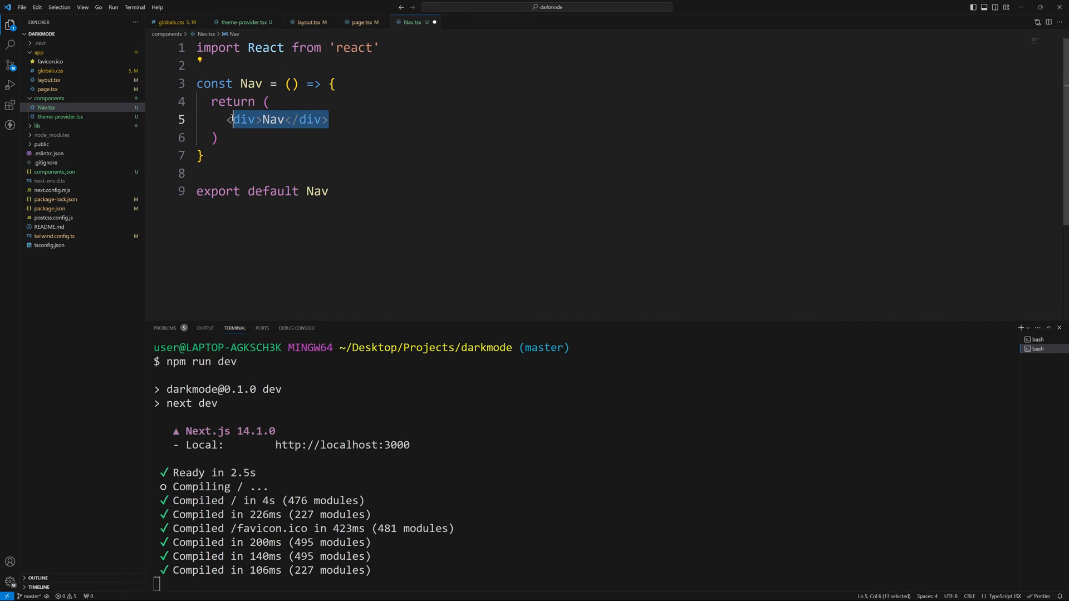
{"action": "key", "text": "Delete"}
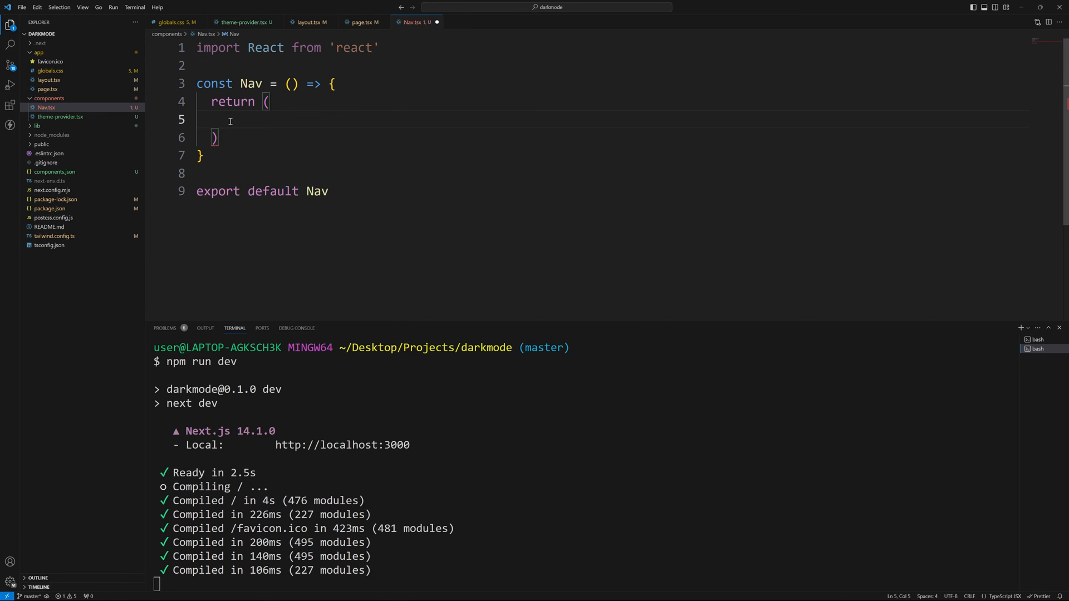
{"action": "type", "text": "<"}
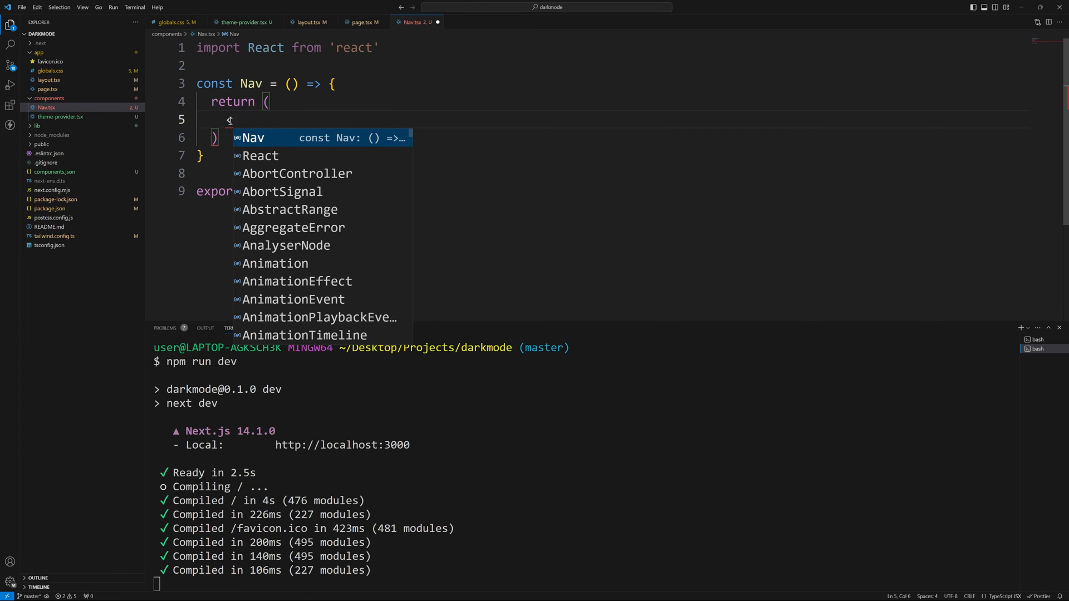
{"action": "type", "text": "nav>"}
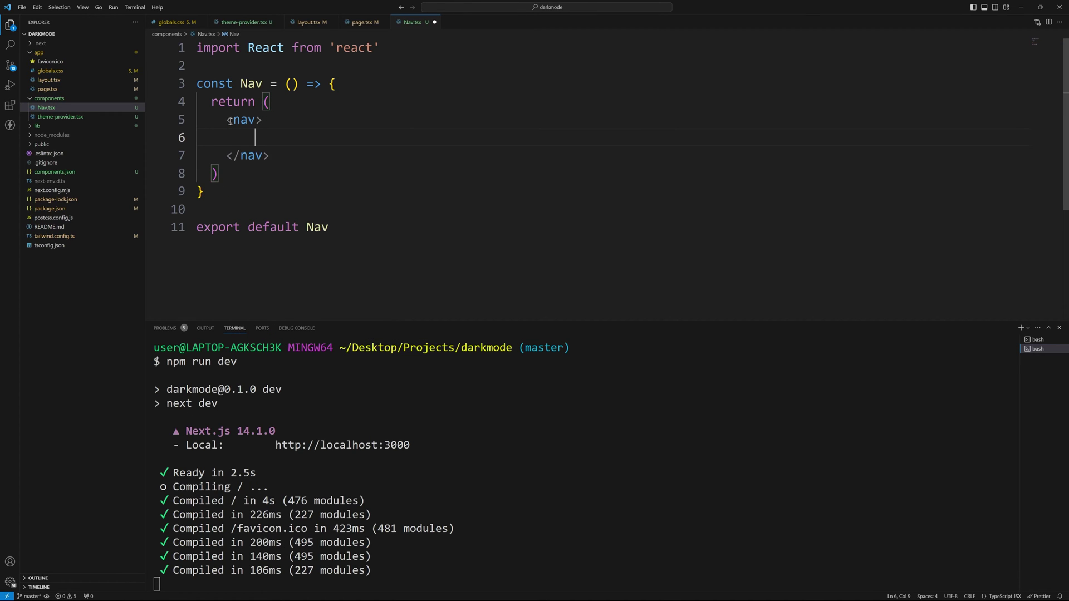
{"action": "type", "text": "<"}
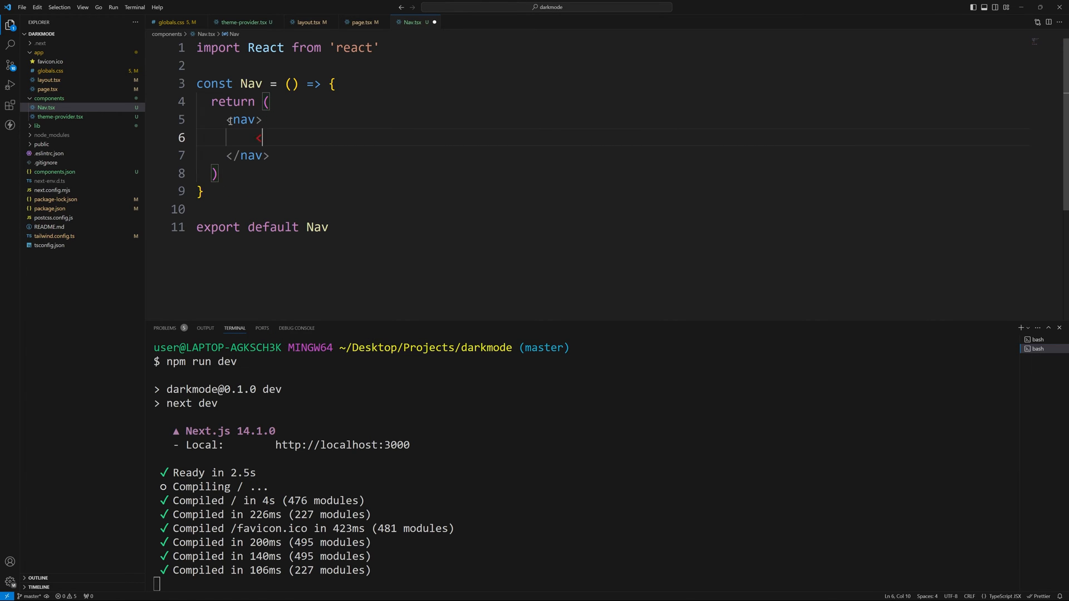
{"action": "type", "text": "div>"}
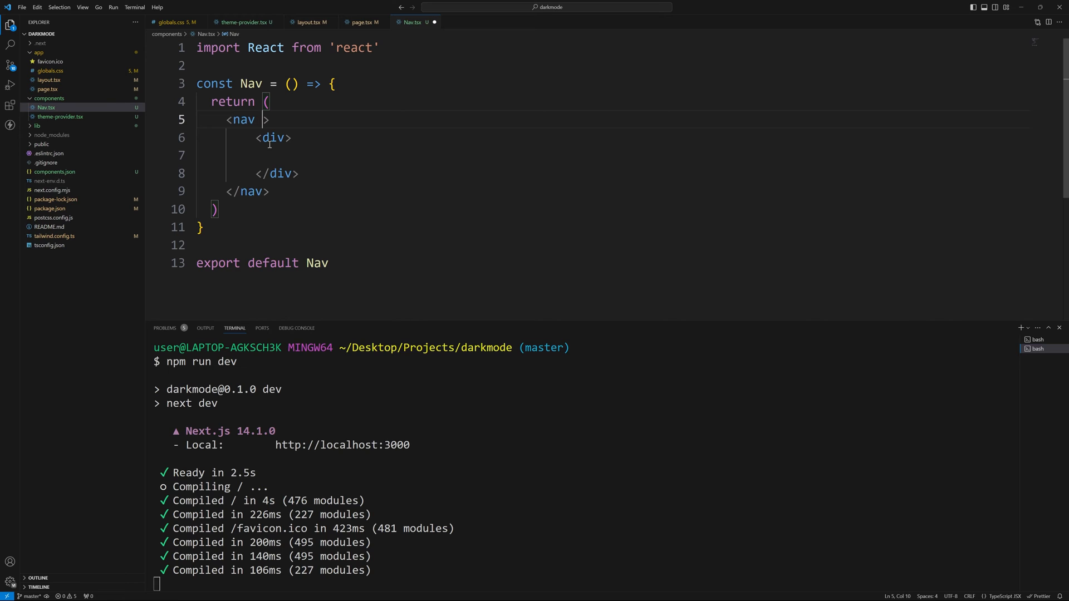
Give the nav the classes flex flex-col items-center border-b mb-5 py-5 bg-secondary
{"action": "type", "text": "className='f'"}
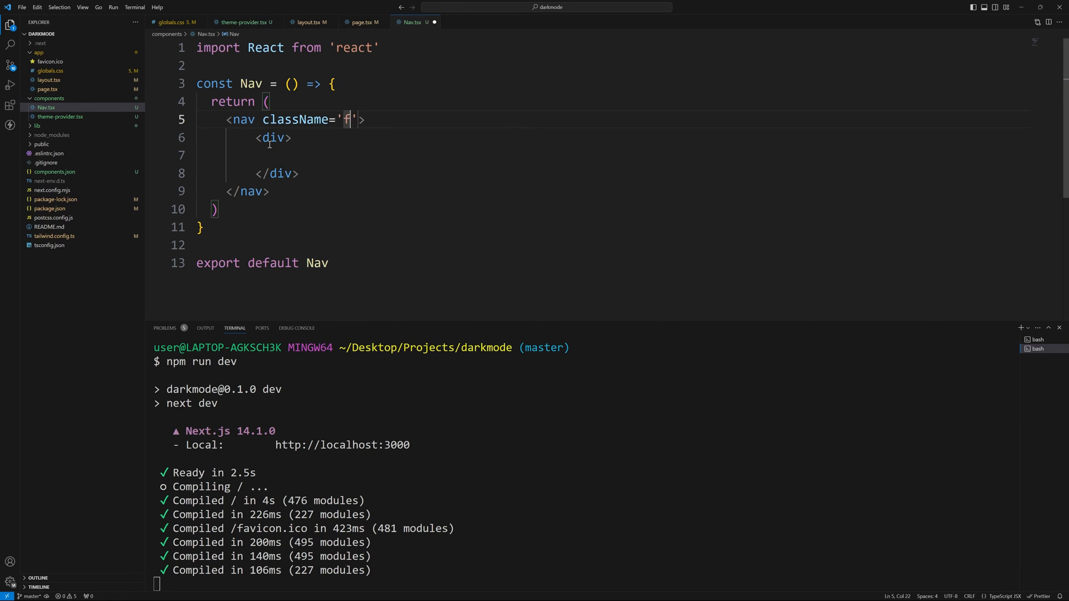
{"action": "type", "text": "lex flex-col"}
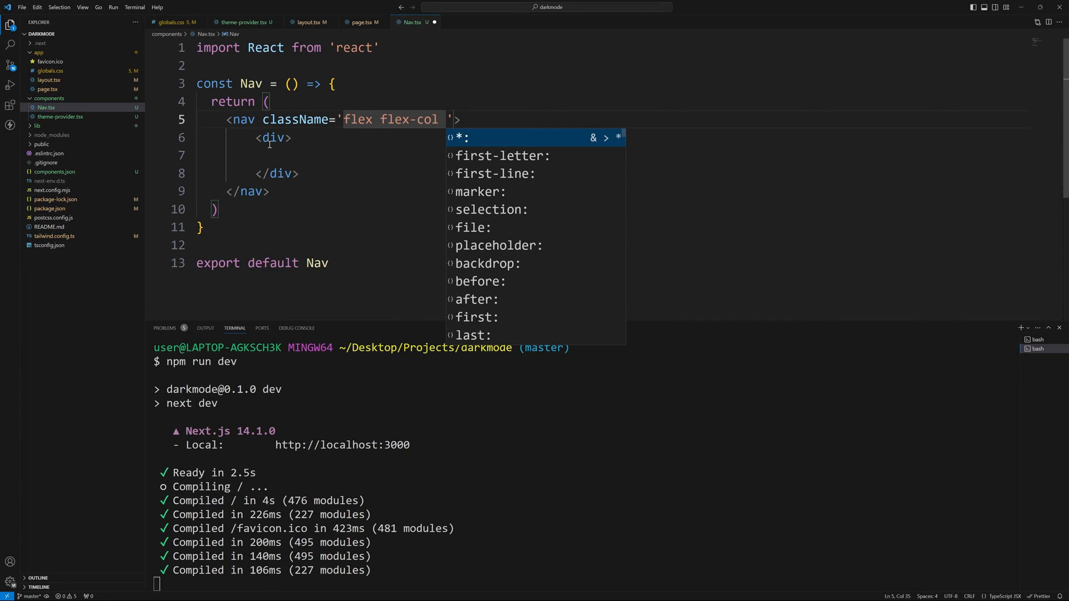
{"action": "type", "text": "items"}
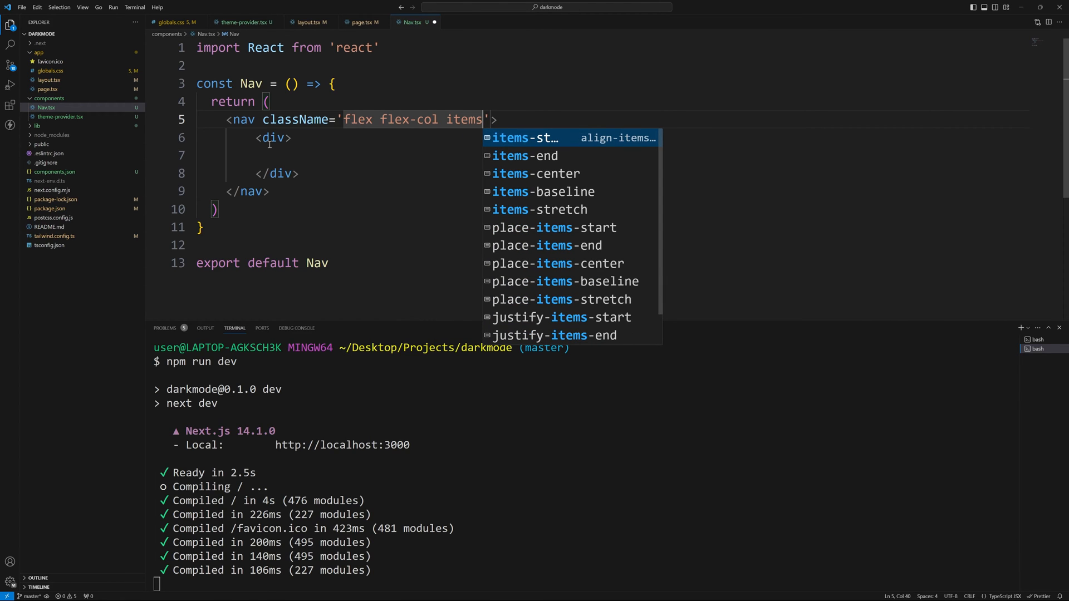
{"action": "type", "text": "-center"}
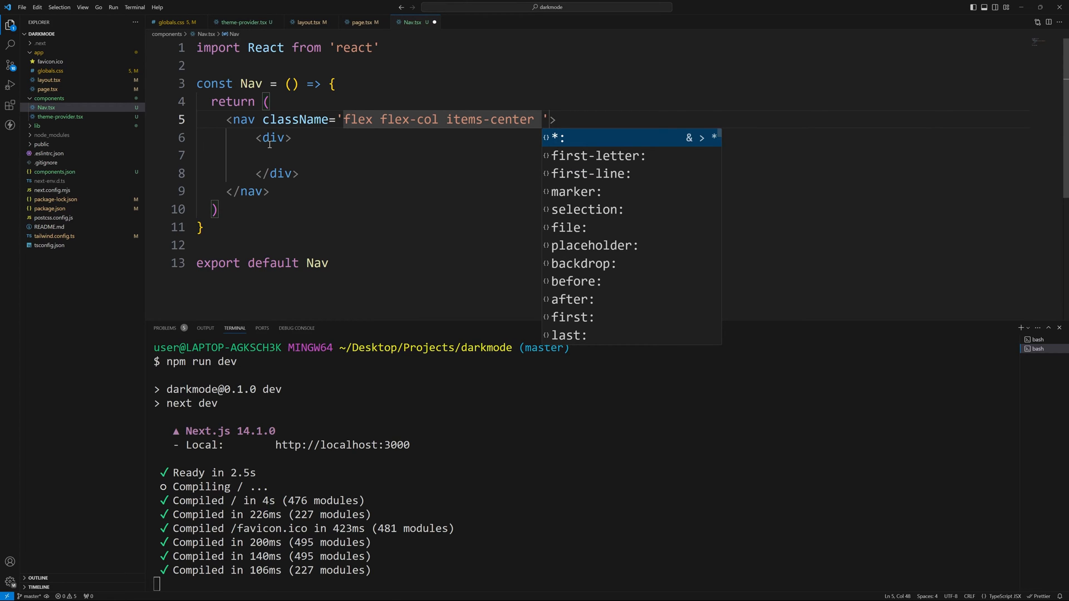
{"action": "type", "text": "border-b"}
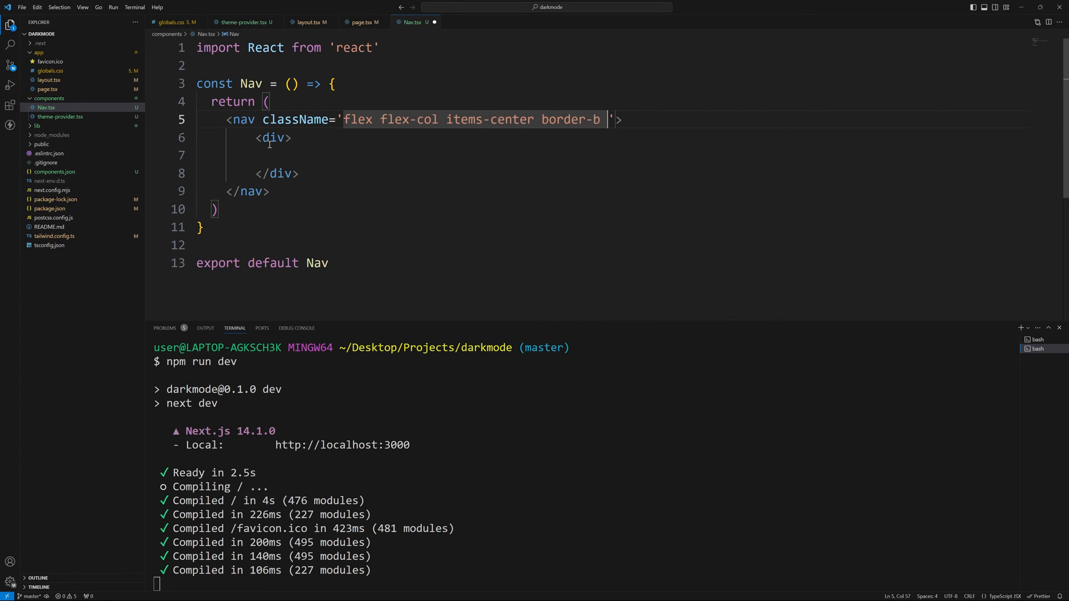
{"action": "type", "text": "mb"}
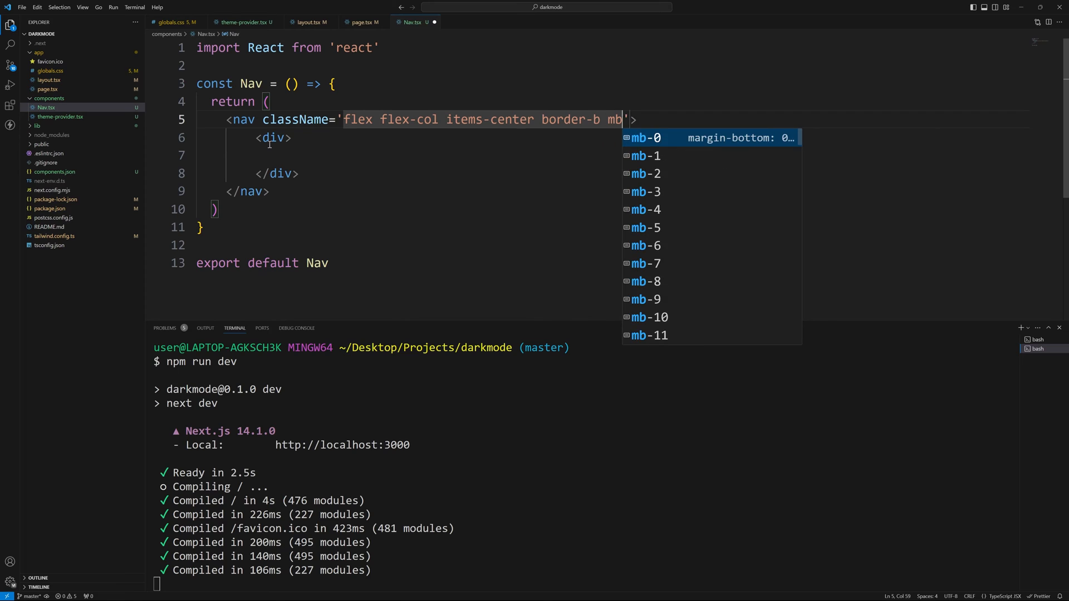
{"action": "type", "text": "-5"}
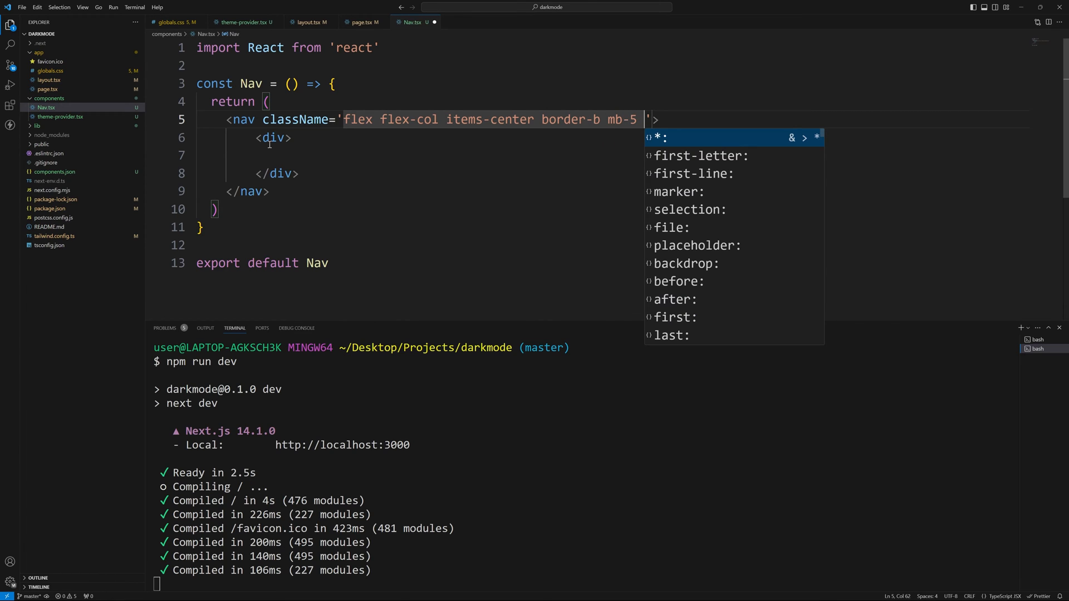
{"action": "type", "text": "py-5"}
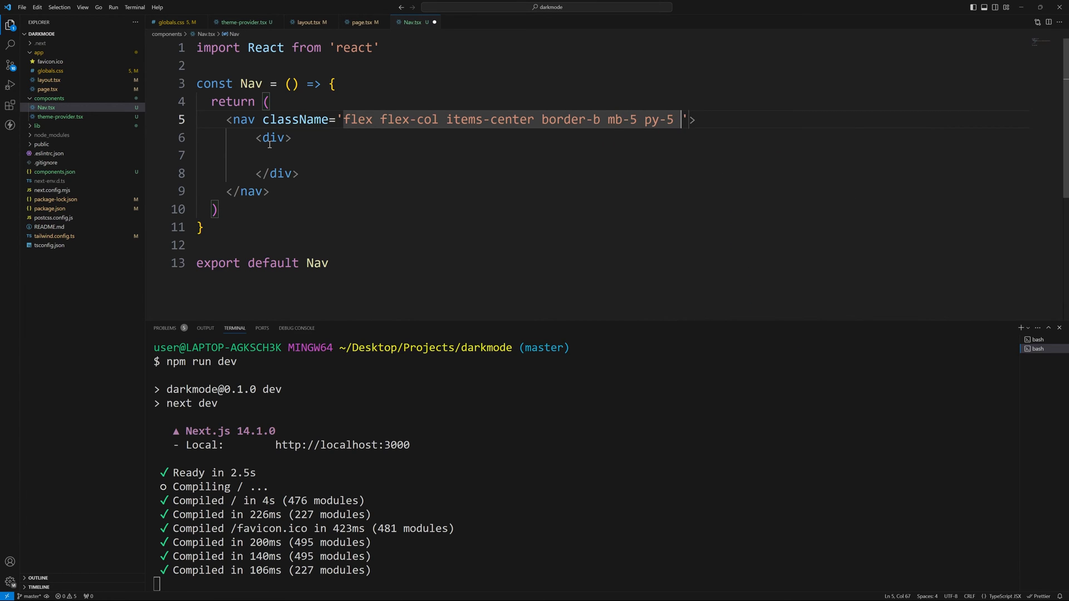
{"action": "type", "text": "bg"}
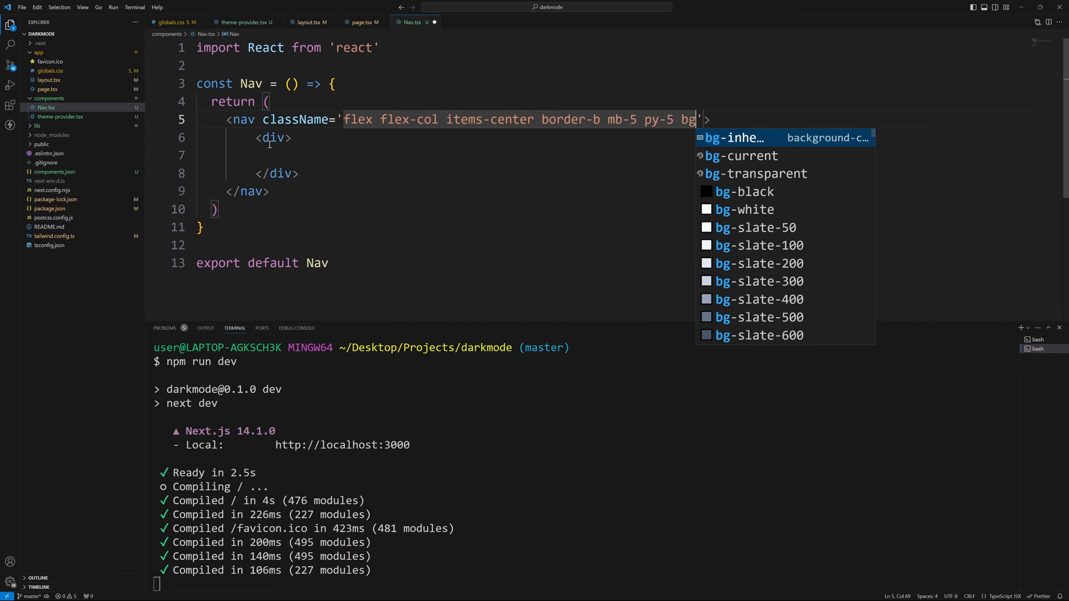
{"action": "type", "text": "-secondary\""}
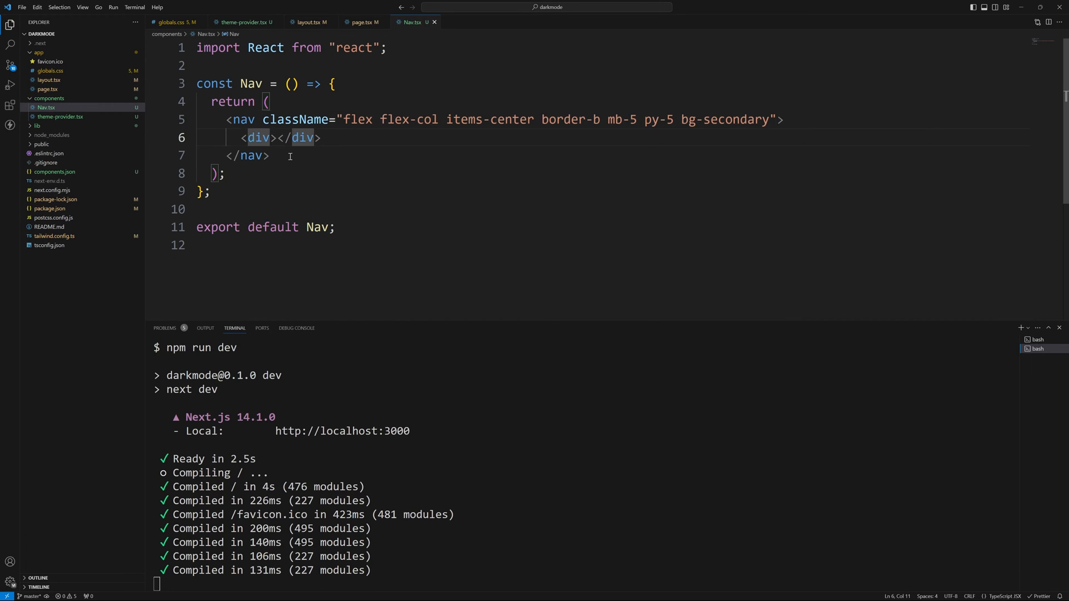
Give the inner div flex justify-between max-w-6xl w-full classes
{"action": "type", "text": "className=\""}
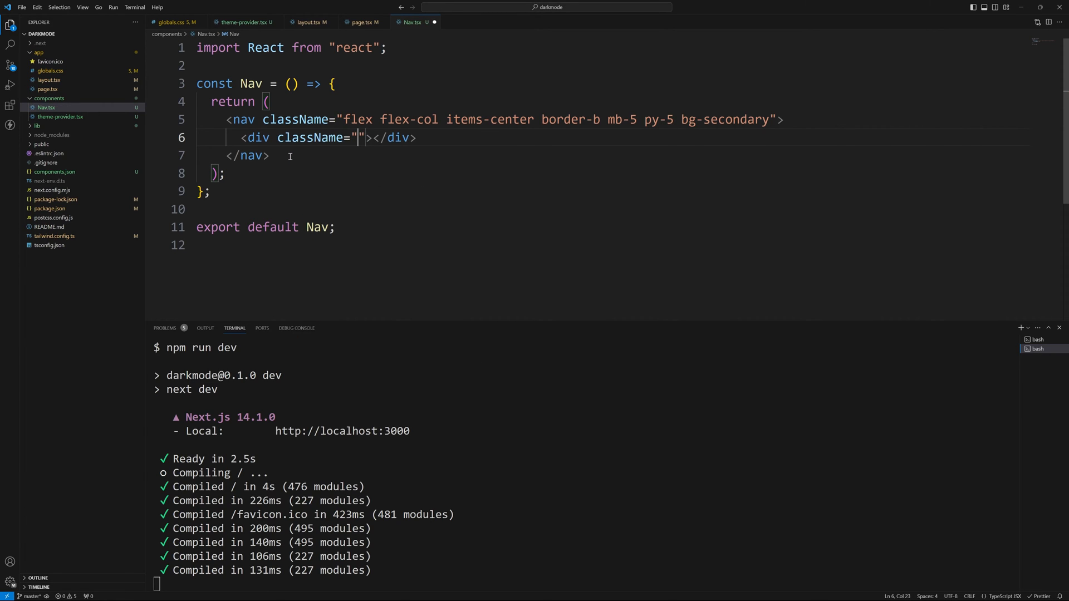
{"action": "type", "text": "flex justify-between"}
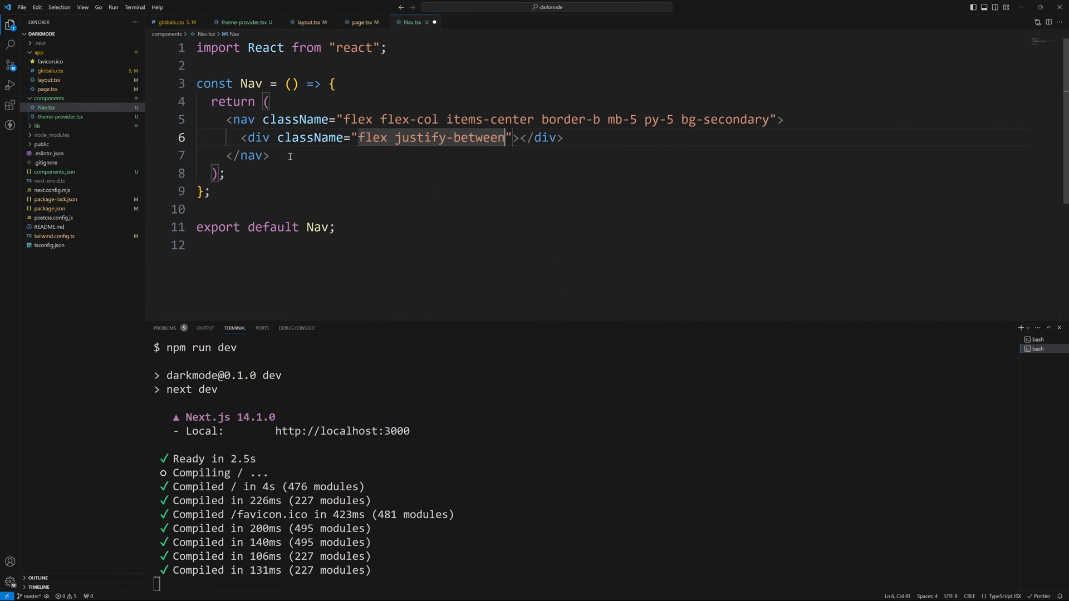
{"action": "type", "text": "max-w-"}
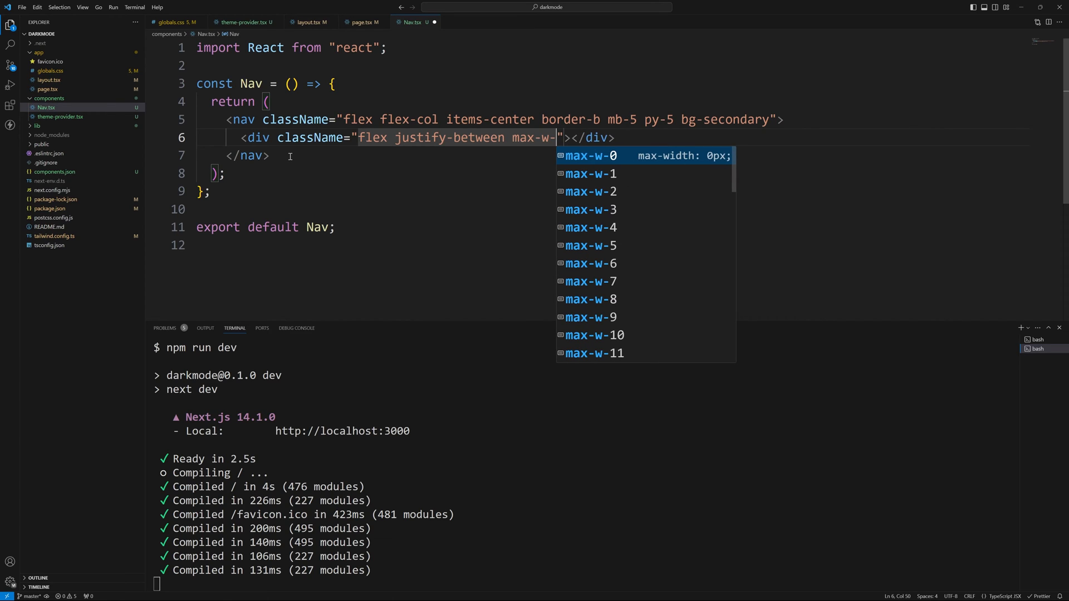
{"action": "type", "text": "6xl"}
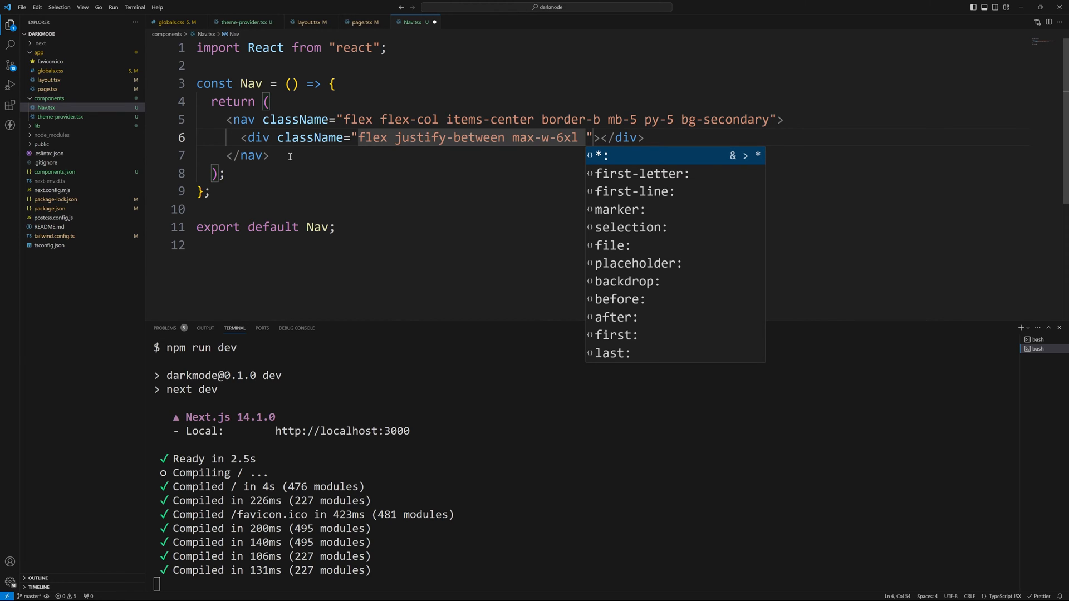
{"action": "type", "text": "w-full"}
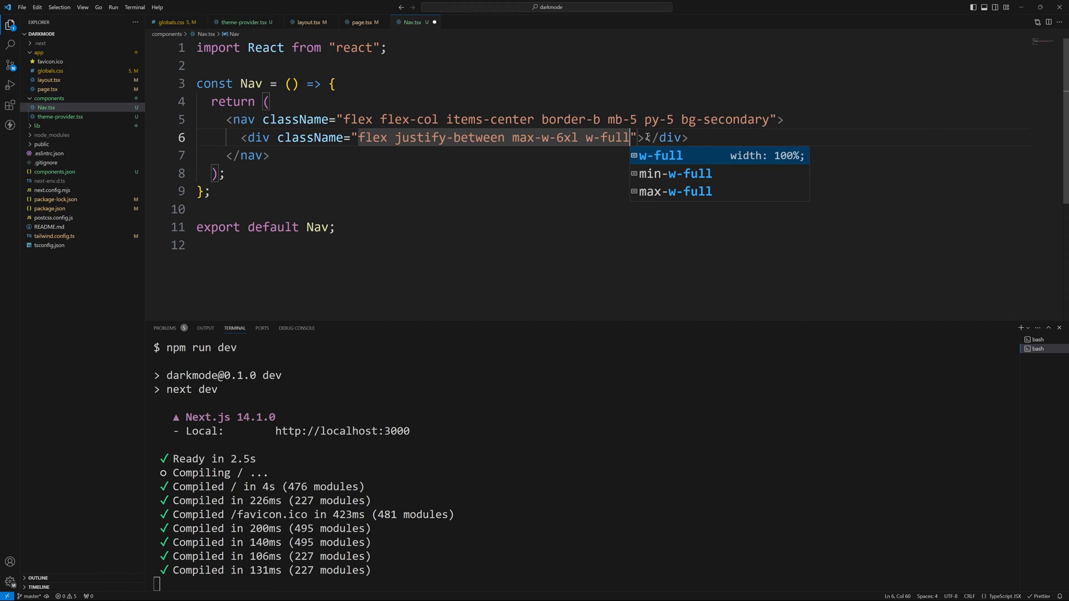
Add a second empty div after the first div inside the inner wrapper
{"action": "key", "text": "Enter"}
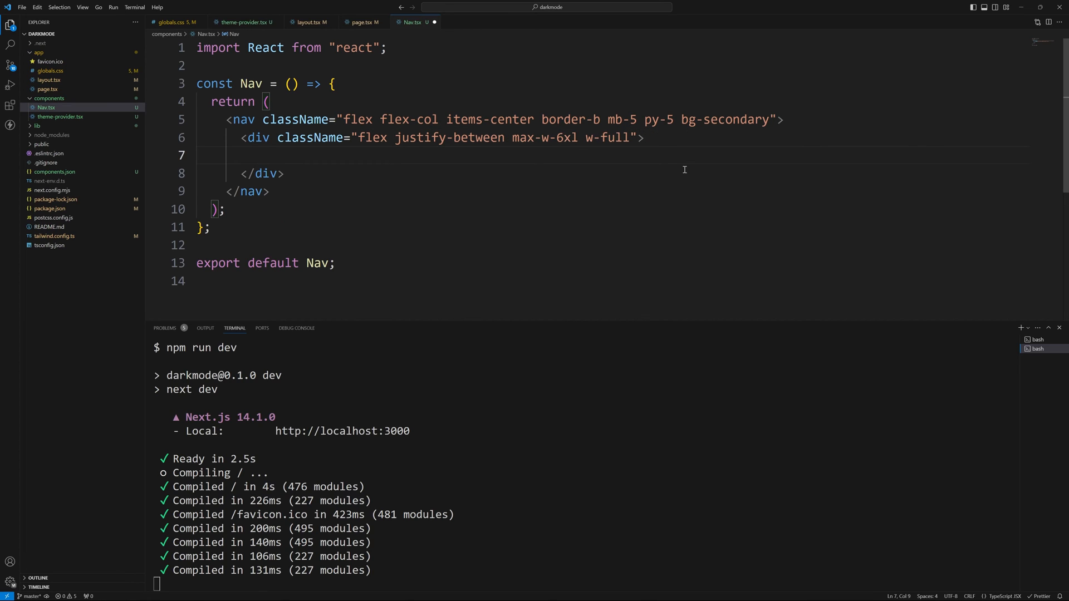
{"action": "type", "text": "<div>"}
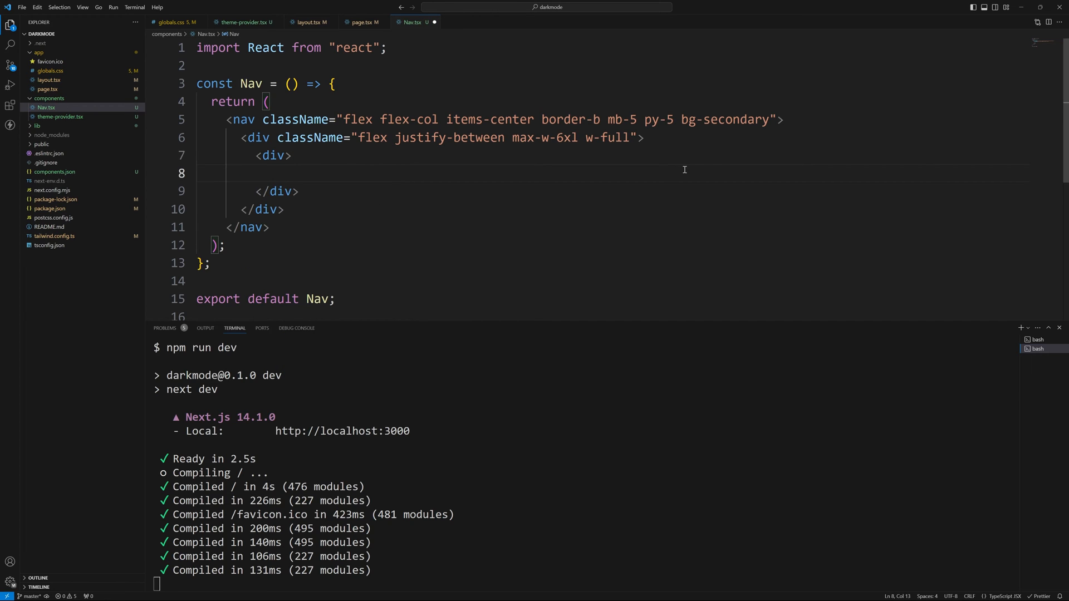
{"action": "key", "text": "Enter"}
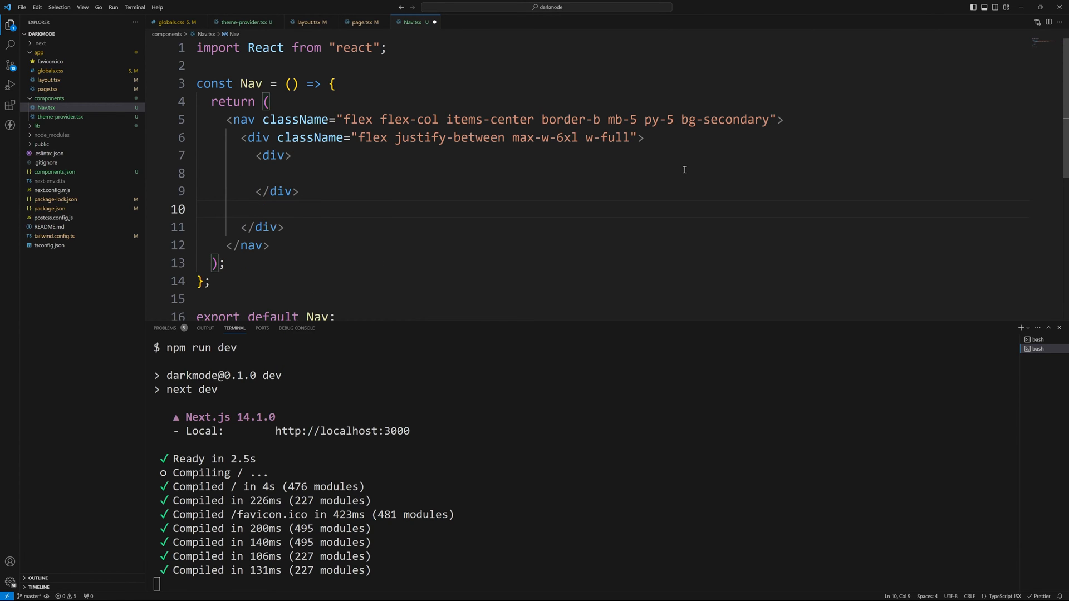
{"action": "type", "text": "<div>"}
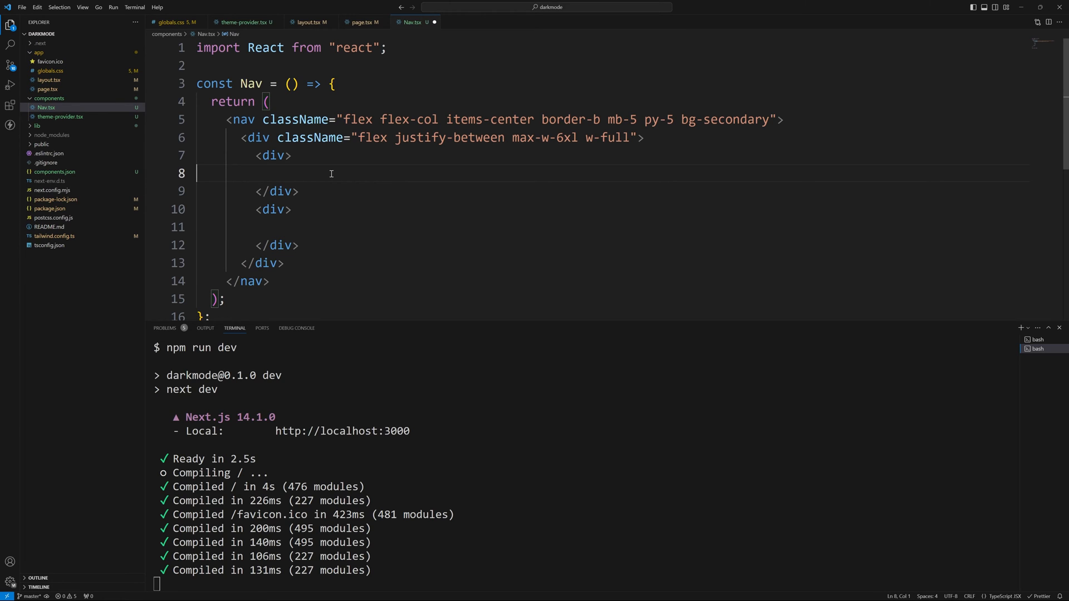
Add a Dashboard <Link href="/"> in the first div, importing Link from next/link
{"action": "type", "text": "<Link"}
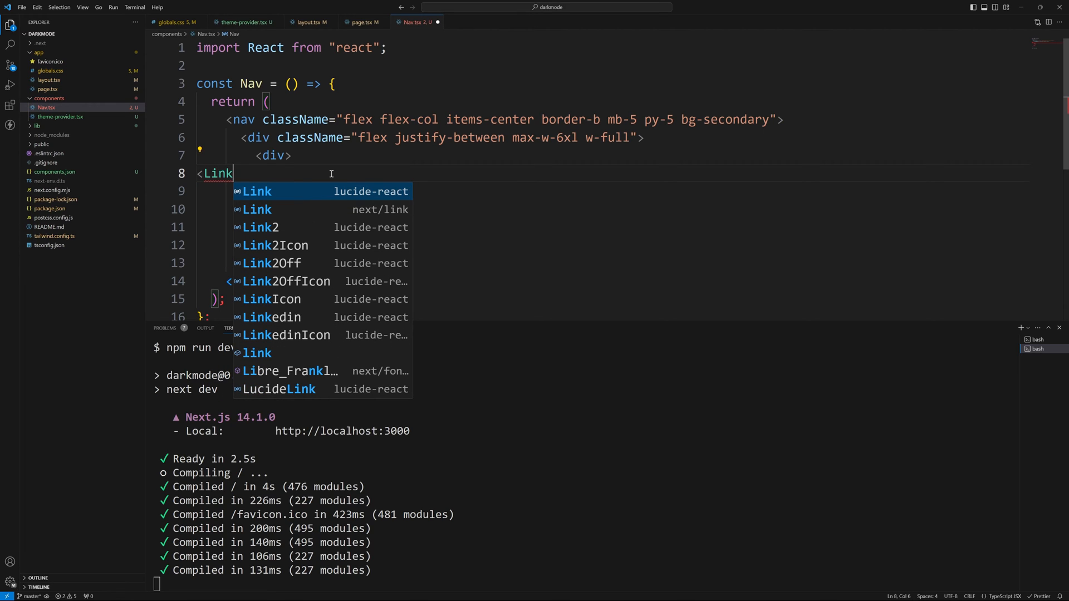
{"action": "mouse_move", "coordinate": [277, 210]}
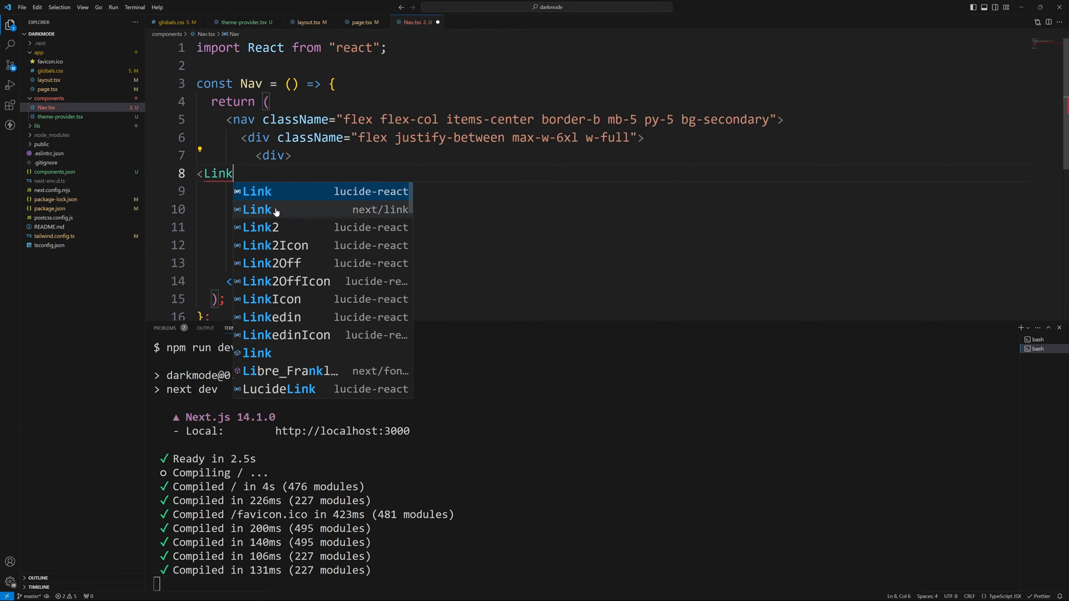
{"action": "mouse_move", "coordinate": [275, 210]}
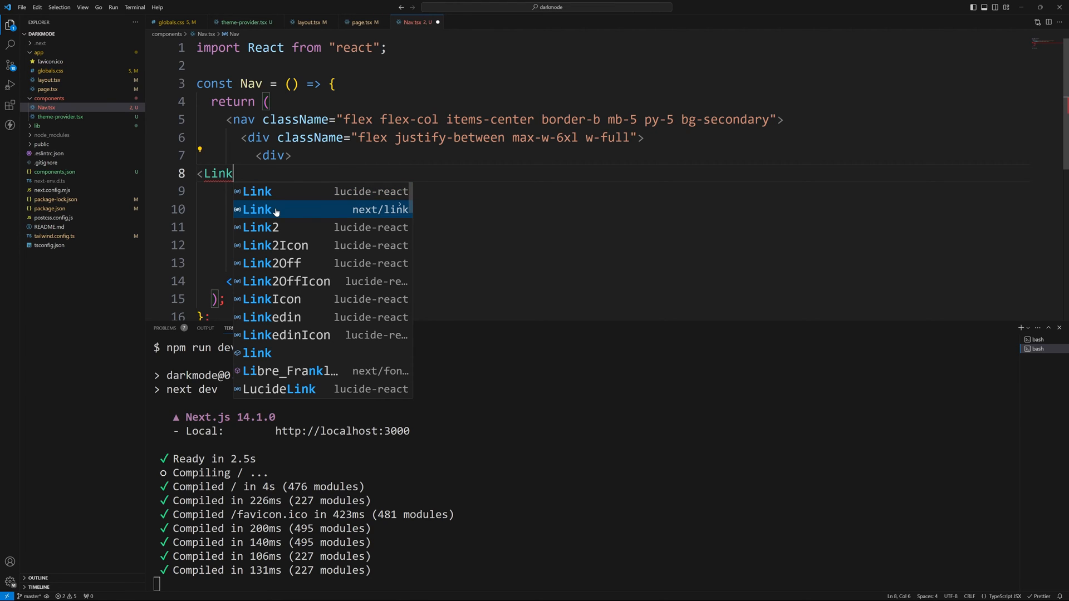
{"action": "left_click", "coordinate": [256, 210]}
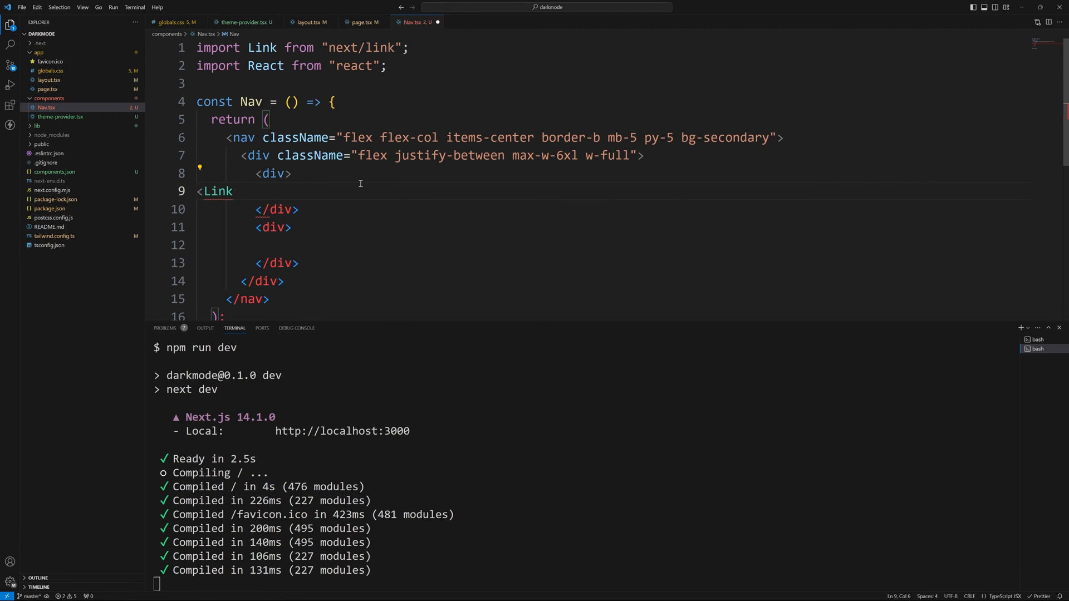
{"action": "type", "text": "href={"}
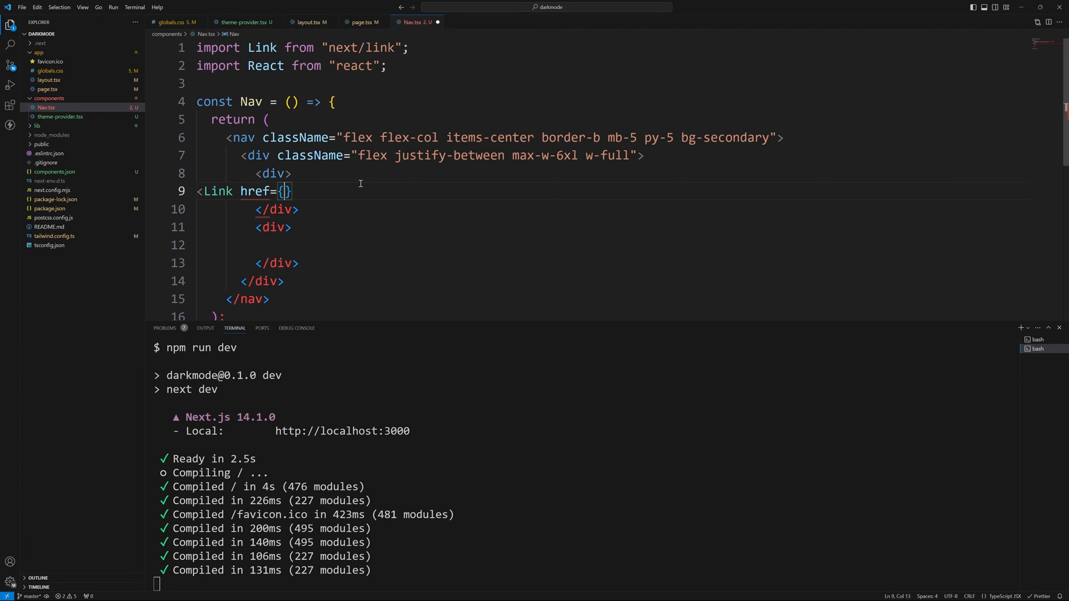
{"action": "type", "text": "\"/\""}
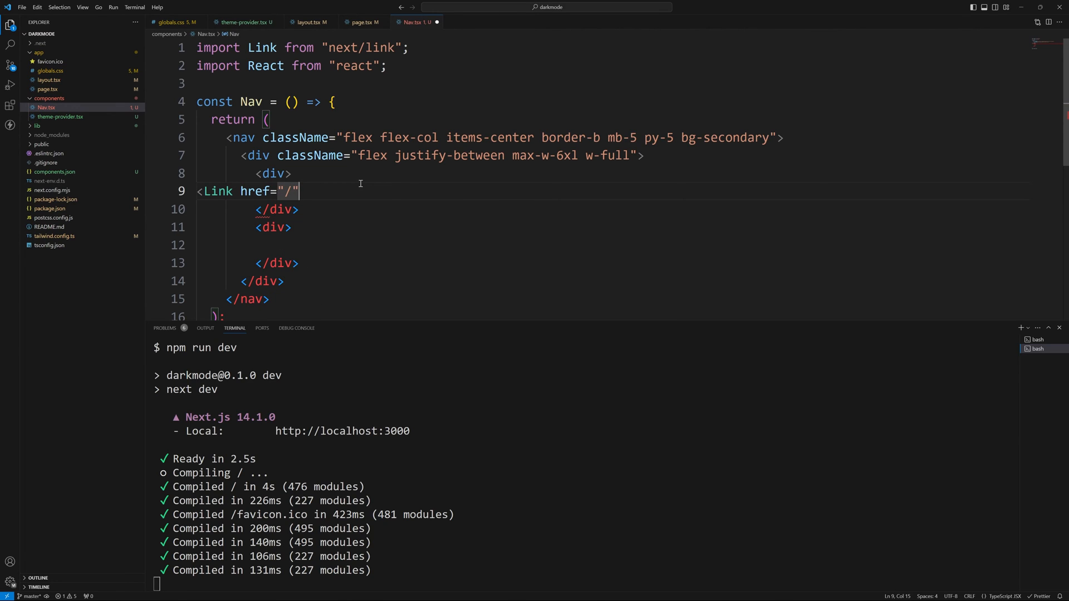
{"action": "type", "text": ">Dashboard</Link>"}
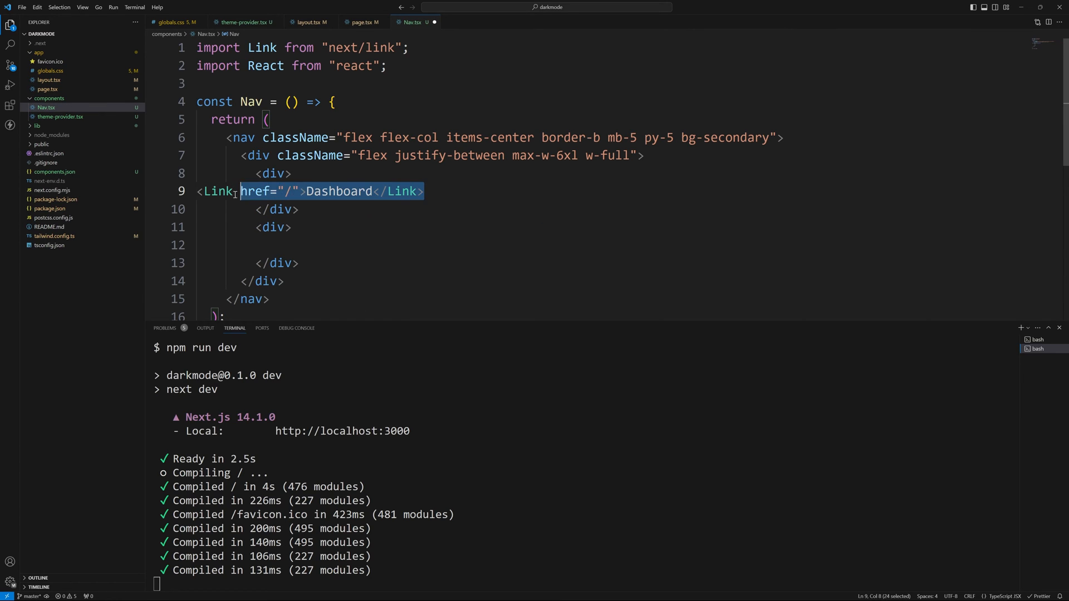
Duplicate the link into Users and Tickets, and rename the second div's links to login and toggle
{"action": "left_click", "coordinate": [444, 192]}
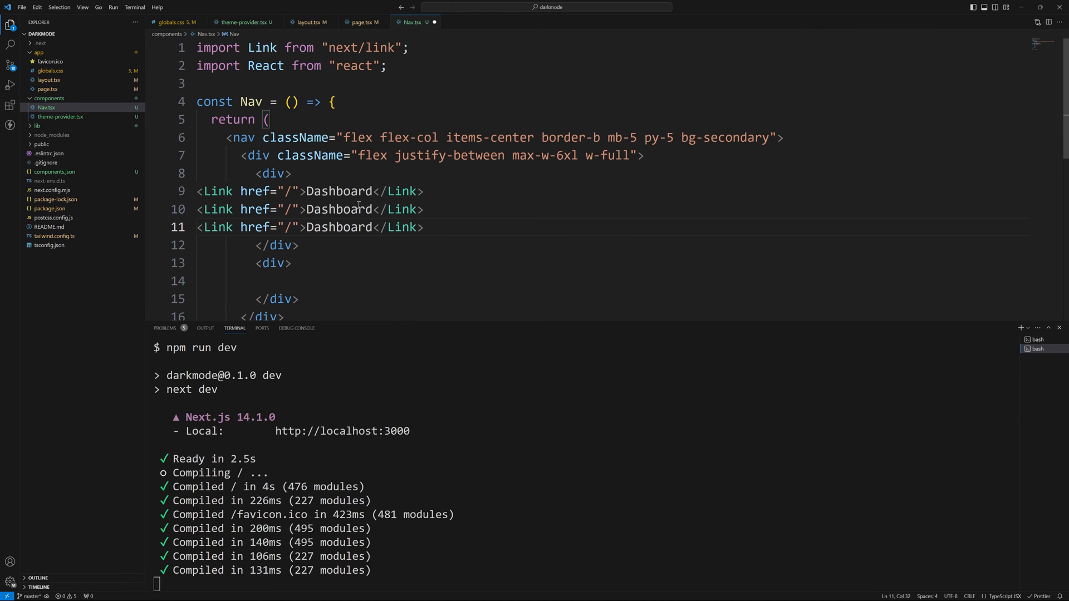
{"action": "type", "text": "Users"}
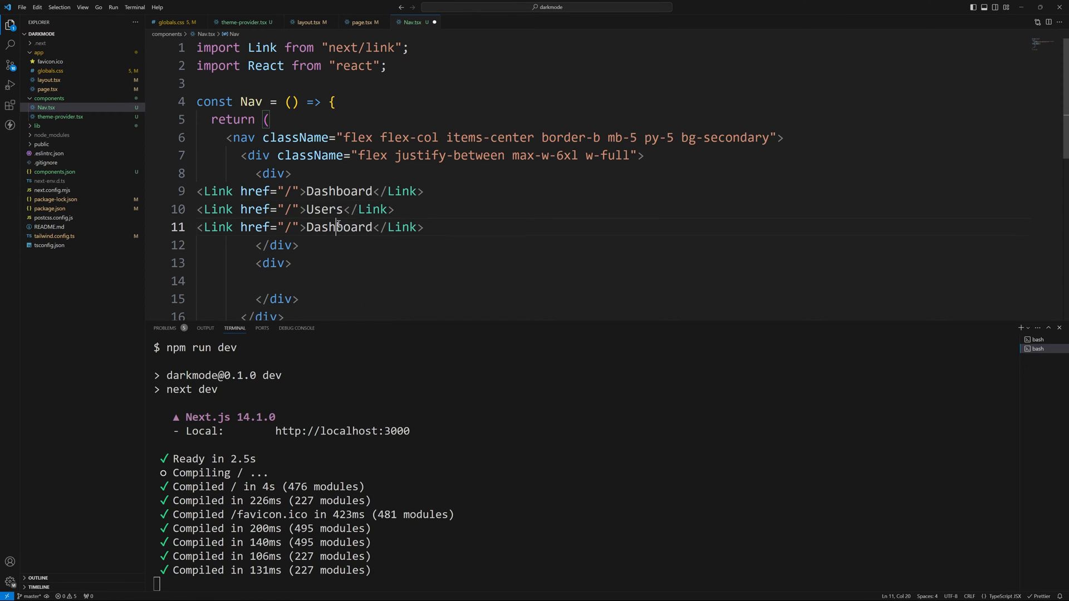
{"action": "type", "text": "Tickets"}
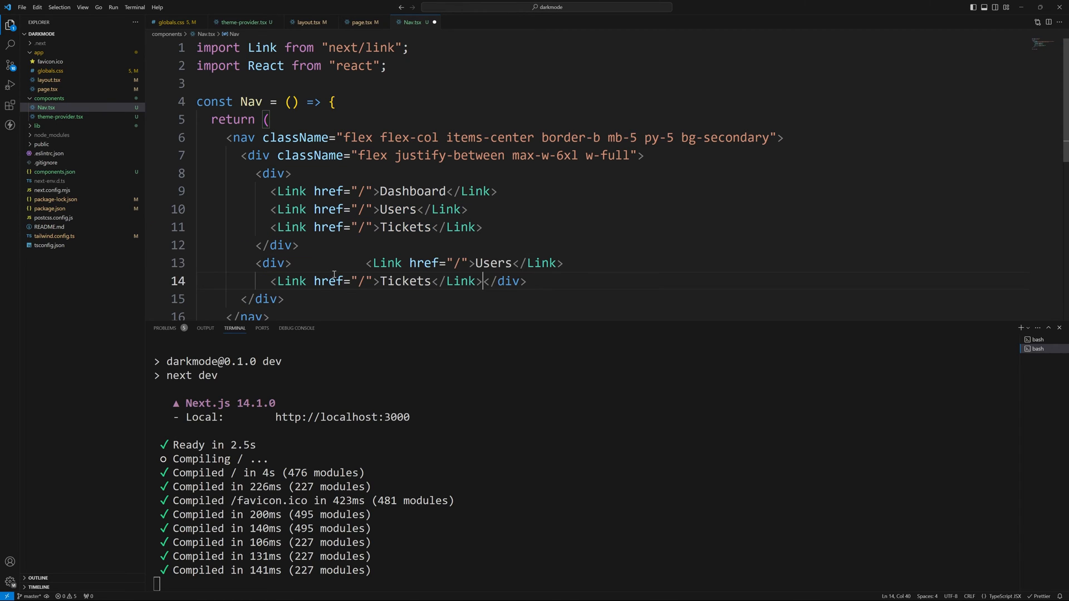
{"action": "double_click", "coordinate": [492, 263]}
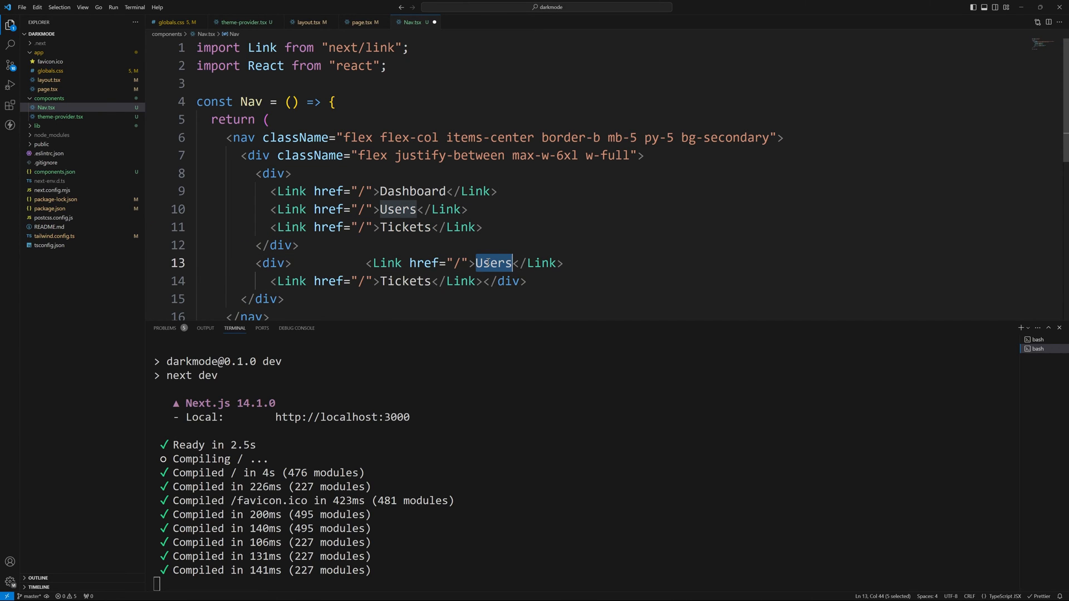
{"action": "type", "text": "login"}
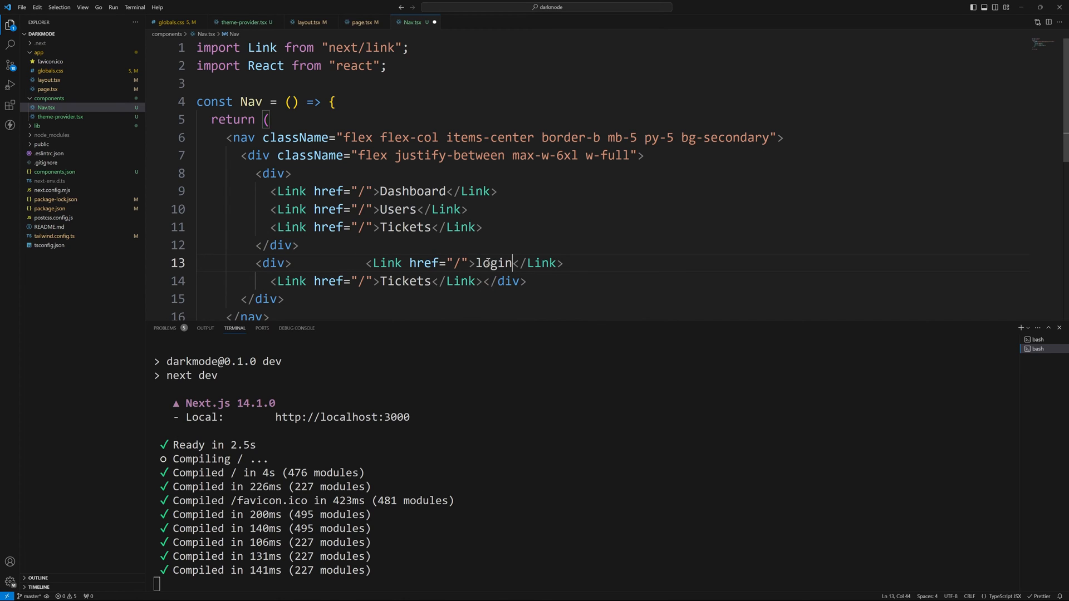
{"action": "double_click", "coordinate": [404, 281]}
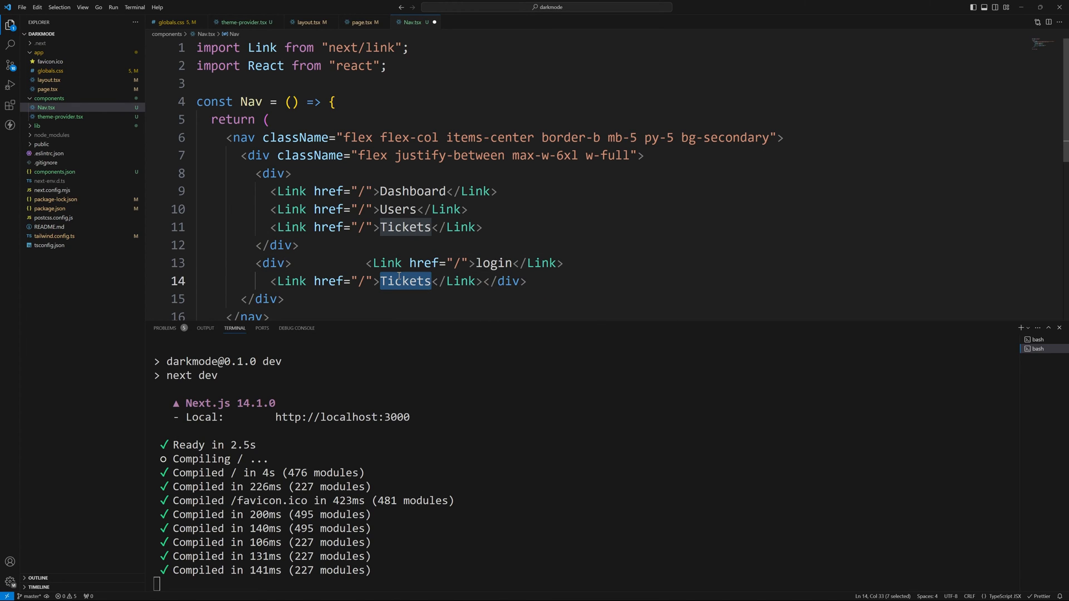
{"action": "type", "text": "toggle"}
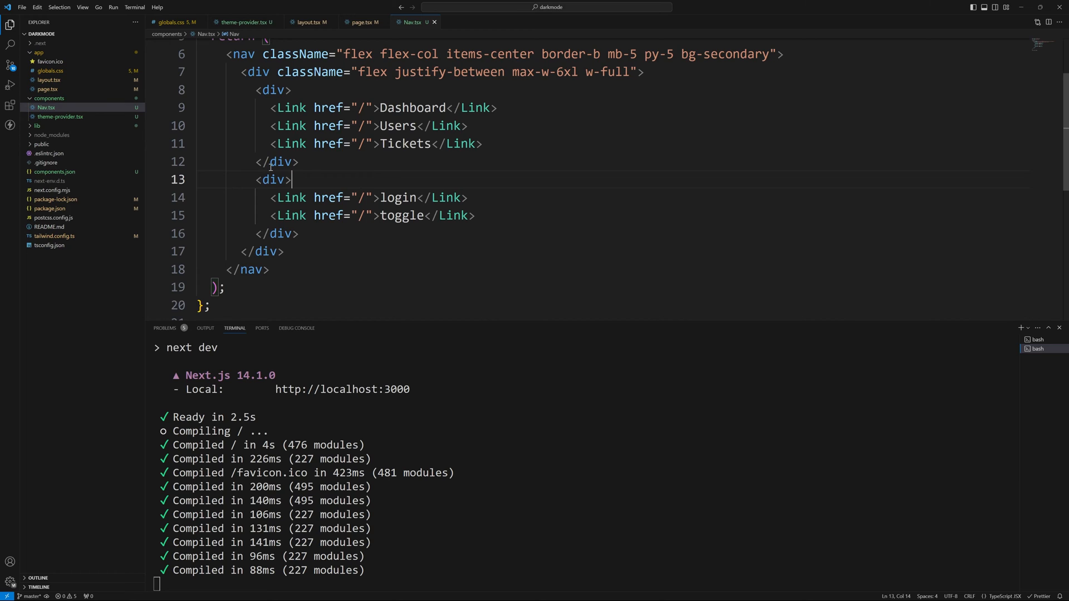
{"action": "left_click", "coordinate": [309, 21]}
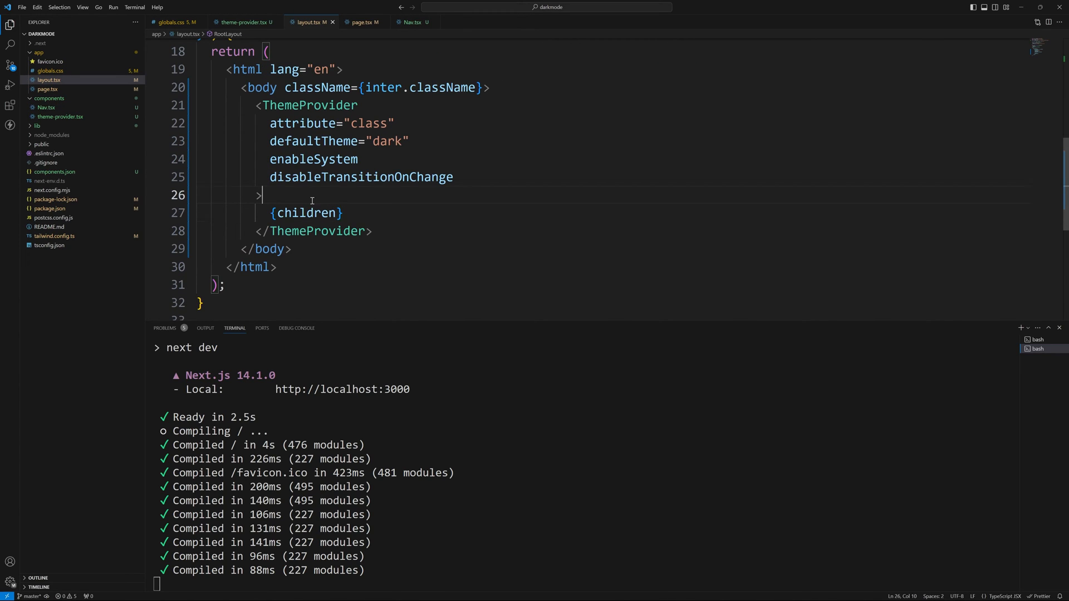
Insert <Nav /> on a new line above {children} inside ThemeProvider in layout.tsx
{"action": "key", "text": "Enter"}
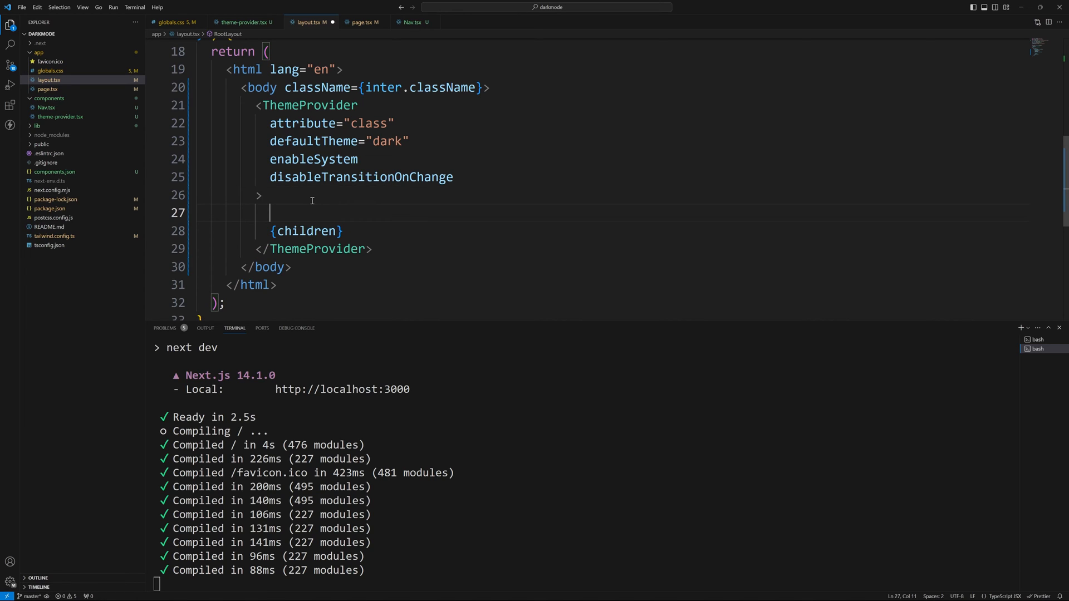
{"action": "type", "text": "<Nav"}
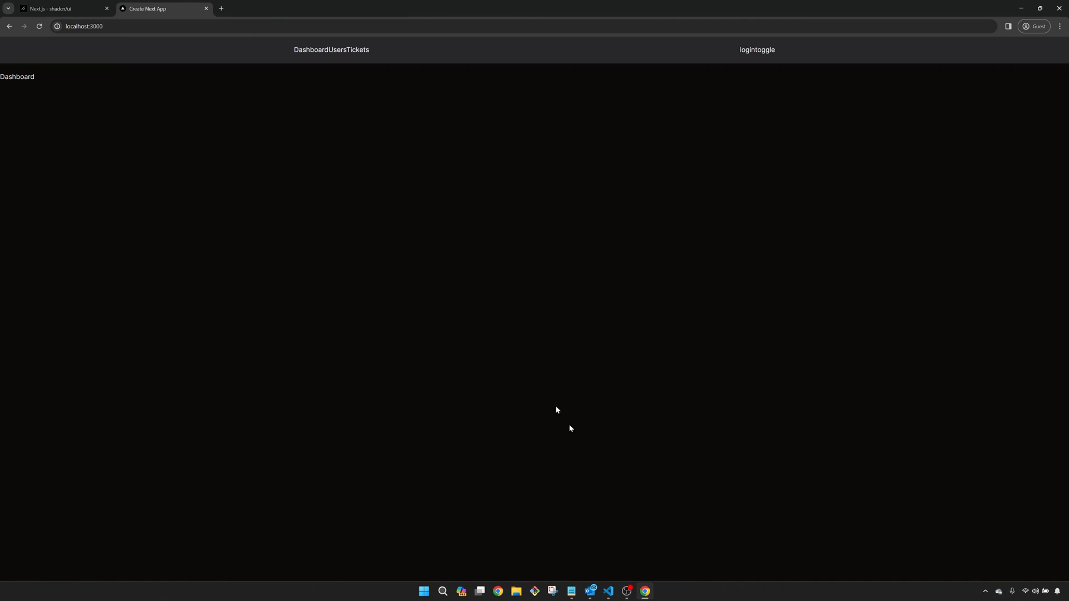
{"action": "mouse_move", "coordinate": [90, 58]}
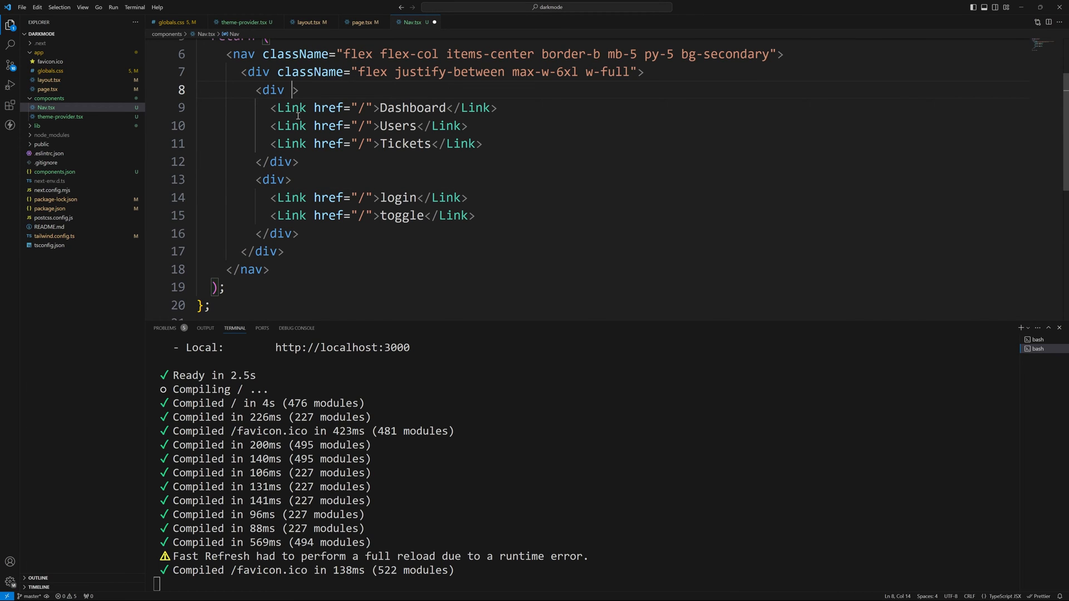
Give both Nav link divs className="flex items-center gap-5"
{"action": "type", "text": "className=\"\""}
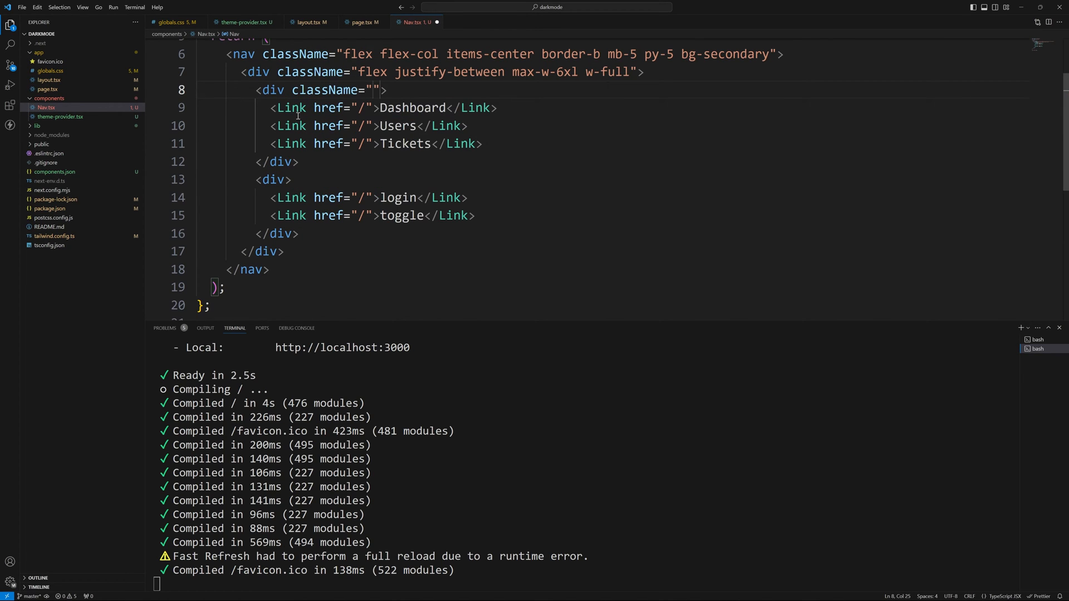
{"action": "type", "text": "flext"}
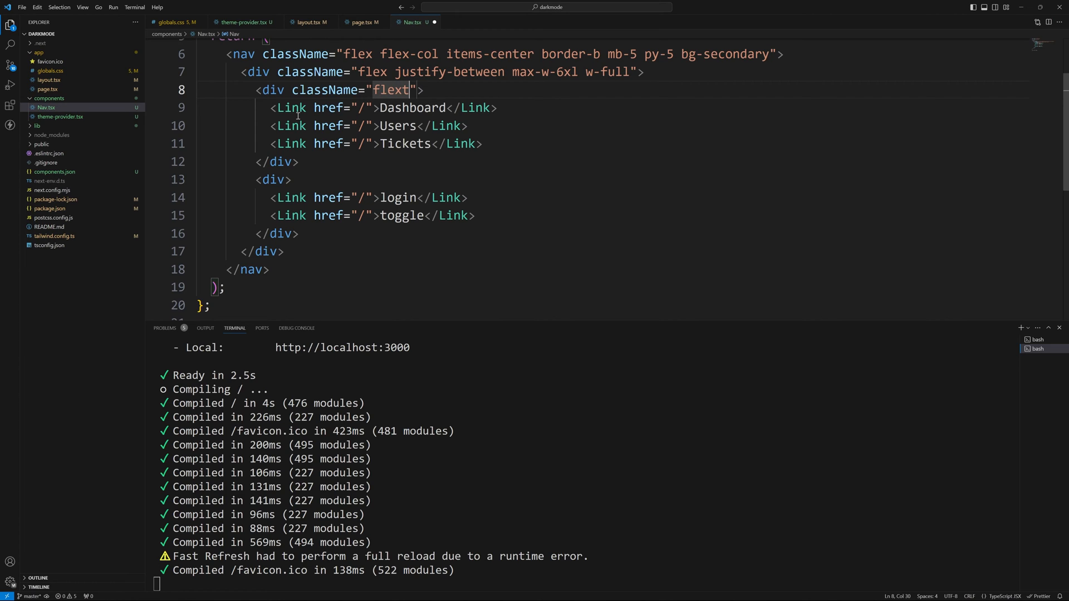
{"action": "type", "text": "items-"}
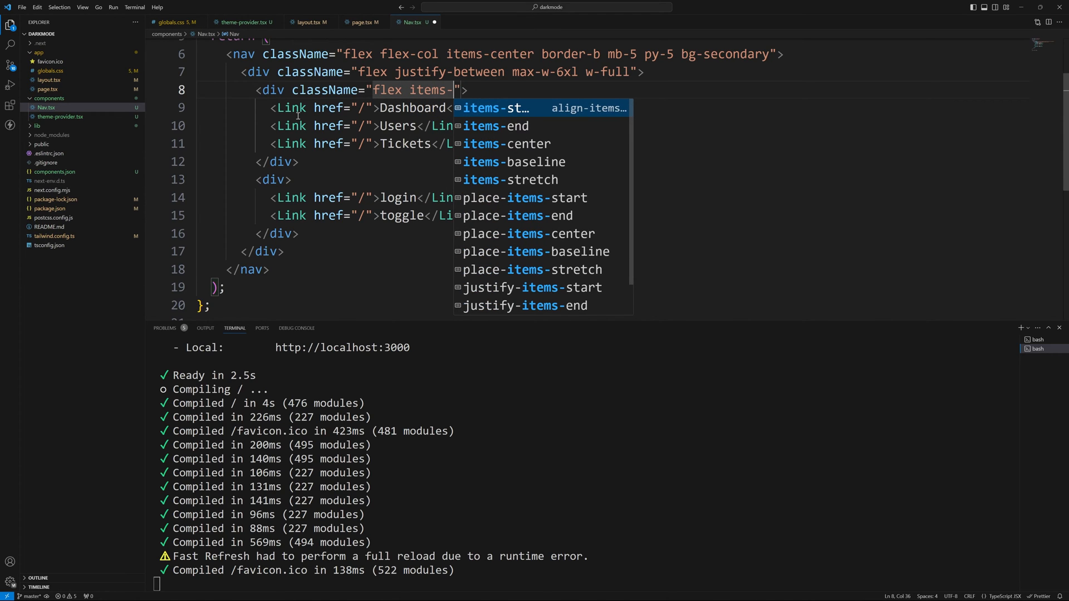
{"action": "type", "text": "center ga"}
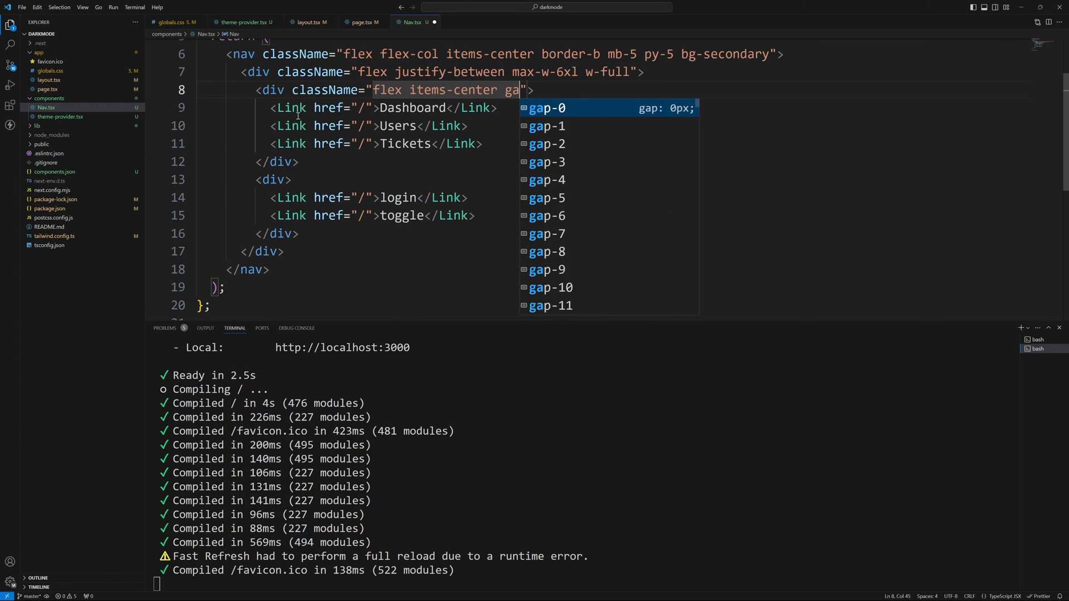
{"action": "type", "text": "-5"}
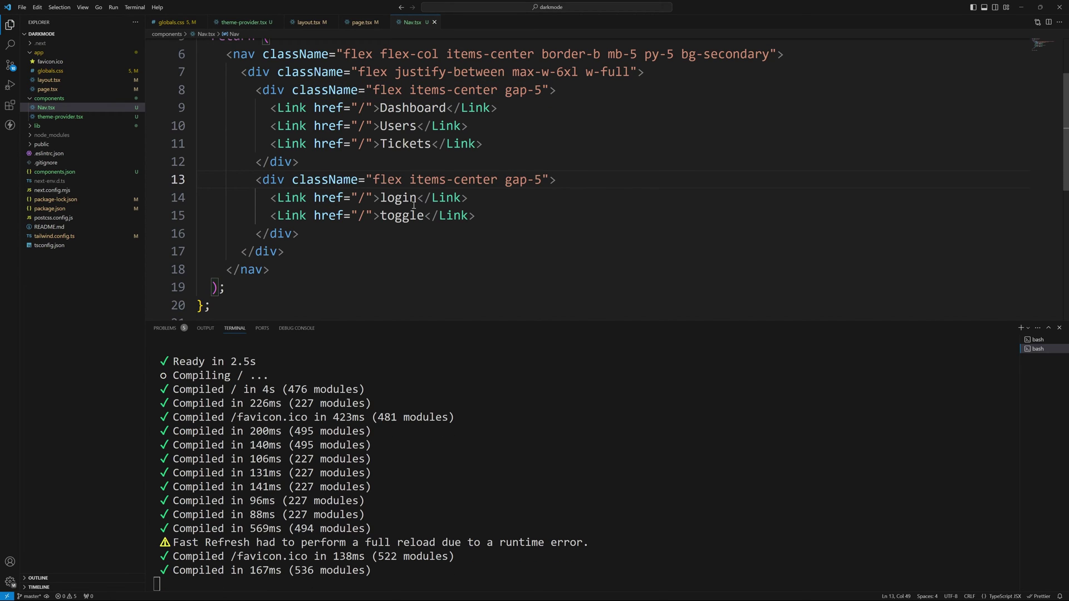
{"action": "left_click", "coordinate": [645, 591]}
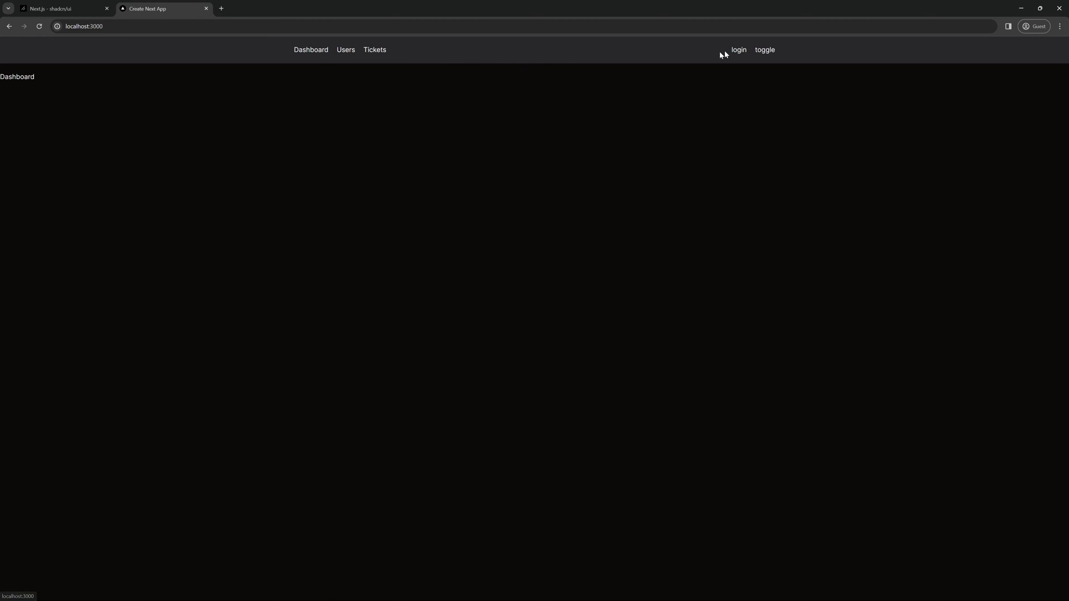
{"action": "mouse_move", "coordinate": [1020, 8]}
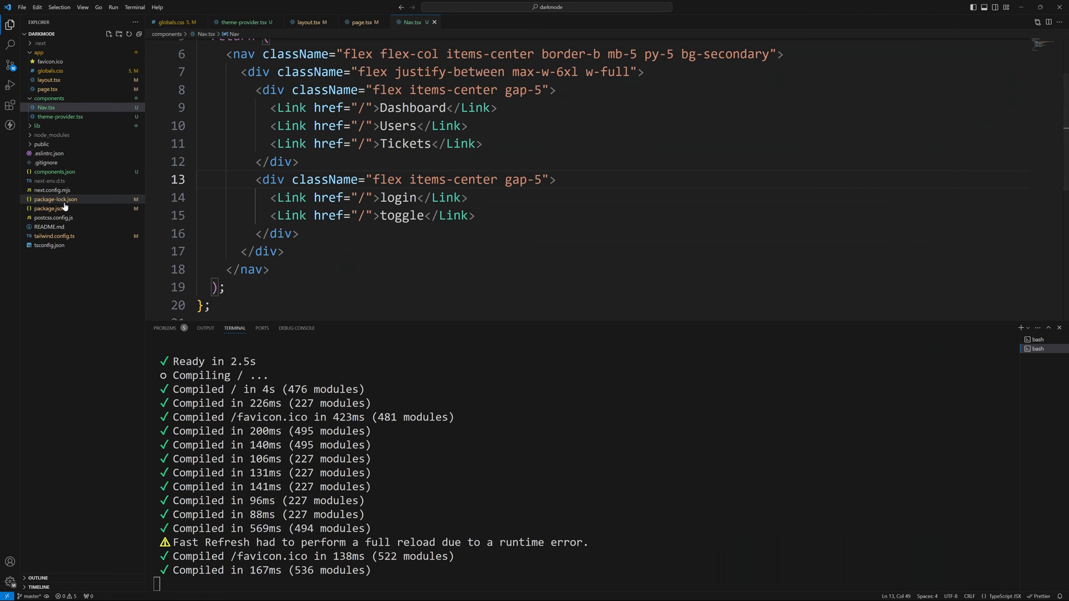
{"action": "mouse_move", "coordinate": [68, 173]}
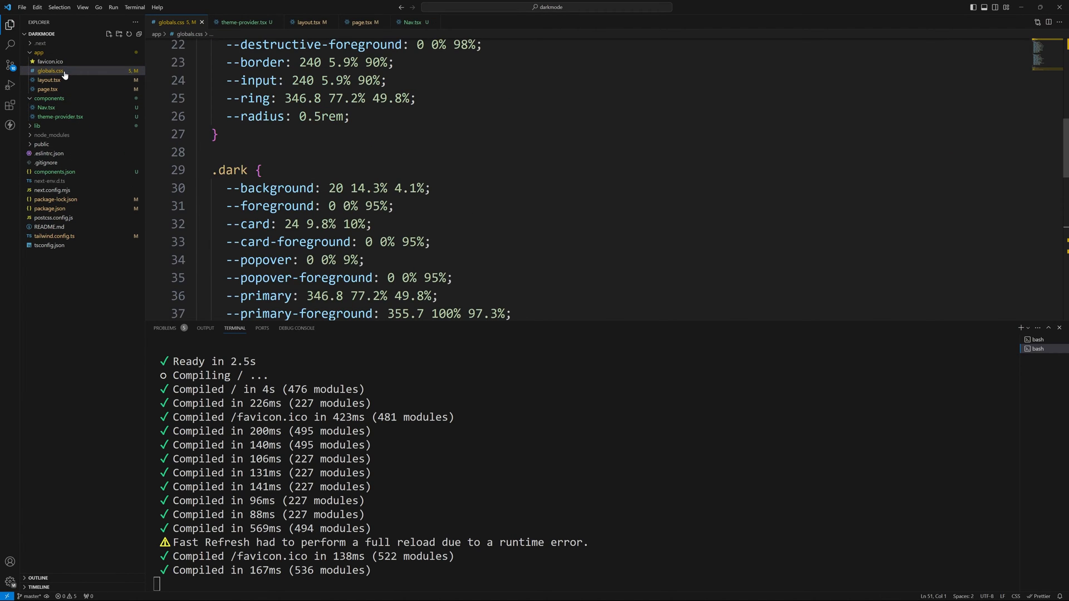
{"action": "scroll", "scroll_direction": "down", "scroll_amount": 3}
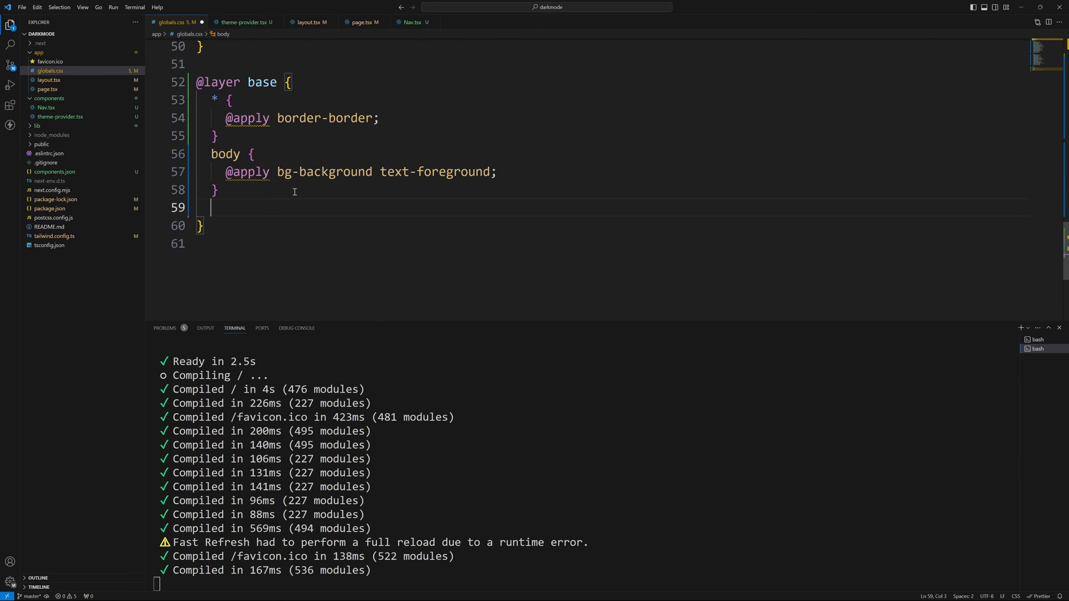
{"action": "type", "text": "a"}
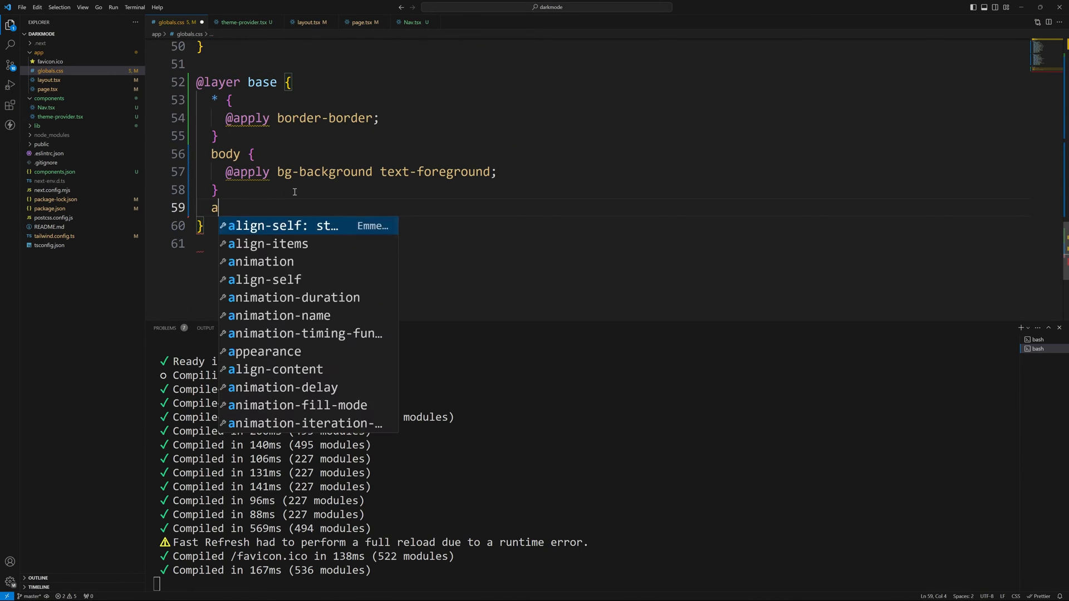
{"action": "type", "text": "{"}
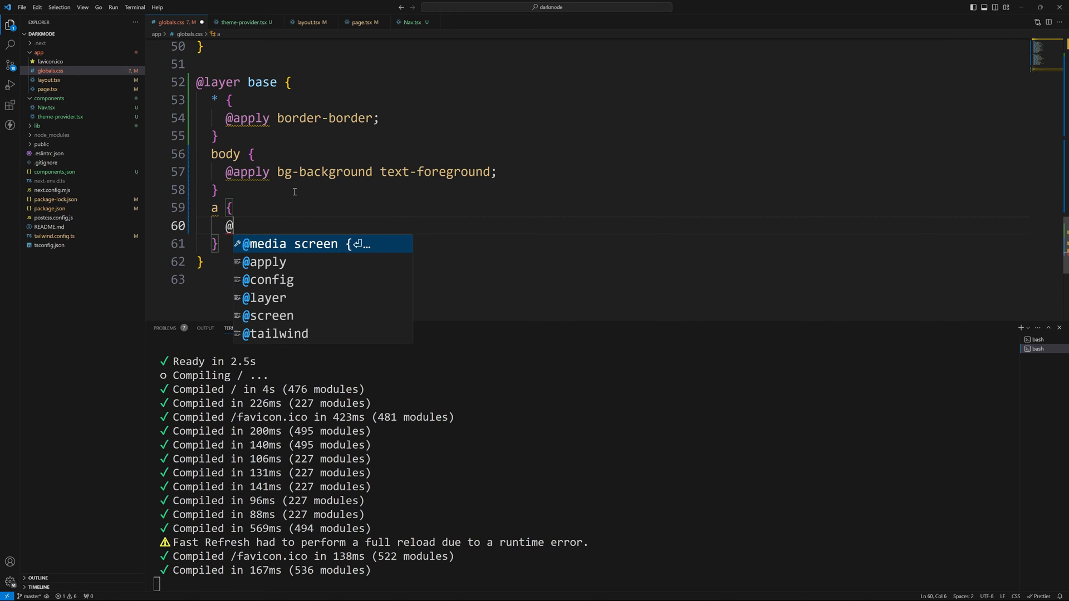
{"action": "type", "text": "apply"}
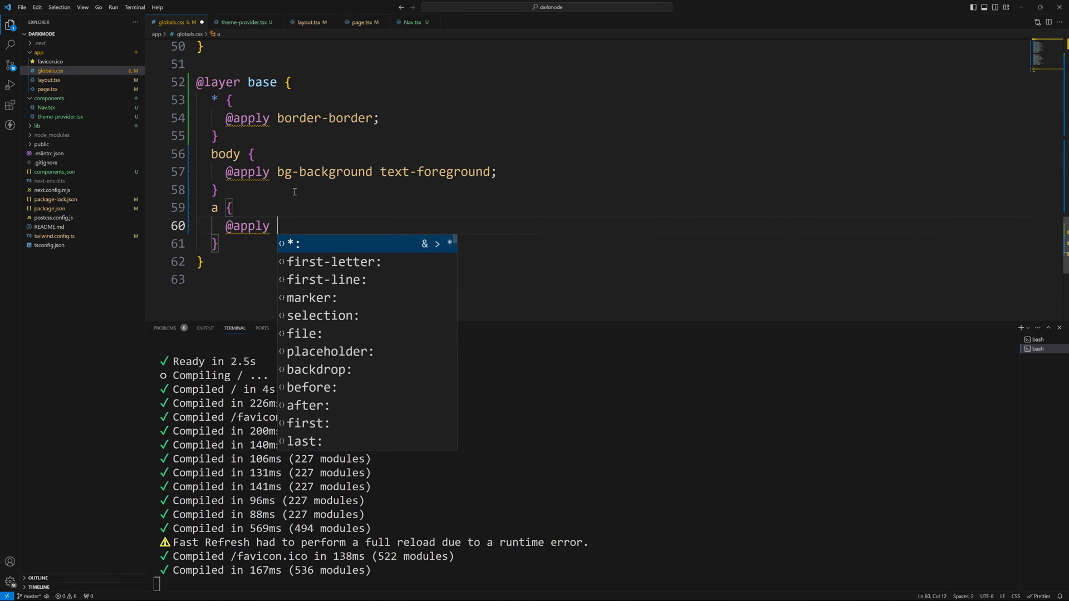
{"action": "type", "text": "hover:"}
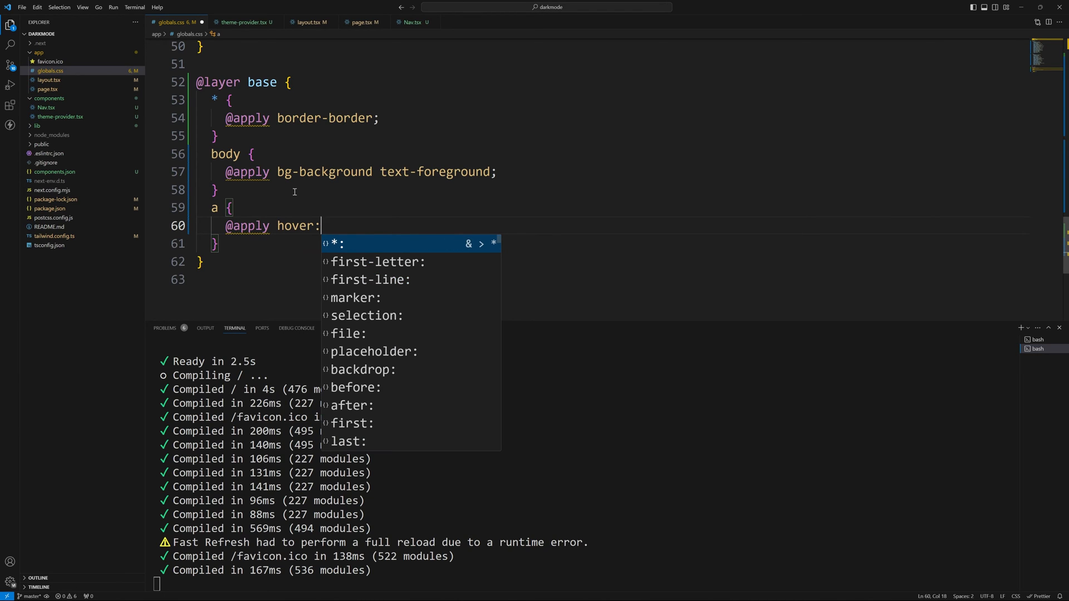
{"action": "type", "text": "text-p"}
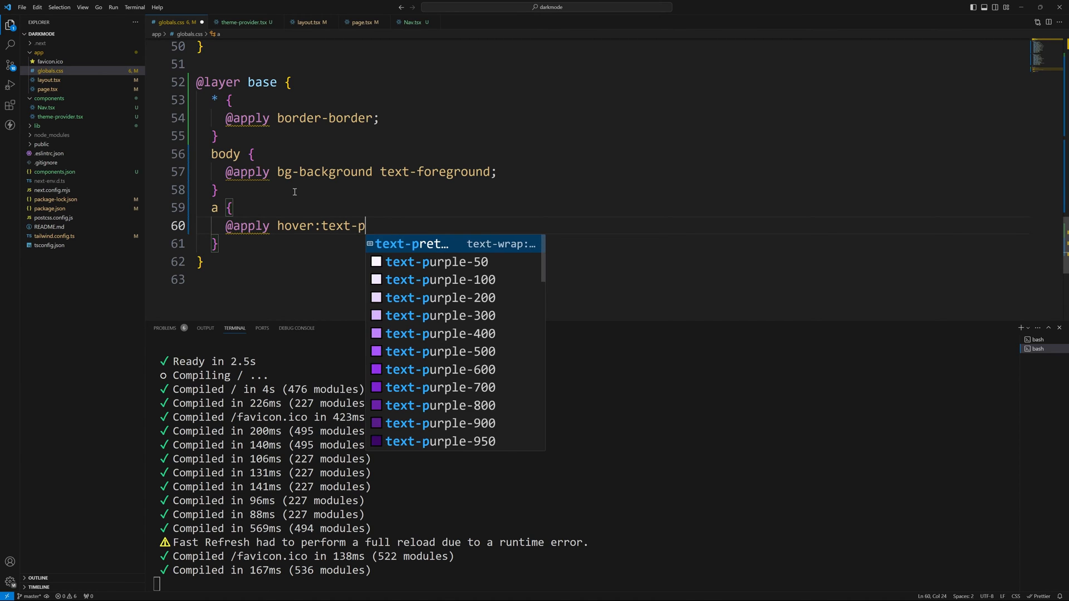
{"action": "type", "text": "rimary;"}
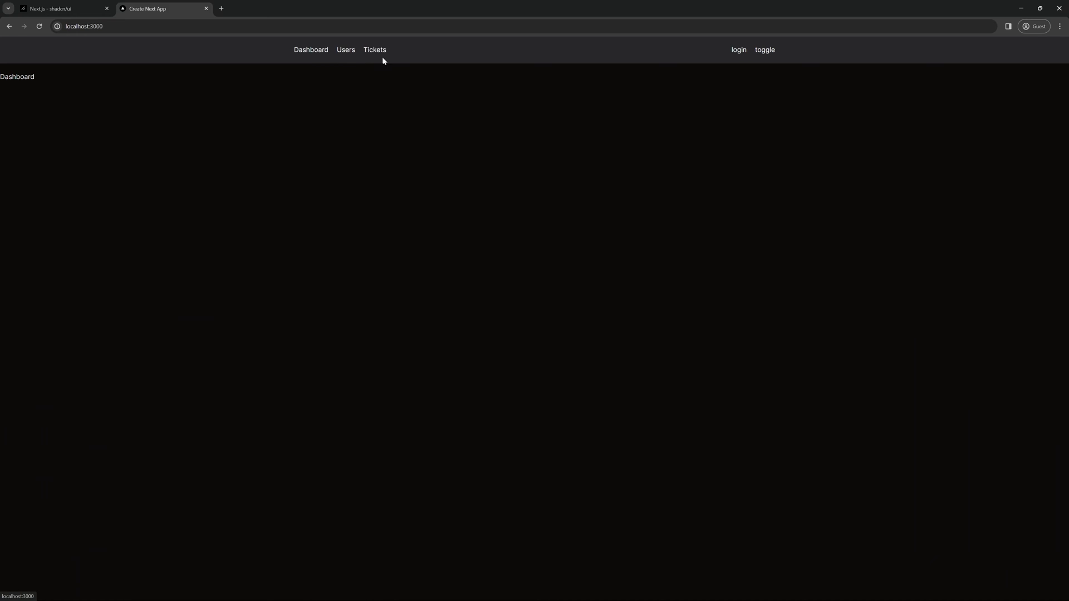
{"action": "mouse_move", "coordinate": [663, 147]}
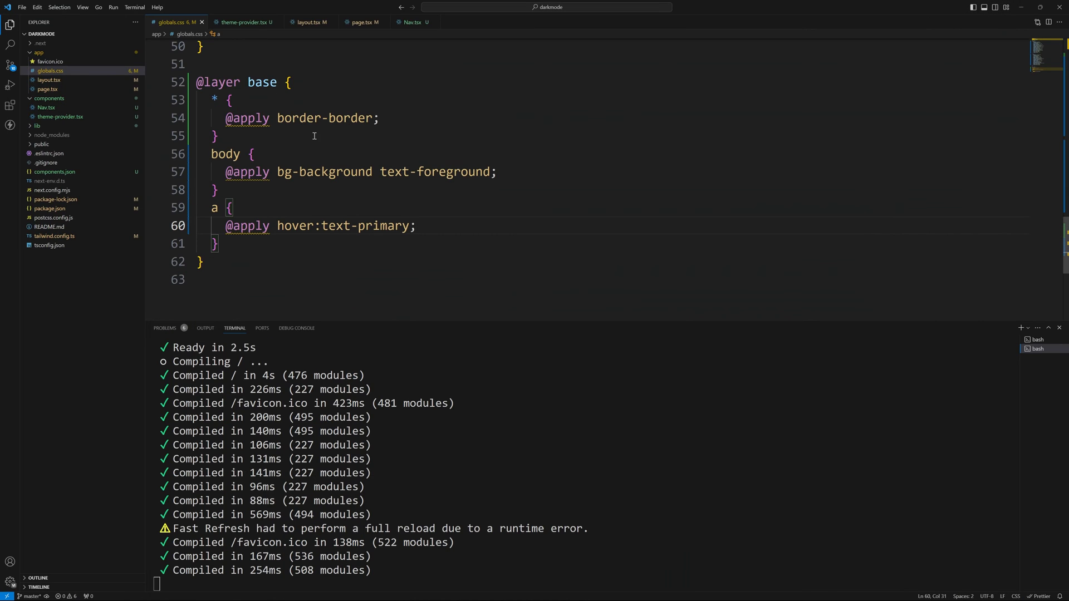
Return to Visual Studio Code and reopen Nav.tsx
{"action": "left_click", "coordinate": [414, 22]}
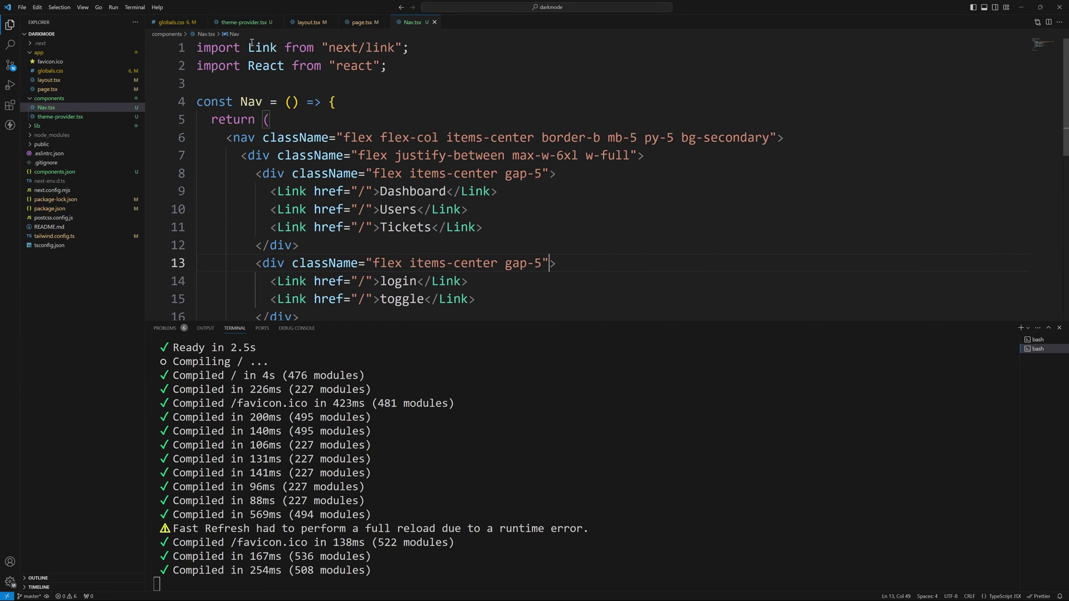
Create a new file ToggleMode.tsx in the components folder
{"action": "right_click", "coordinate": [50, 99]}
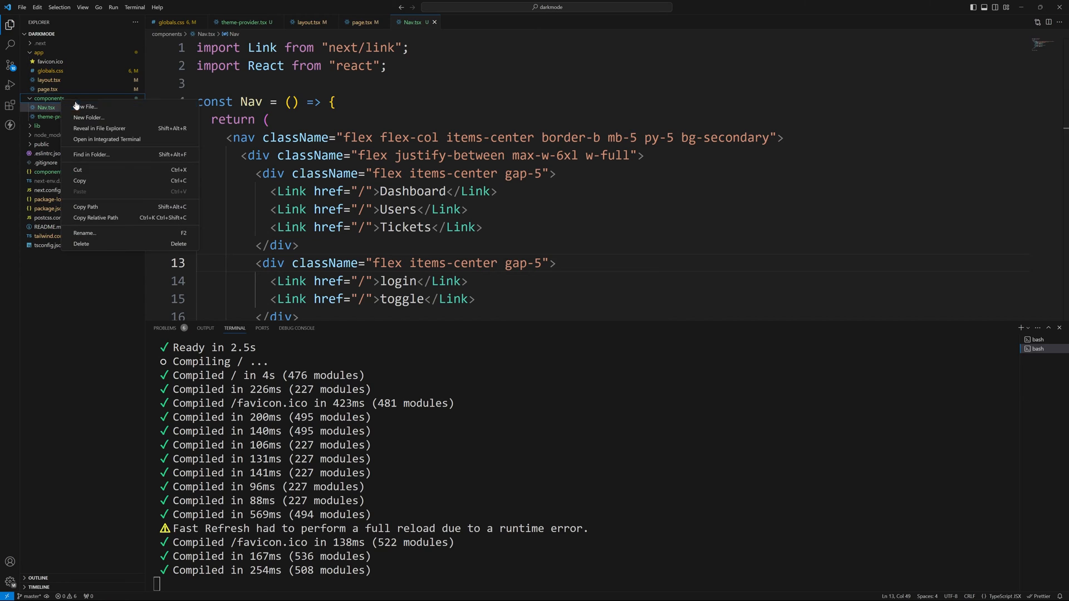
{"action": "left_click", "coordinate": [84, 106]}
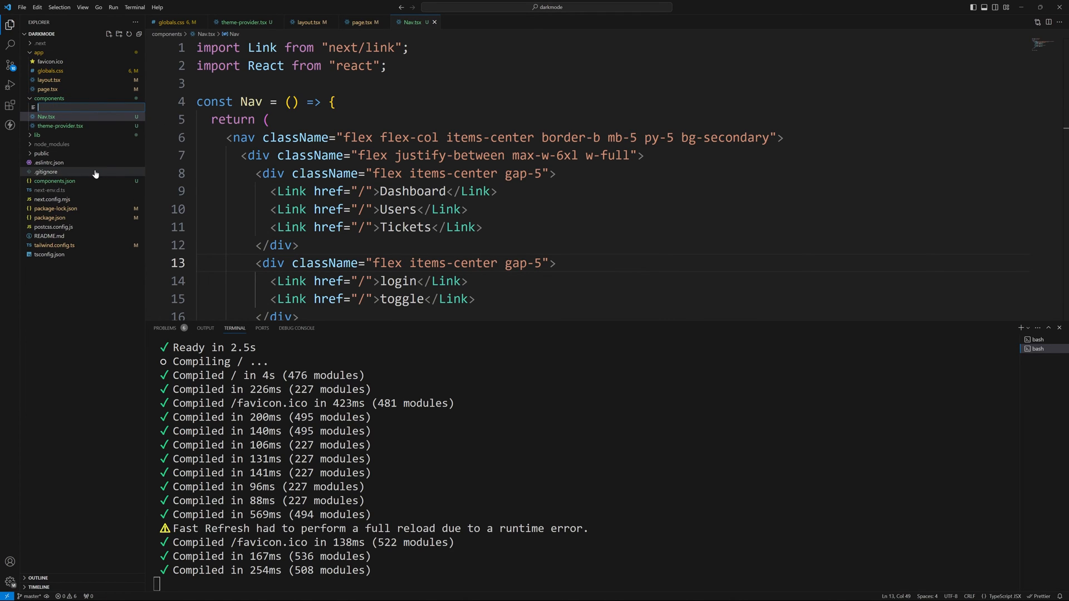
{"action": "type", "text": "ToggleMode"}
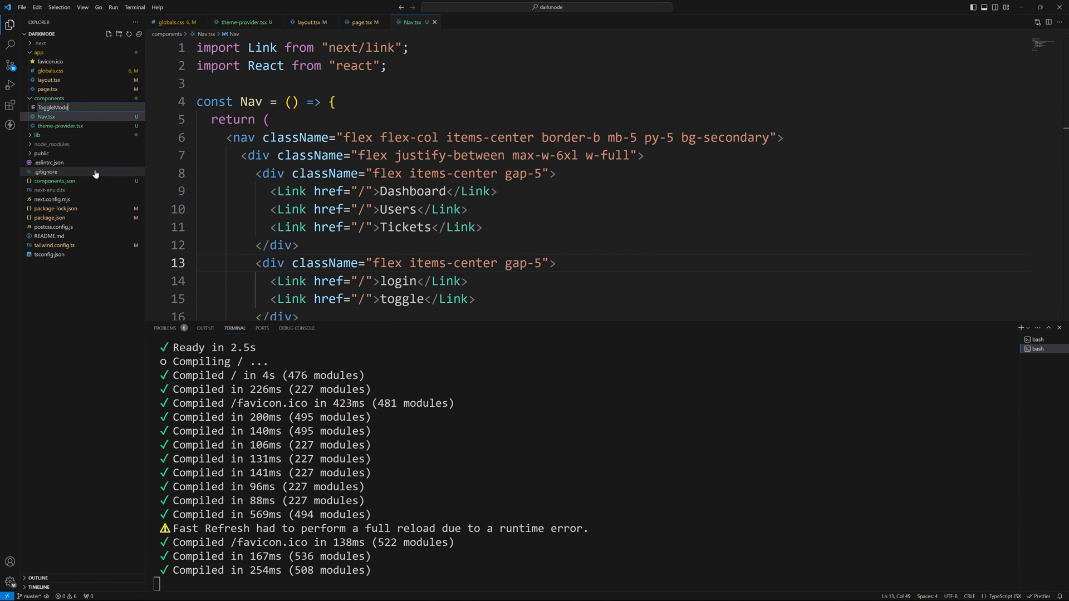
{"action": "type", "text": ".tsx"}
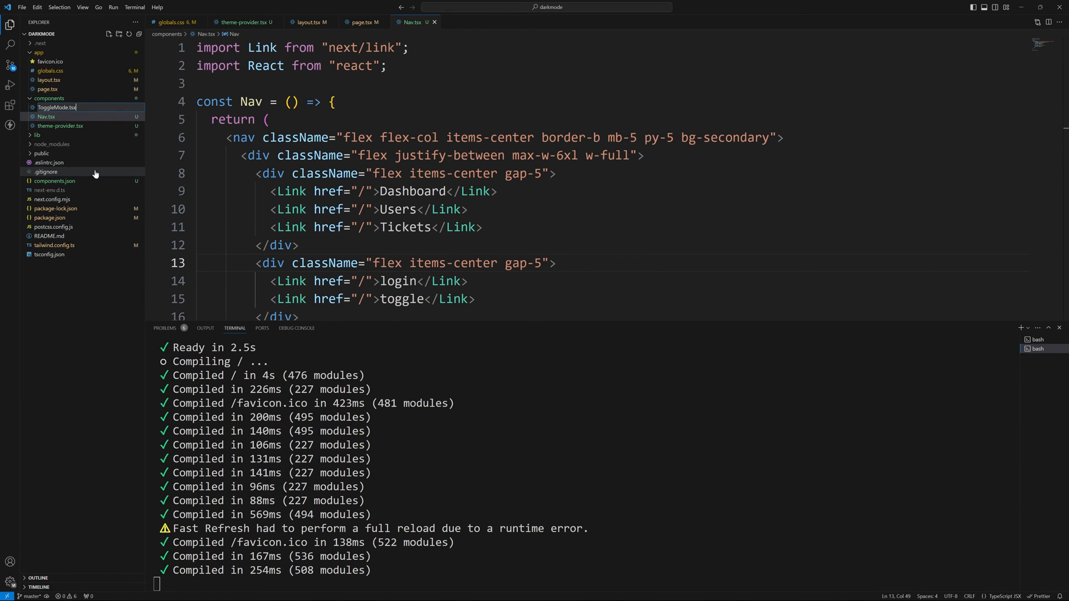
Generate the ToggleMode component with the rafce snippet and start a "use client" line on top
{"action": "left_click", "coordinate": [53, 107]}
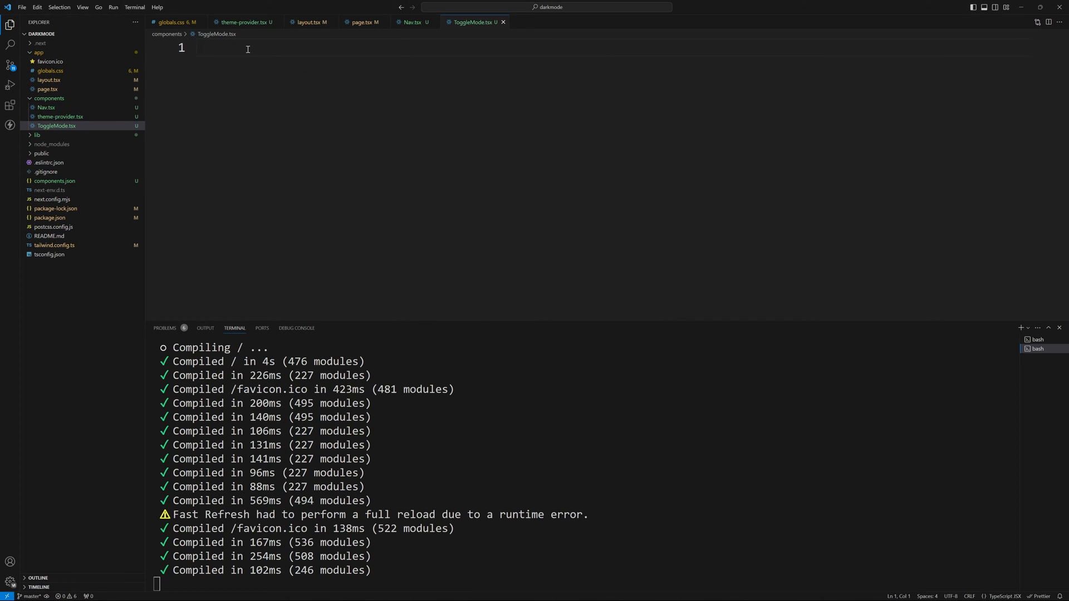
{"action": "type", "text": "rafce"}
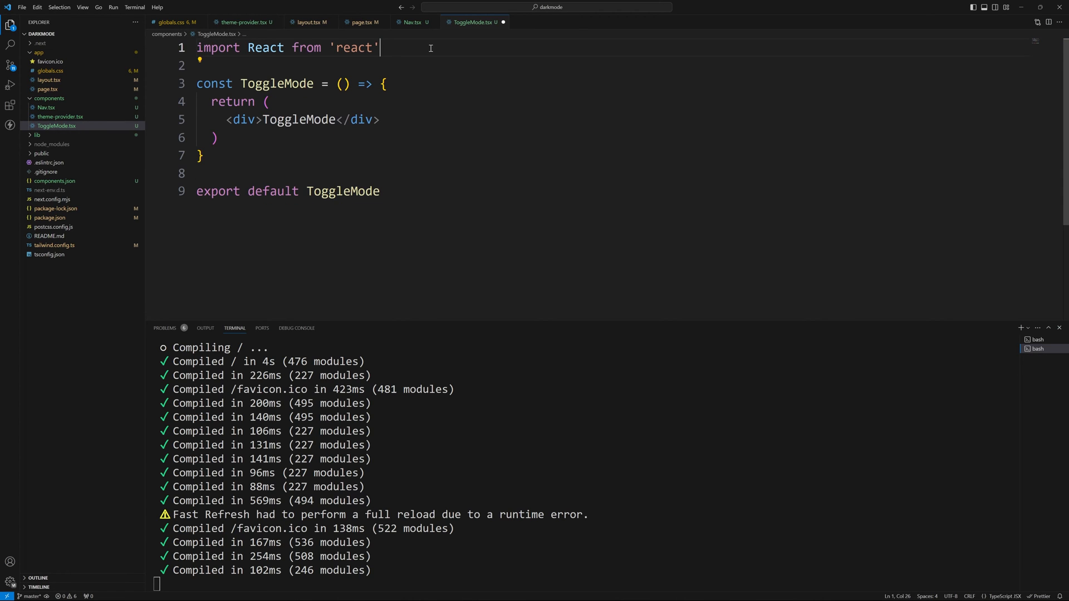
{"action": "key", "text": "Enter"}
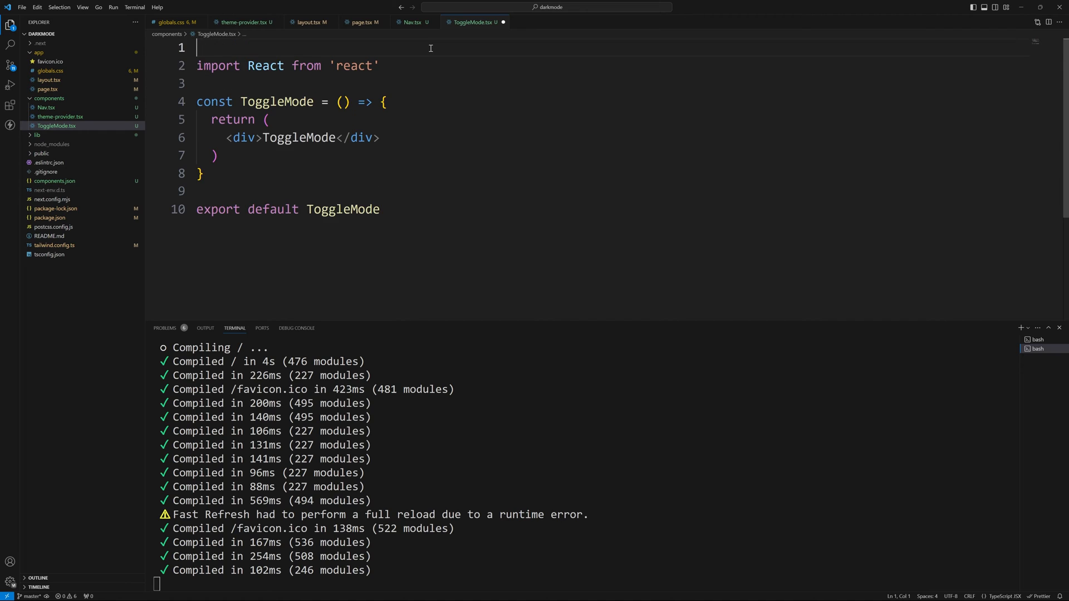
{"action": "type", "text": "\"use clie\""}
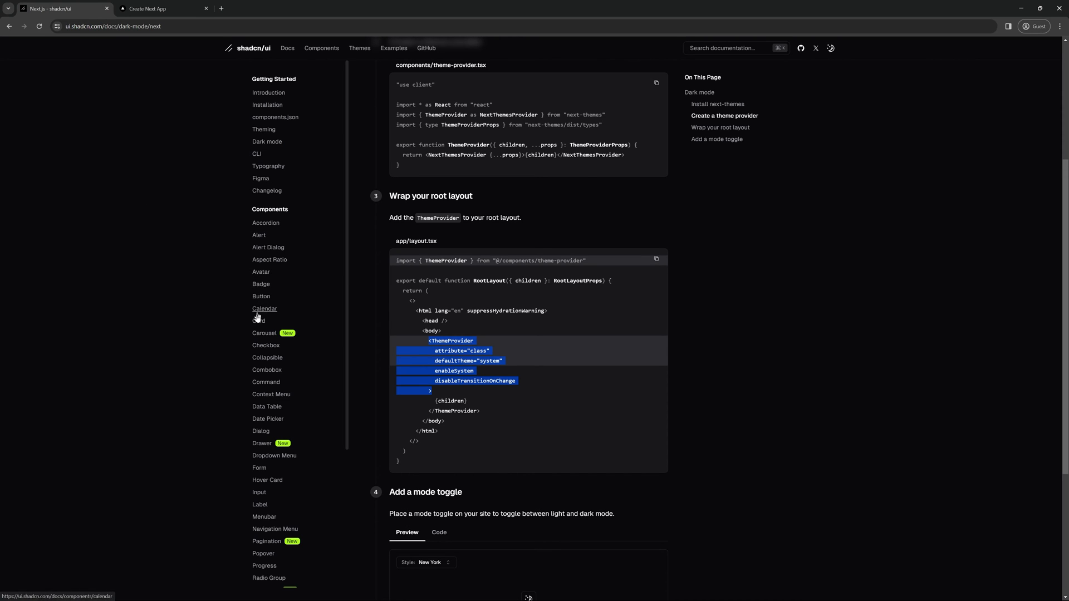
Open the shadcn/ui Button docs and copy the npx shadcn-ui@latest add button command
{"action": "left_click", "coordinate": [261, 297]}
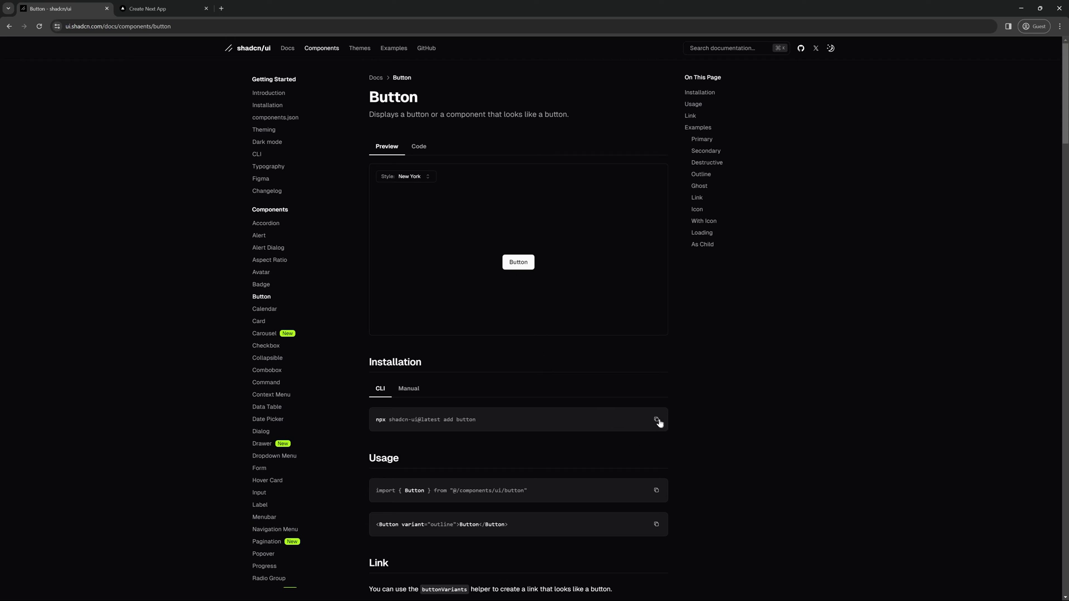
{"action": "left_click", "coordinate": [656, 419]}
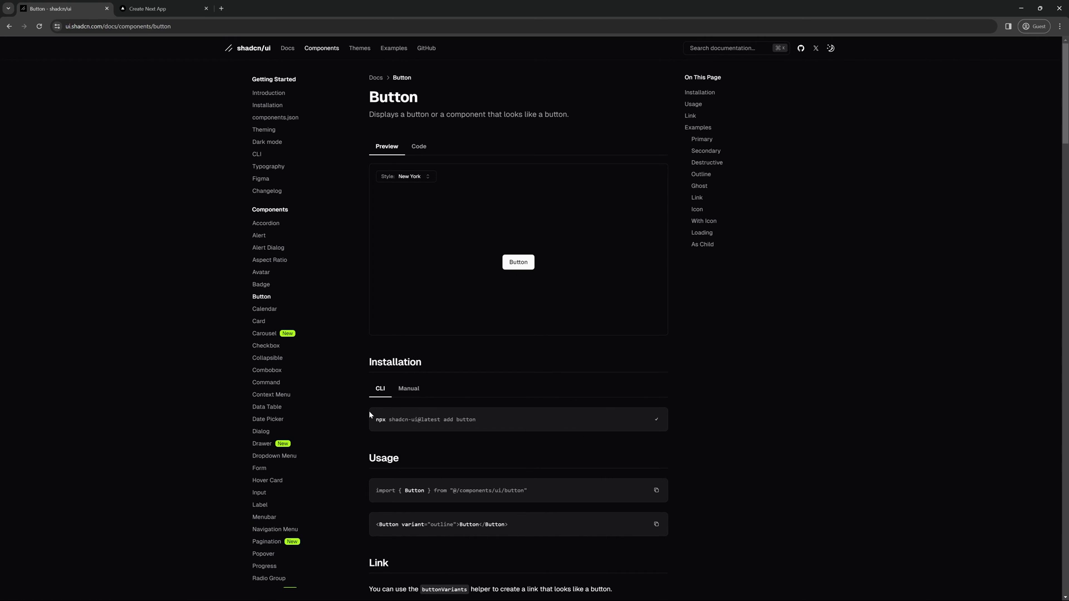
{"action": "mouse_move", "coordinate": [471, 422]}
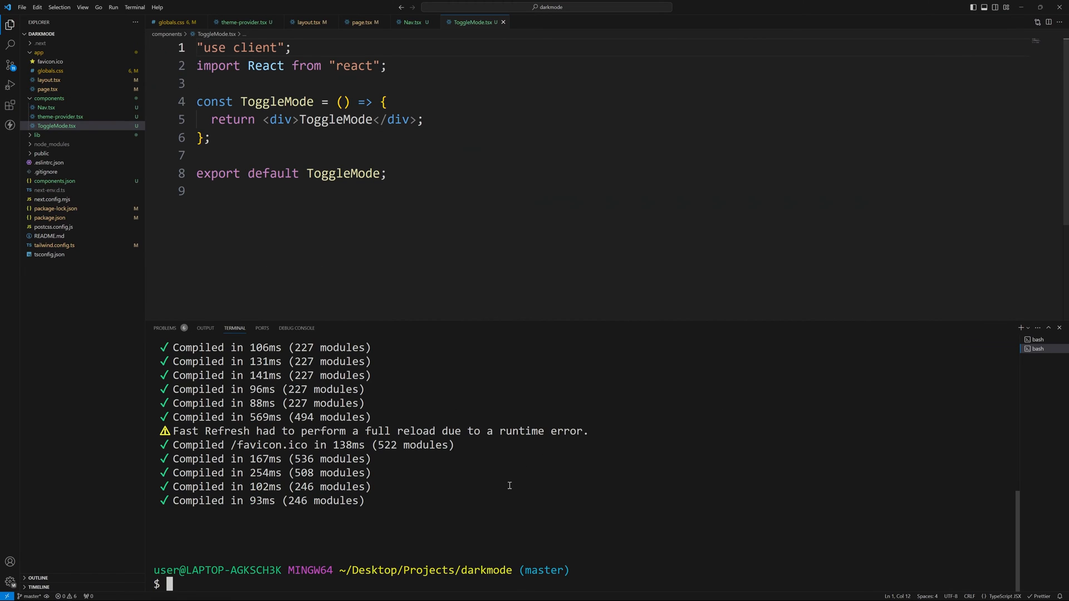
Run npx shadcn-ui@latest add button and open the generated components/ui/button.tsx
{"action": "type", "text": "npx shadcn-ui@latest add button"}
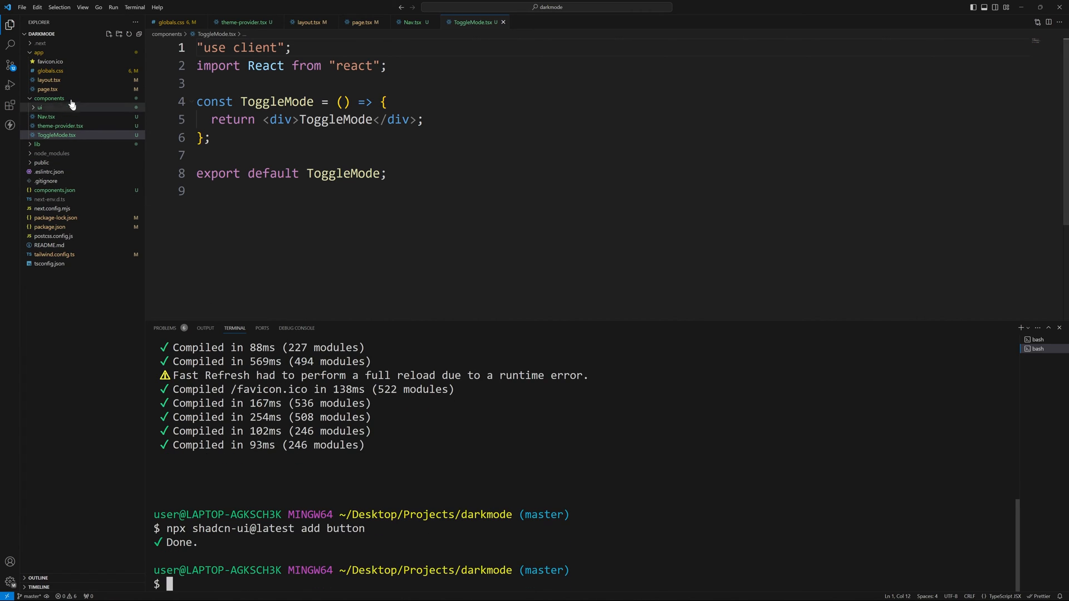
{"action": "left_click", "coordinate": [39, 107]}
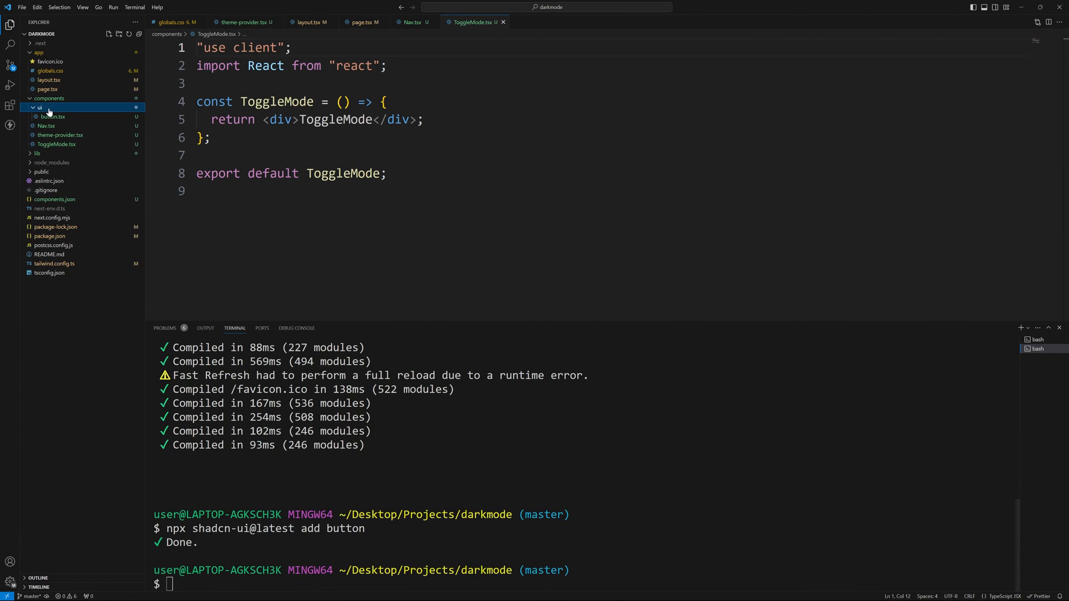
{"action": "left_click", "coordinate": [51, 117]}
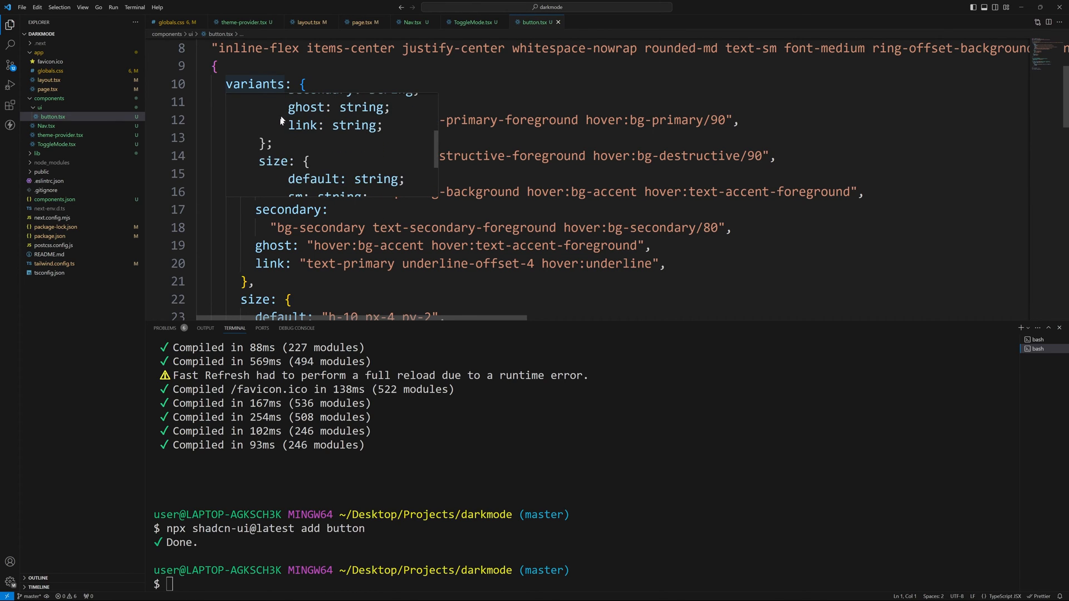
Scroll through button.tsx, close it, and resume editing ToggleMode.tsx
{"action": "scroll", "scroll_direction": "down", "scroll_amount": 3}
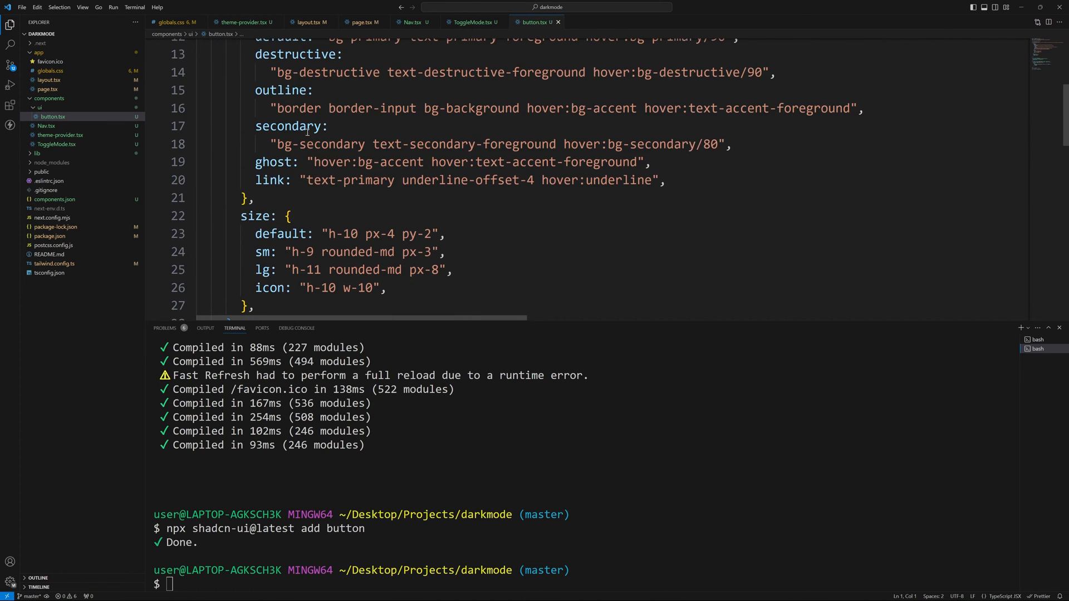
{"action": "scroll", "scroll_direction": "down", "scroll_amount": 3}
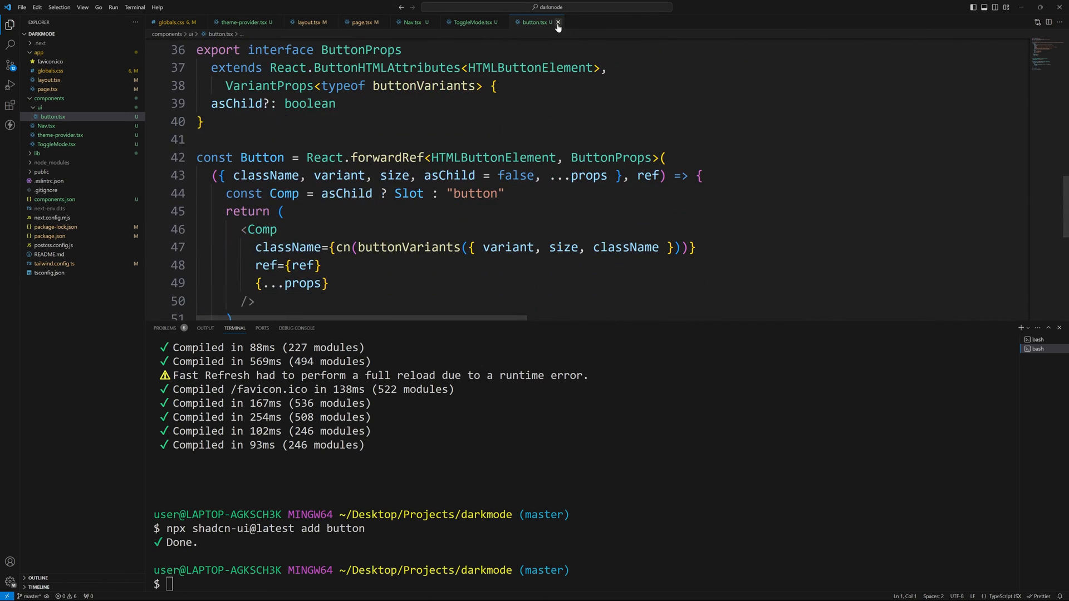
{"action": "left_click", "coordinate": [558, 22]}
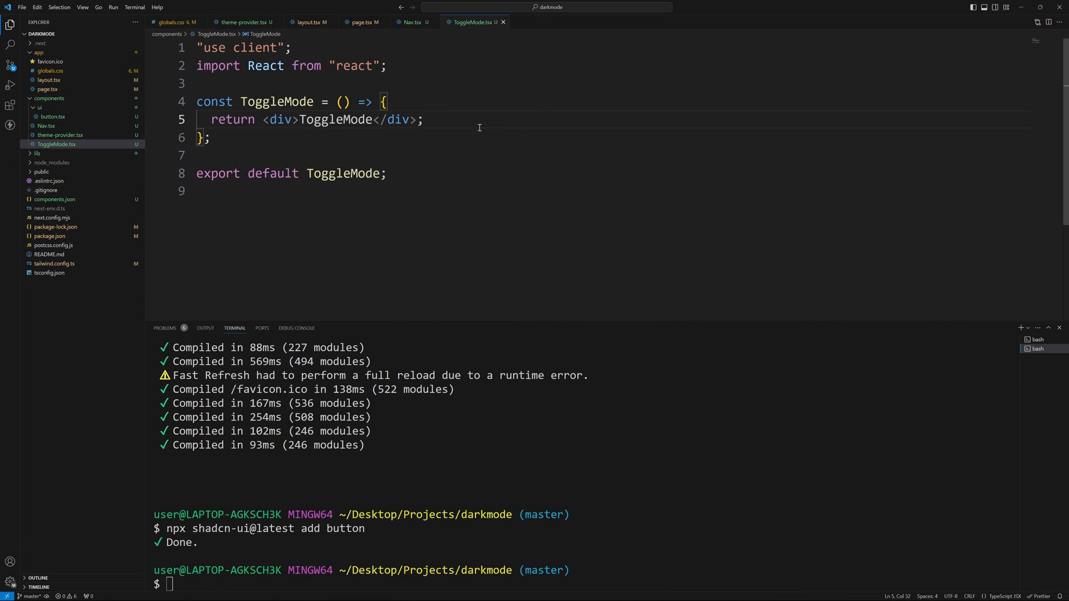
{"action": "left_click", "coordinate": [389, 65]}
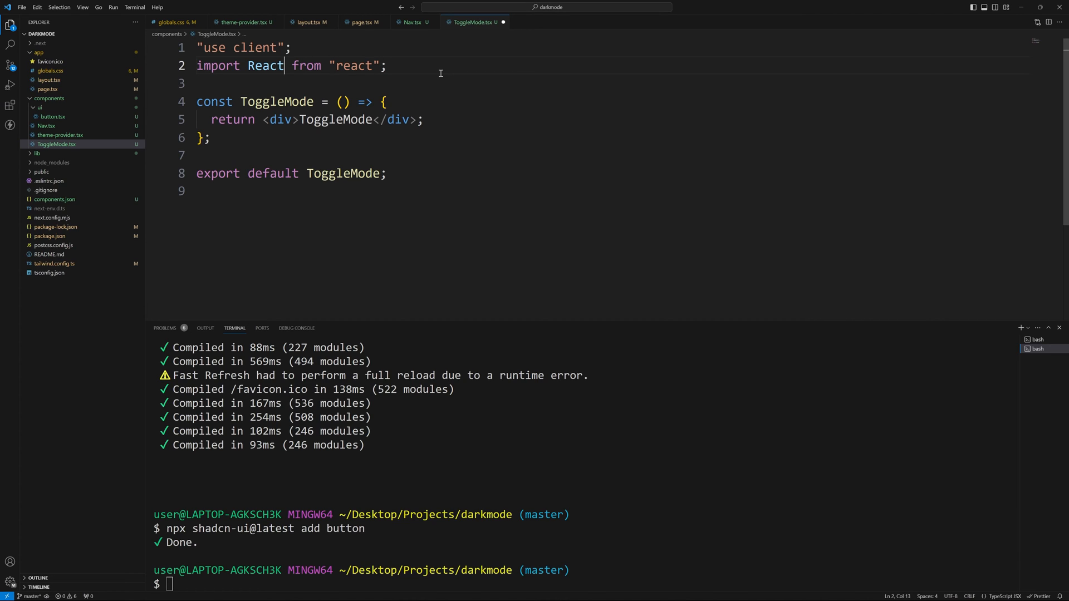
Import useState and useEffect from React, and useTheme
{"action": "type", "text": ", {}"}
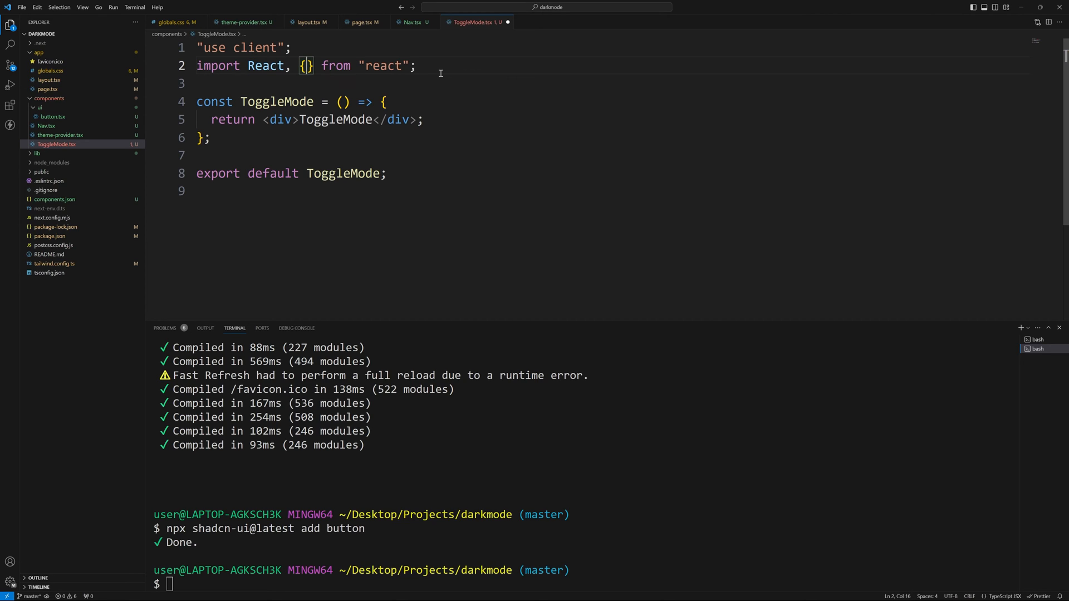
{"action": "type", "text": "useState, useE"}
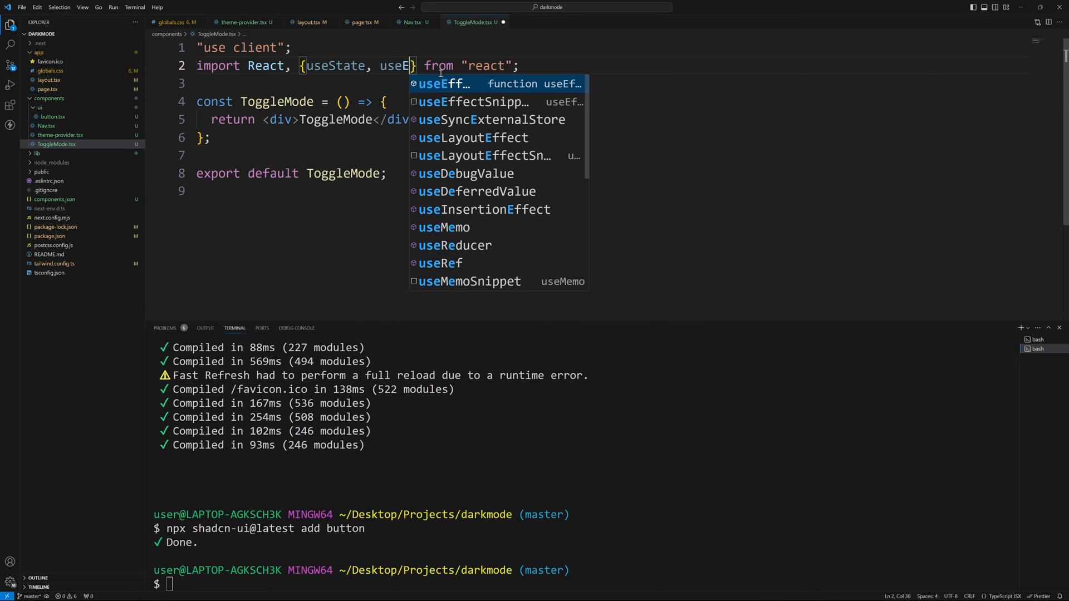
{"action": "key", "text": "Tab"}
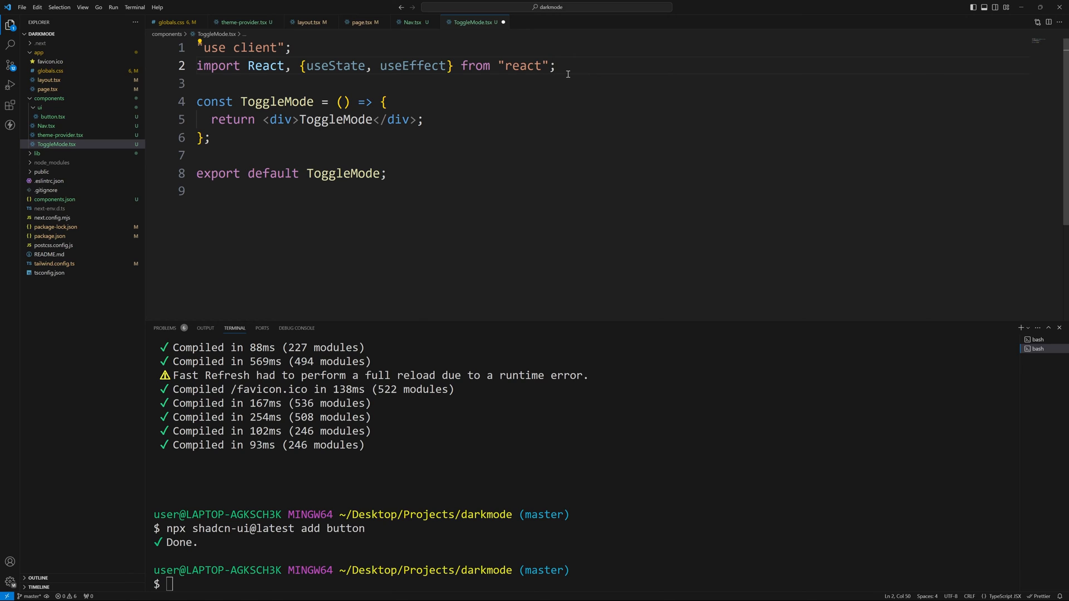
{"action": "type", "text": "import {use"}
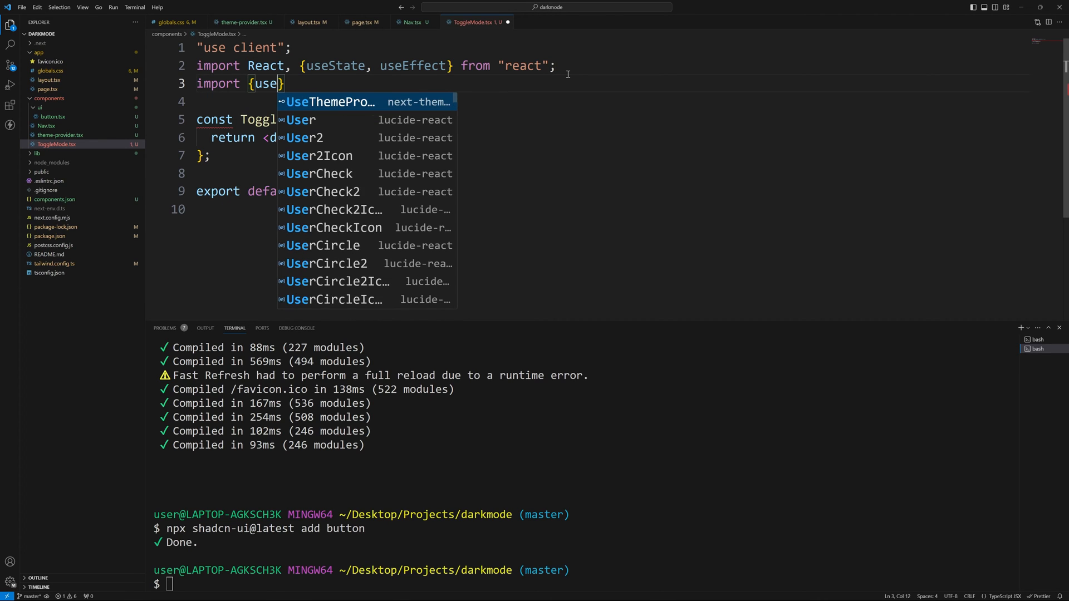
{"action": "type", "text": "Theme"}
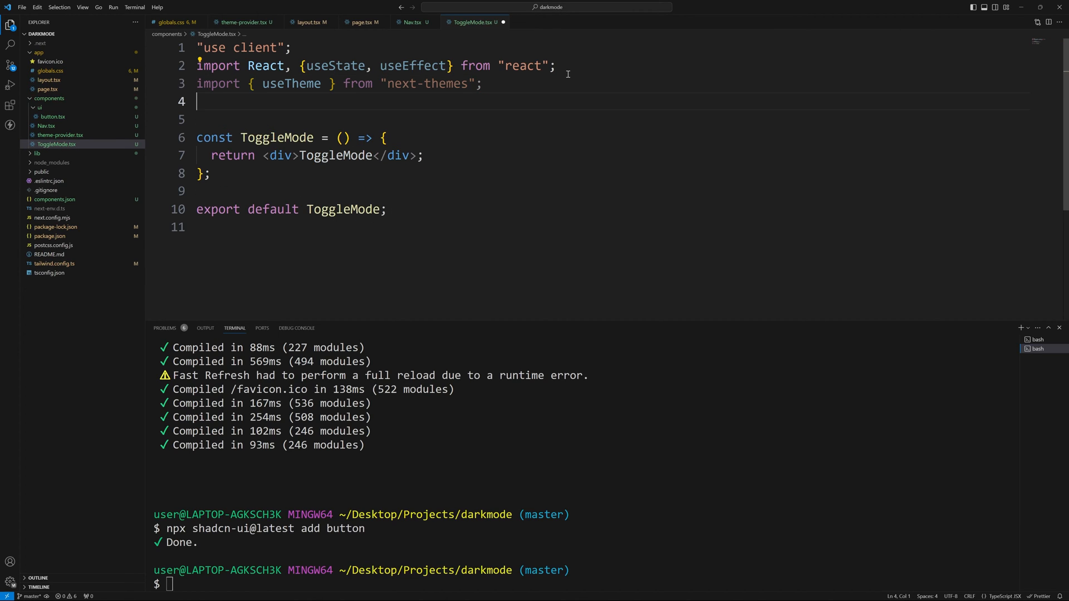
Import Moon and Sun from lucide-react and save to format the imports
{"action": "type", "text": "i"}
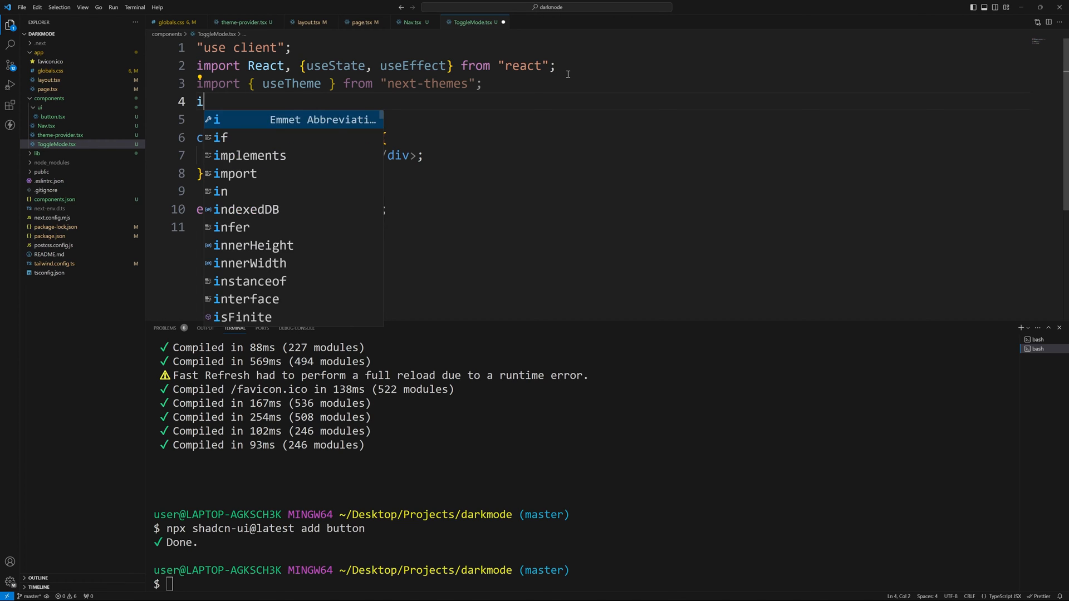
{"action": "type", "text": "mport {}"}
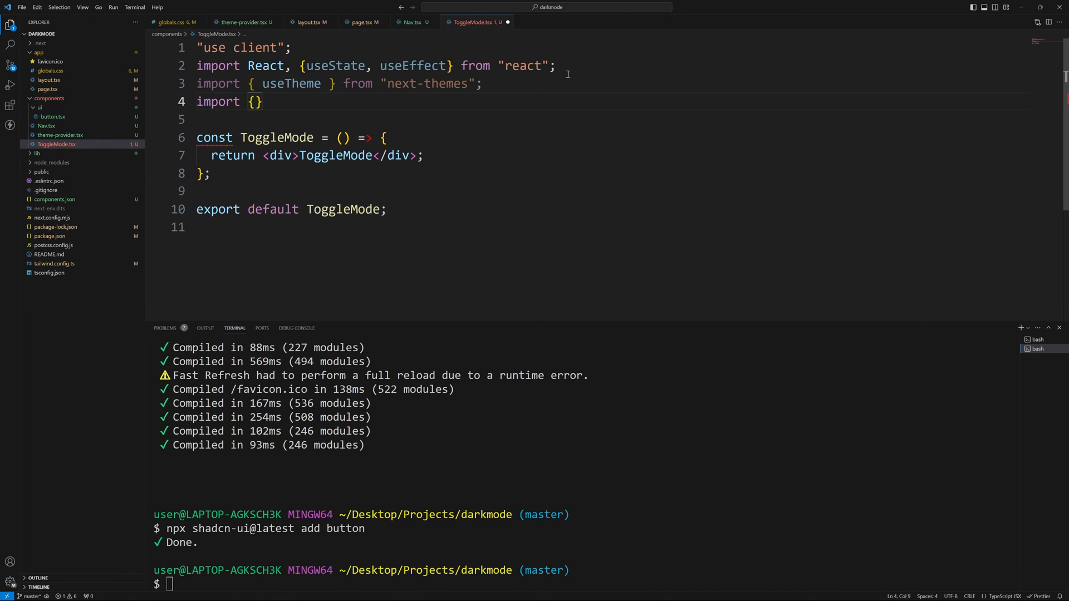
{"action": "type", "text": "Moon, S"}
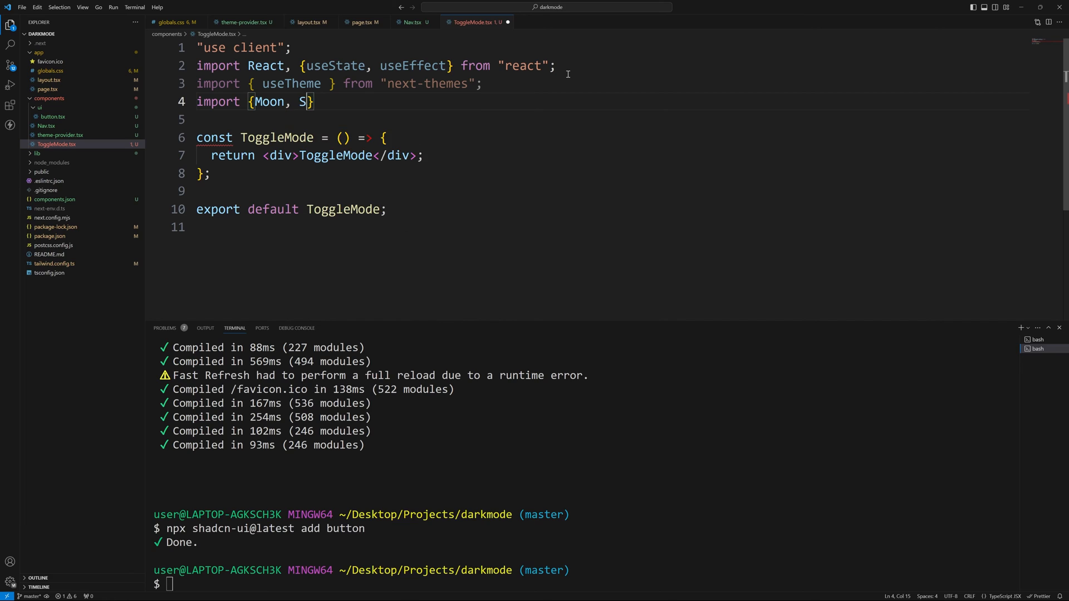
{"action": "type", "text": "un"}
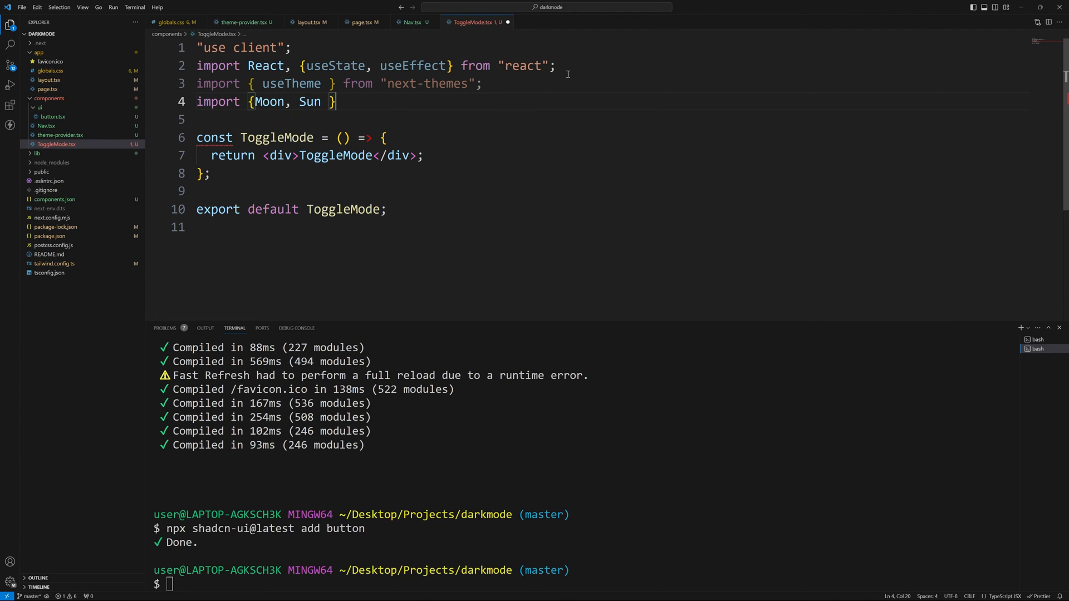
{"action": "type", "text": "from \"\""}
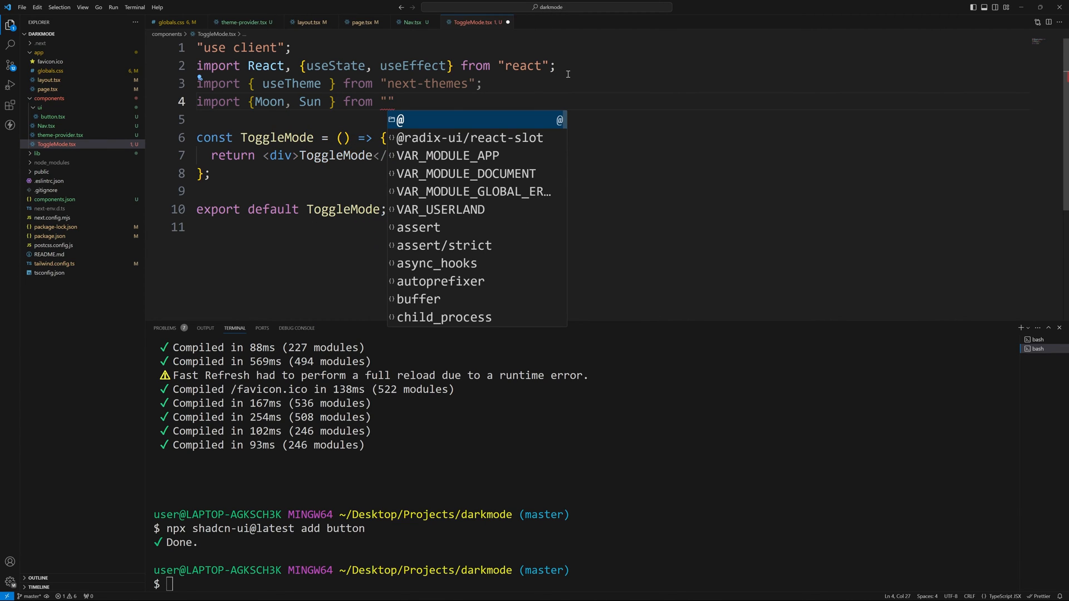
{"action": "type", "text": "lucide-react"}
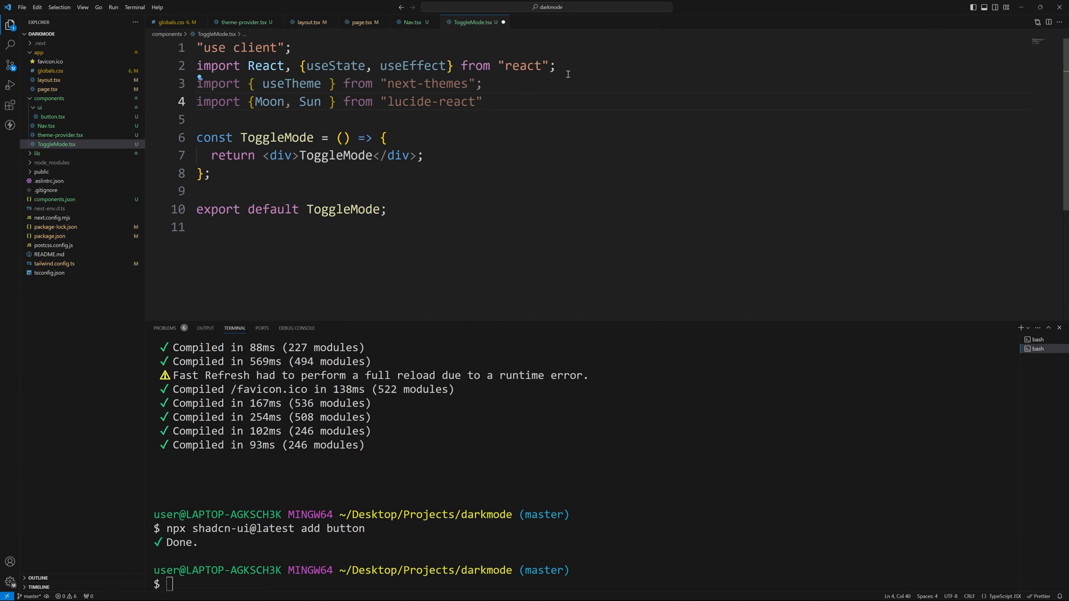
{"action": "key", "text": "ctrl+s"}
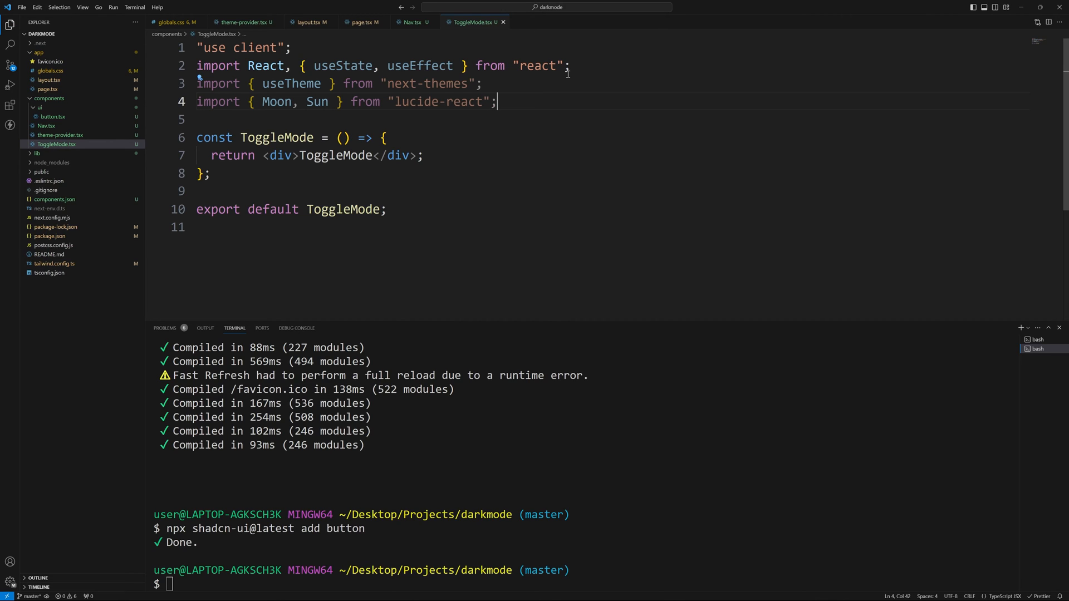
Import Button from ./ui/button
{"action": "type", "text": "import {butt"}
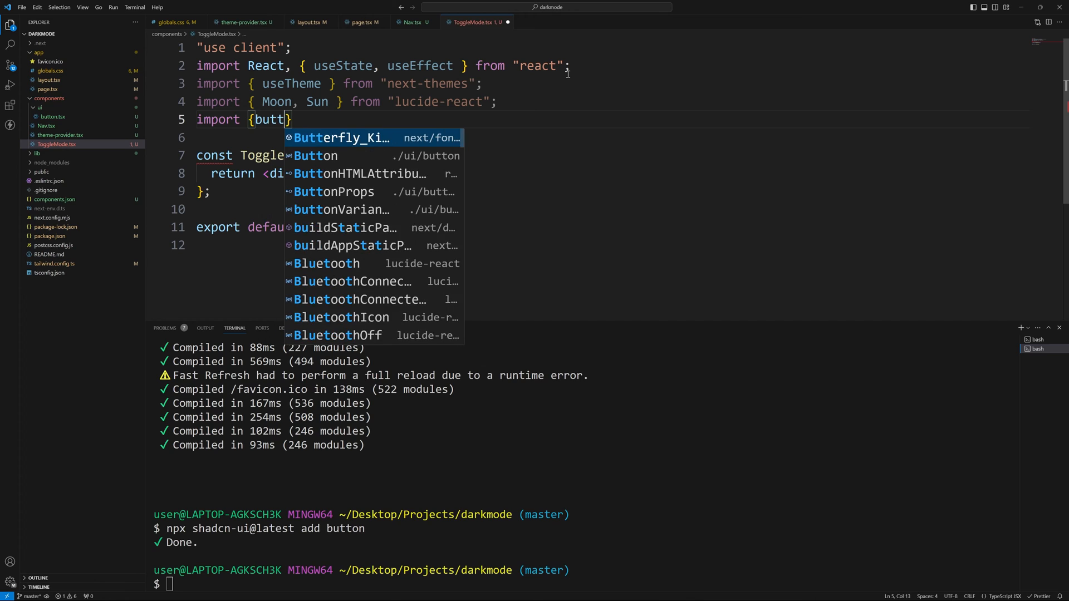
{"action": "type", "text": "on} from \"./"}
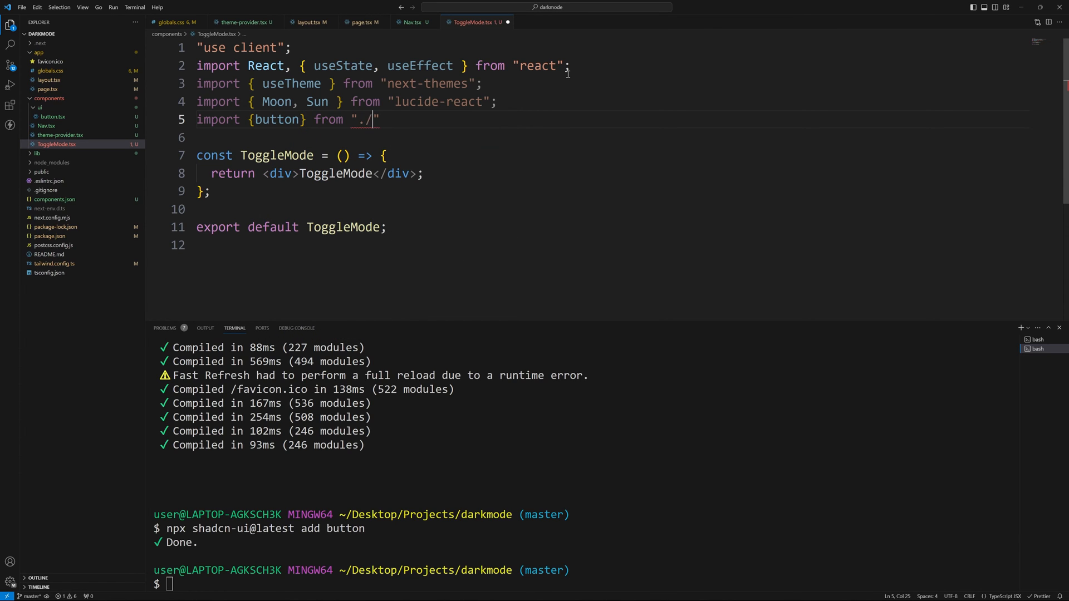
{"action": "type", "text": "ui/"}
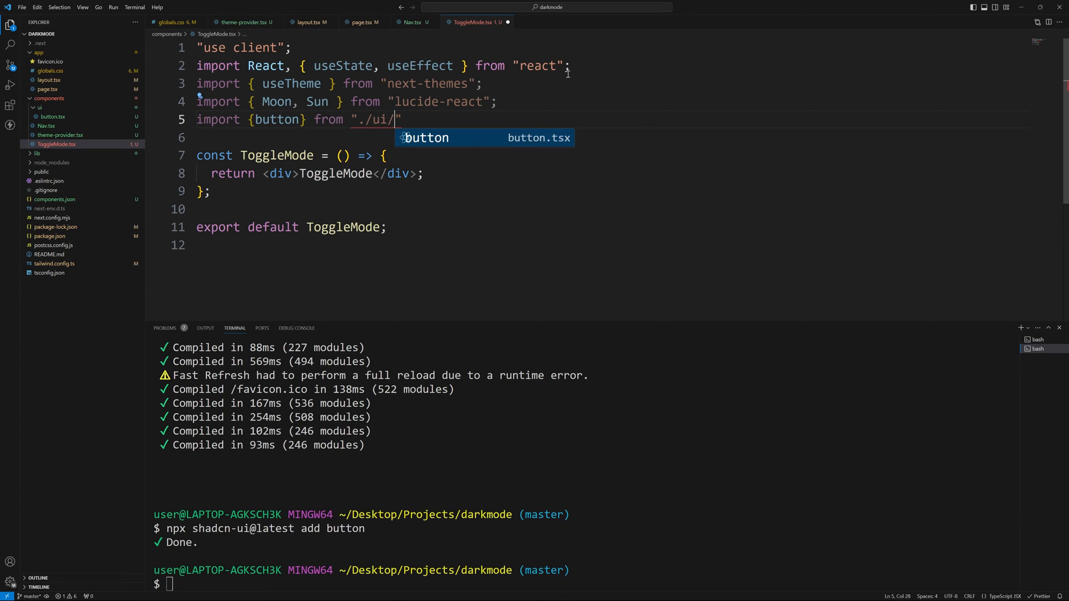
{"action": "key", "text": "Tab"}
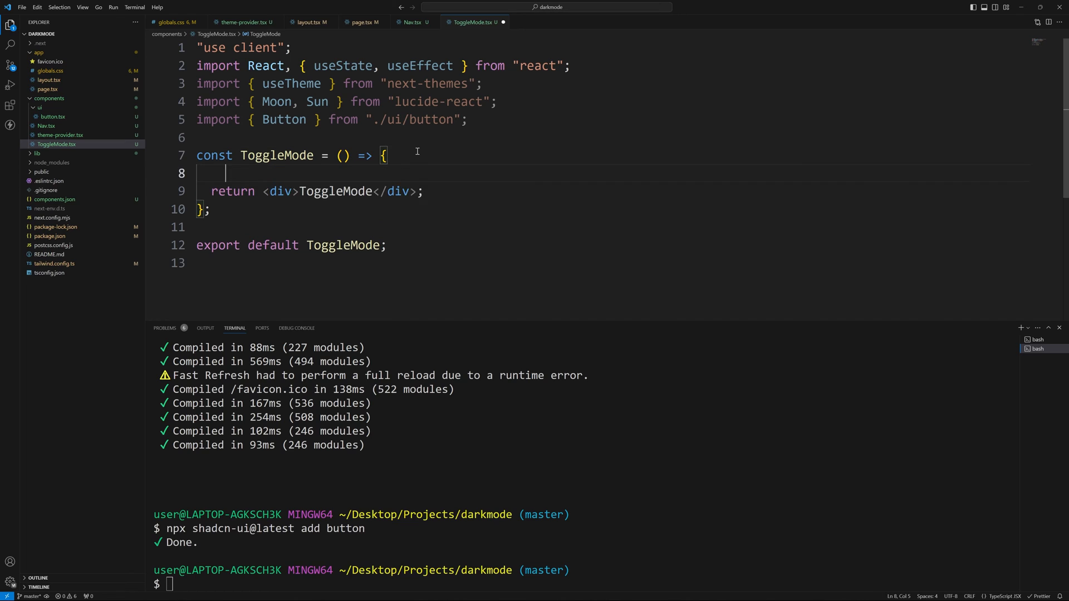
Declare const { theme, setTheme } = useTheme() in ToggleMode
{"action": "type", "text": "const {"}
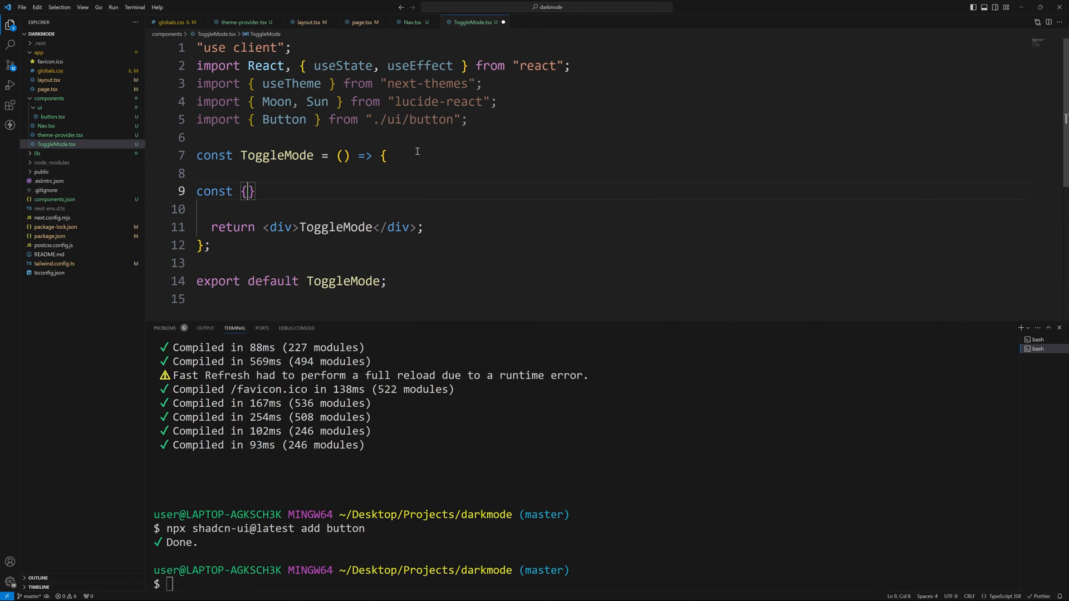
{"action": "type", "text": "theme, s"}
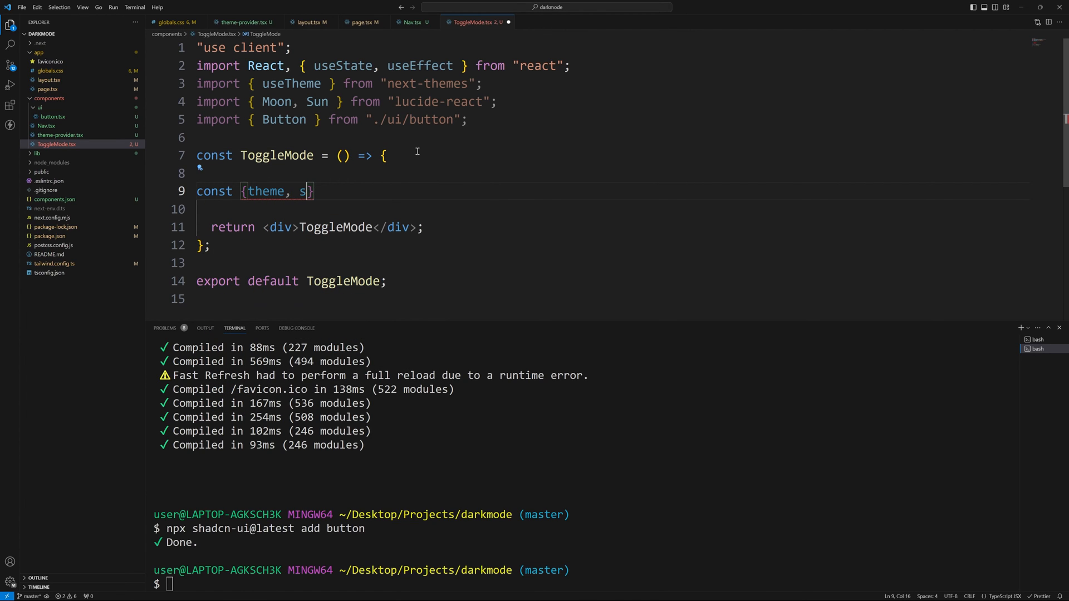
{"action": "type", "text": "etTheme"}
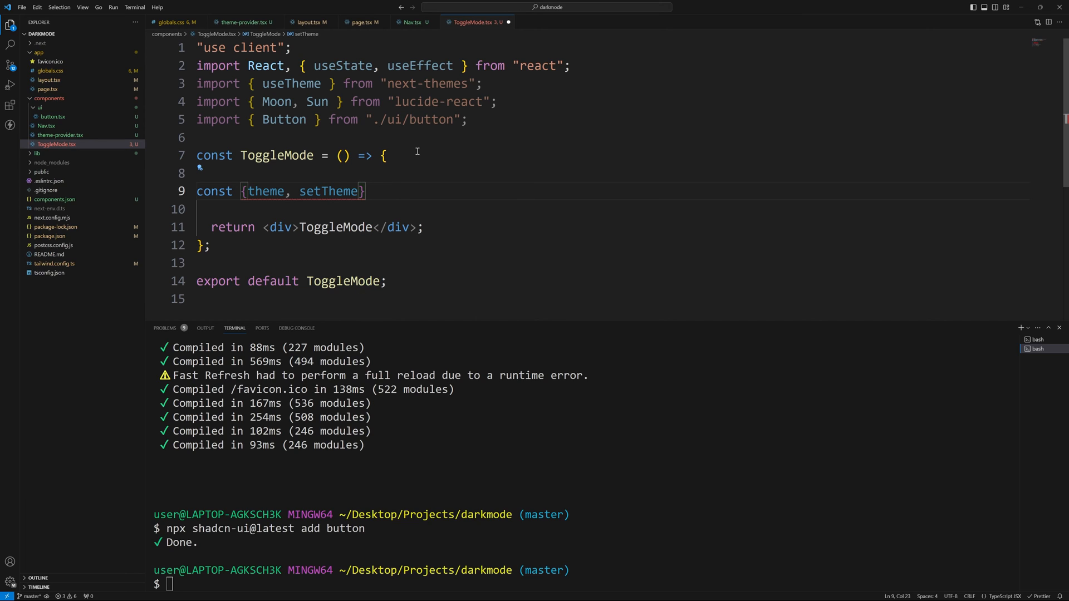
{"action": "type", "text": "= useTheme("}
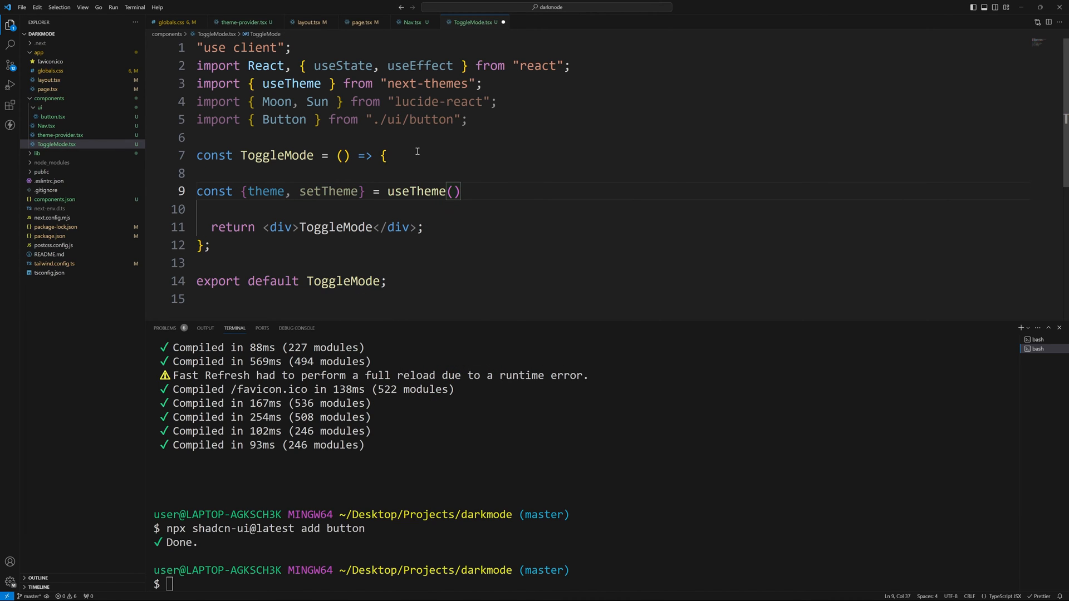
{"action": "double_click", "coordinate": [266, 191]}
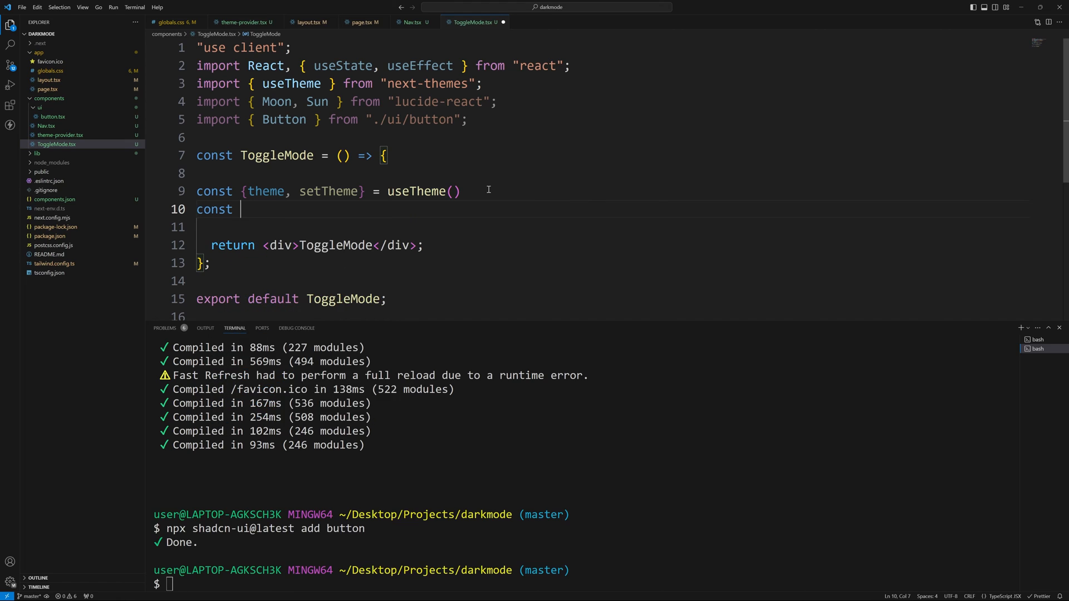
Add const [mounted, setMounted] = useState(false) below it
{"action": "type", "text": "{mounted,"}
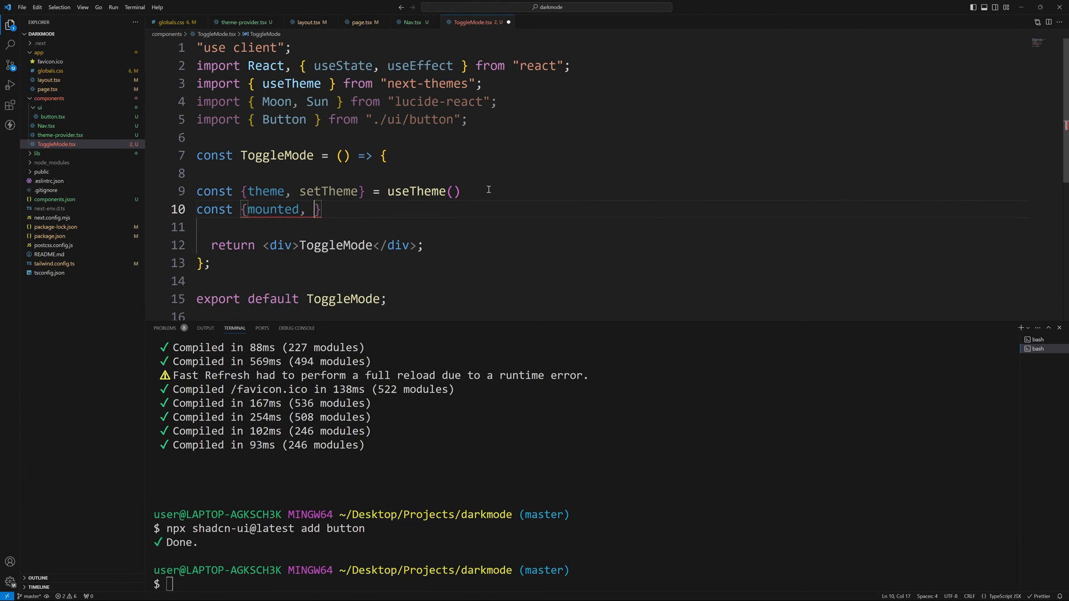
{"action": "type", "text": "setMount"}
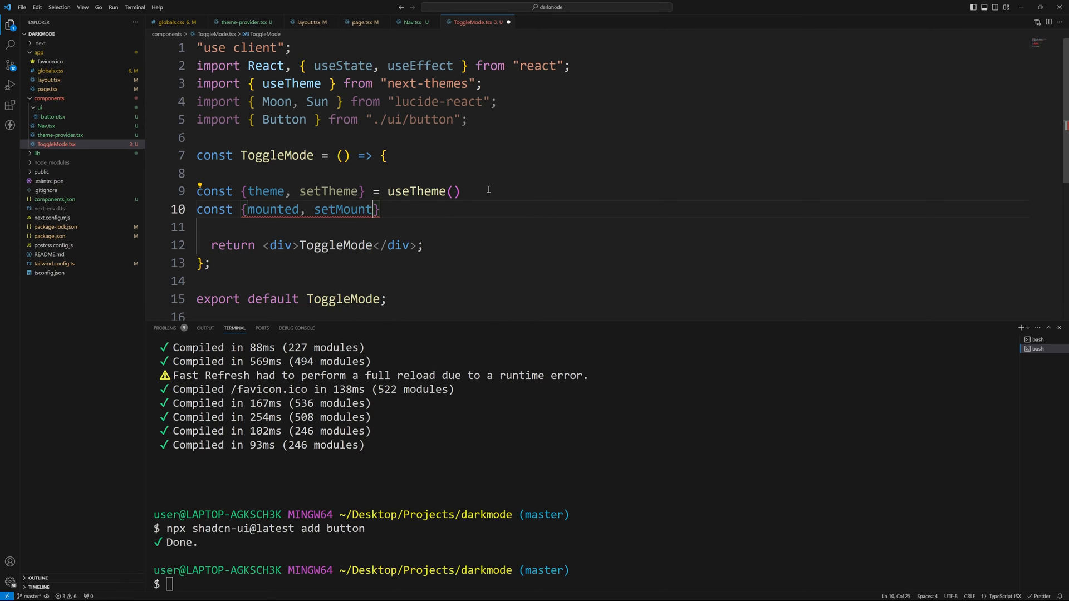
{"action": "type", "text": "ed"}
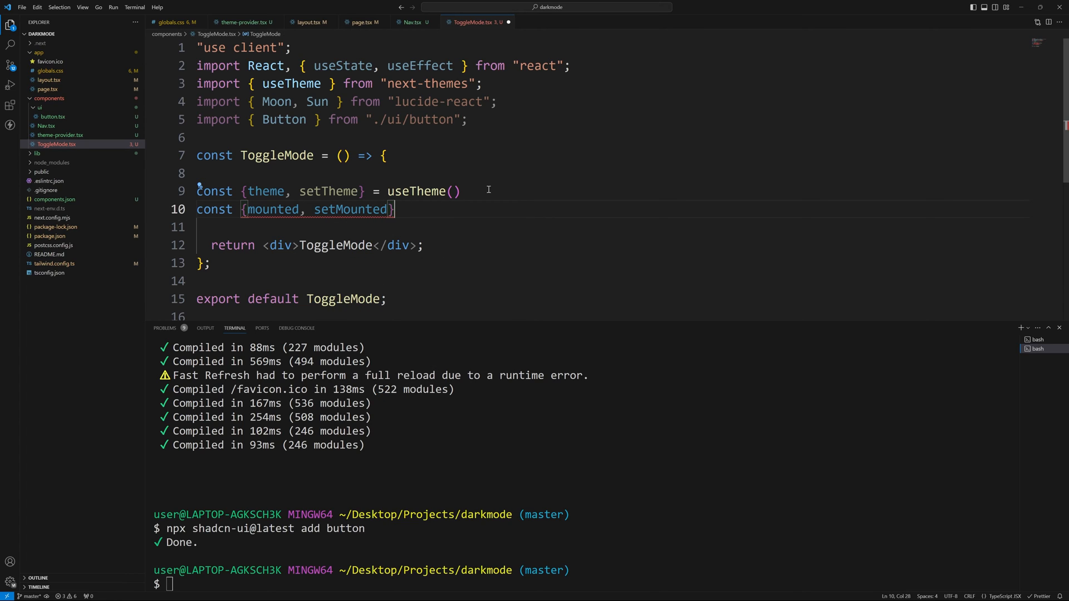
{"action": "type", "text": "="}
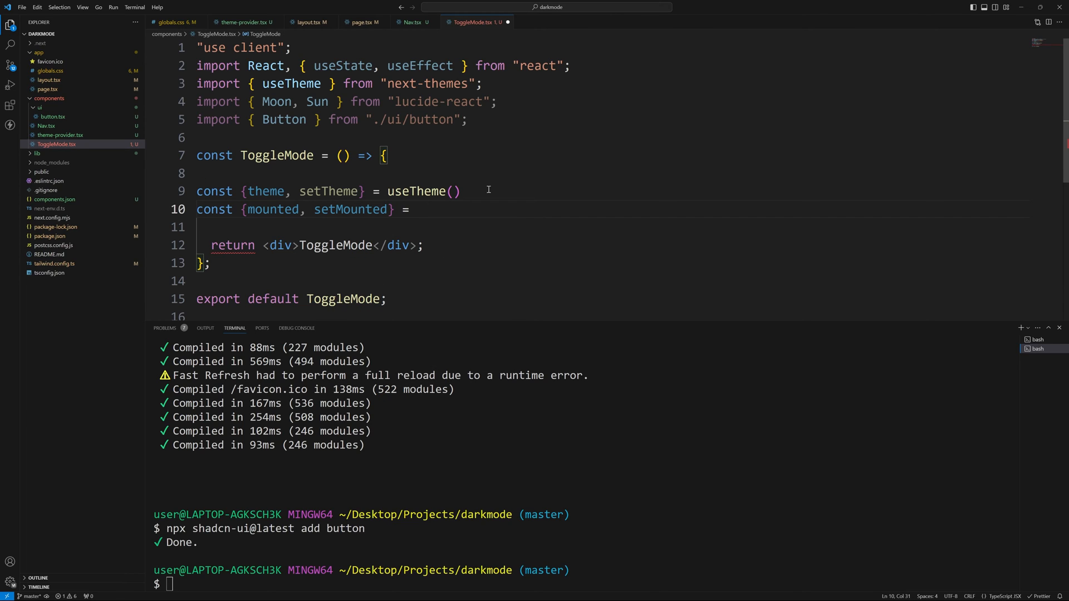
{"action": "type", "text": "useState()"}
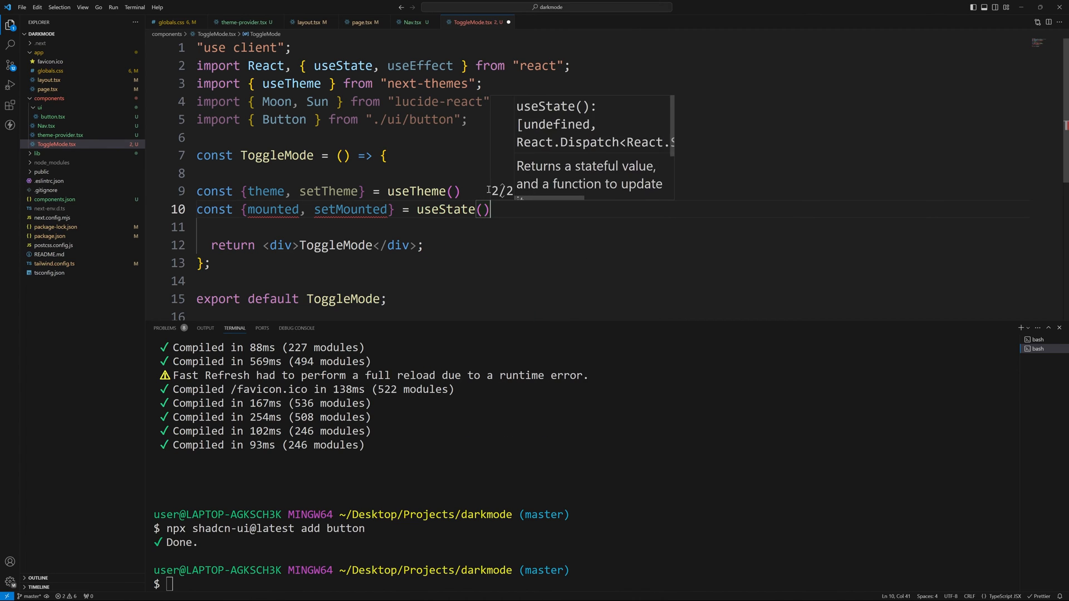
{"action": "type", "text": "false"}
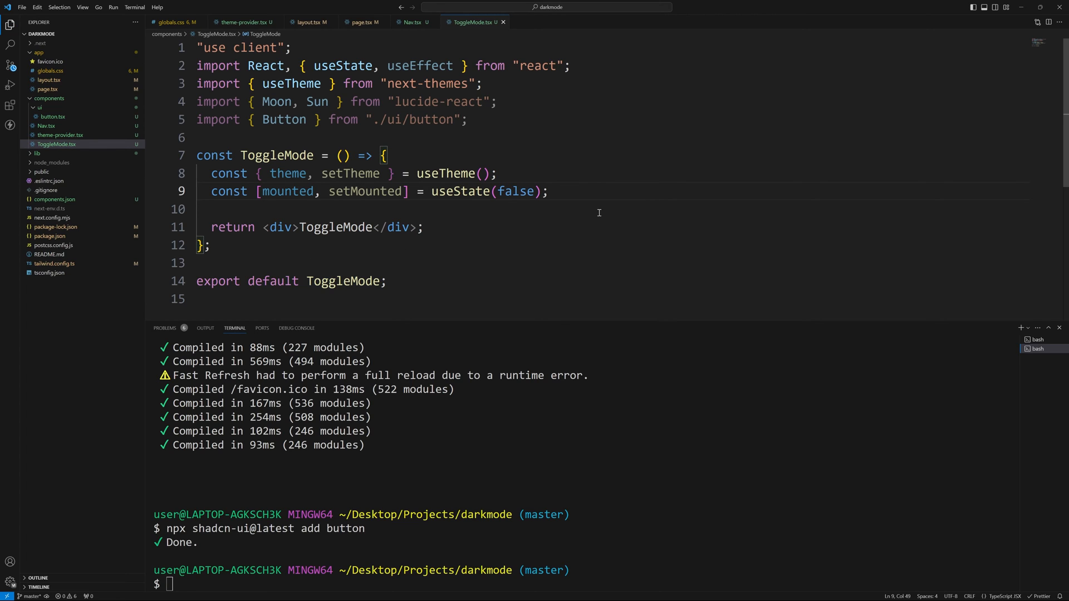
{"action": "key", "text": "Enter"}
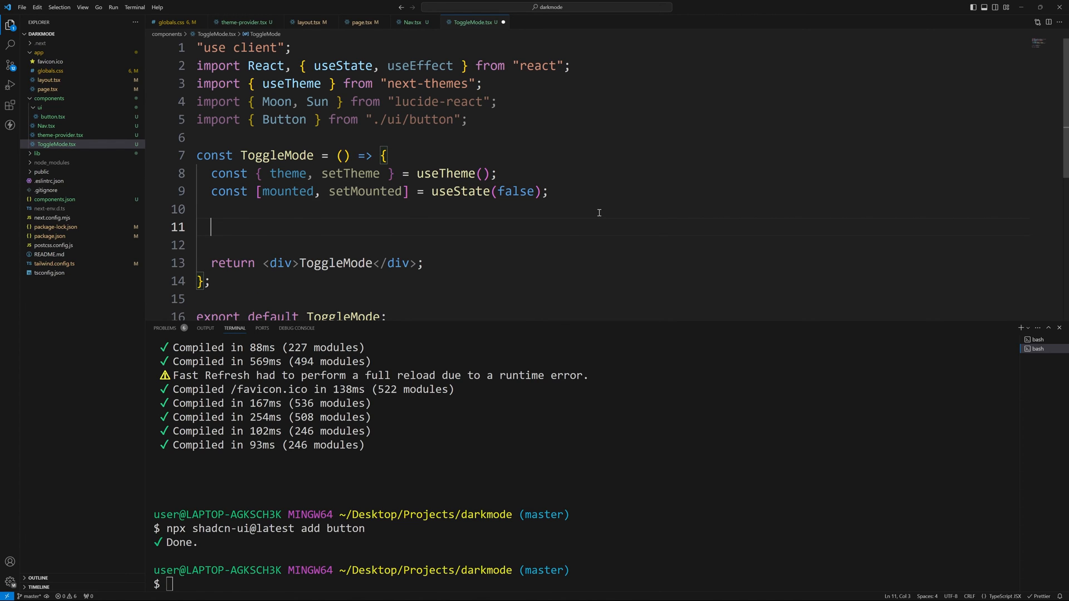
Add useEffect(() => { setMounted(true) }) below the state lines in ToggleMode
{"action": "type", "text": "useEffect(()="}
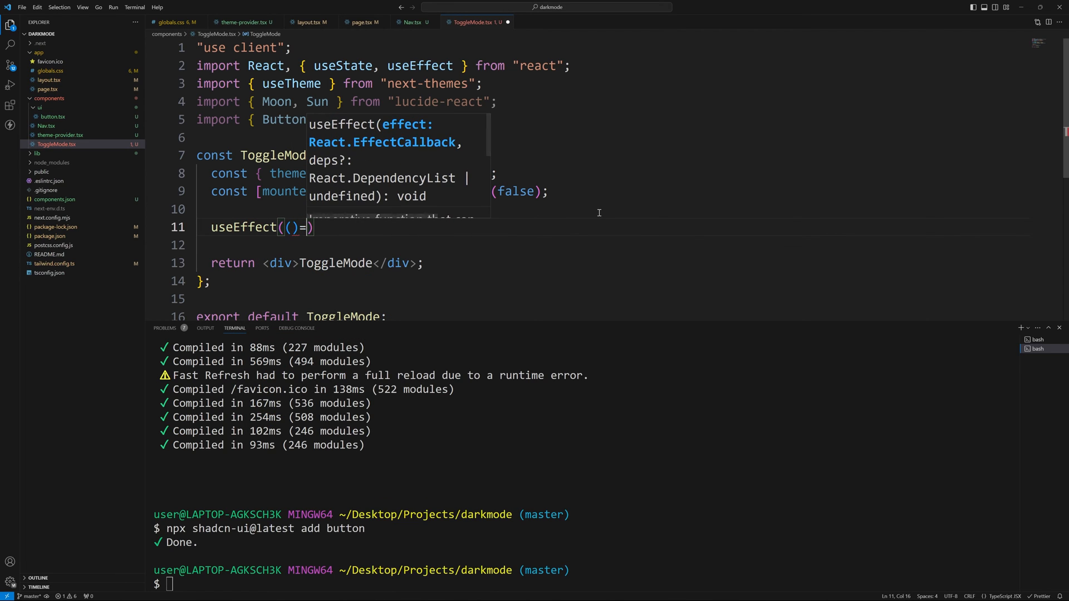
{"action": "type", "text": "{}"}
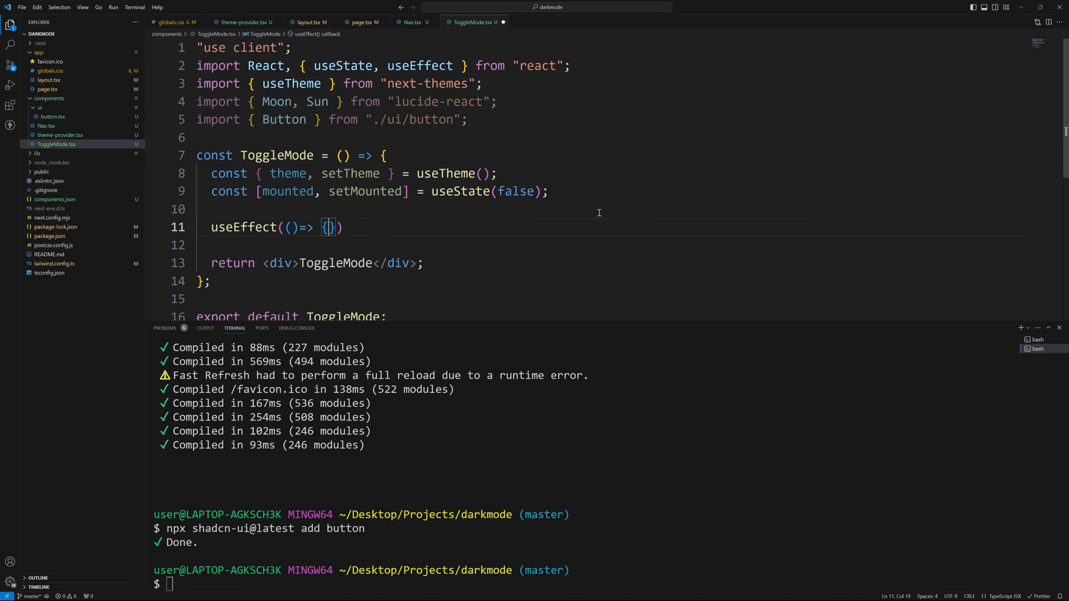
{"action": "type", "text": "setMounted(true"}
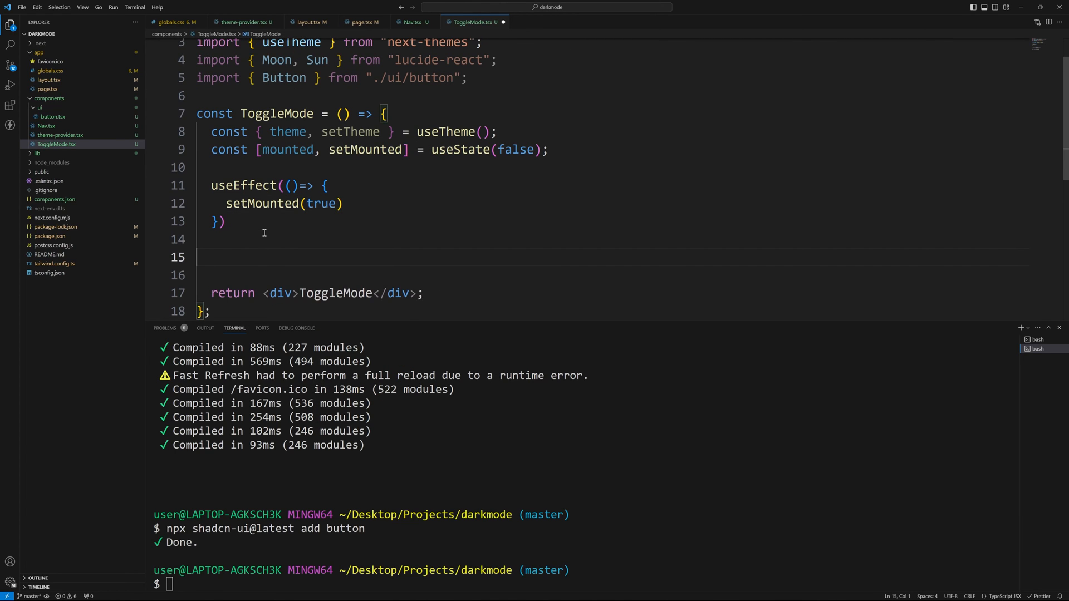
Add if (!mounted) returning a disabled secondary icon-size Button, then save with Prettier formatting
{"action": "type", "text": "if(!mounted){"}
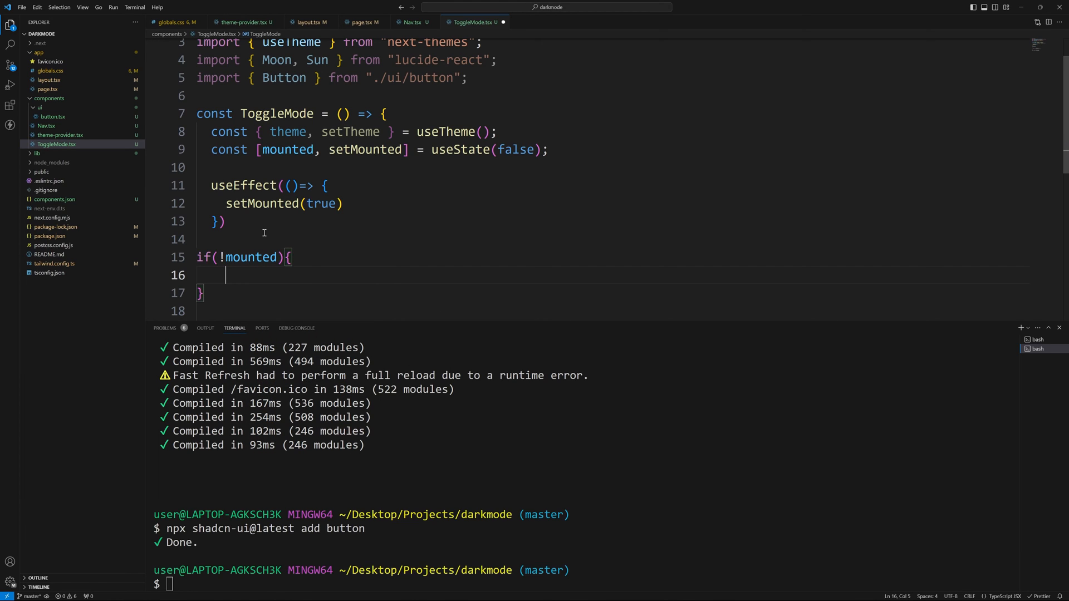
{"action": "type", "text": "return"}
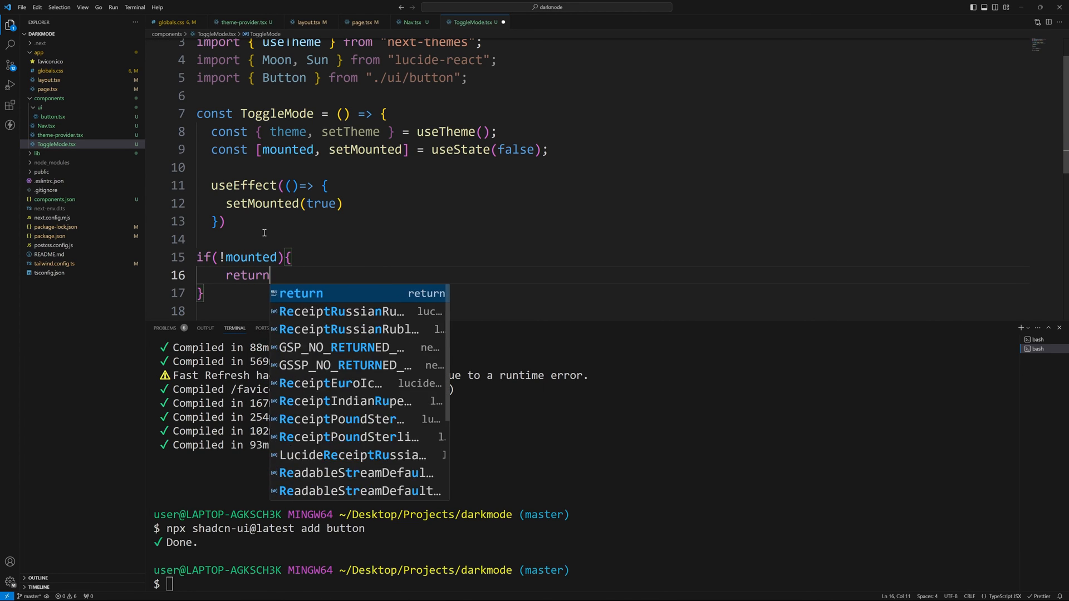
{"action": "type", "text": "<Bu"}
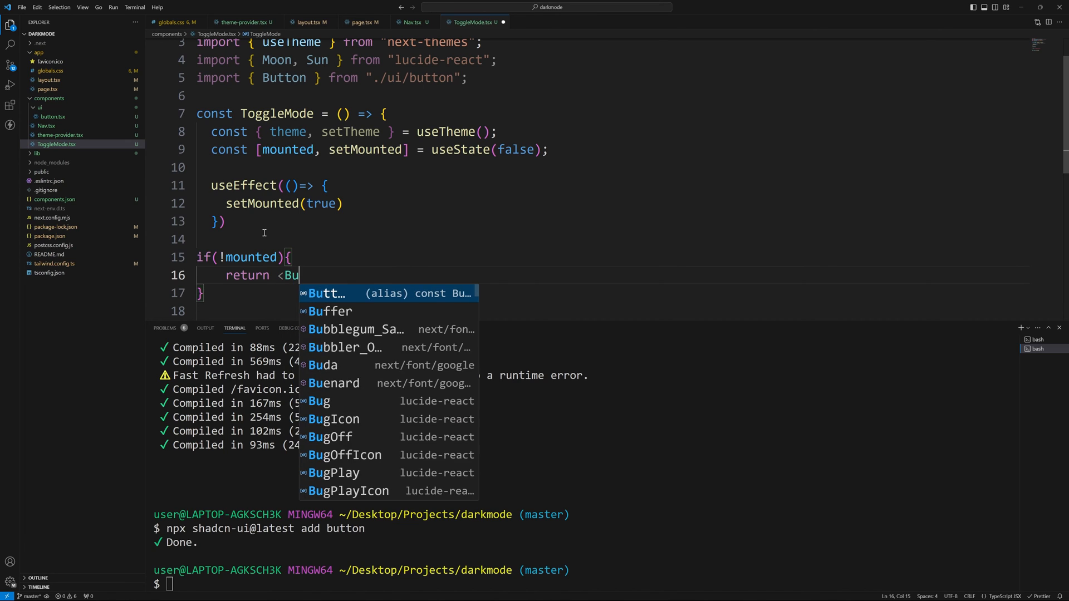
{"action": "key", "text": "Tab"}
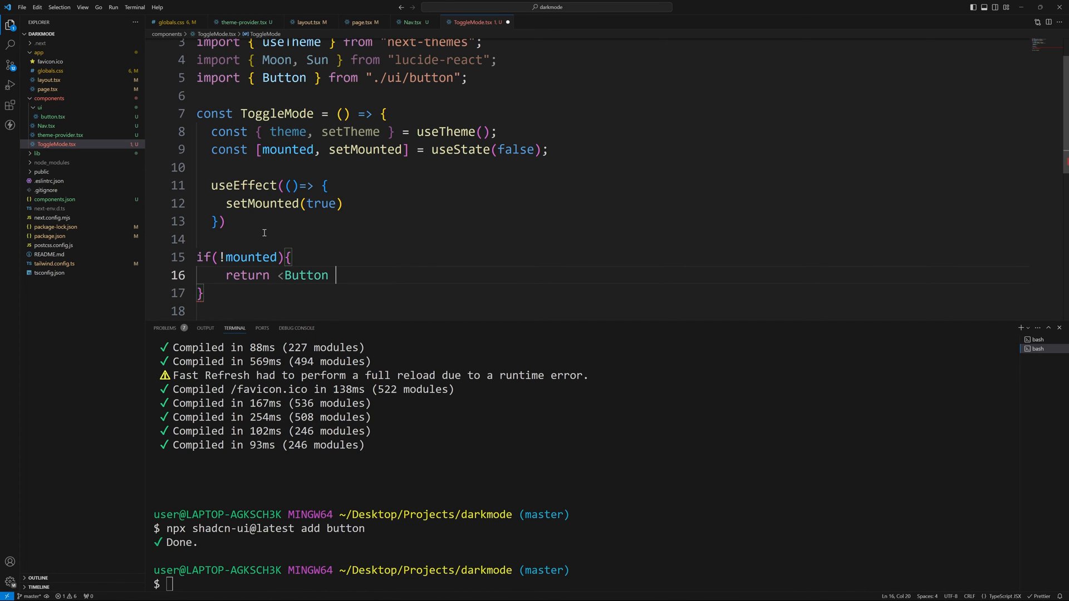
{"action": "type", "text": "variant={"}
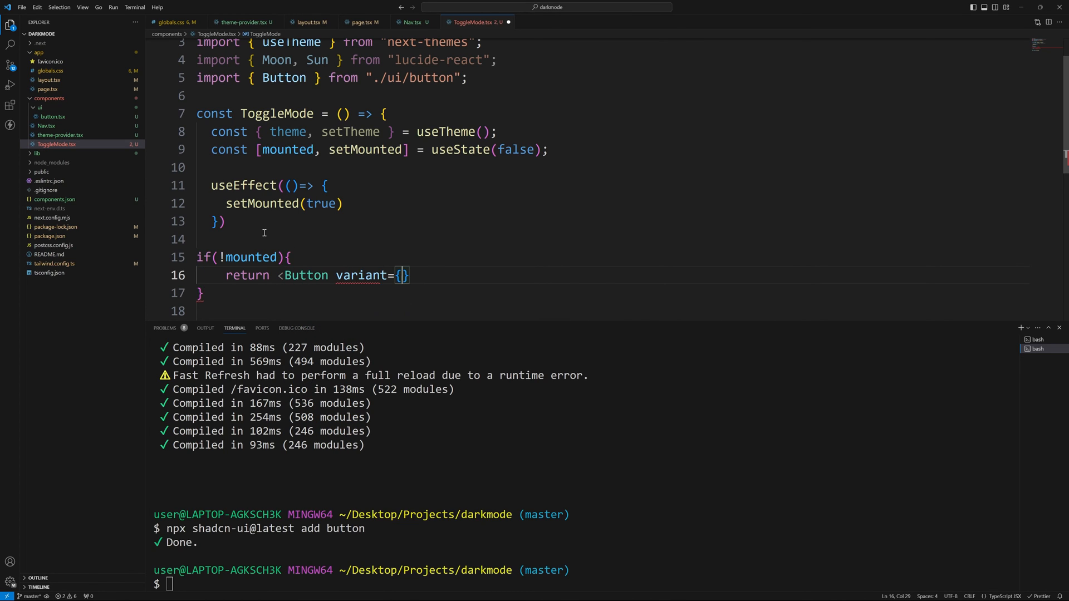
{"action": "type", "text": "\""}
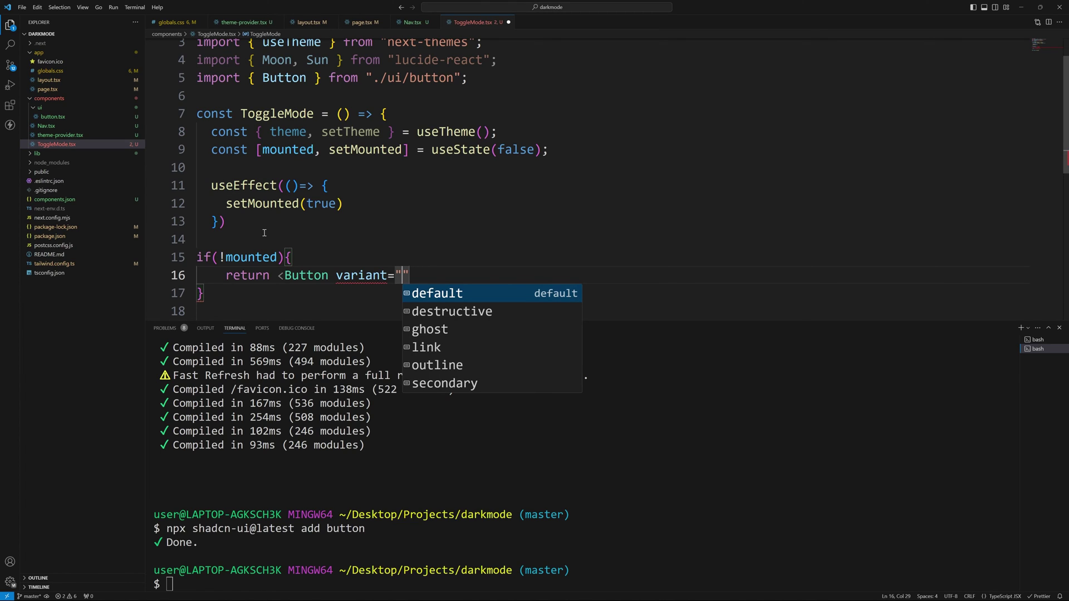
{"action": "mouse_move", "coordinate": [316, 251]}
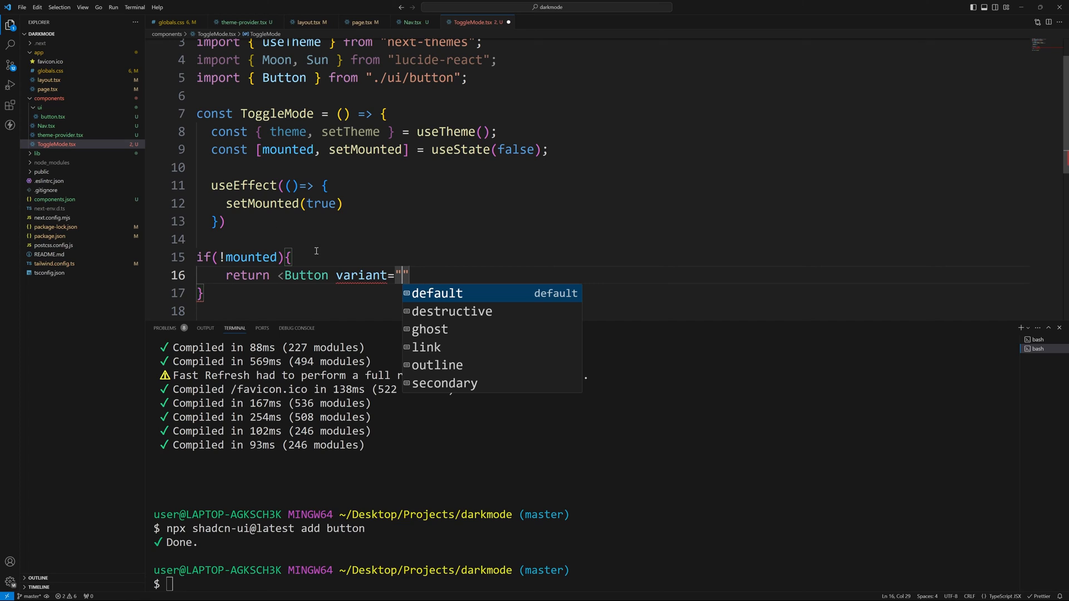
{"action": "mouse_move", "coordinate": [441, 315]}
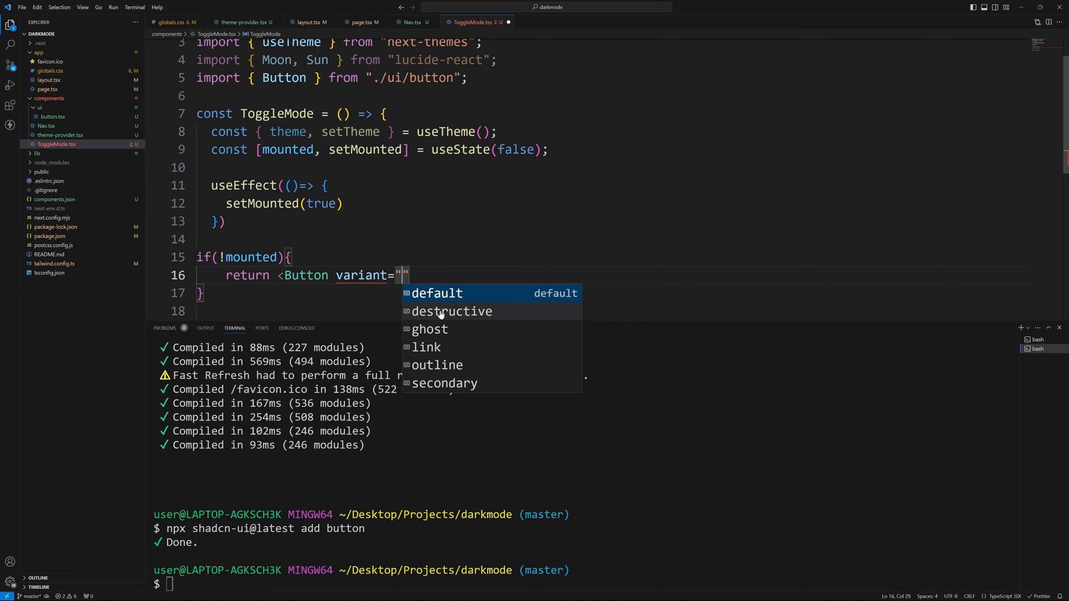
{"action": "mouse_move", "coordinate": [443, 356]}
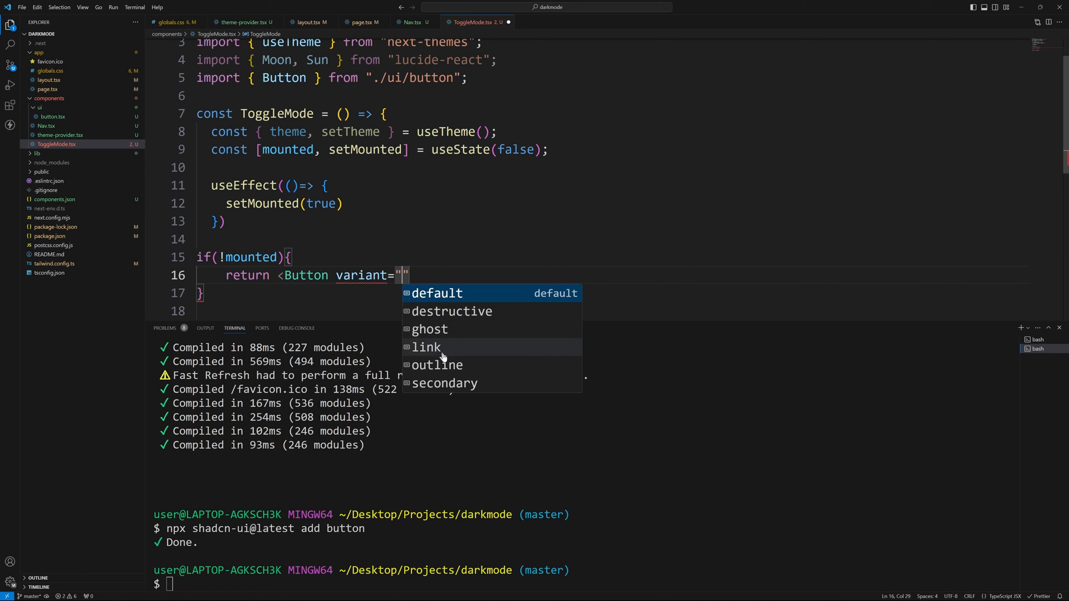
{"action": "mouse_move", "coordinate": [459, 383]}
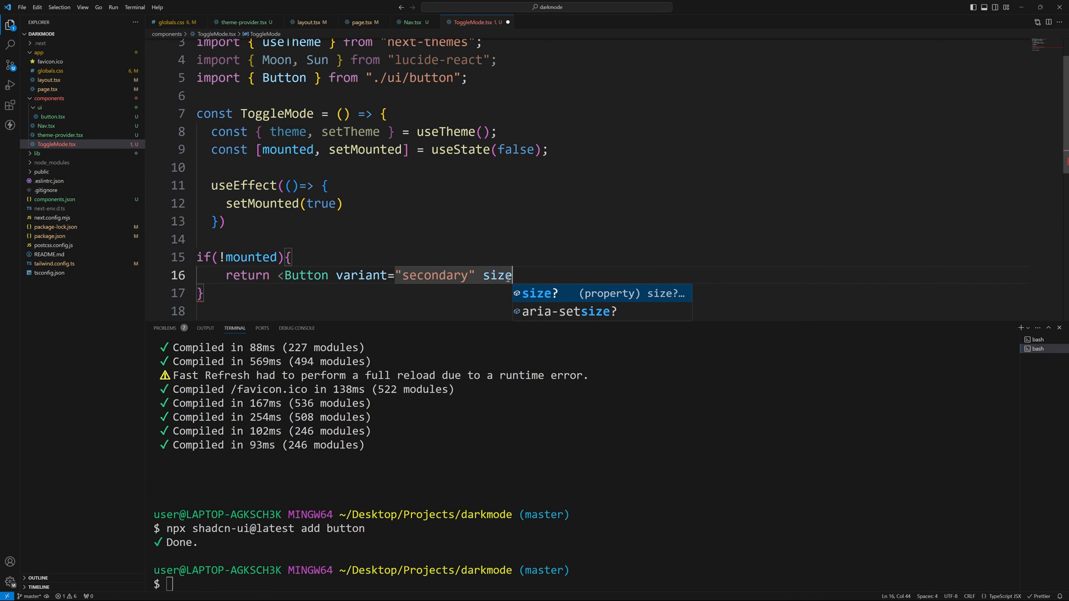
{"action": "type", "text": "=\"icon\" disabled="}
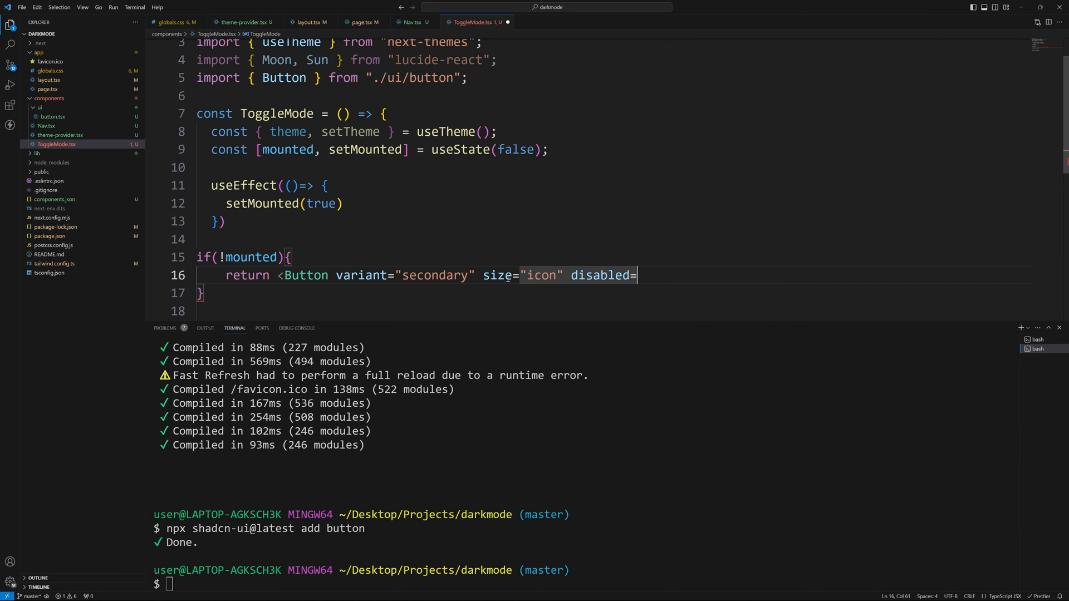
{"action": "type", "text": "{true}"}
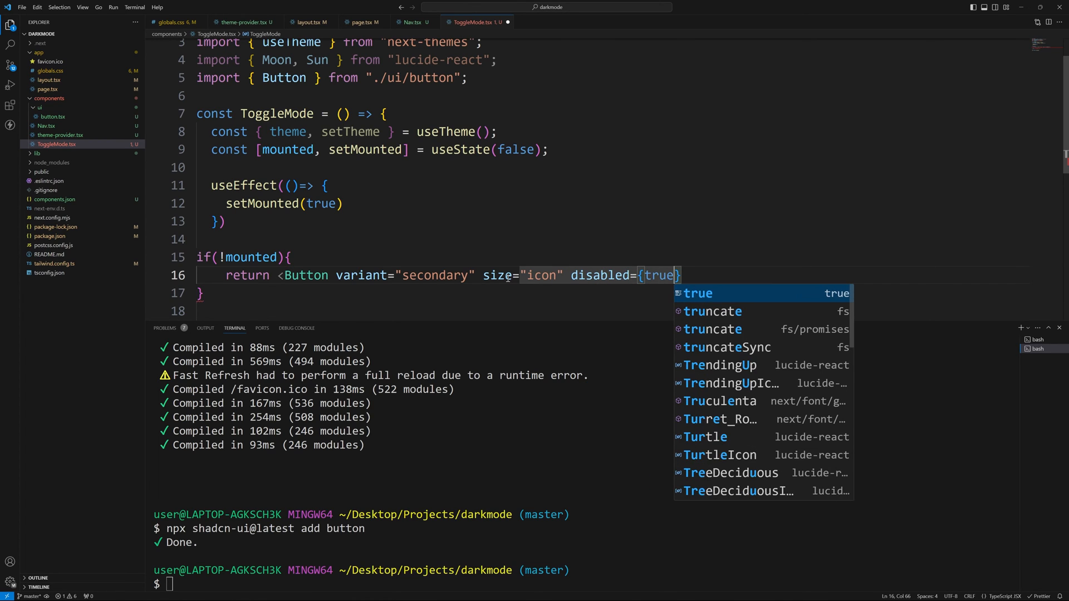
{"action": "key", "text": "Escape"}
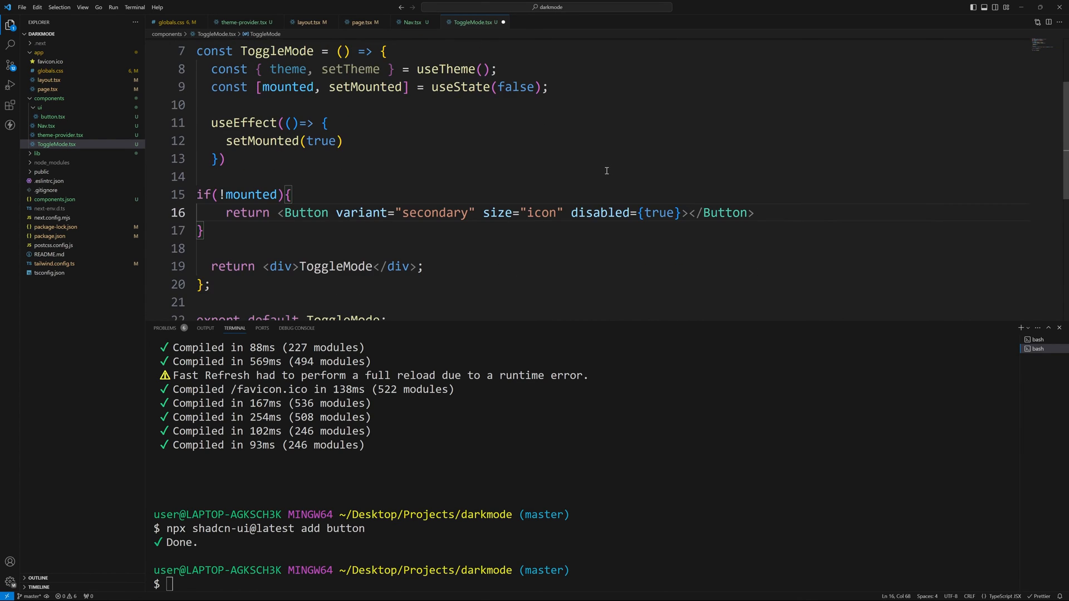
{"action": "key", "text": "ctrl+s"}
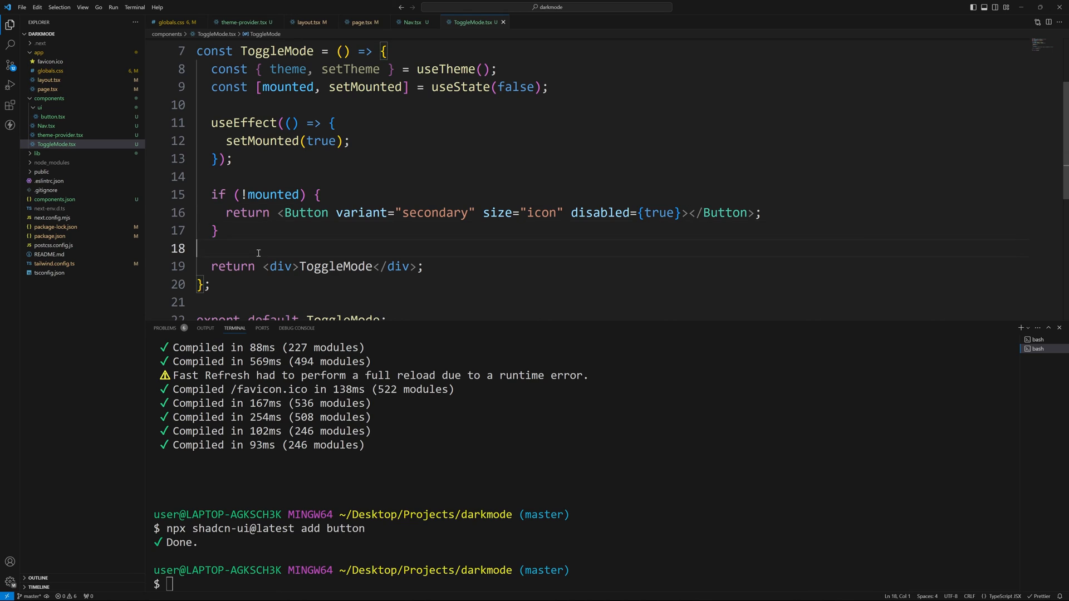
Declare const dark = theme === "dark" below the mounted check
{"action": "type", "text": "const"}
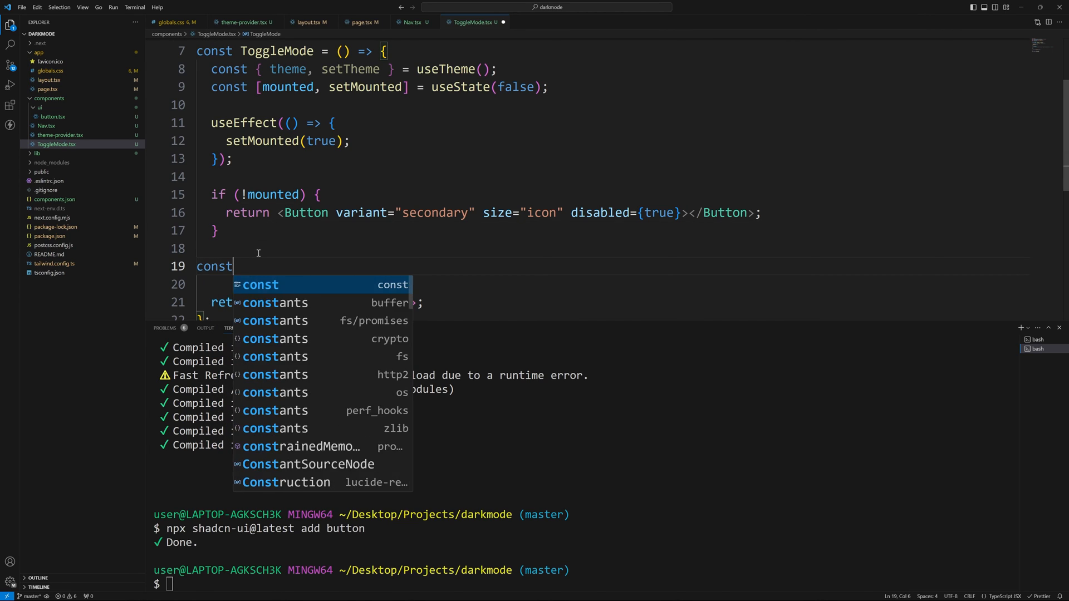
{"action": "type", "text": "dark"}
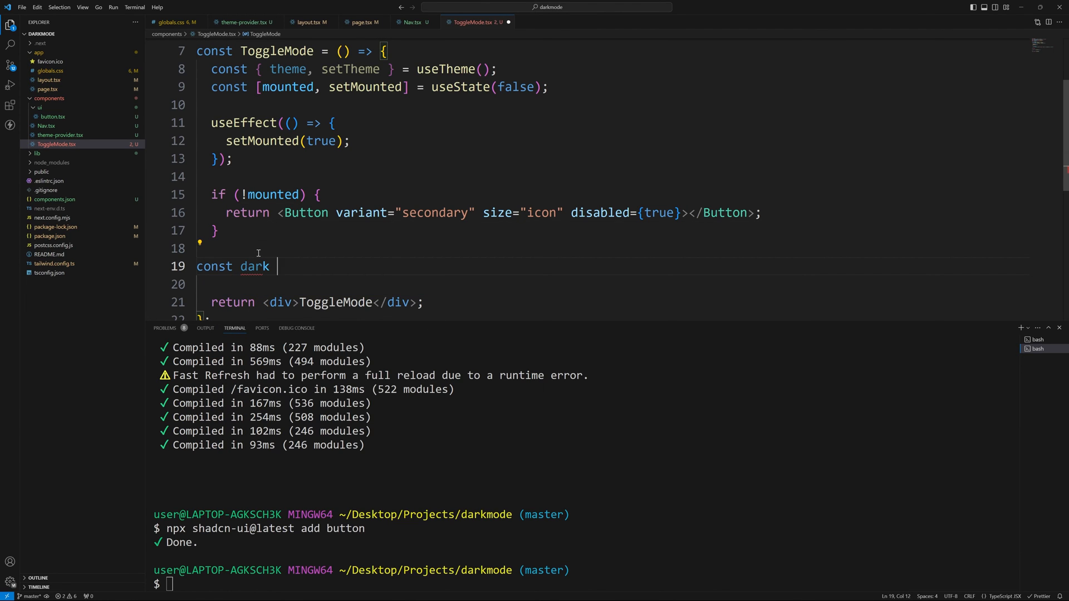
{"action": "type", "text": "= theme"}
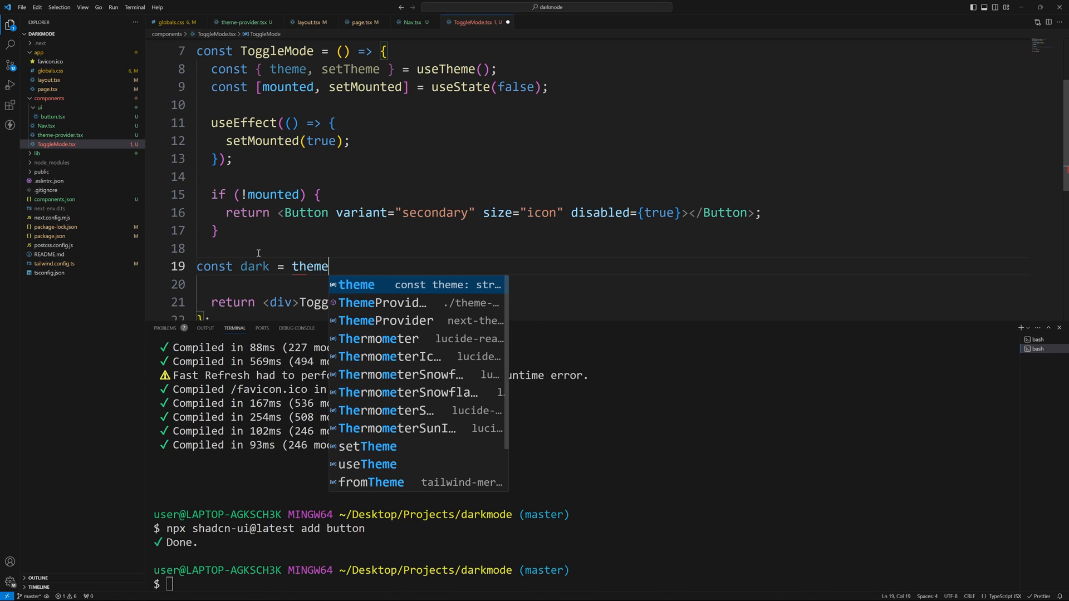
{"action": "type", "text": "==="}
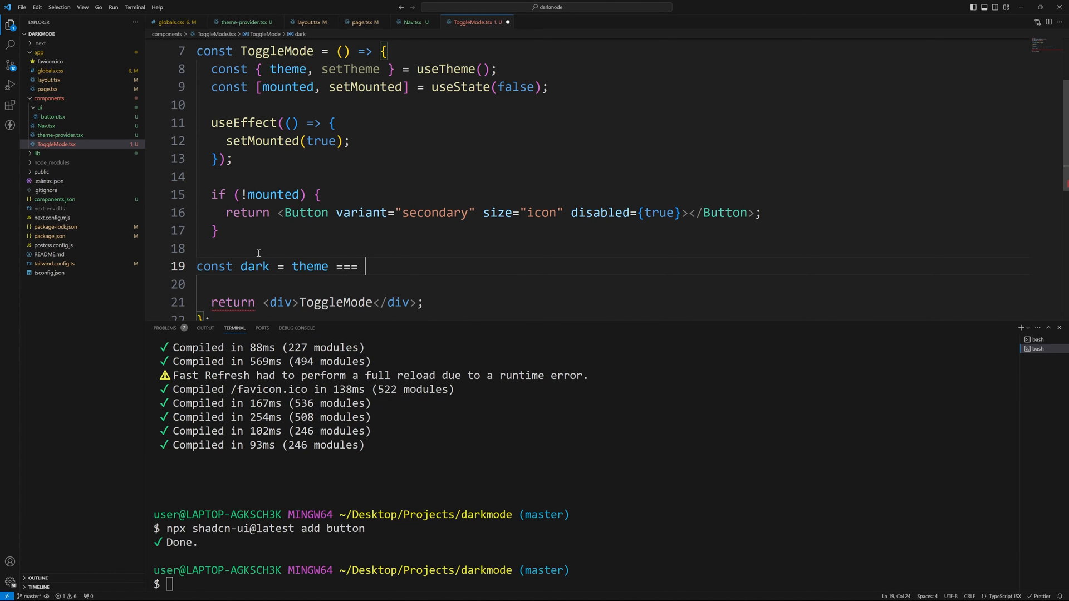
{"action": "type", "text": "\"dark\""}
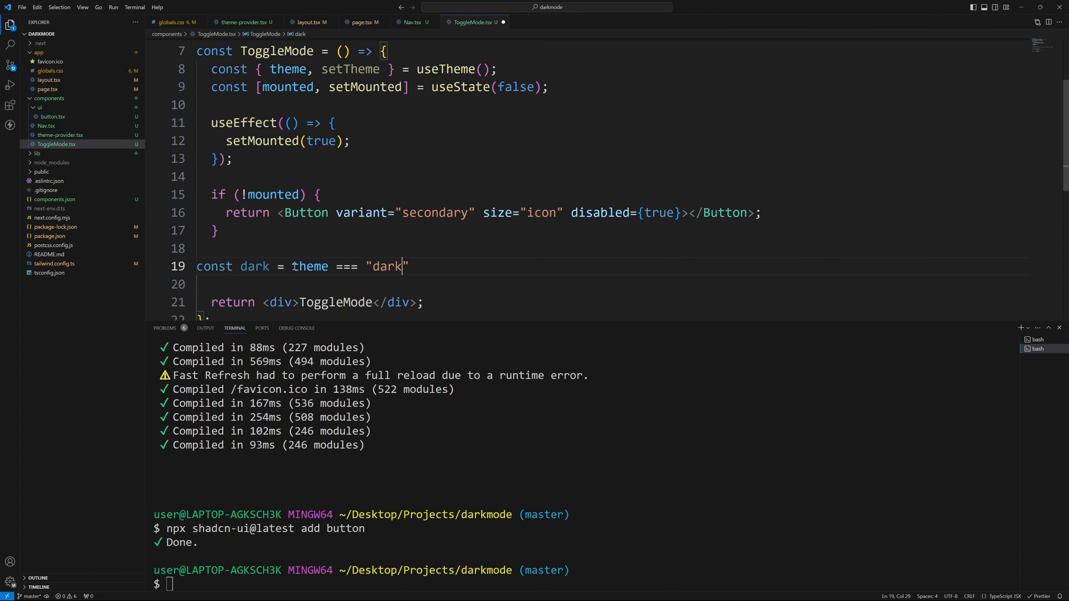
{"action": "left_click_drag", "start_coordinate": [294, 266], "coordinate": [410, 266]}
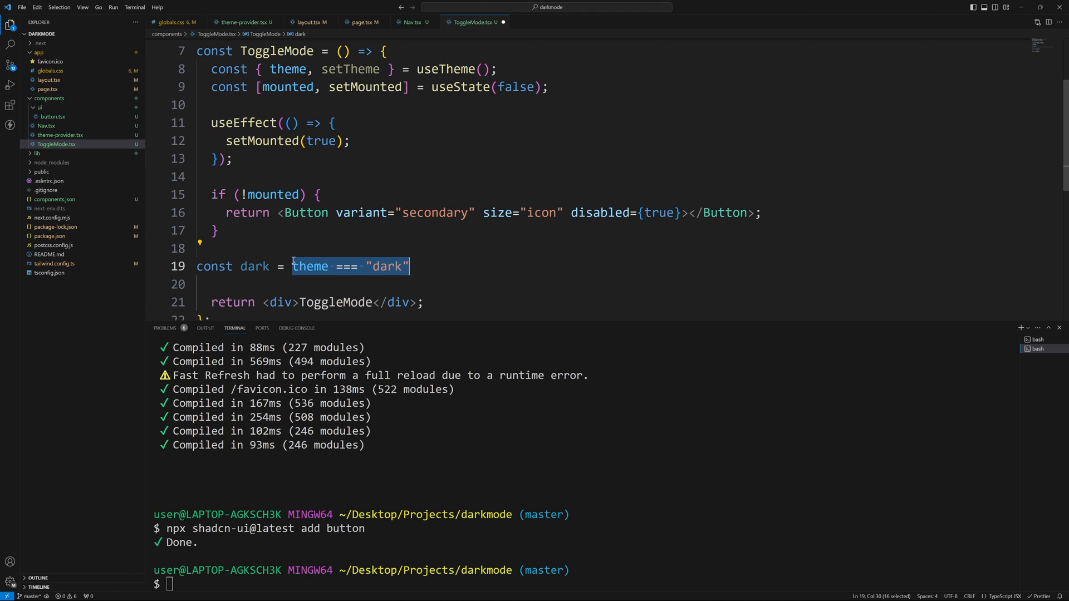
{"action": "left_click", "coordinate": [260, 266]}
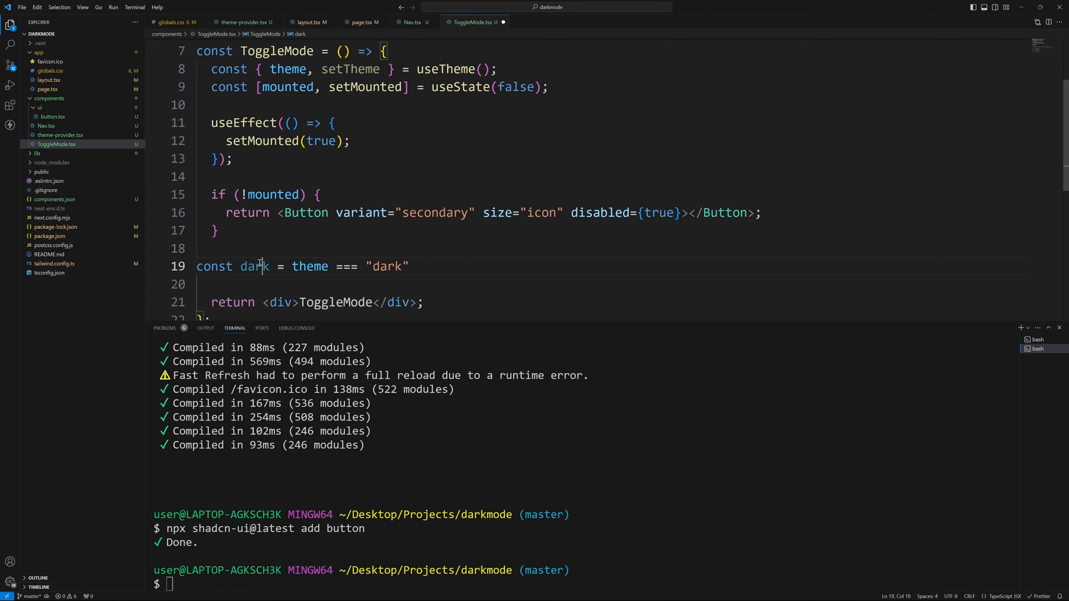
Replace the placeholder <div>ToggleMode</div> with a Button using variant "secondary" and size "icon"
{"action": "double_click", "coordinate": [256, 266]}
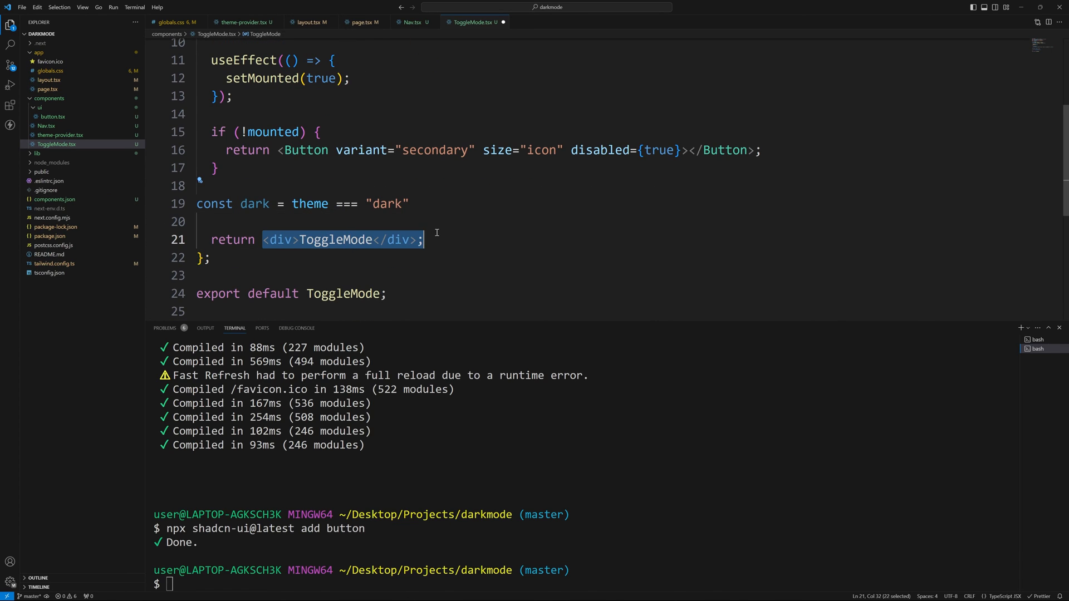
{"action": "key", "text": "Delete"}
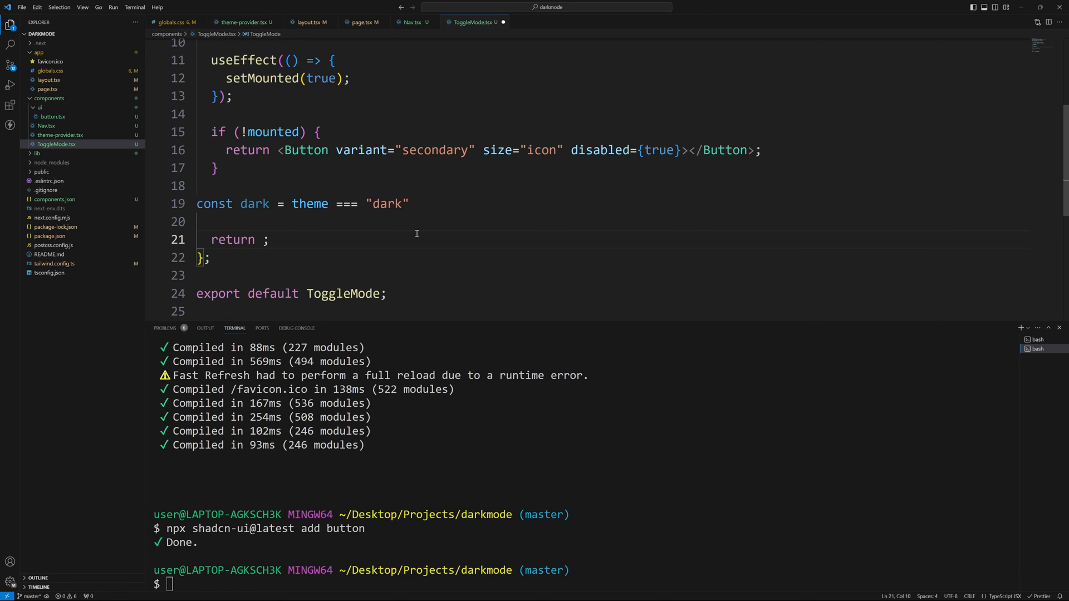
{"action": "type", "text": "<Button ></Button>"}
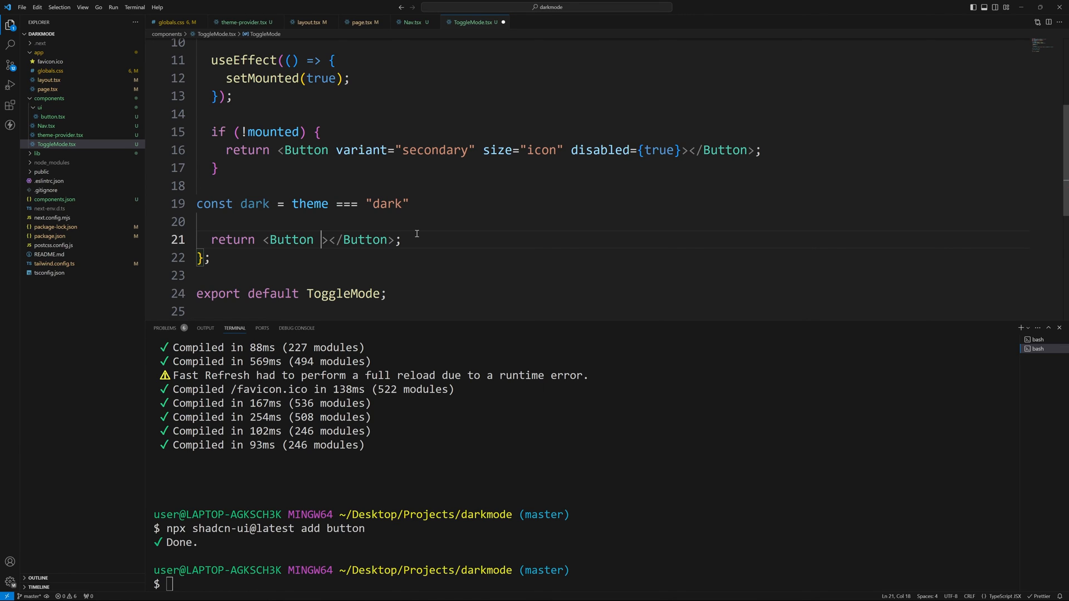
{"action": "type", "text": "variant="}
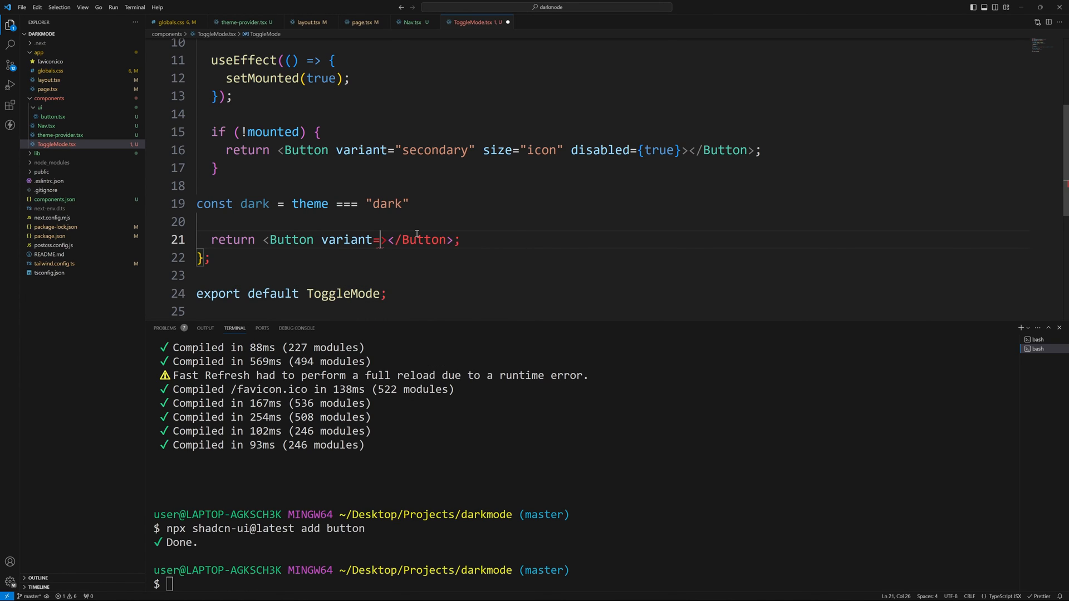
{"action": "type", "text": "\"secondary\""}
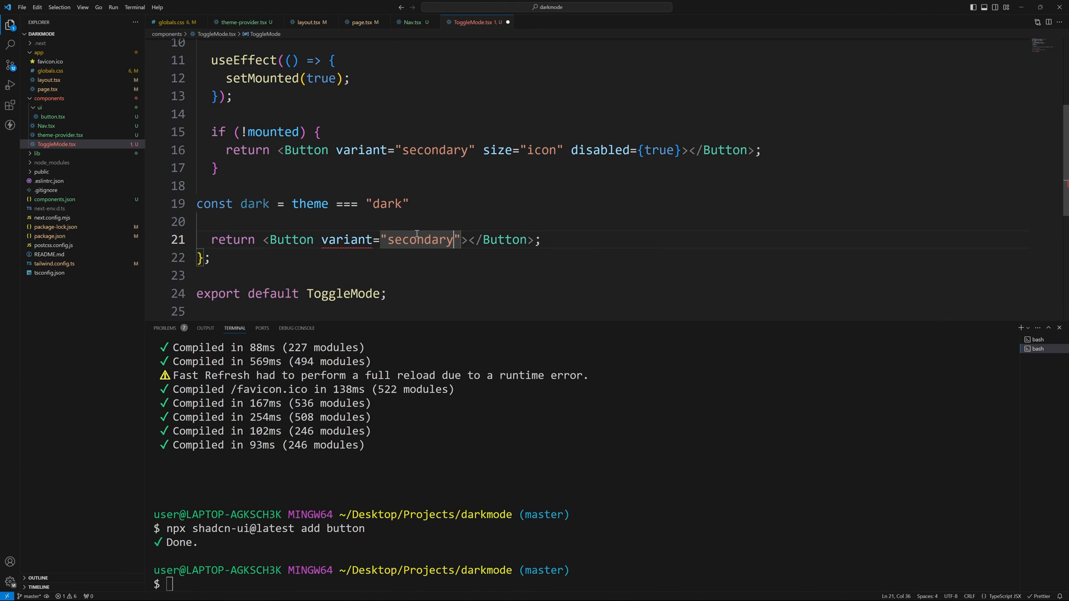
{"action": "type", "text": "size"}
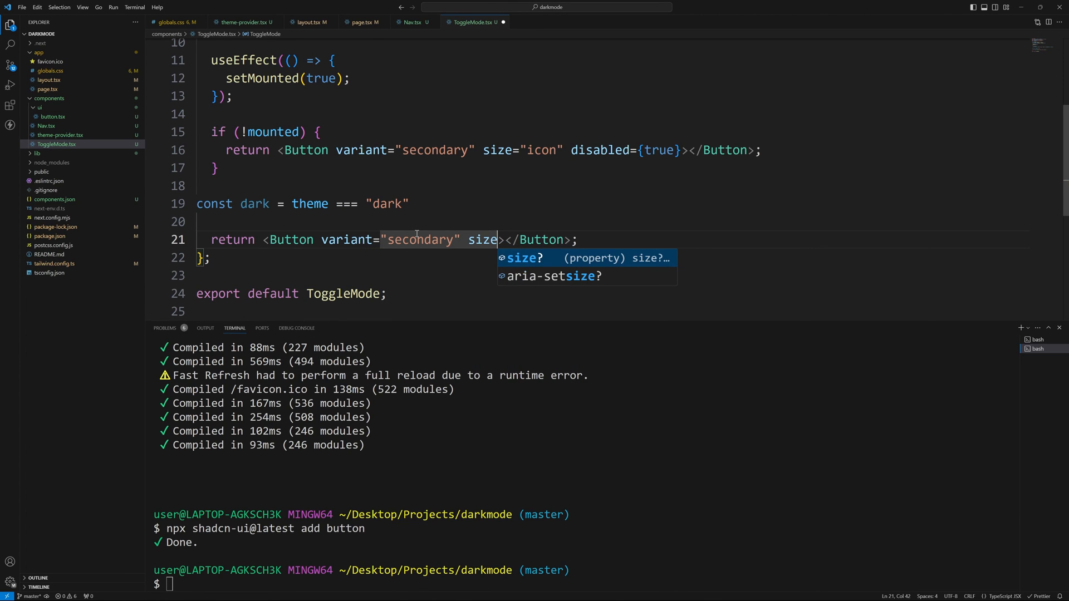
{"action": "type", "text": "=\"icon\""}
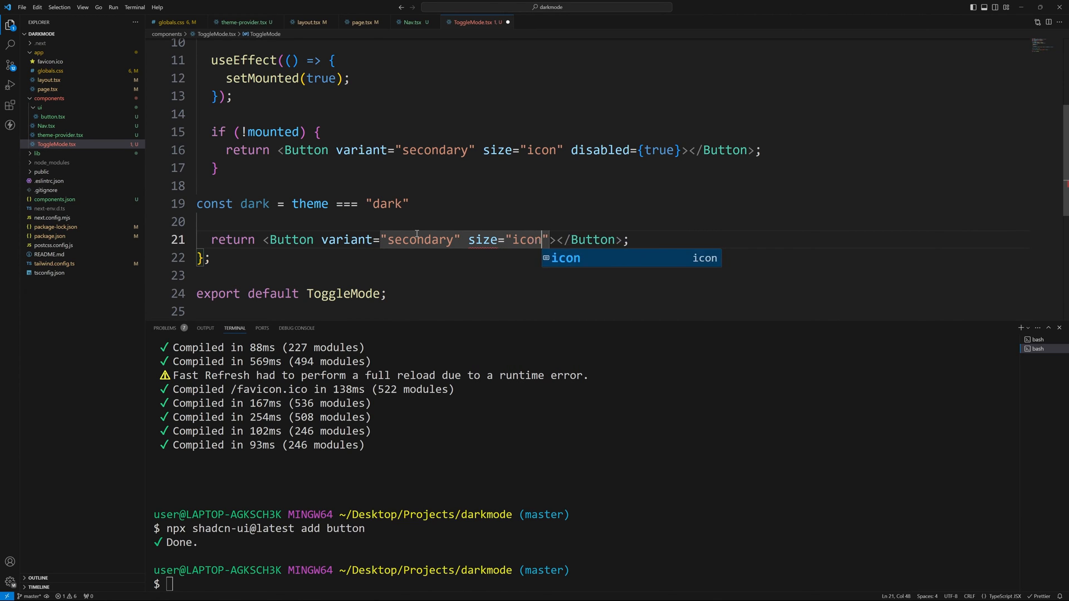
Give the Button onClick={() => setTheme(`${dark ? "light" : "dark"}`)}
{"action": "type", "text": "on"}
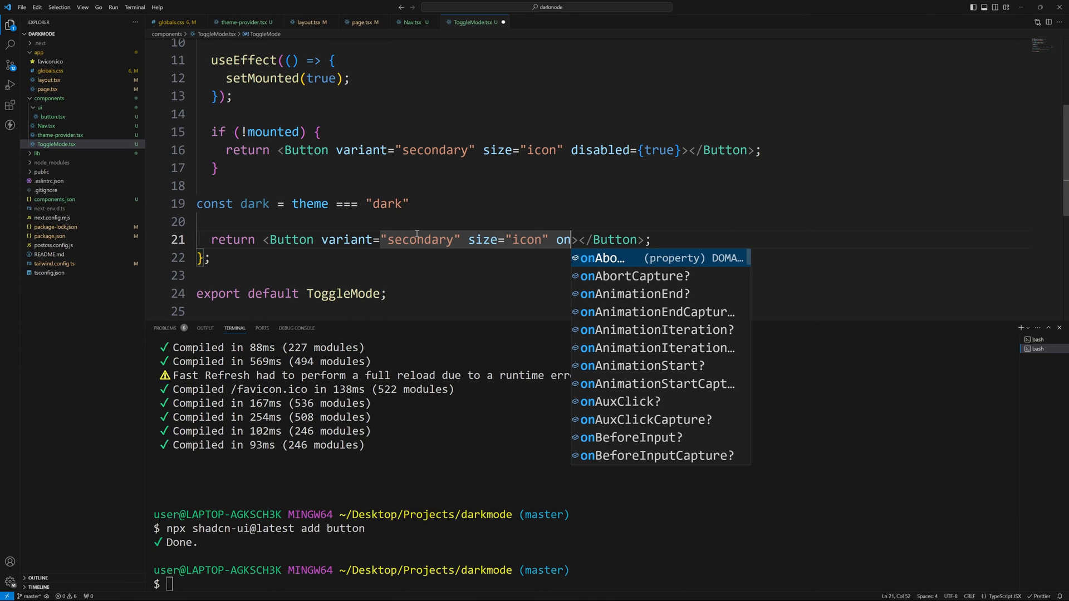
{"action": "type", "text": "Click={}"}
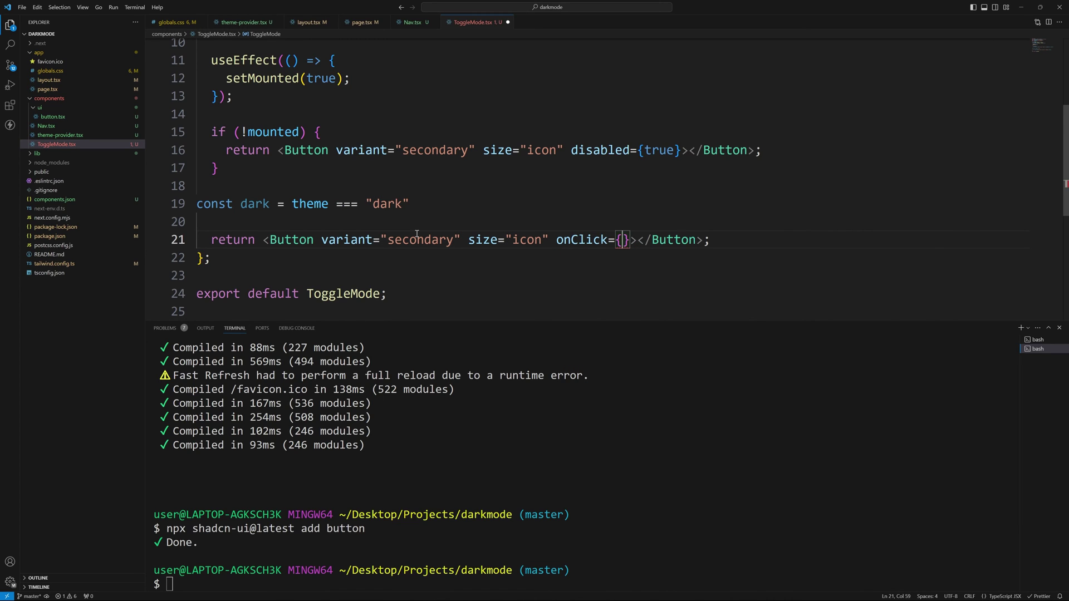
{"action": "type", "text": "()=>"}
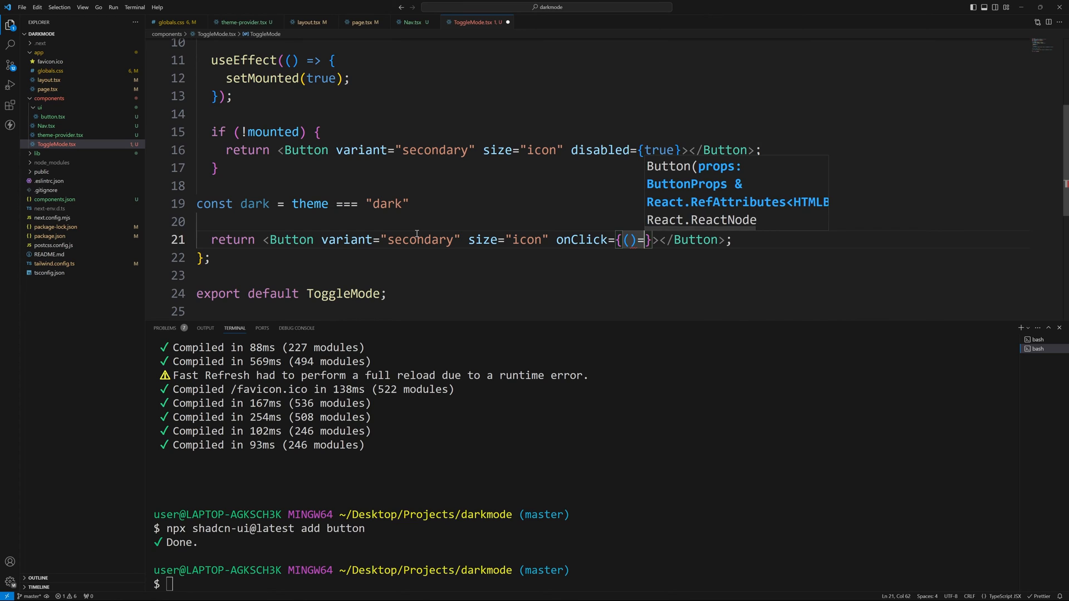
{"action": "type", "text": ">"}
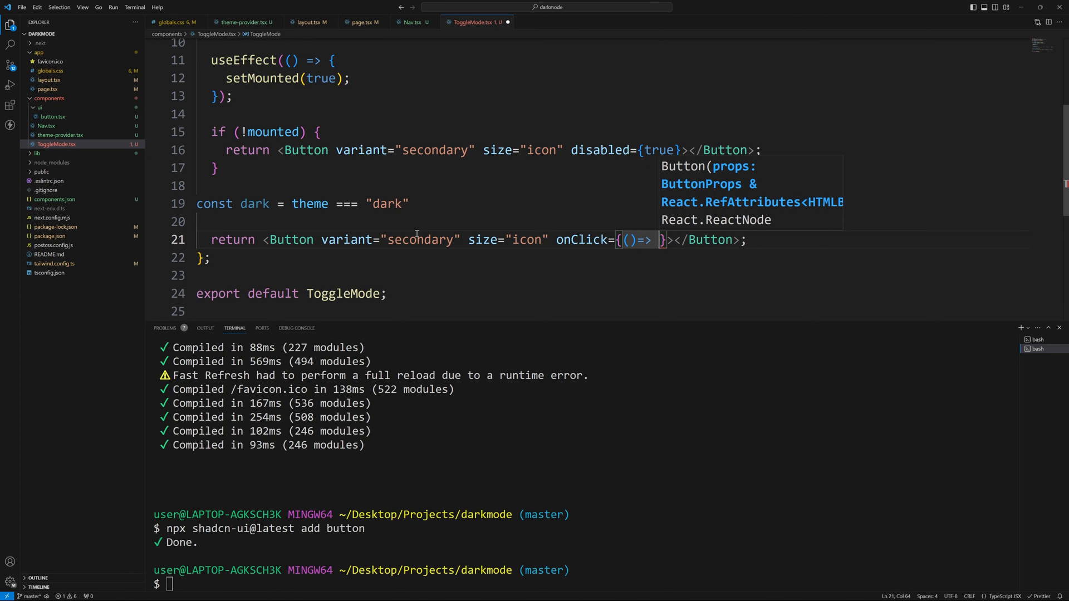
{"action": "type", "text": "setTheme(`"}
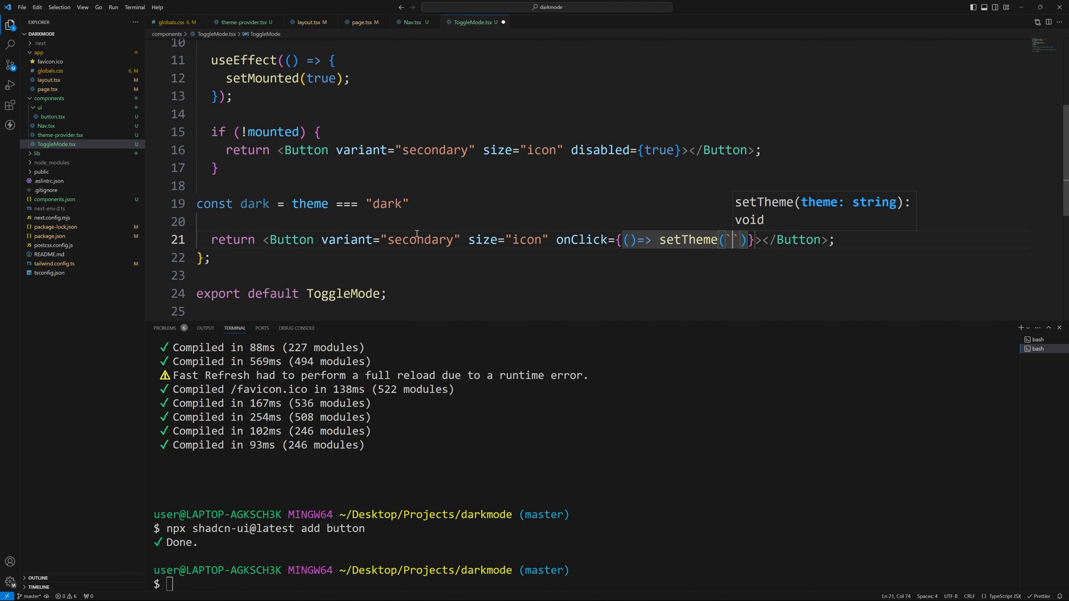
{"action": "type", "text": "${"}
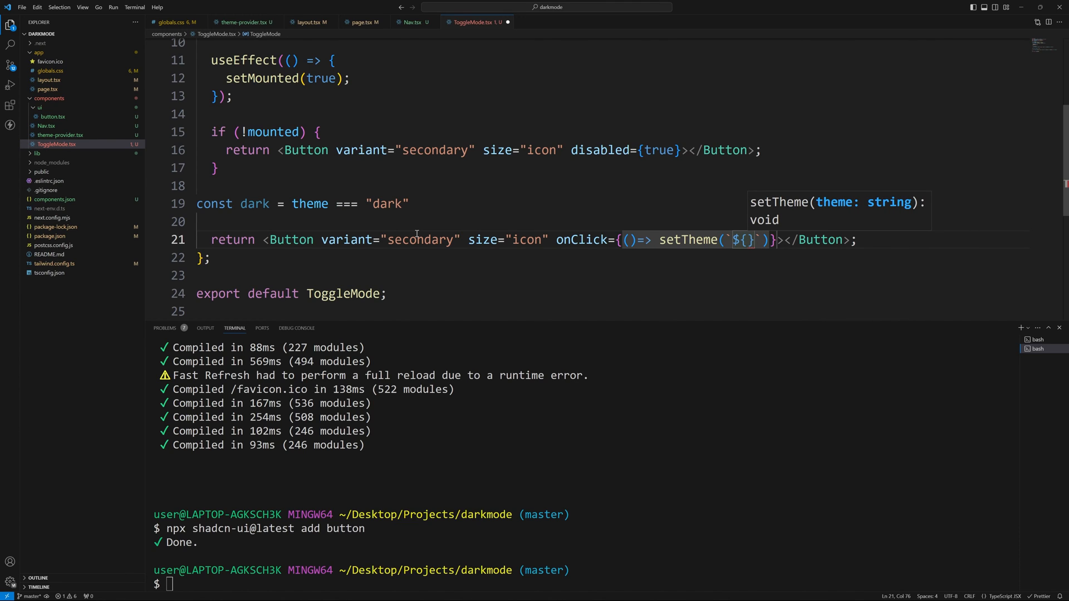
{"action": "type", "text": "dark"}
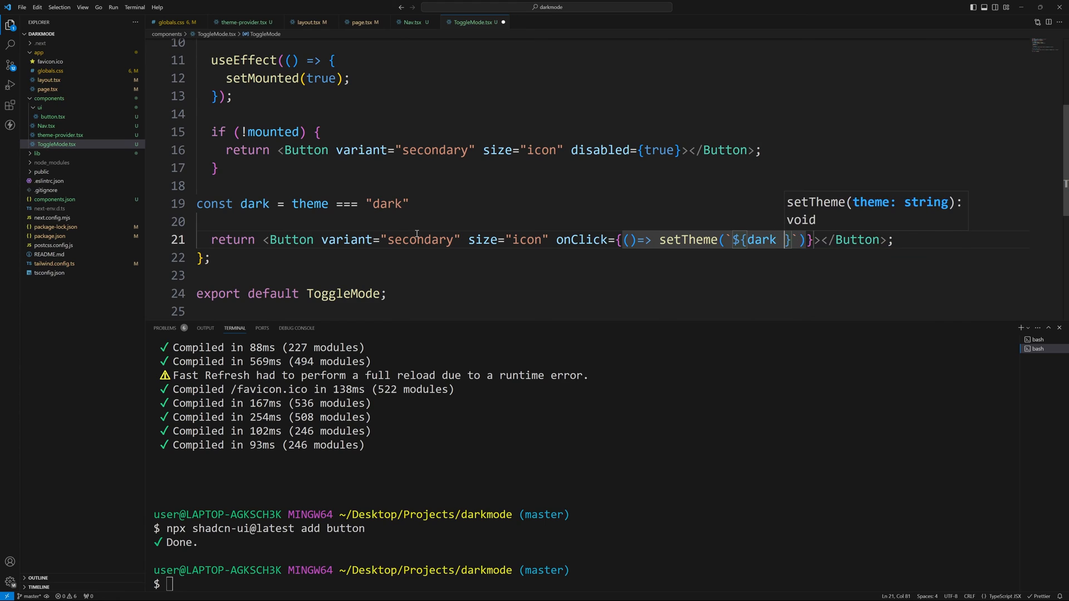
{"action": "type", "text": "? \"\" : \""}
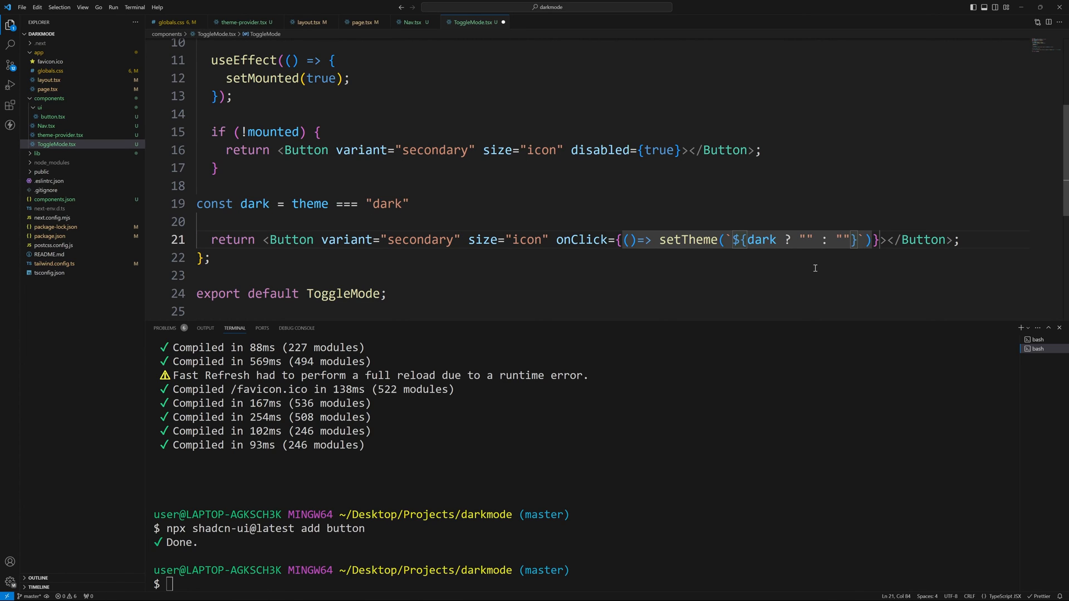
{"action": "type", "text": "light"}
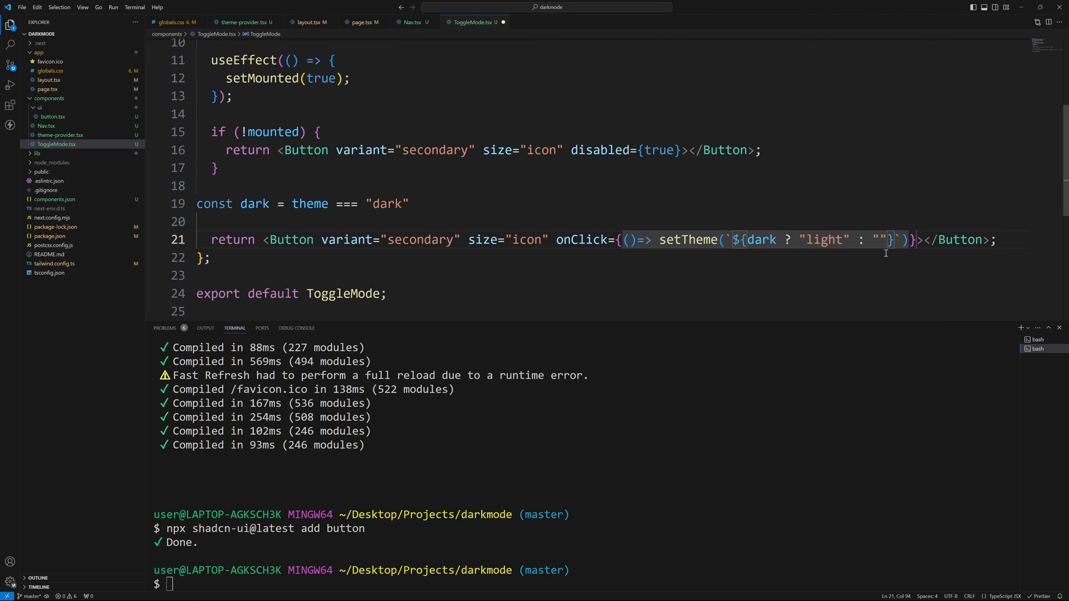
{"action": "type", "text": "dark ? \"light\" : \"dark\"}`)}"}
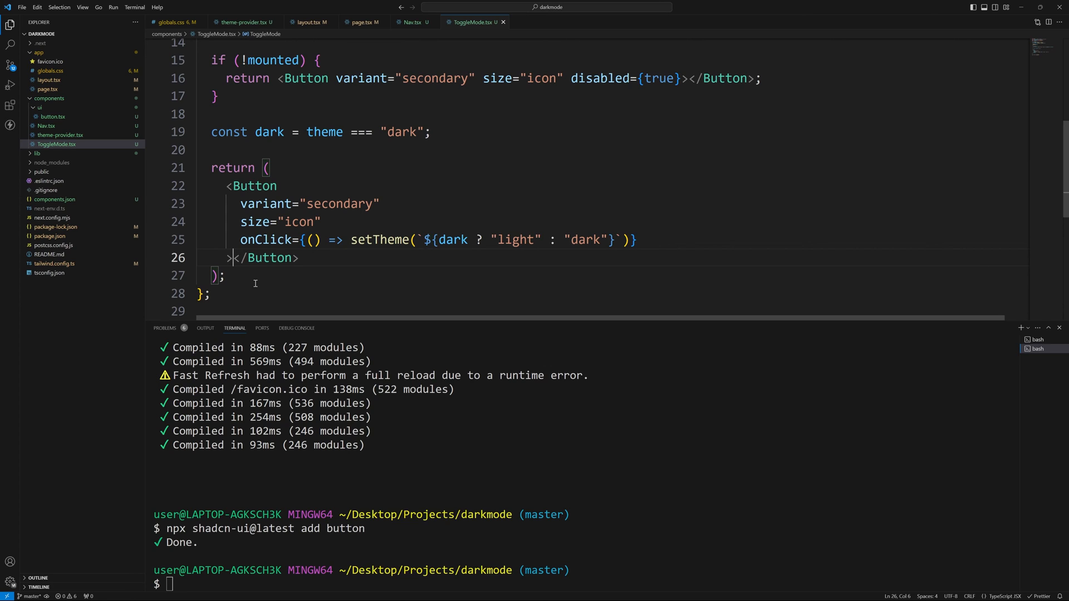
Render {dark ? <Sun/> : <Moon/>} inside the toggle Button
{"action": "type", "text": "{"}
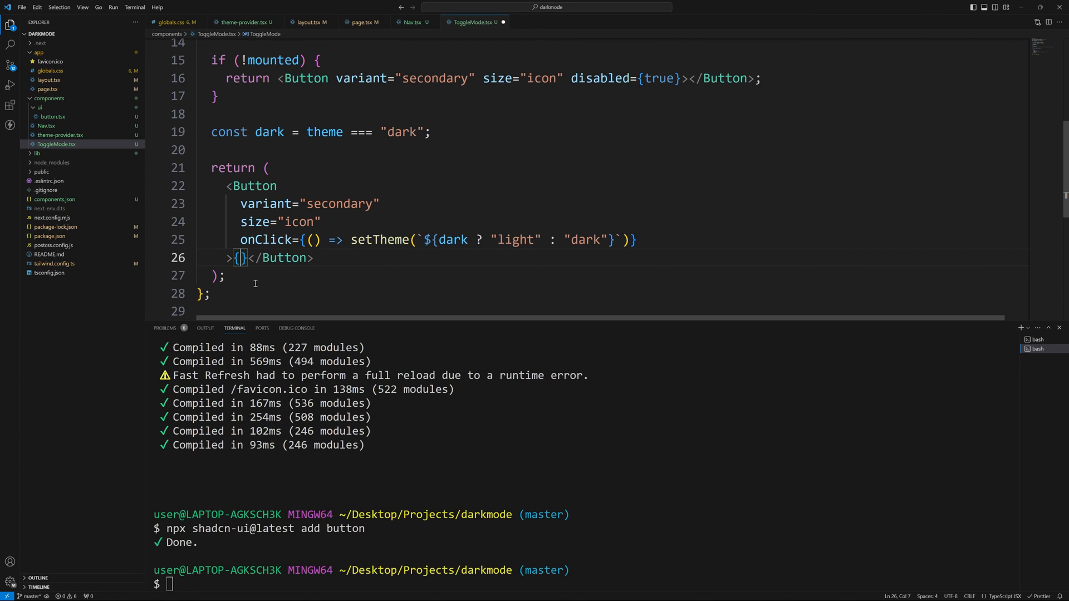
{"action": "type", "text": "dark ?"}
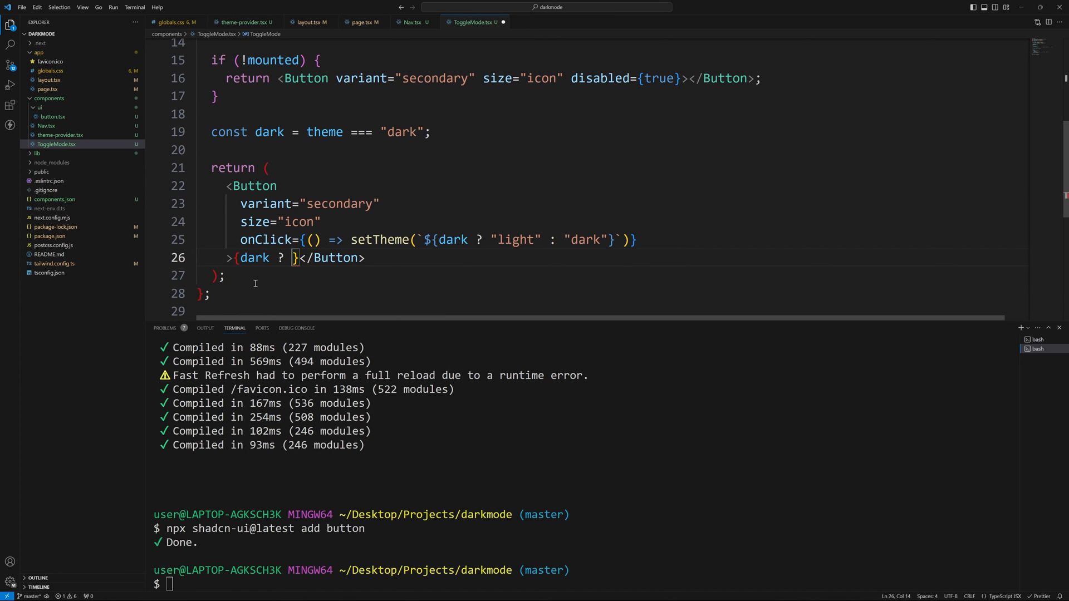
{"action": "type", "text": "() : ("}
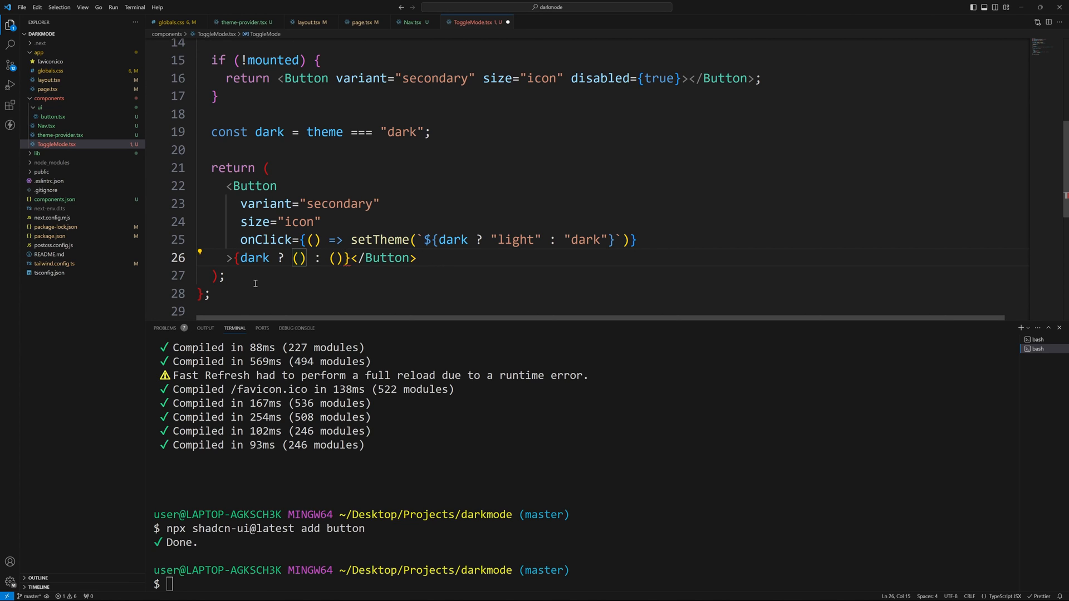
{"action": "type", "text": "<Su"}
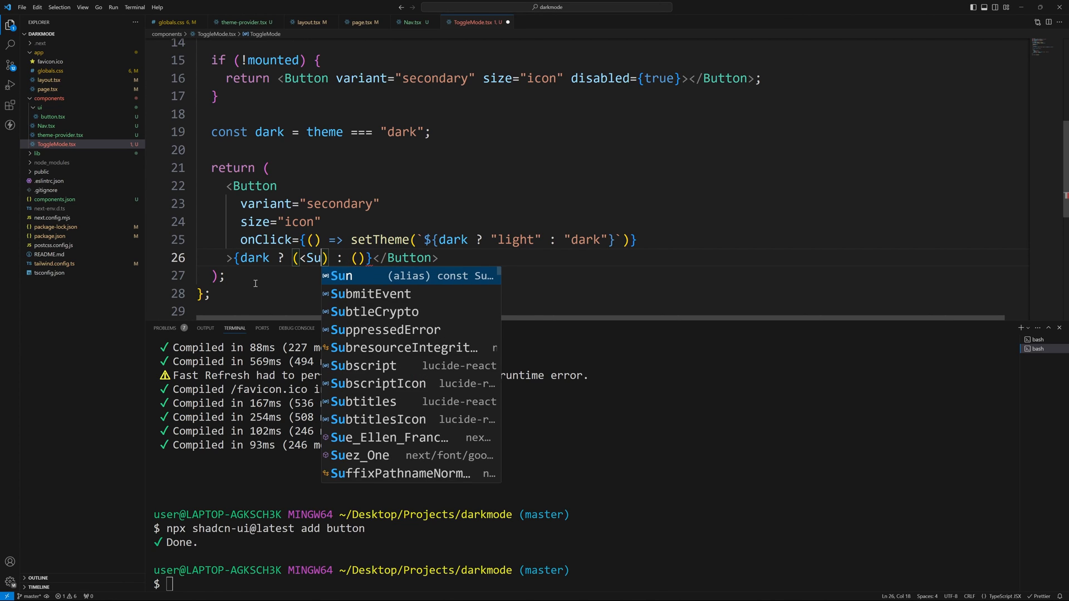
{"action": "type", "text": "n />"}
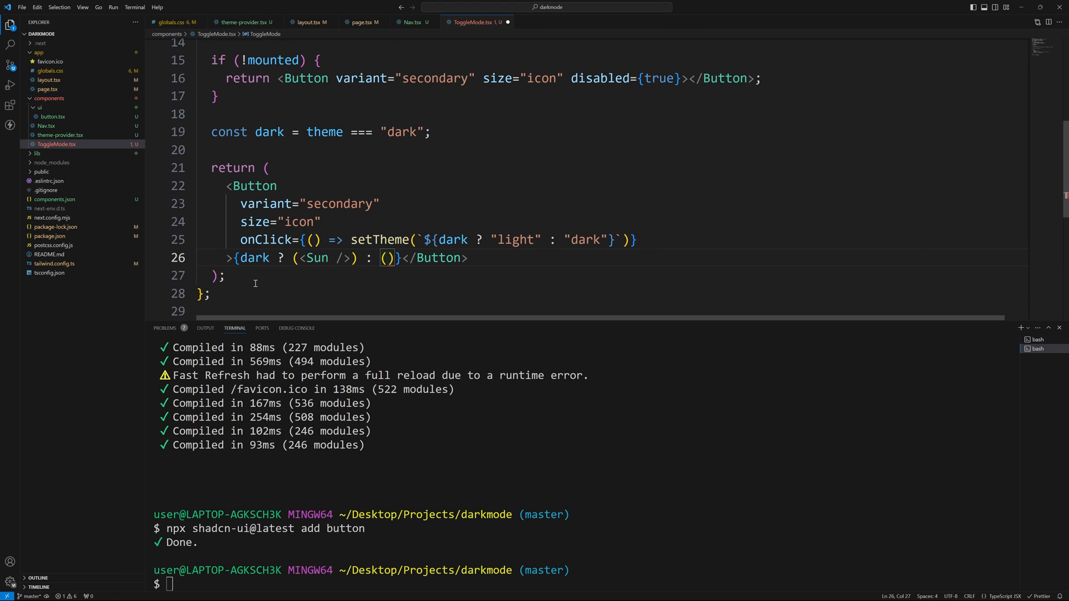
{"action": "type", "text": "<"}
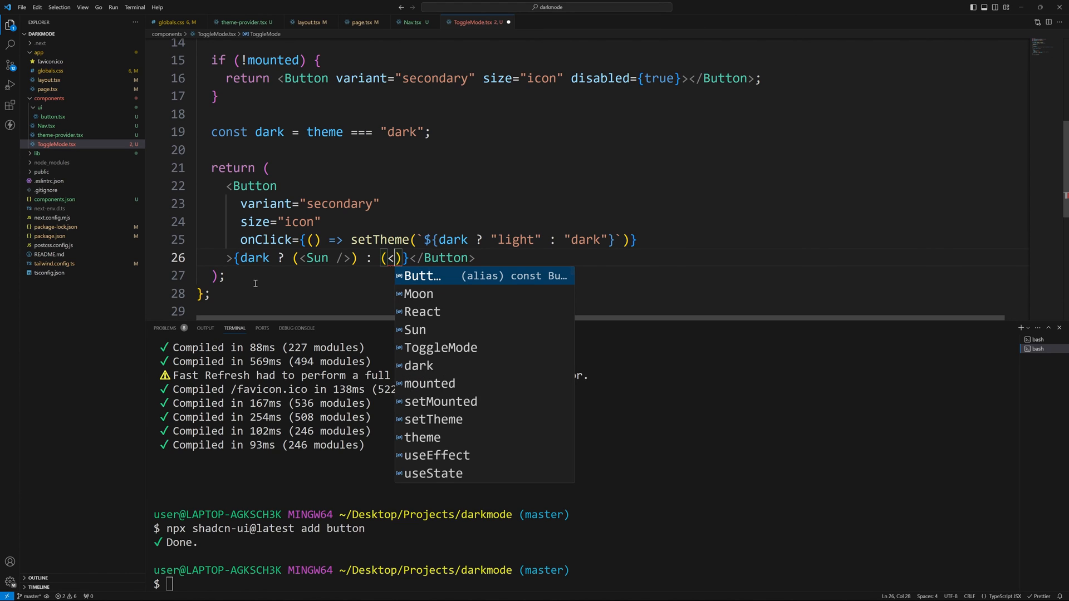
{"action": "type", "text": "Moon />"}
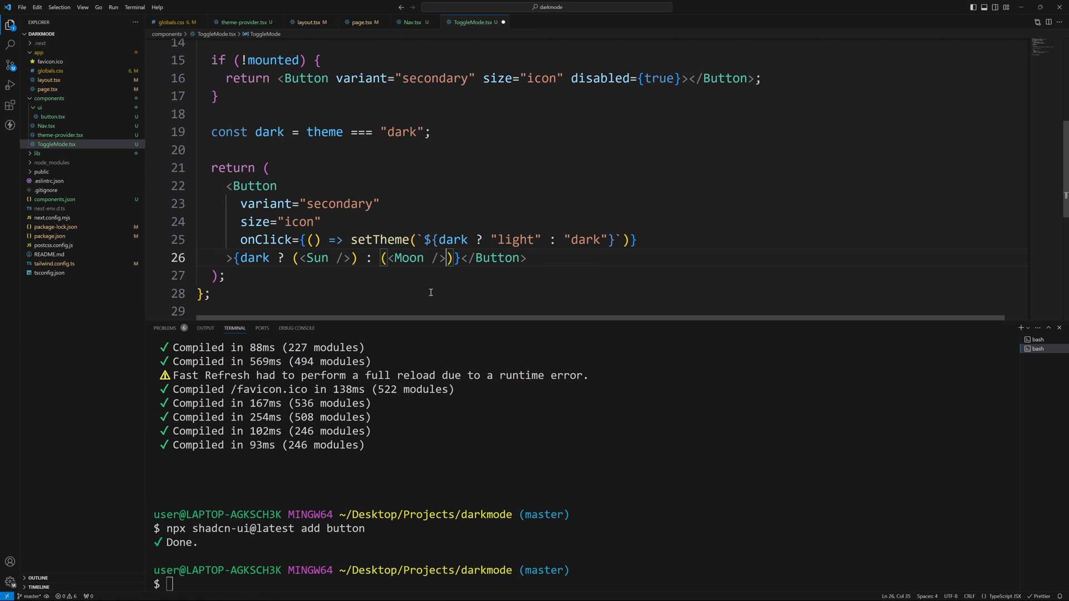
Give Sun and Moon className="hover:cursor-pointer hover:text-primary"
{"action": "double_click", "coordinate": [317, 258]}
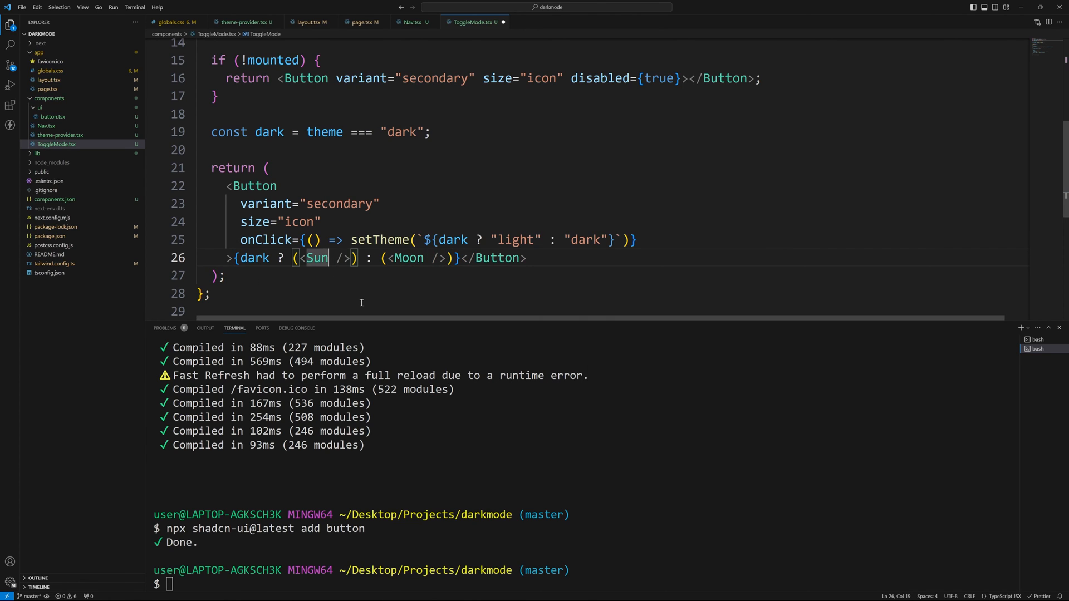
{"action": "type", "text": "className=\"\""}
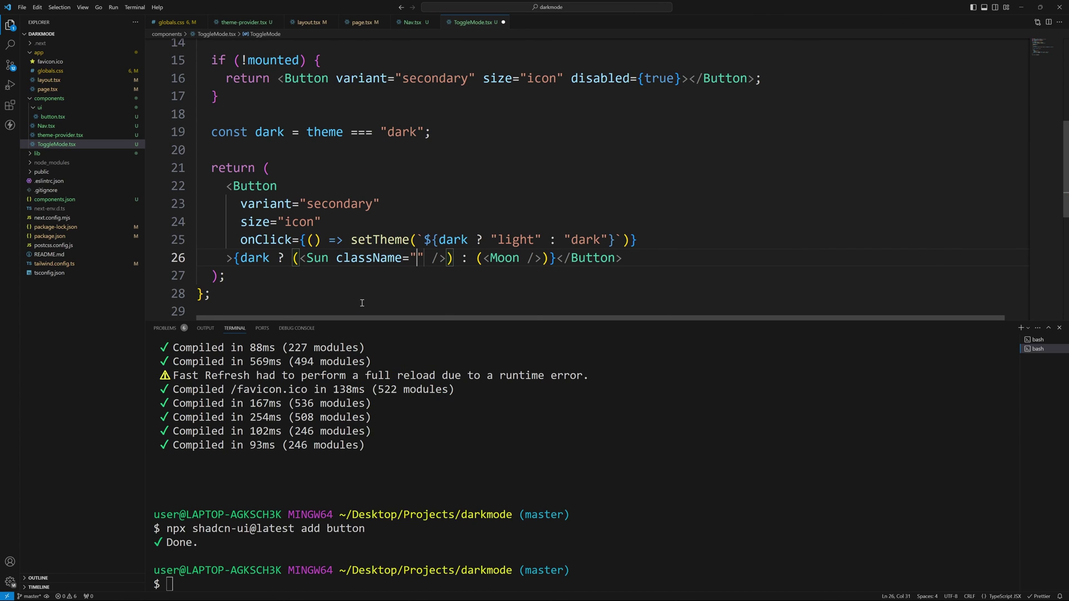
{"action": "type", "text": "hover:"}
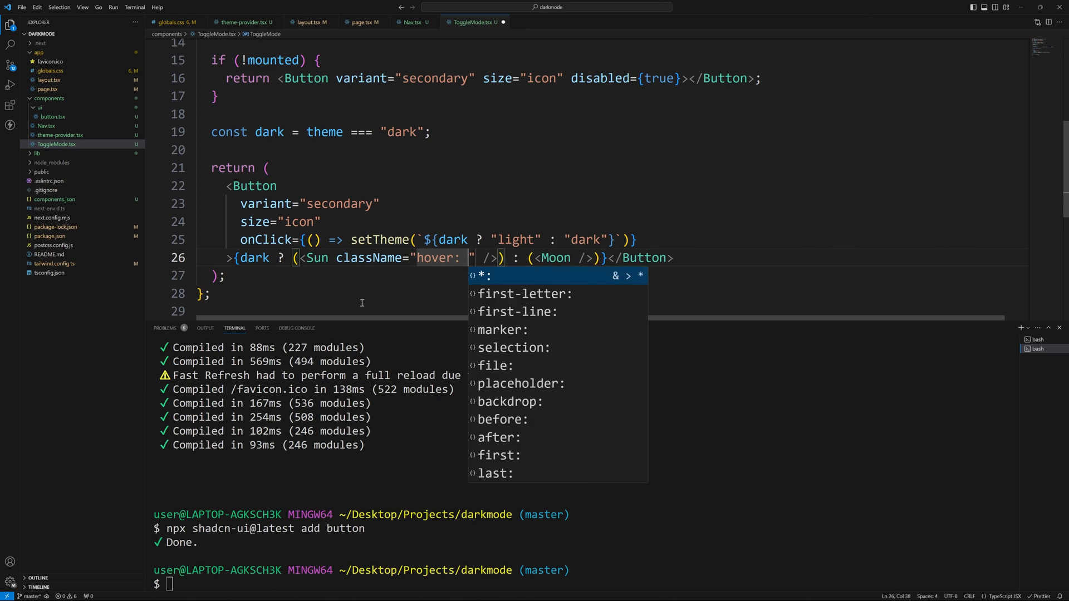
{"action": "type", "text": "cursor-pointer"}
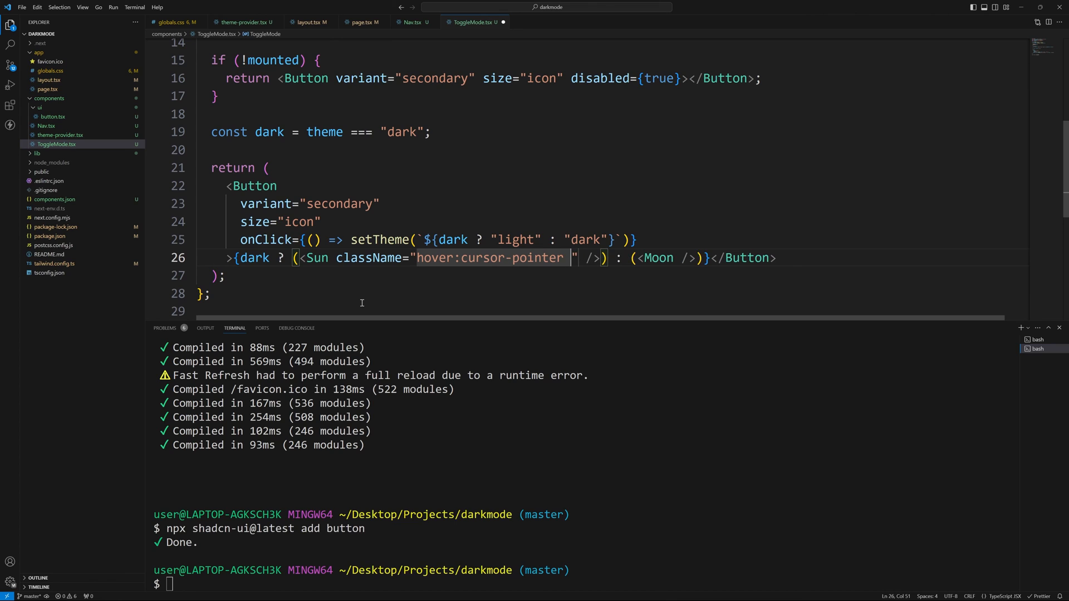
{"action": "type", "text": "hover:"}
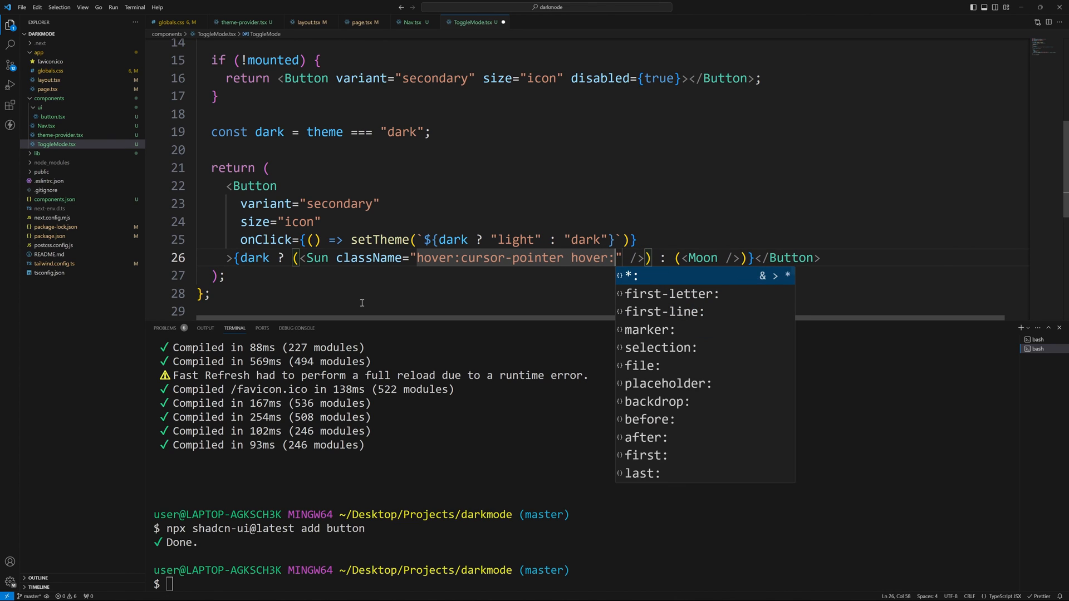
{"action": "type", "text": "text-"}
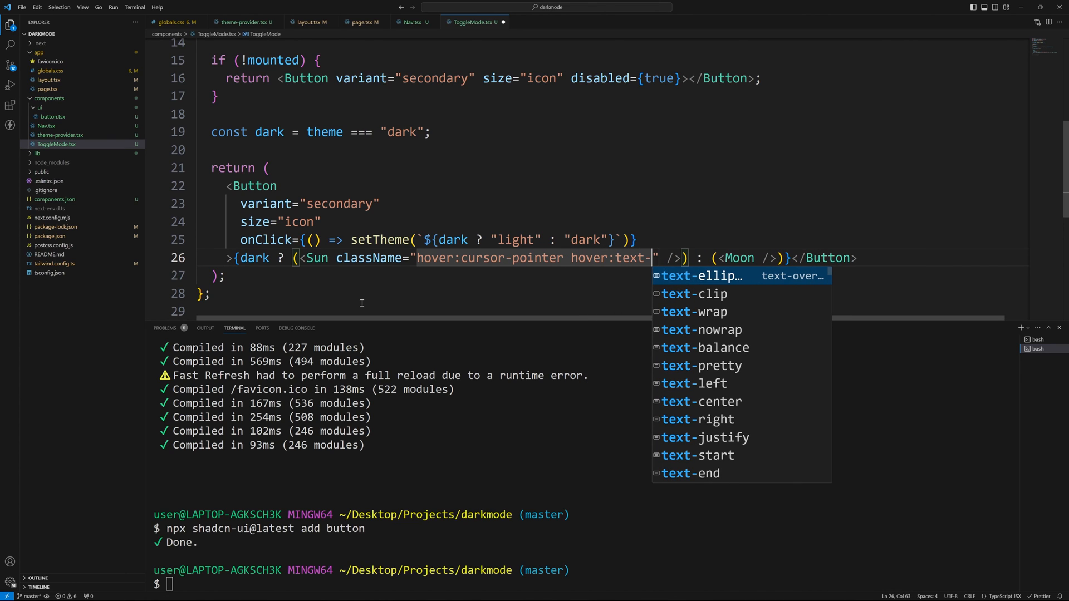
{"action": "type", "text": "primary"}
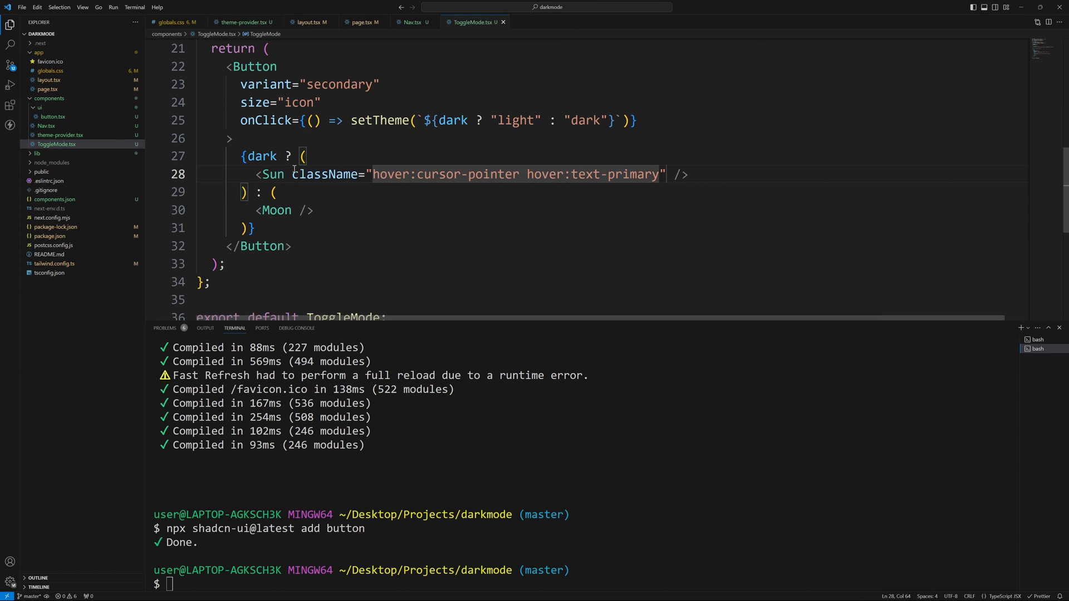
{"action": "left_click_drag", "start_coordinate": [292, 174], "coordinate": [661, 174]}
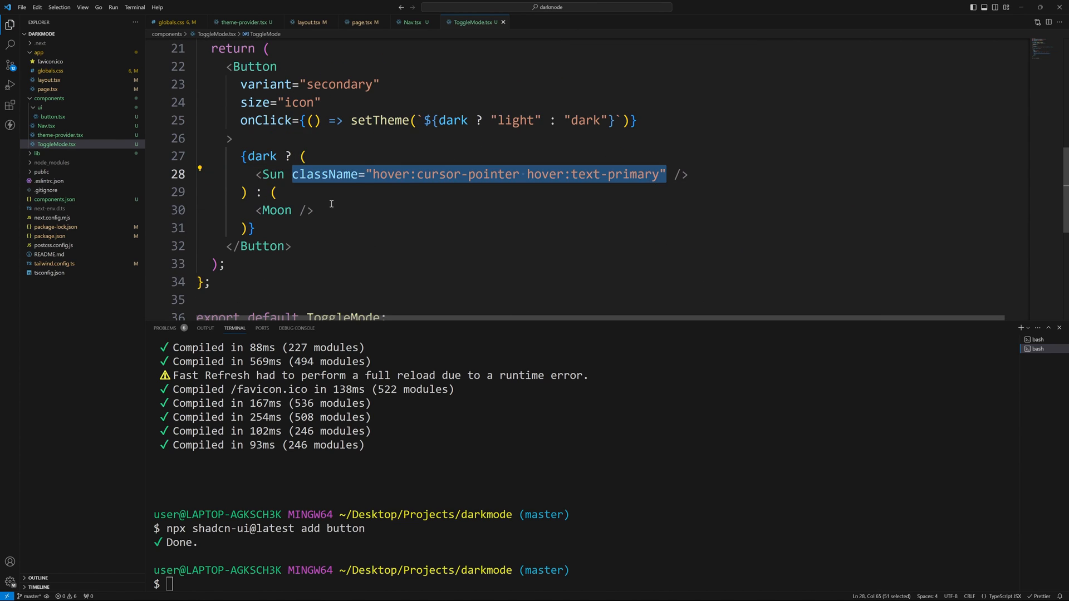
{"action": "type", "text": "className=\"hover:cursor-pointer hover:text-primary\""}
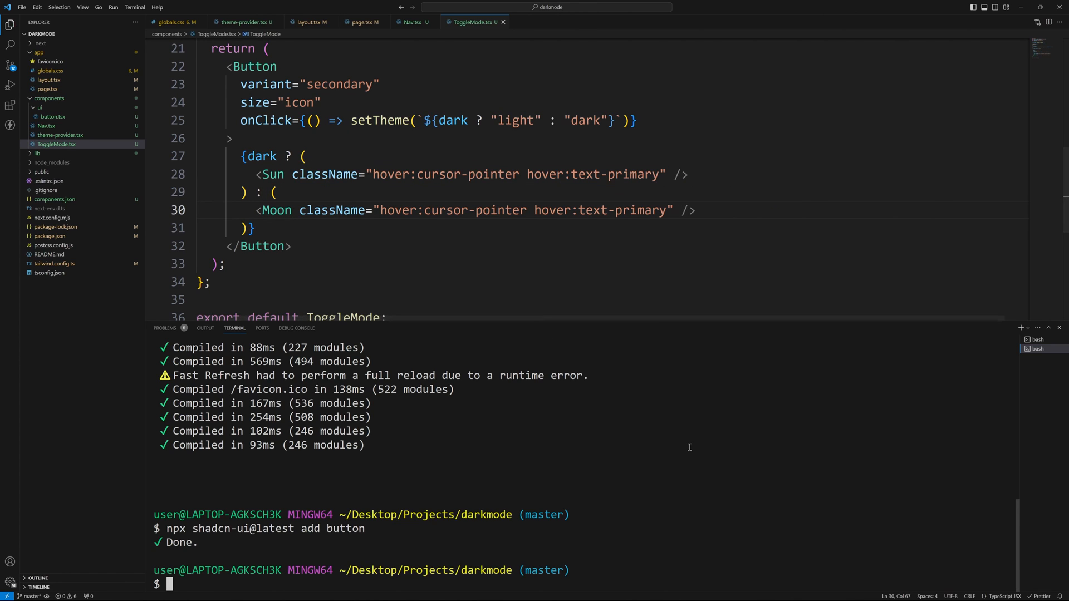
Run npm run dev and replace Nav.tsx's toggle Link with <ToggleMode />
{"action": "type", "text": "npm run d"}
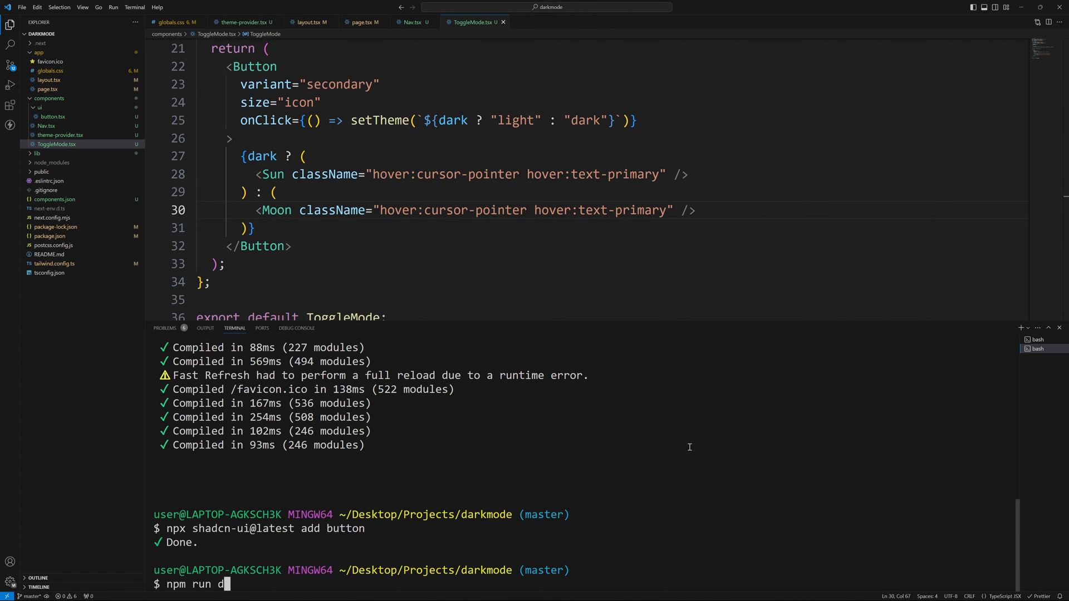
{"action": "key", "text": "Enter"}
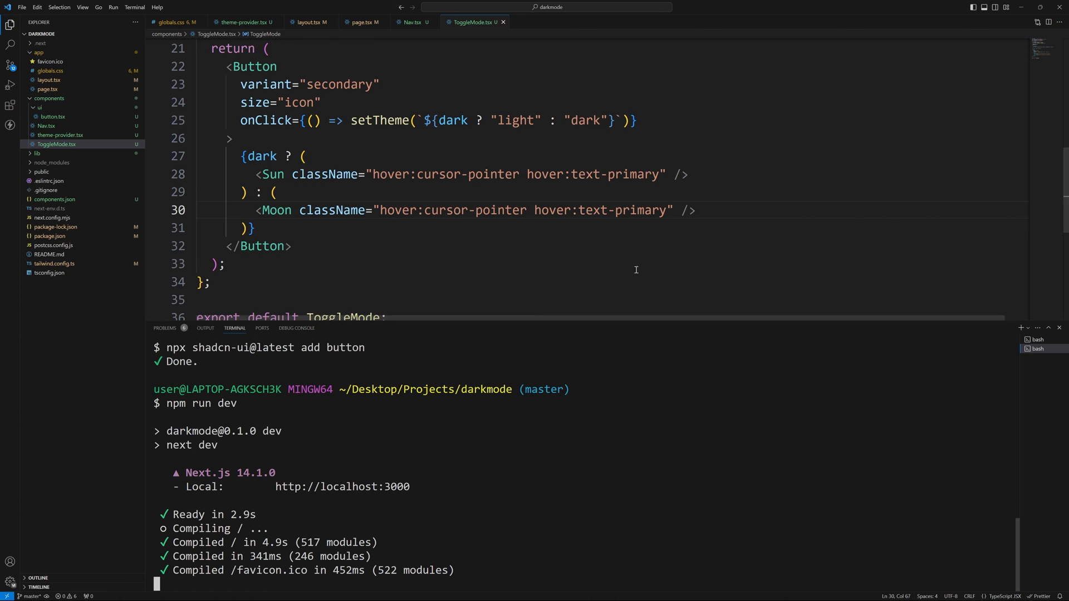
{"action": "mouse_move", "coordinate": [372, 201]}
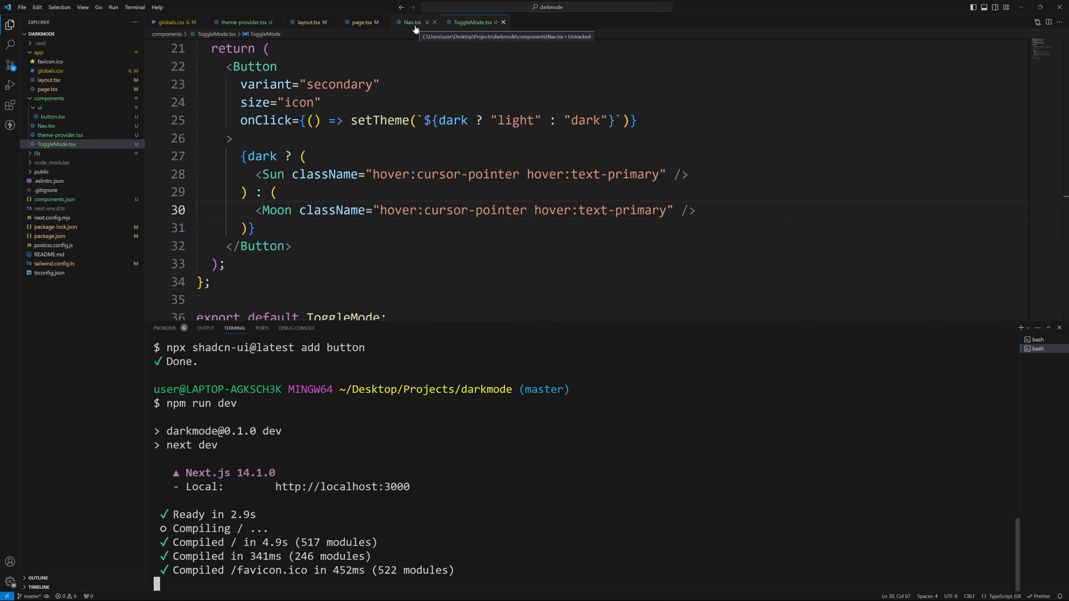
{"action": "left_click", "coordinate": [407, 21]}
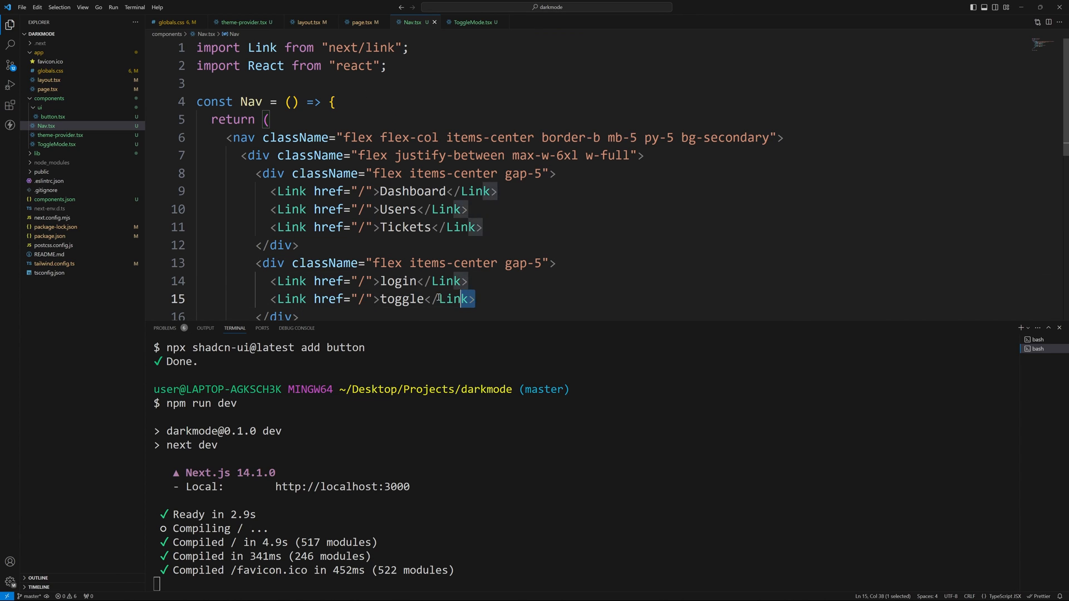
{"action": "key", "text": "Delete"}
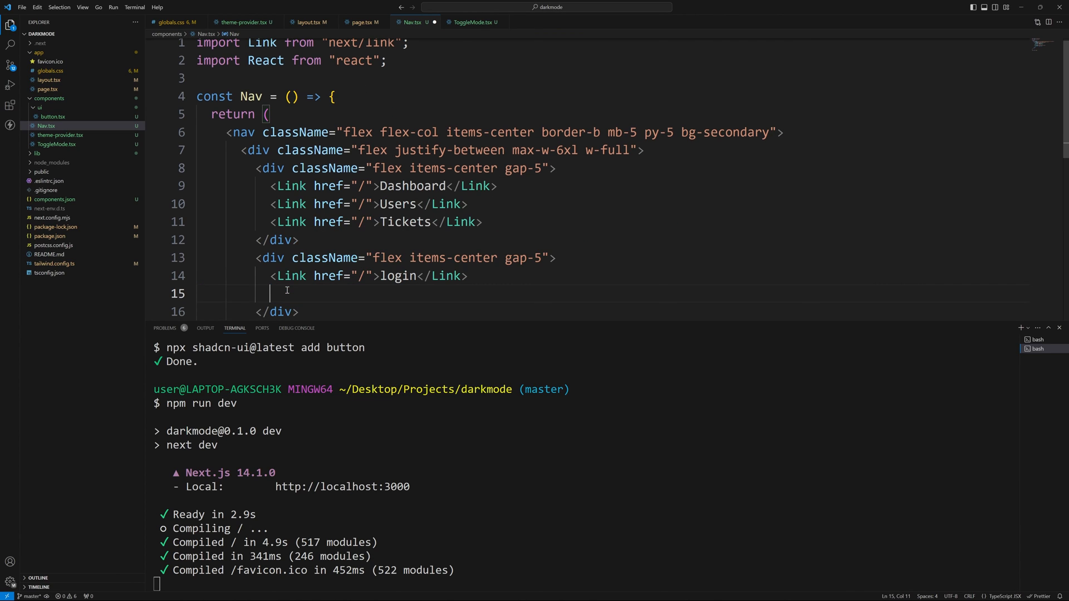
{"action": "type", "text": "<Toggle"}
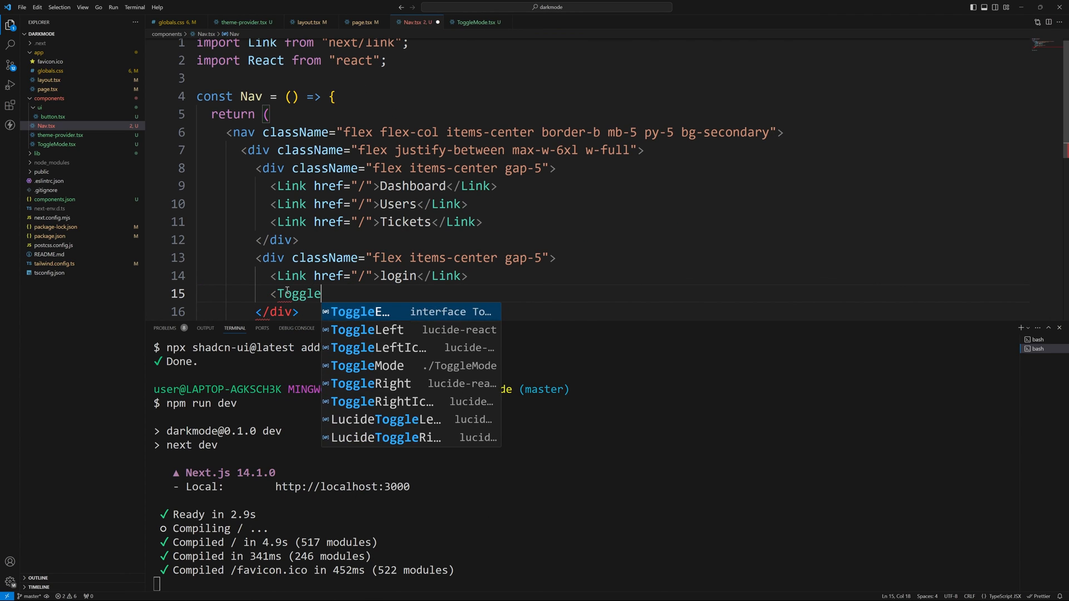
{"action": "key", "text": "Down"}
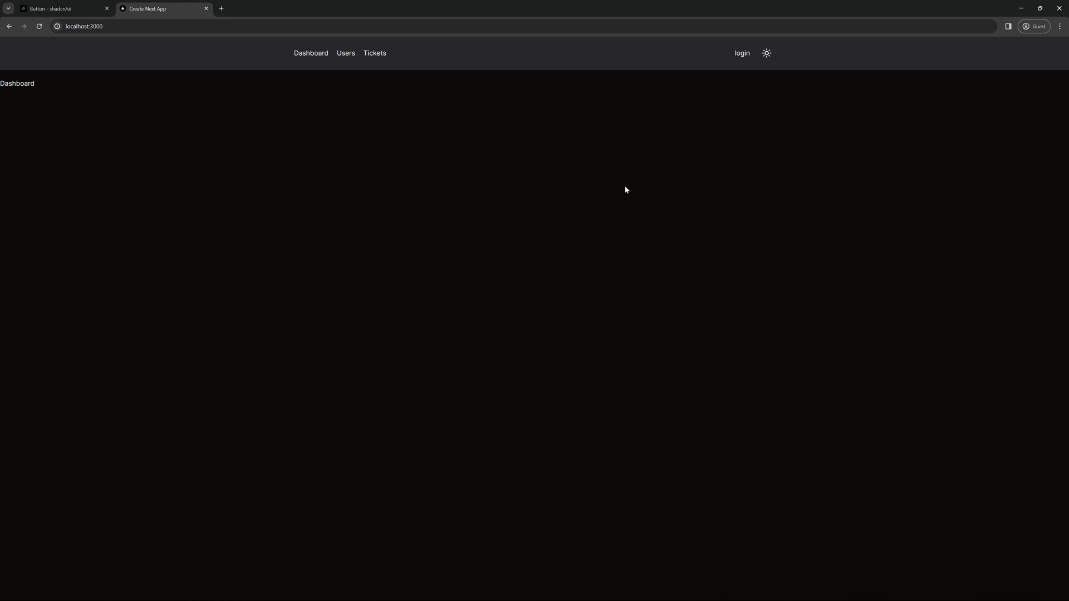
{"action": "mouse_move", "coordinate": [744, 70]}
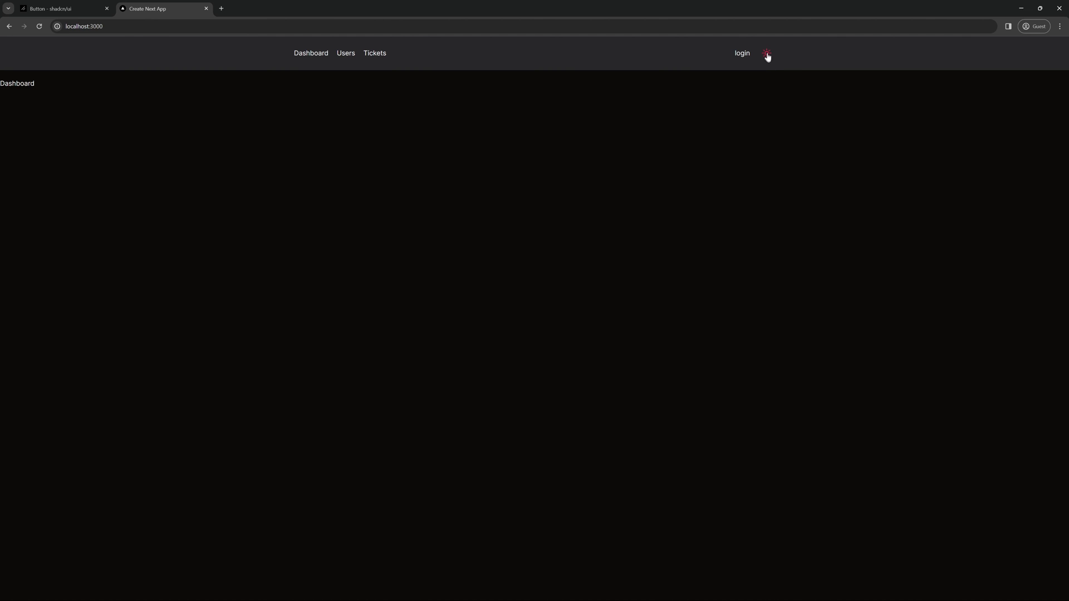
Click the navbar sun icon on localhost:3000 to switch to the light theme
{"action": "left_click", "coordinate": [766, 53]}
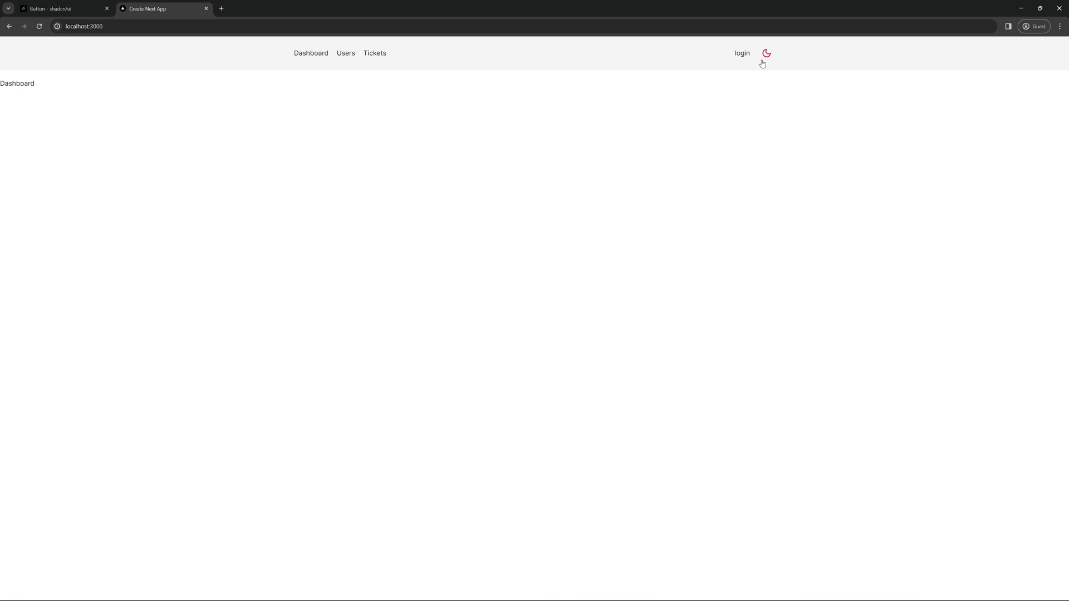
{"action": "mouse_move", "coordinate": [712, 69]}
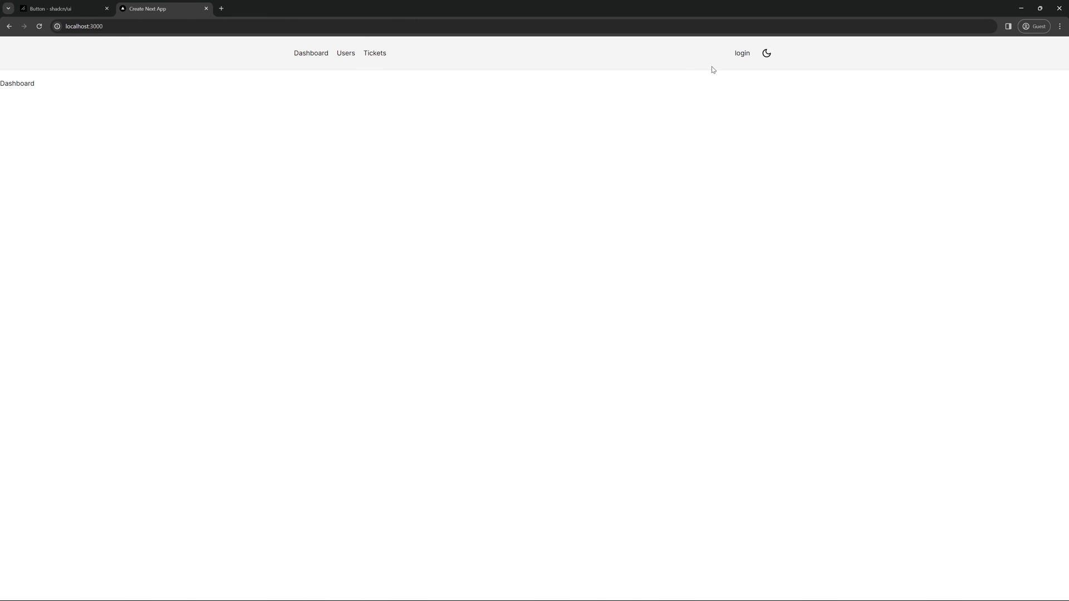
{"action": "mouse_move", "coordinate": [450, 178]}
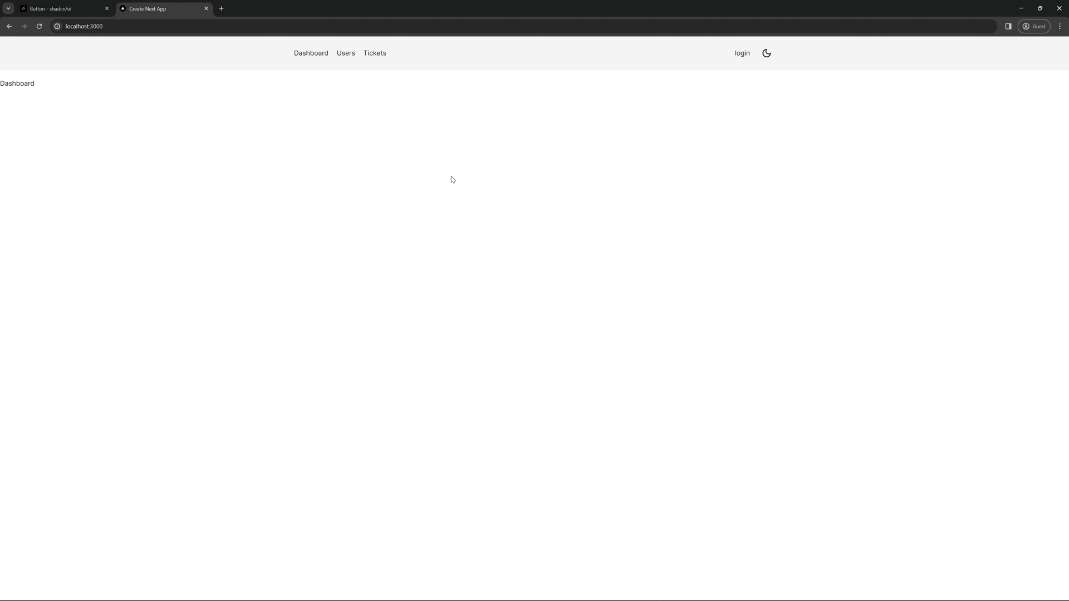